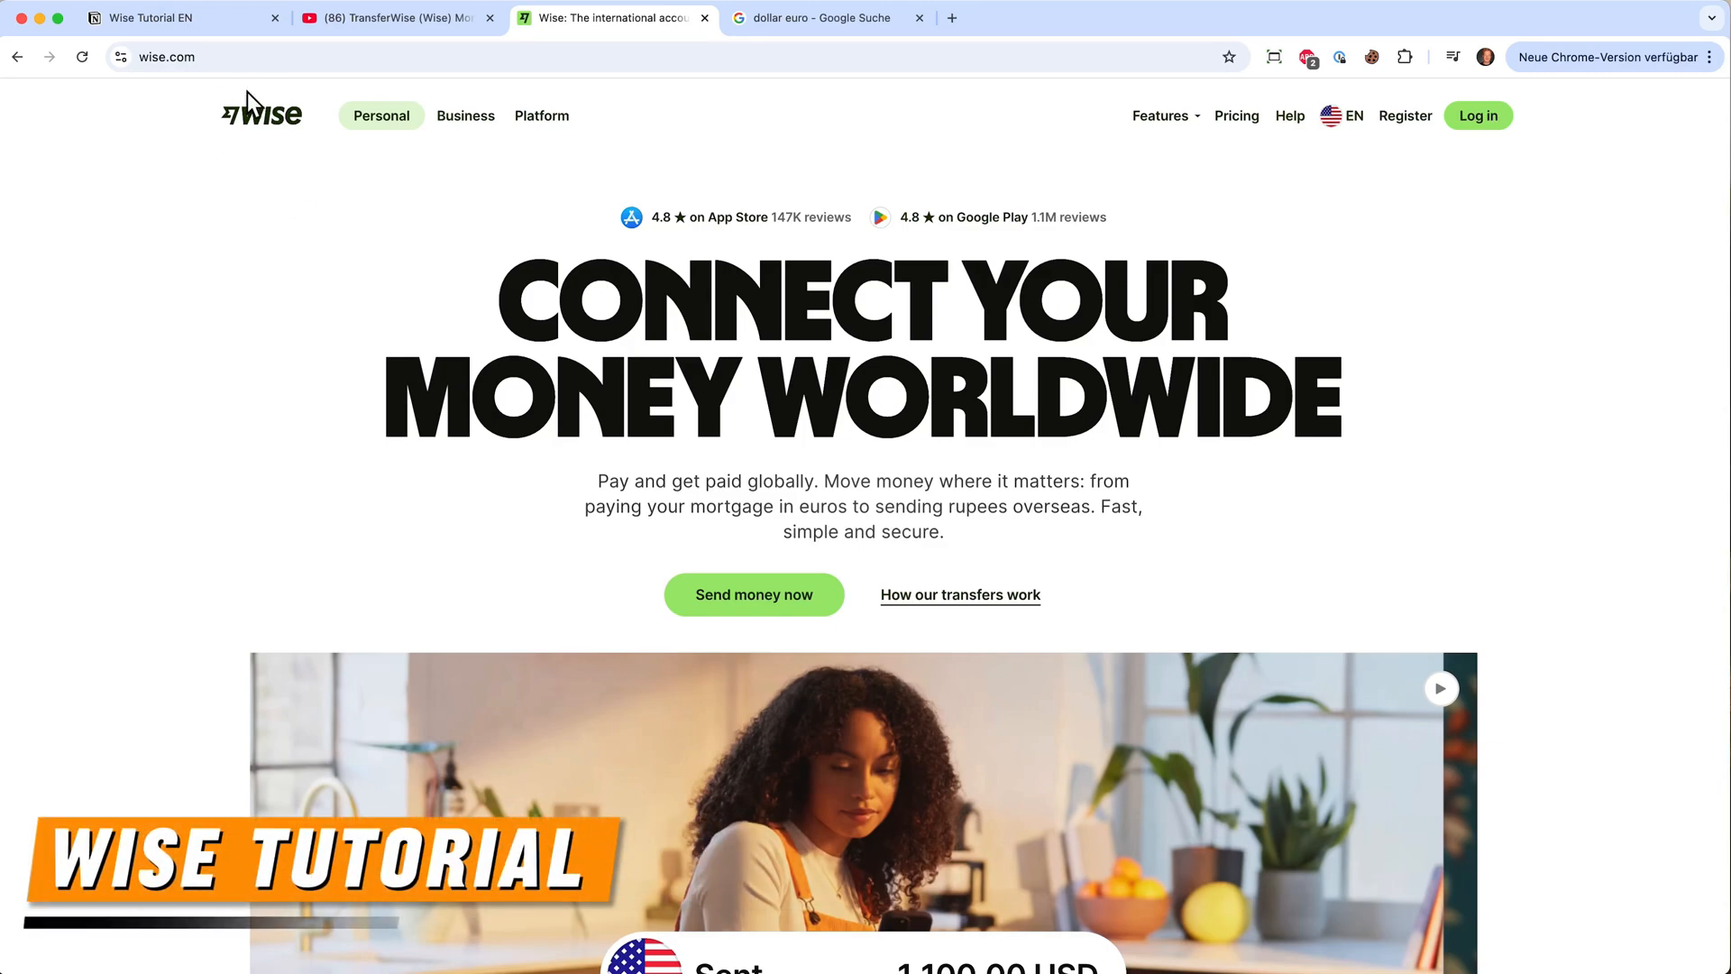
# Open Wise's homepage from the YouTube tutorial's description link and switch to its tab.
pyautogui.scroll(-3)
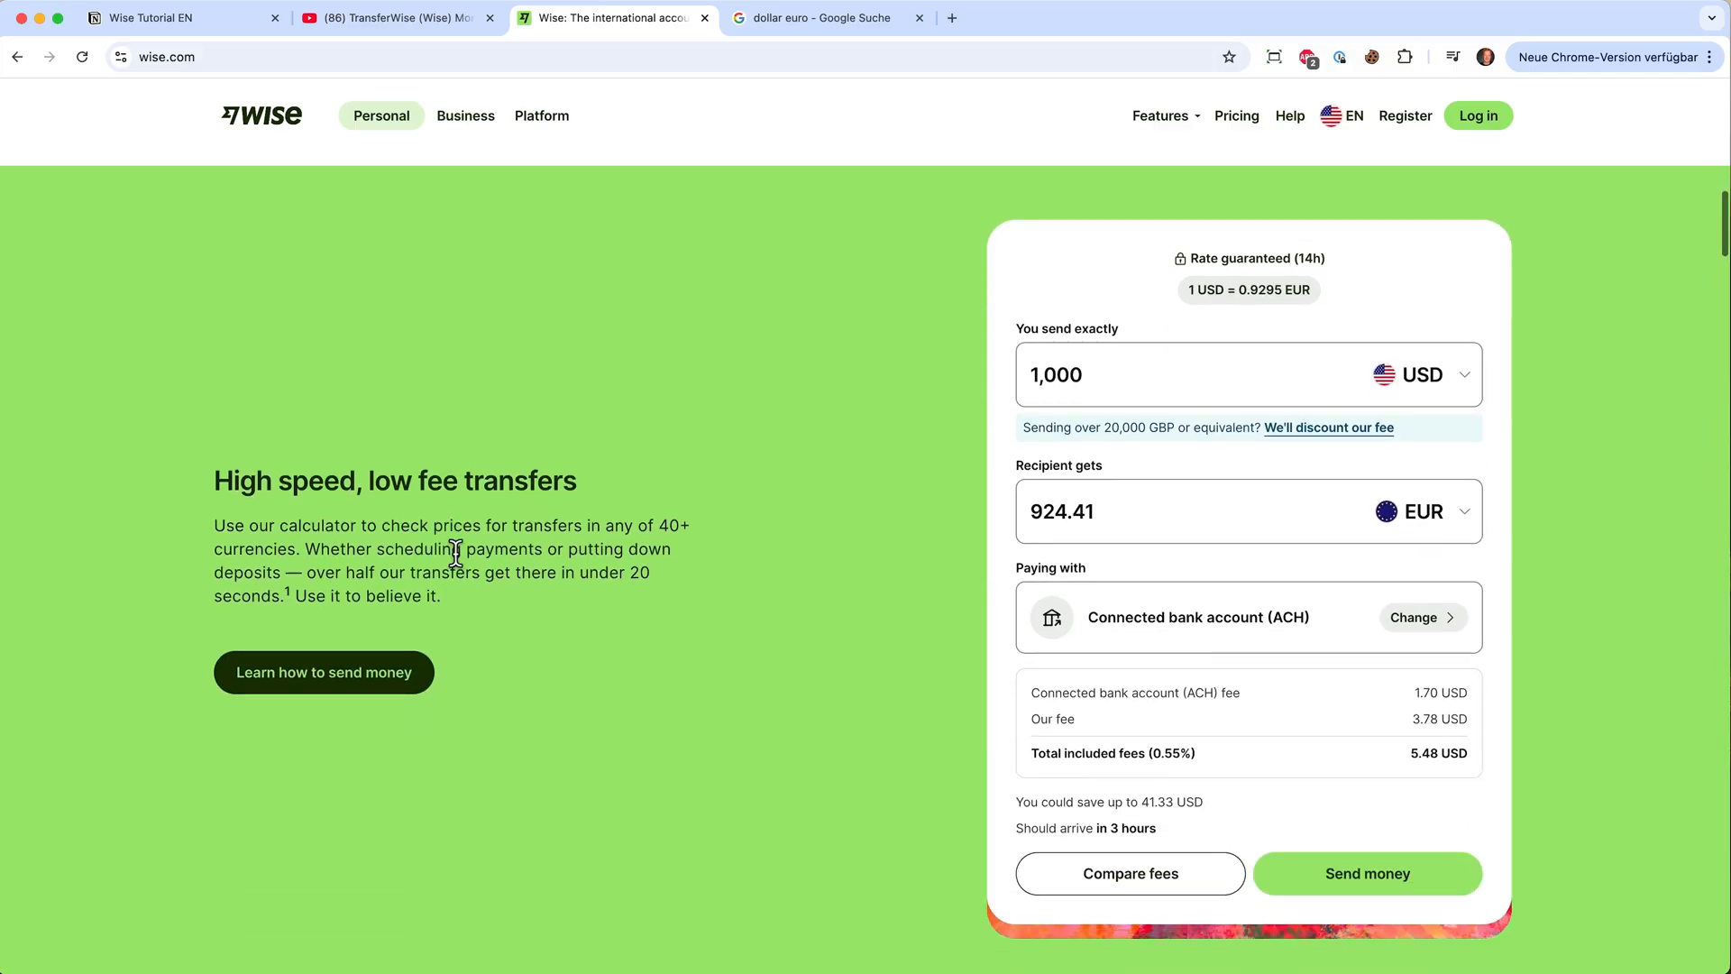
pyautogui.moveTo(869, 446)
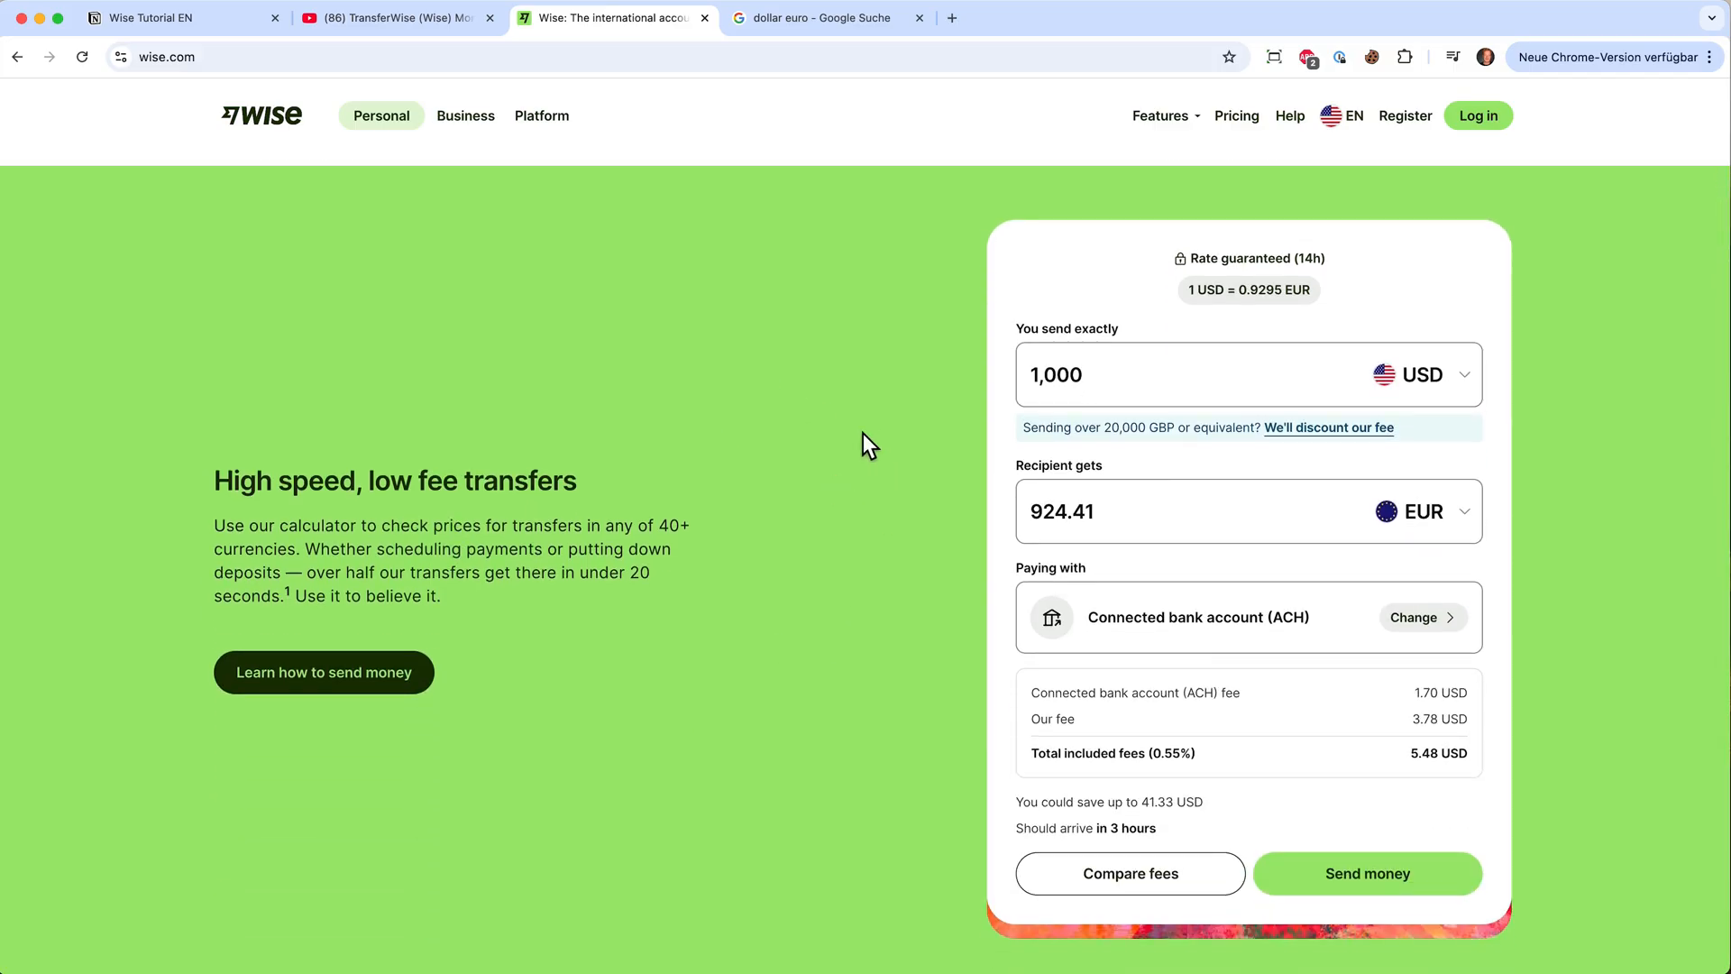
pyautogui.scroll(-3)
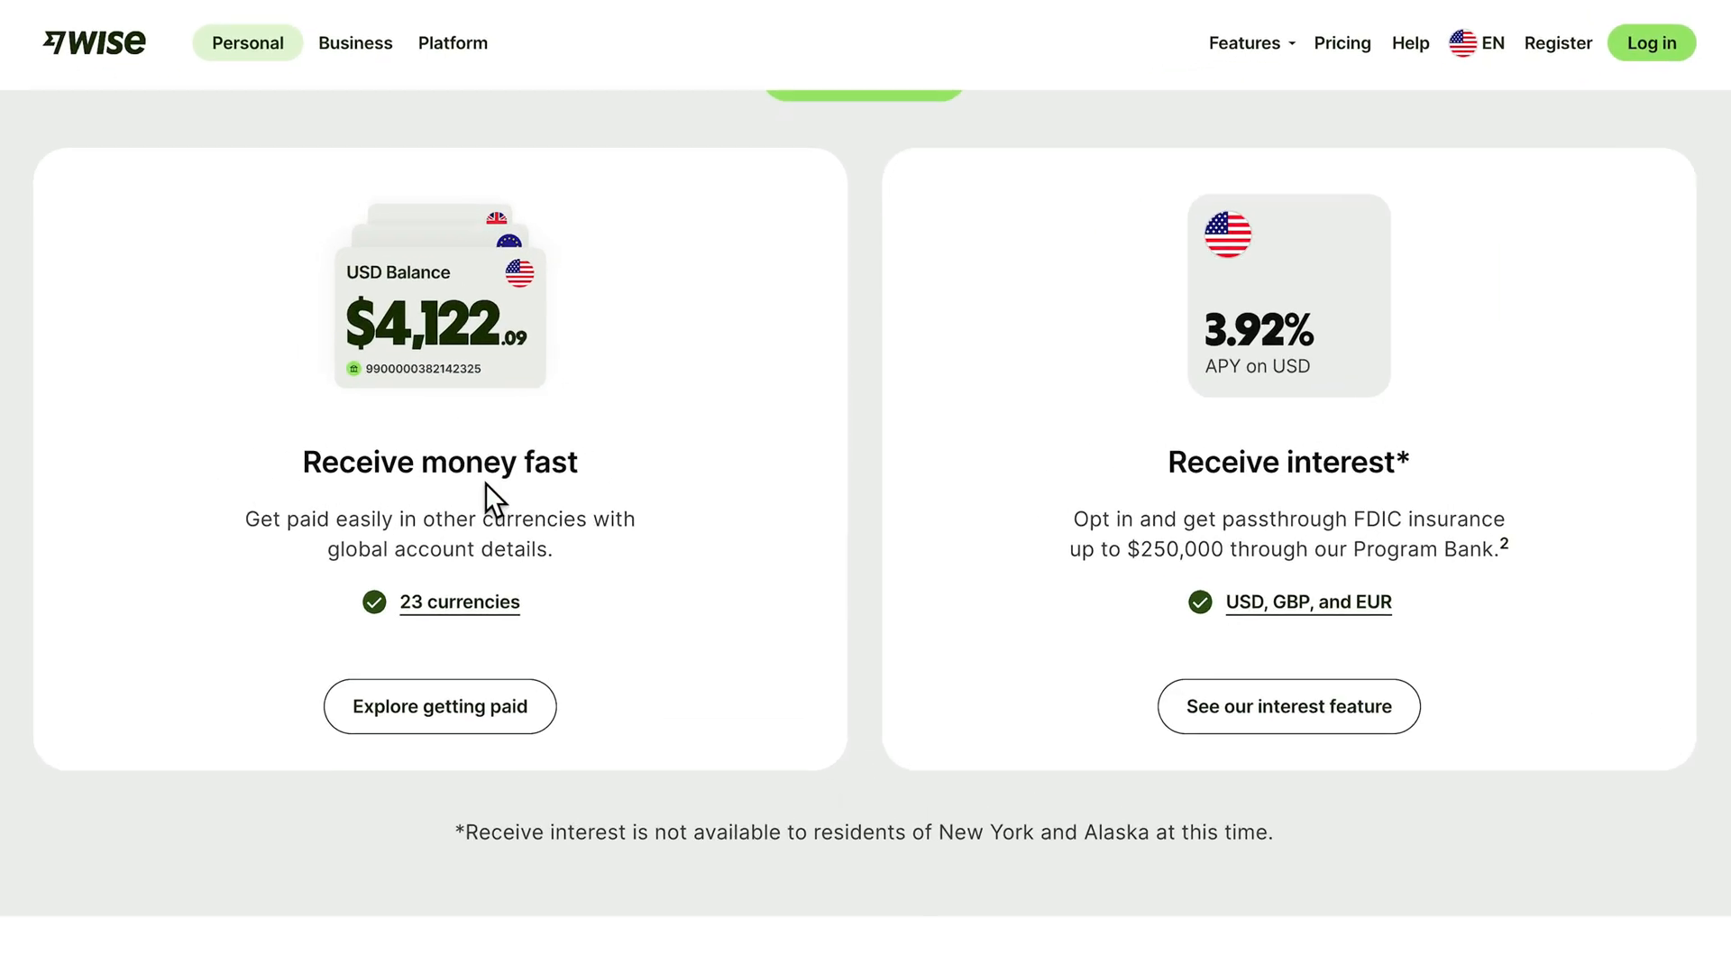
pyautogui.moveTo(1269, 525)
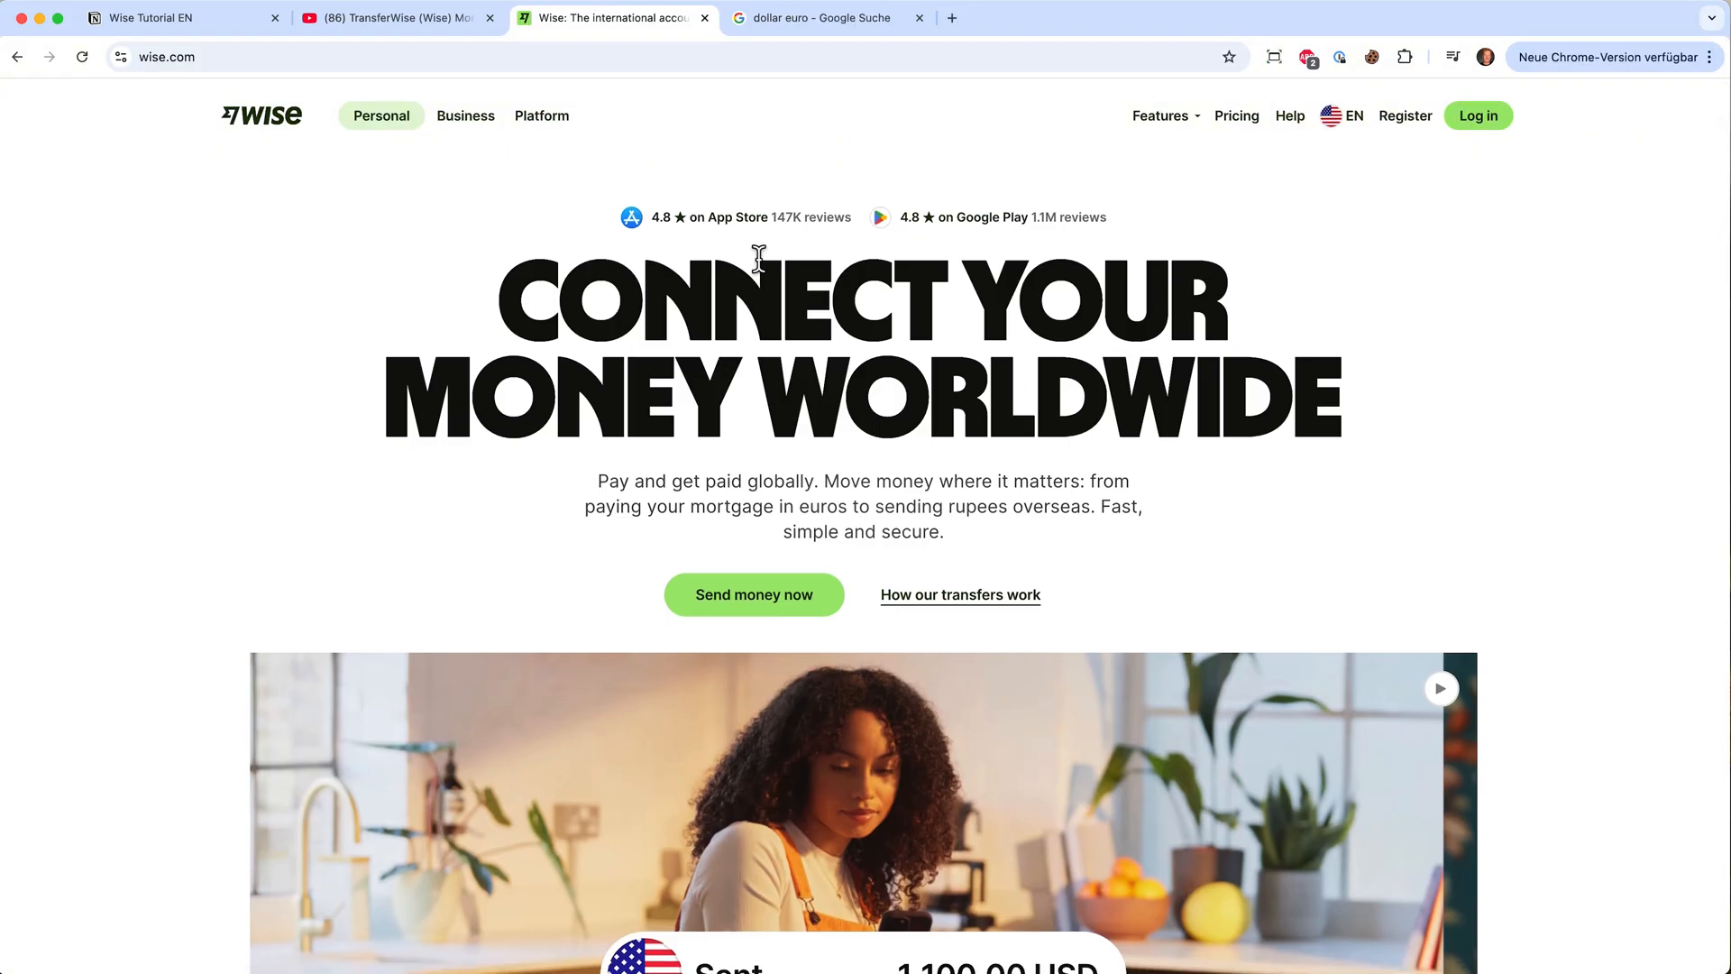
pyautogui.click(398, 18)
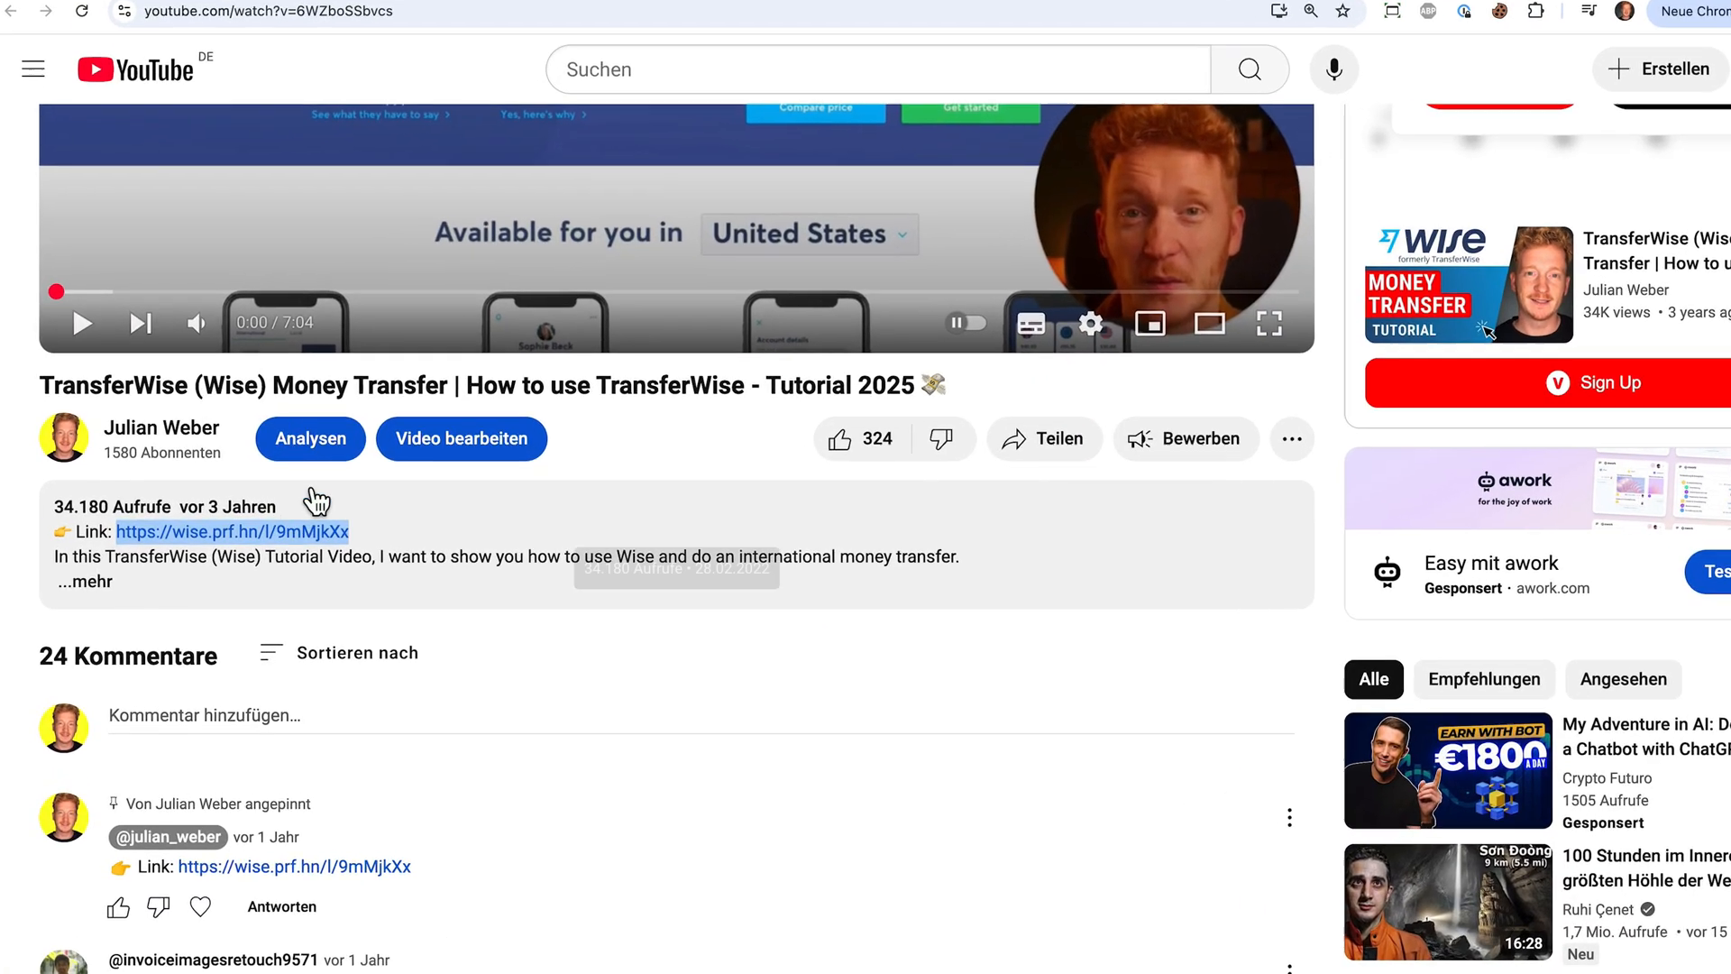
pyautogui.click(84, 581)
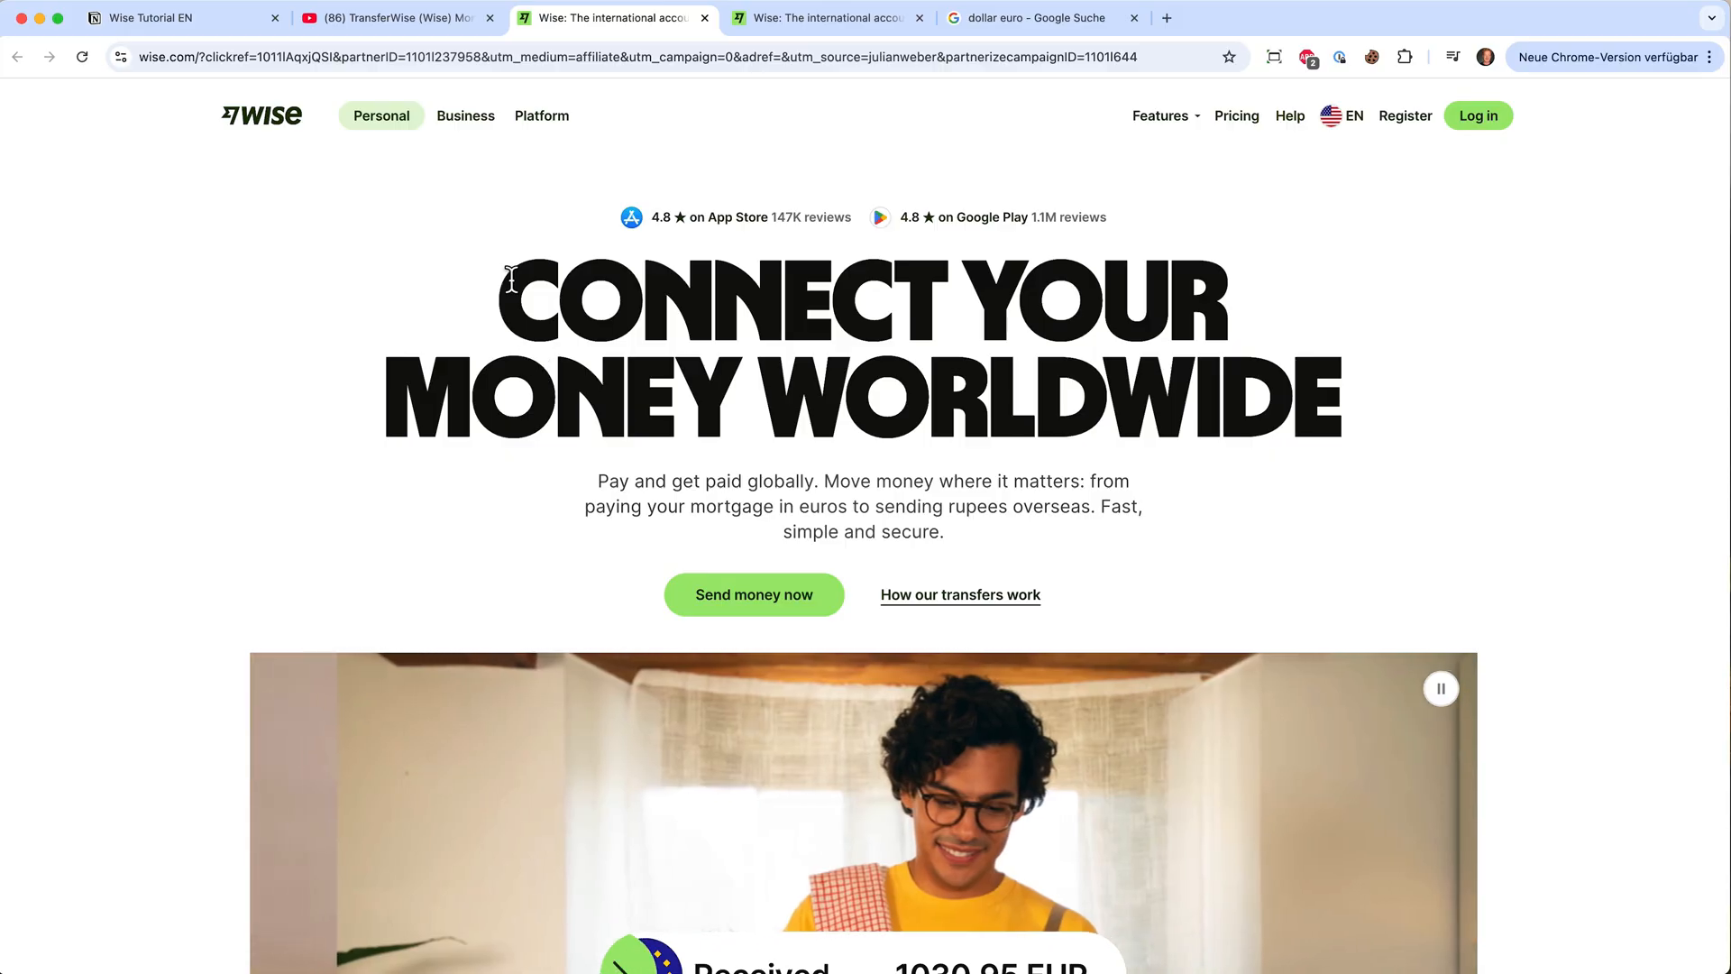
pyautogui.click(394, 18)
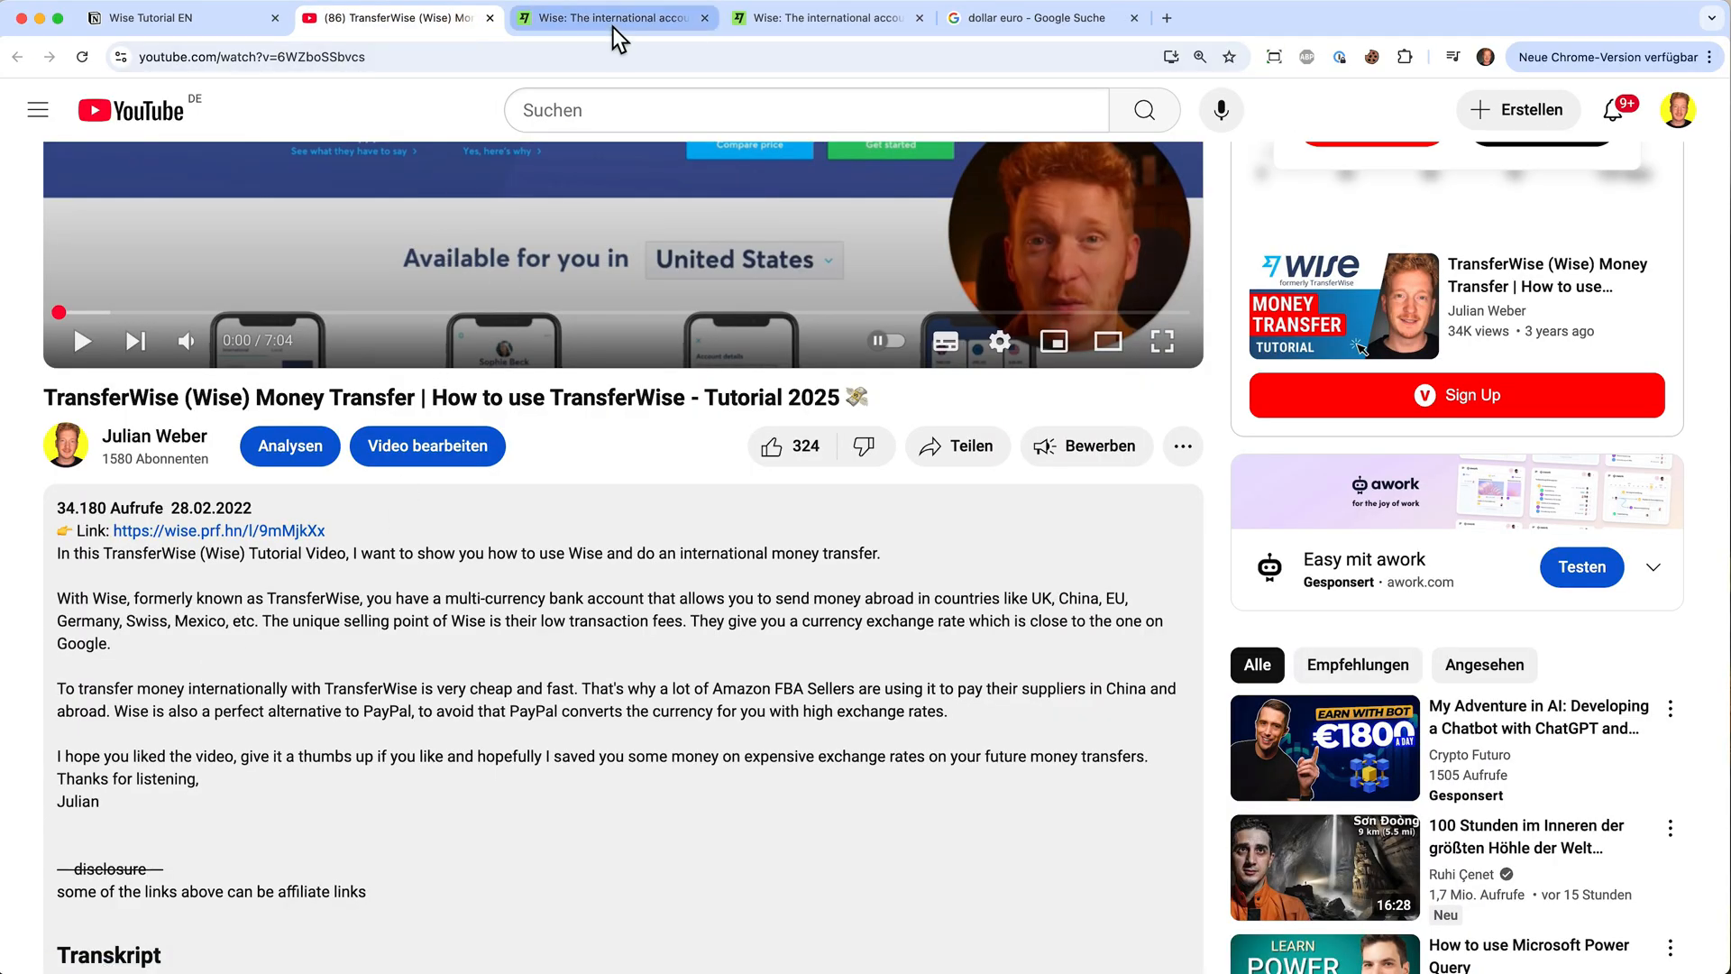
pyautogui.click(607, 18)
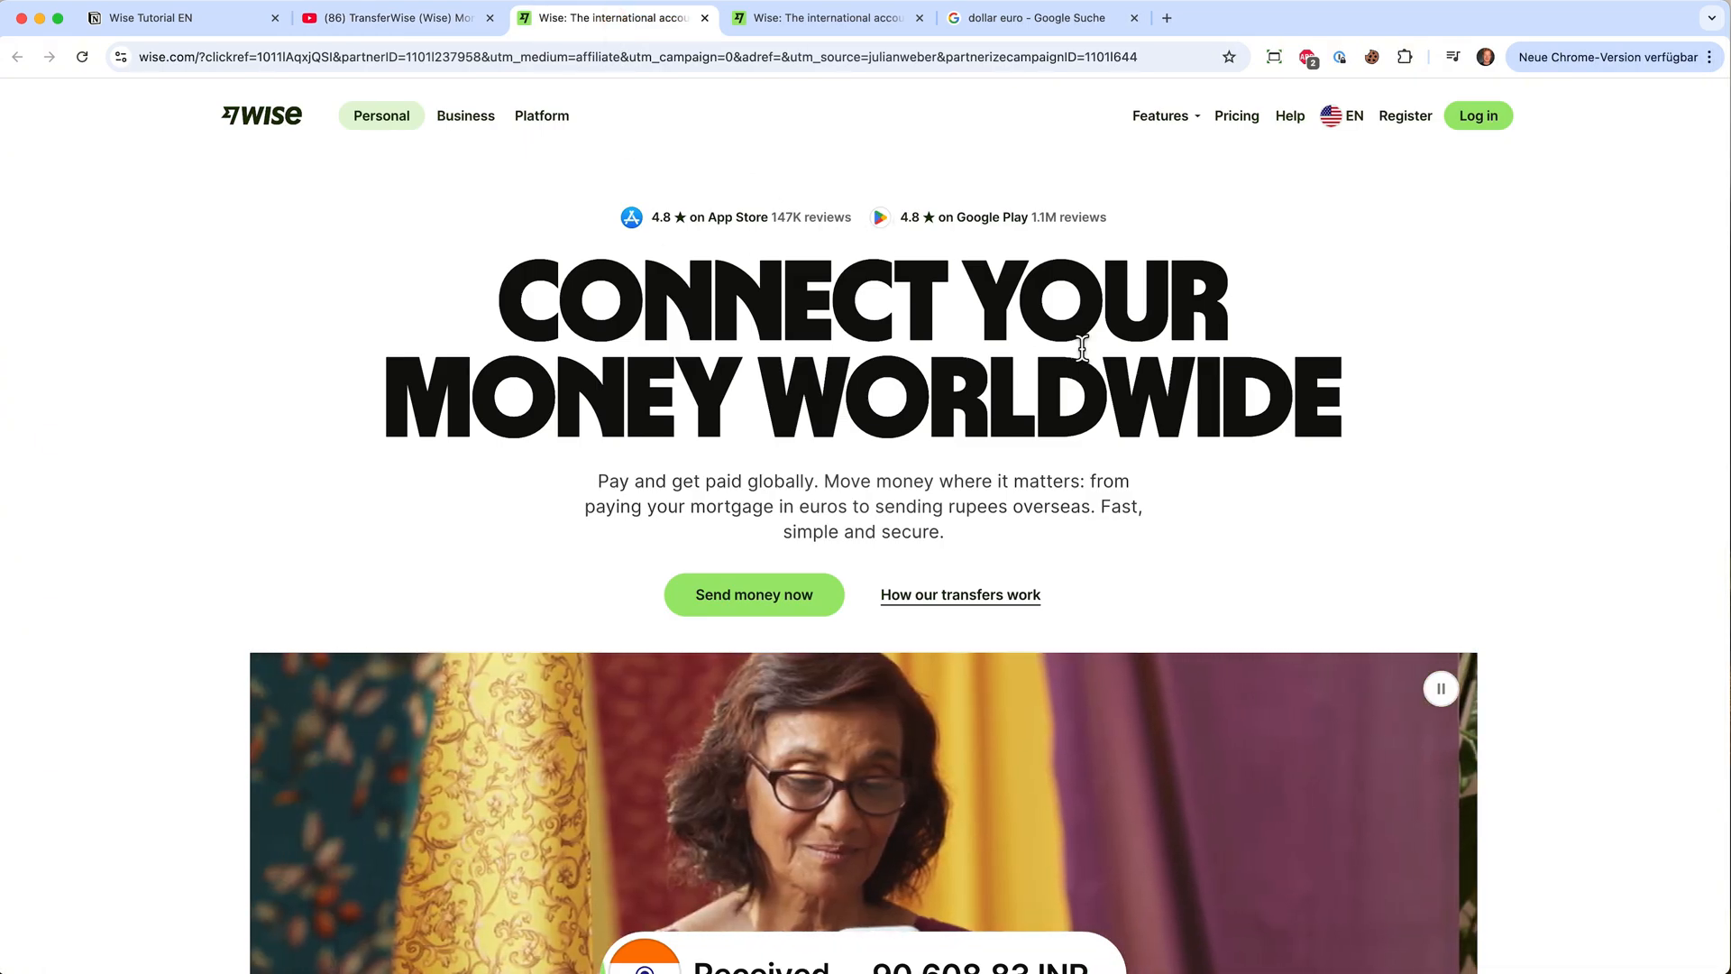
# Compare Wise's guaranteed 1 USD = 0.9292 EUR rate with Google's 0.93 euro result.
pyautogui.scroll(-3)
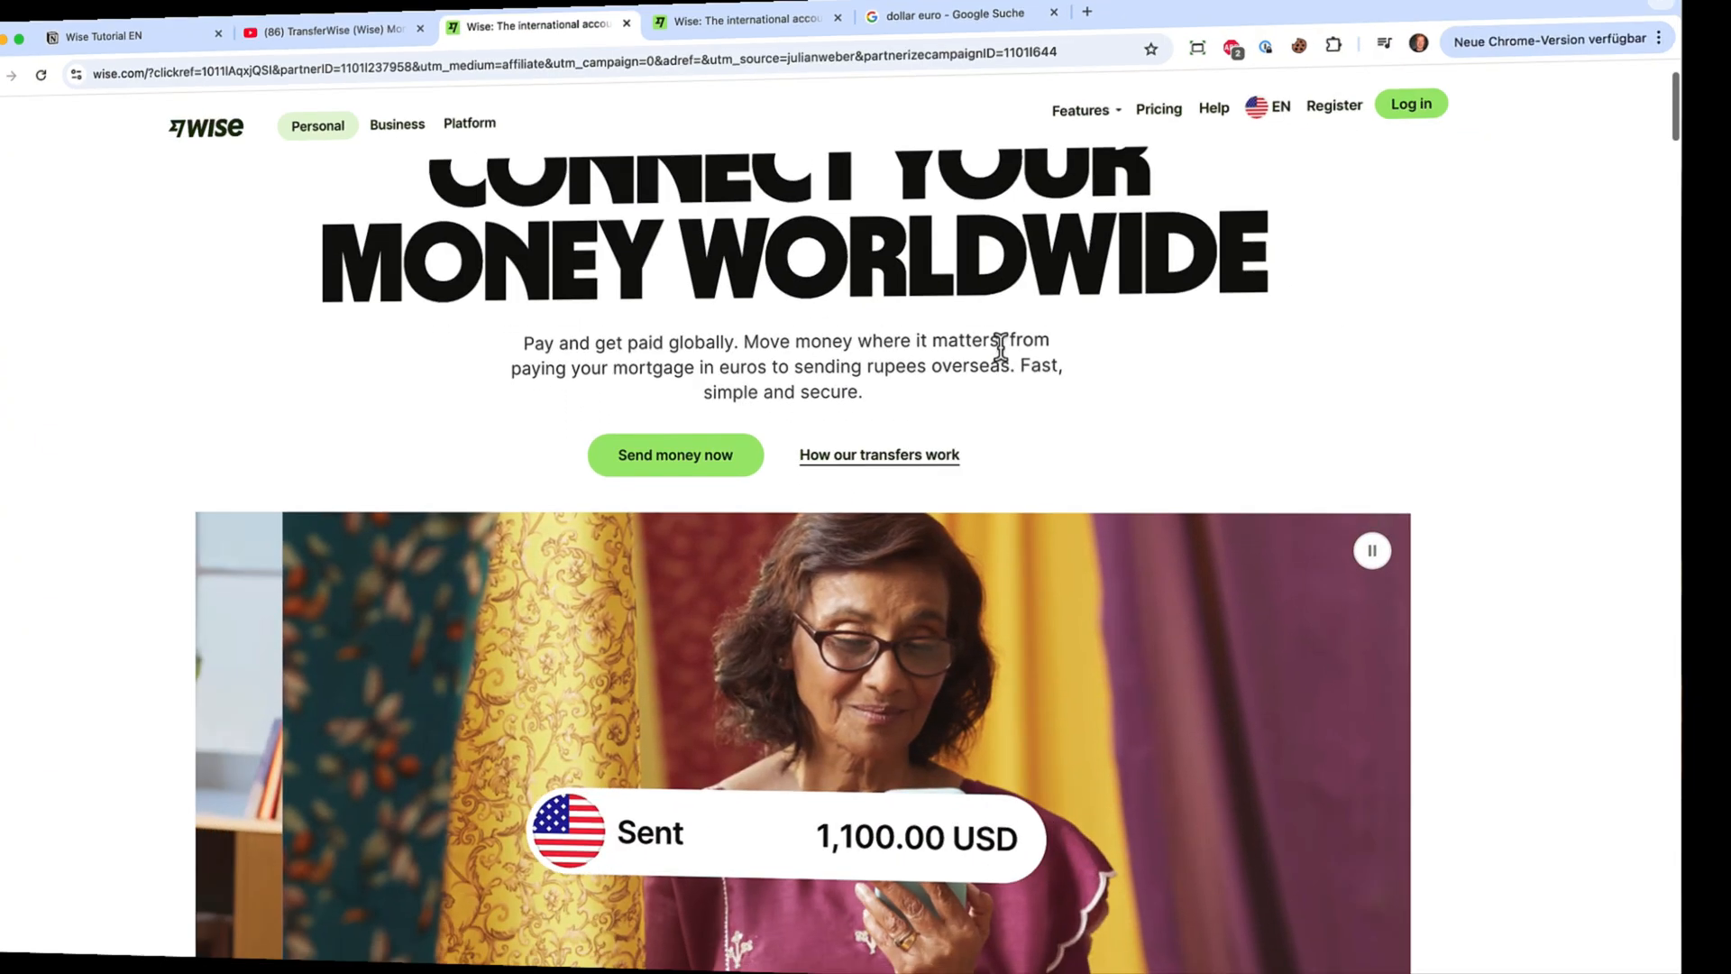
pyautogui.scroll(-3)
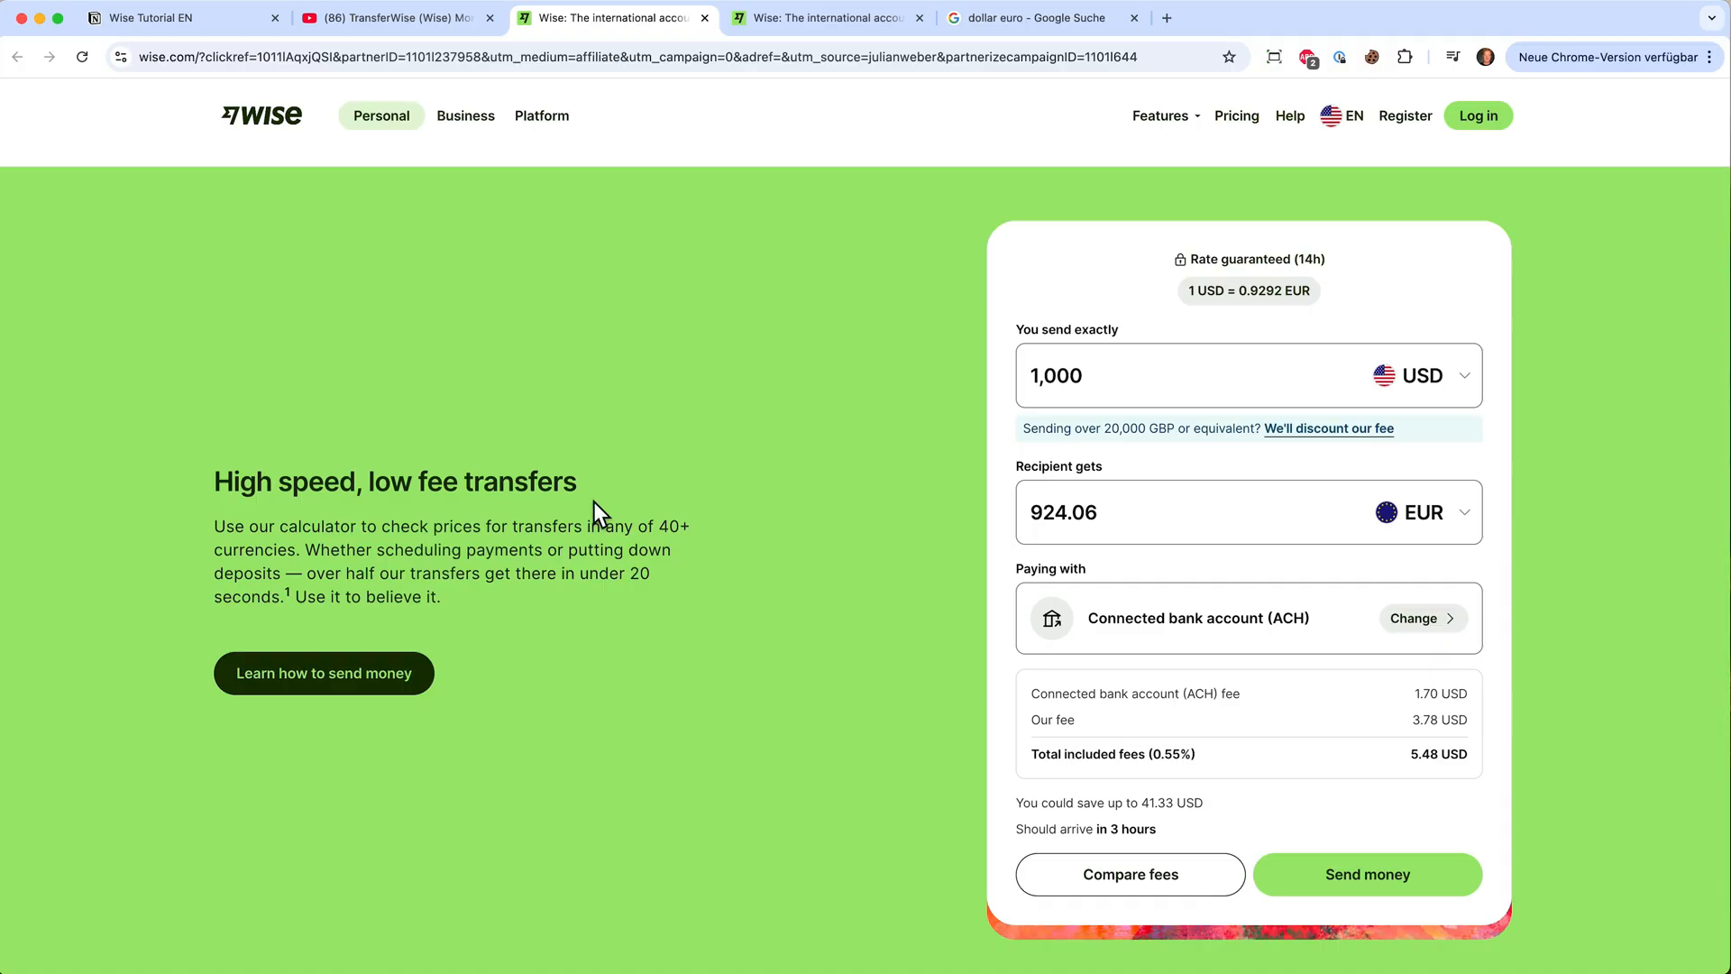
pyautogui.moveTo(778, 552)
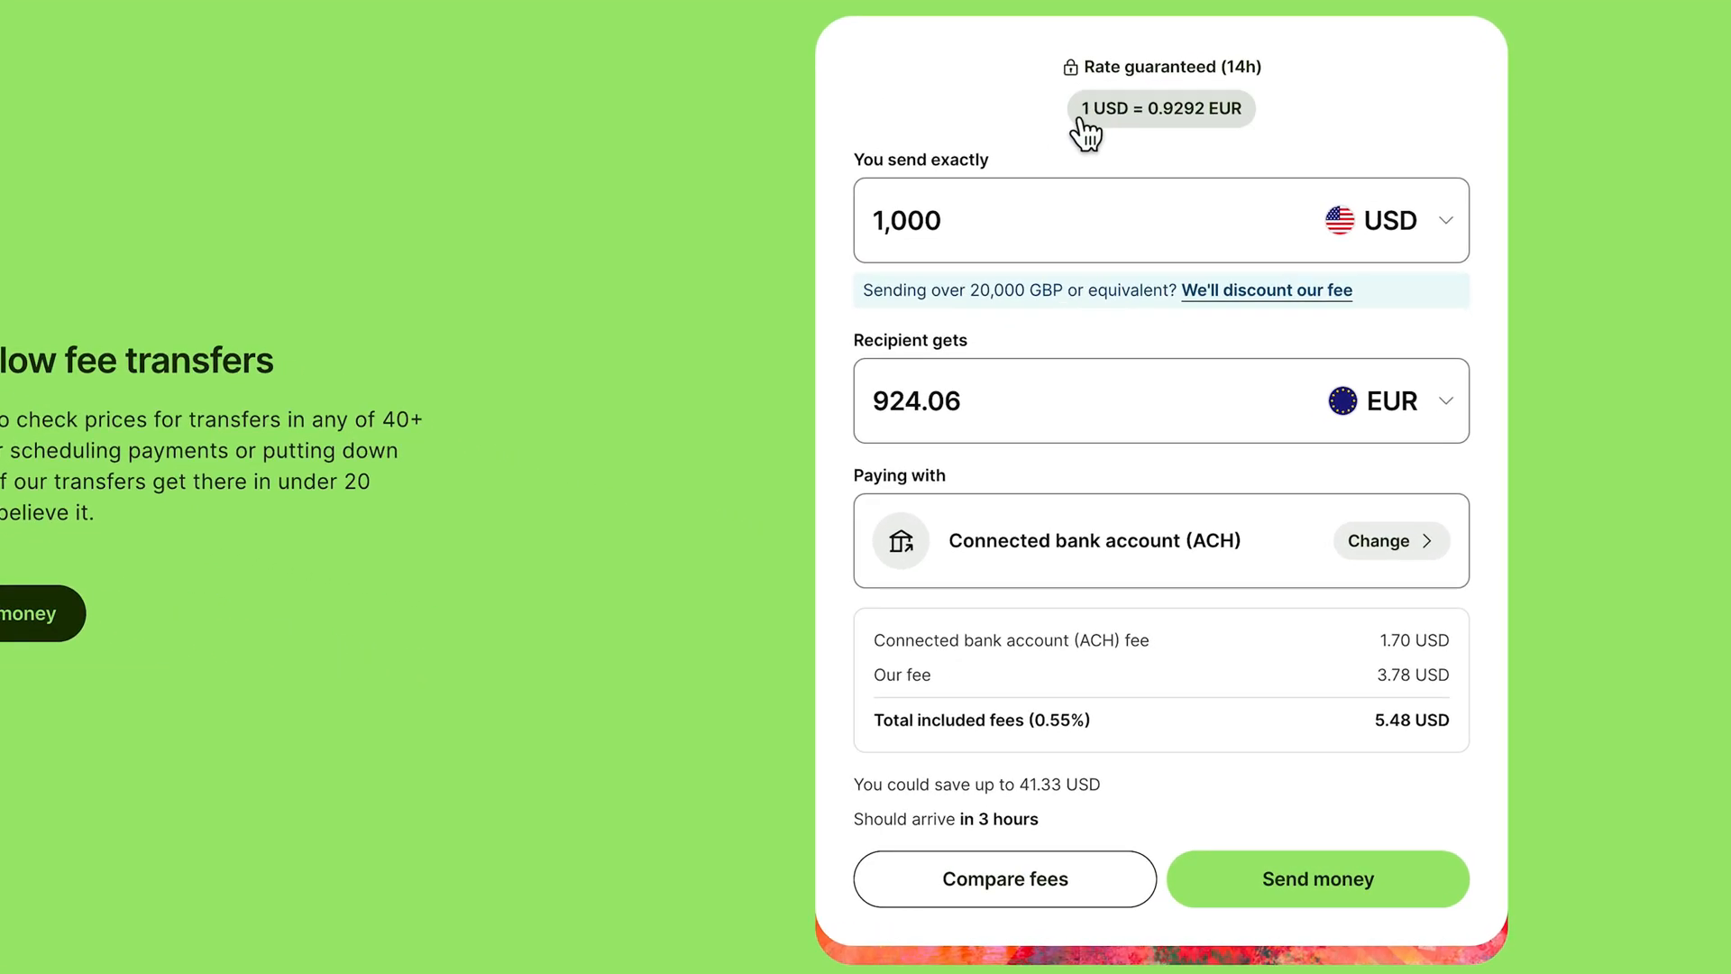
pyautogui.moveTo(1103, 119)
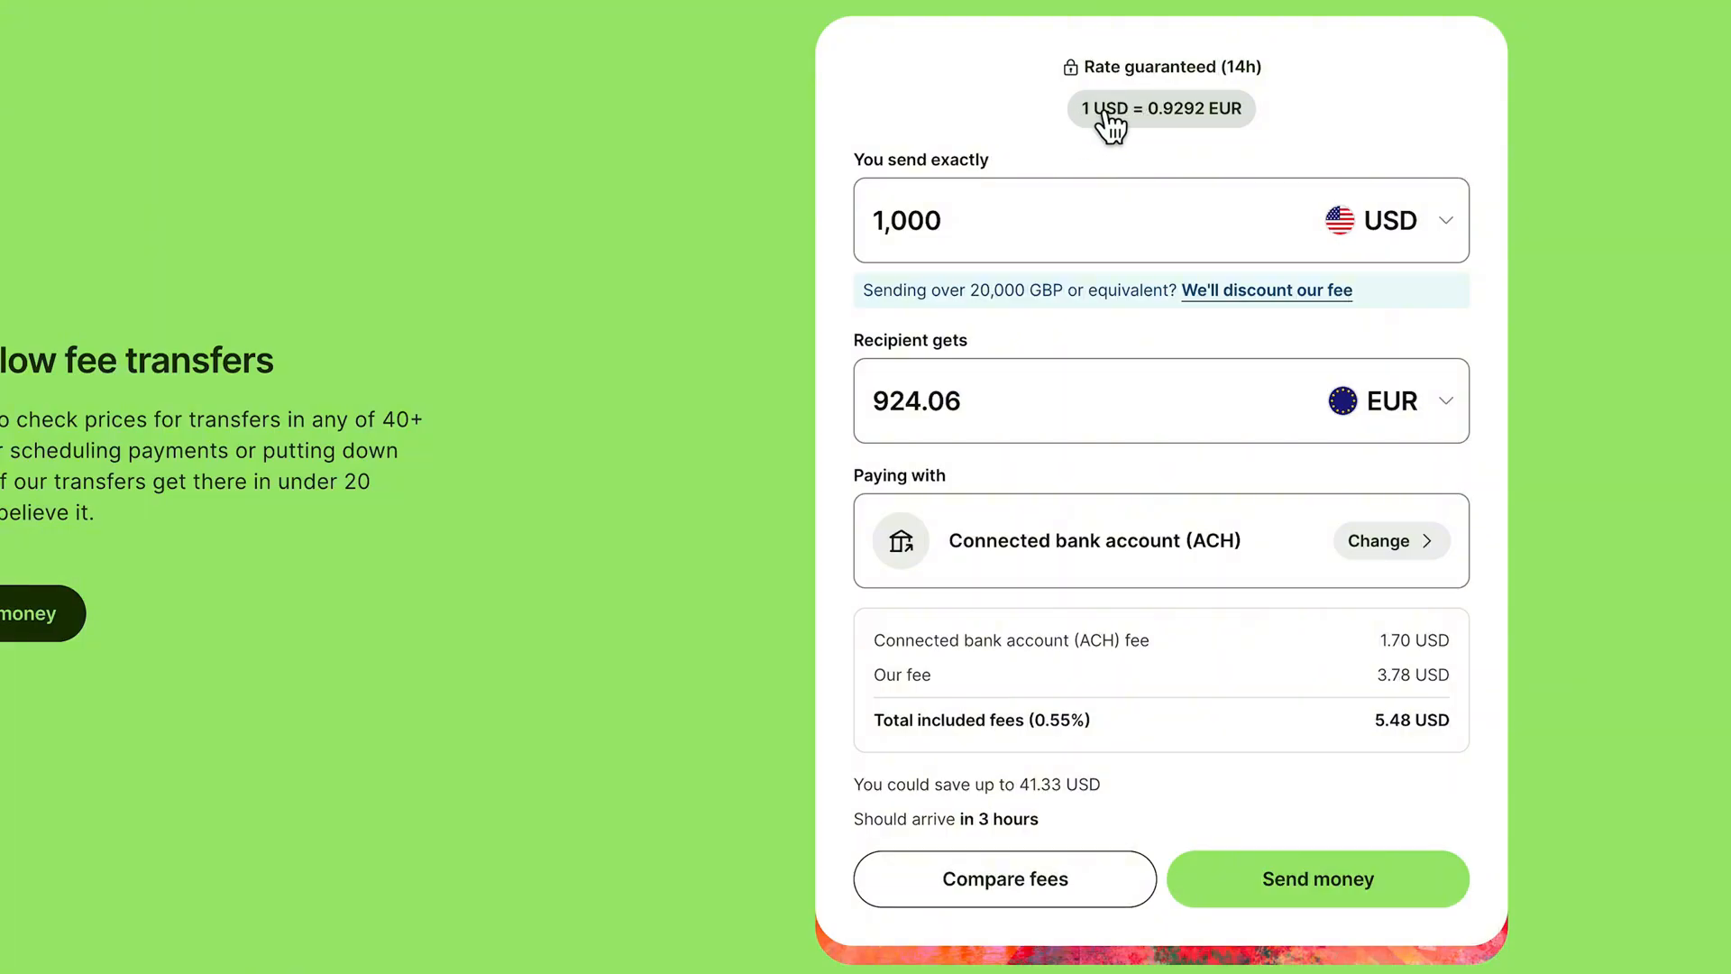
pyautogui.moveTo(1148, 124)
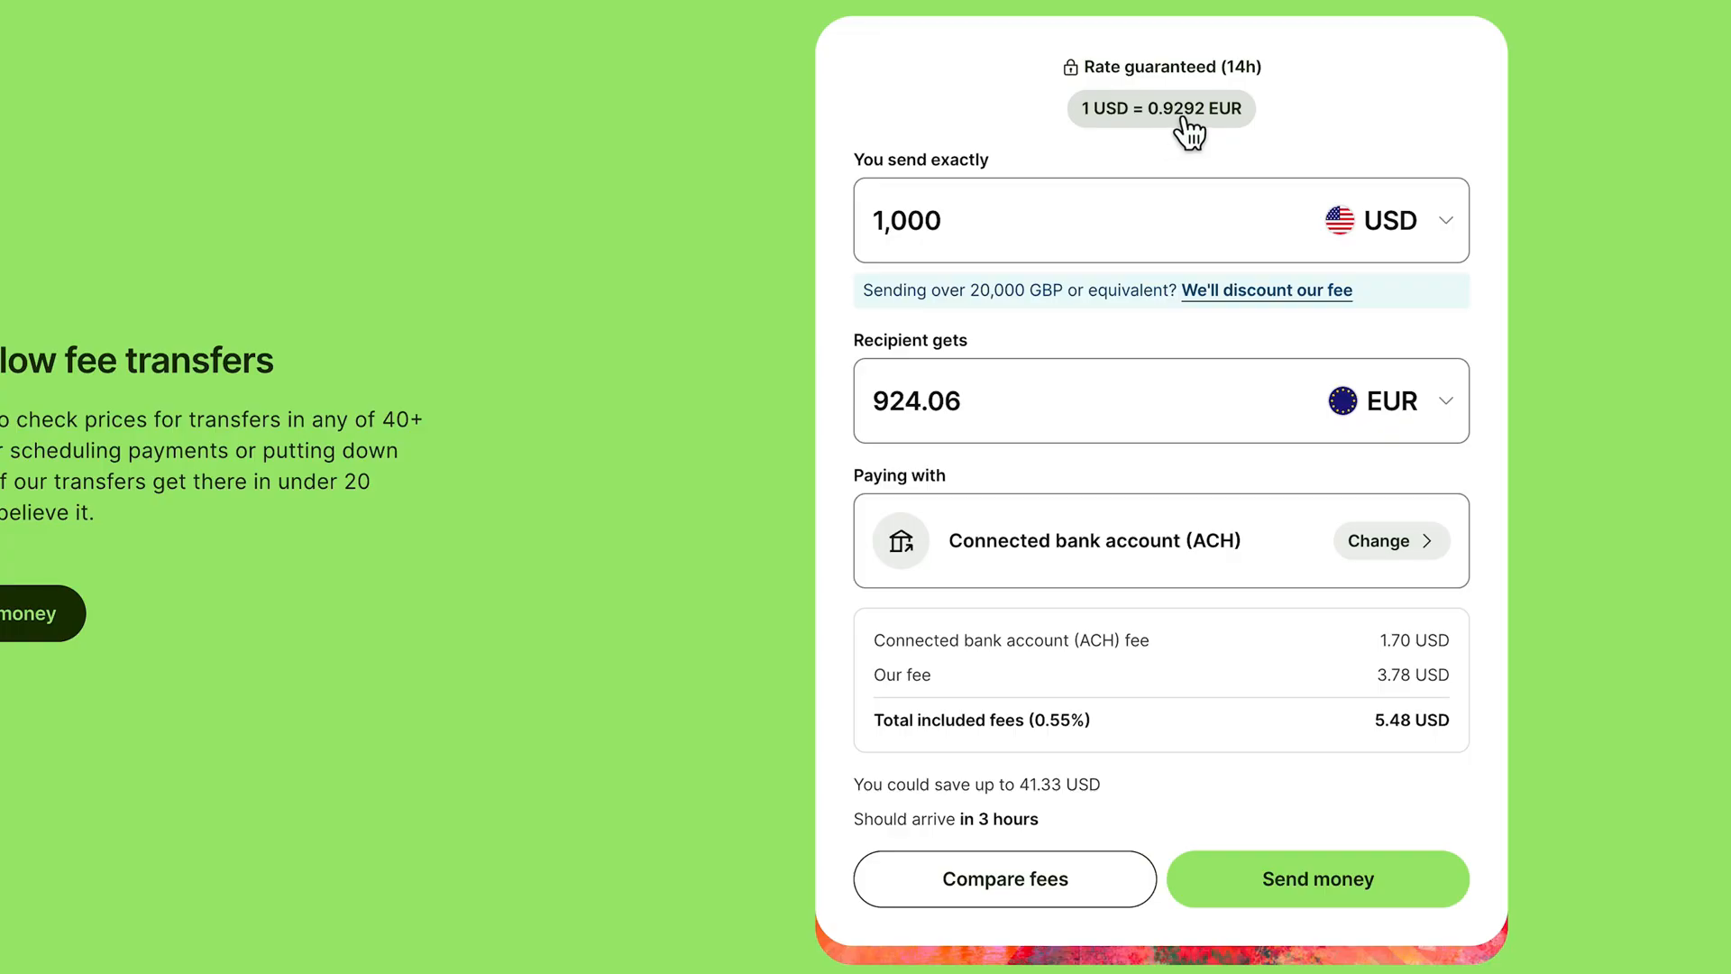
pyautogui.moveTo(746, 55)
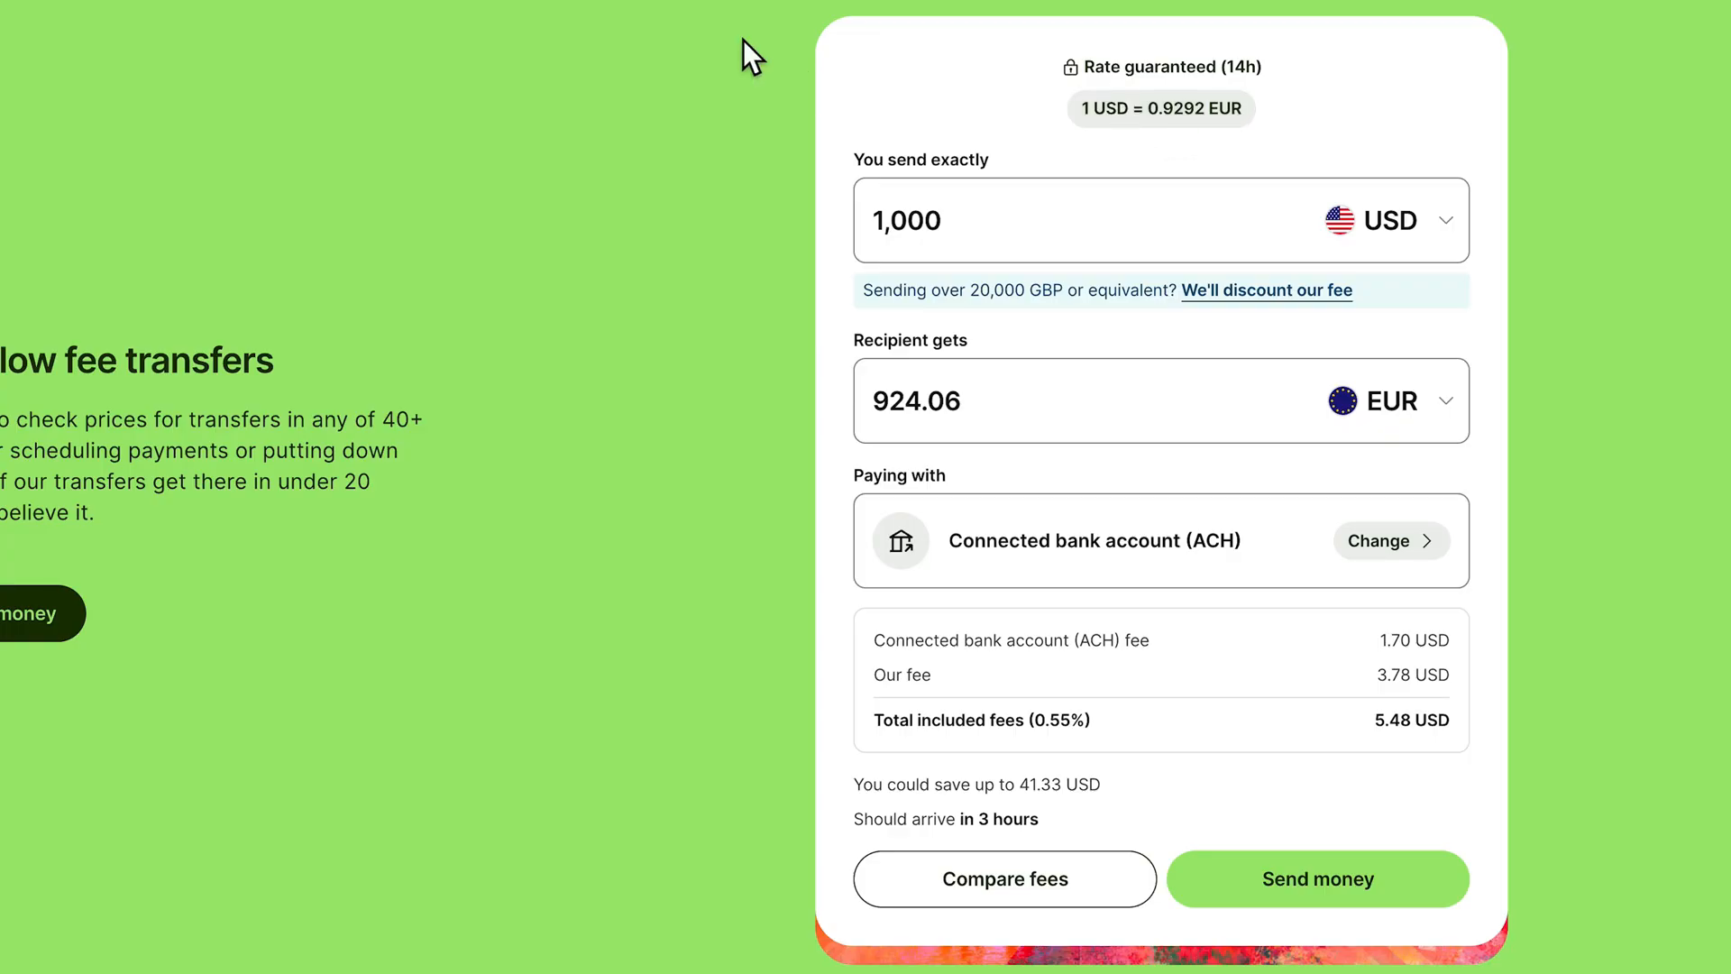
pyautogui.click(1031, 18)
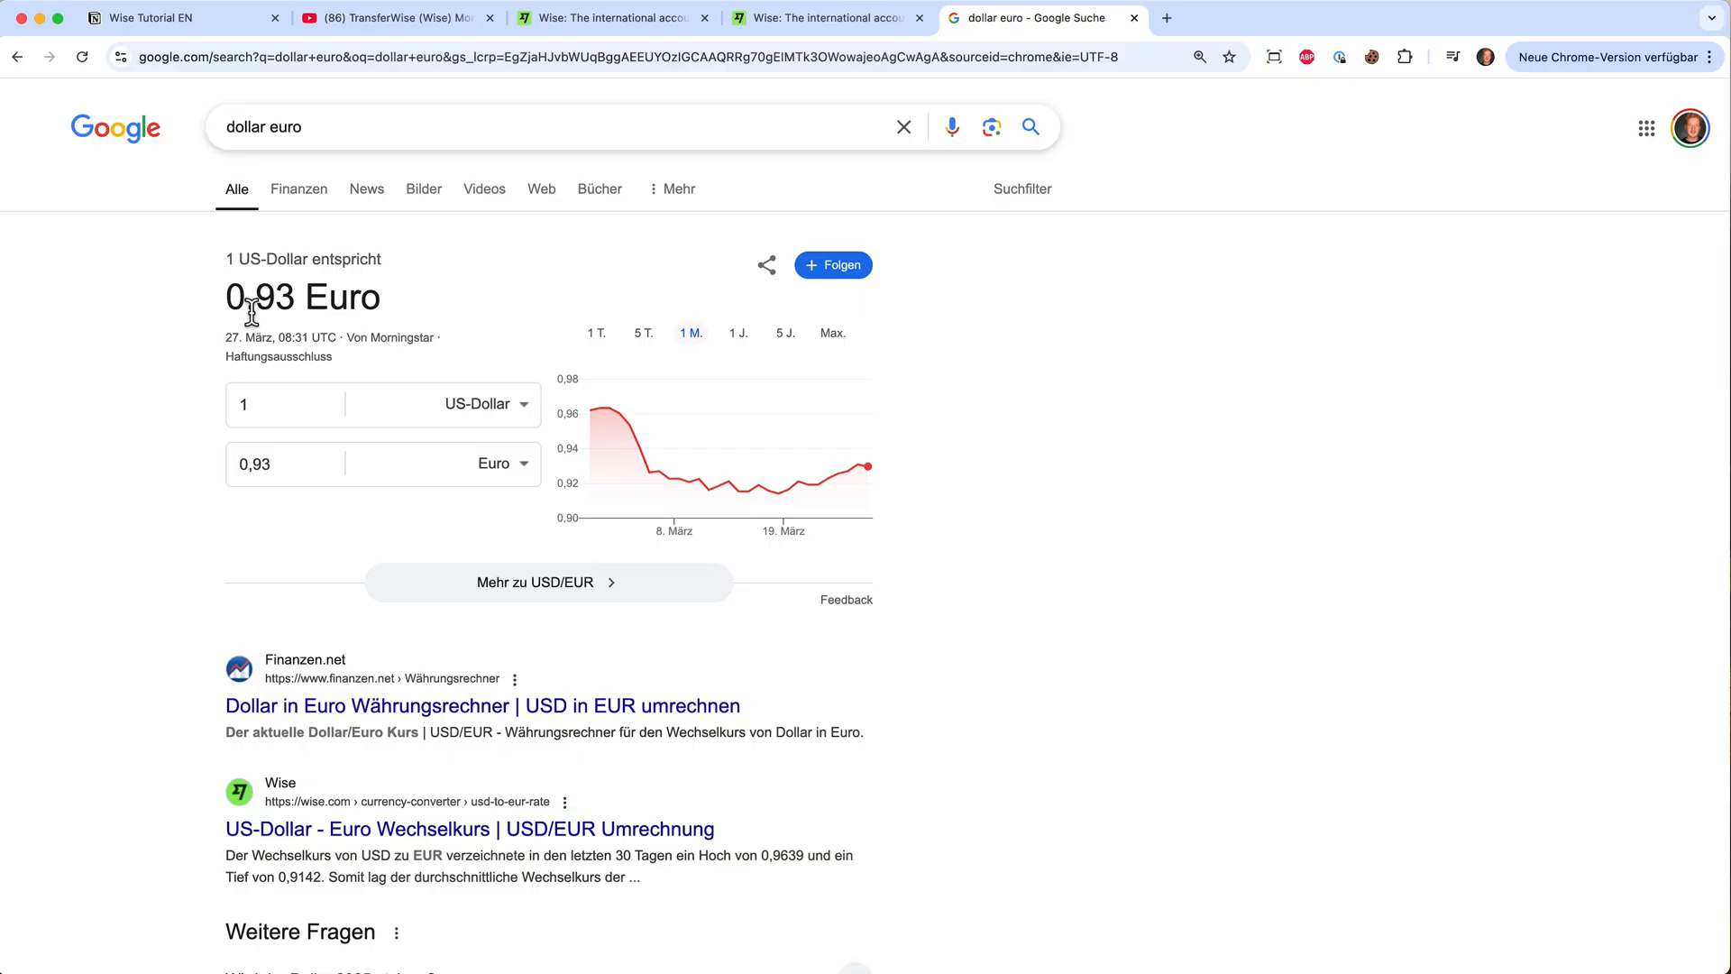
# Go back to the Wise tab quoting 924.06 EUR for 1,000 USD.
pyautogui.click(607, 18)
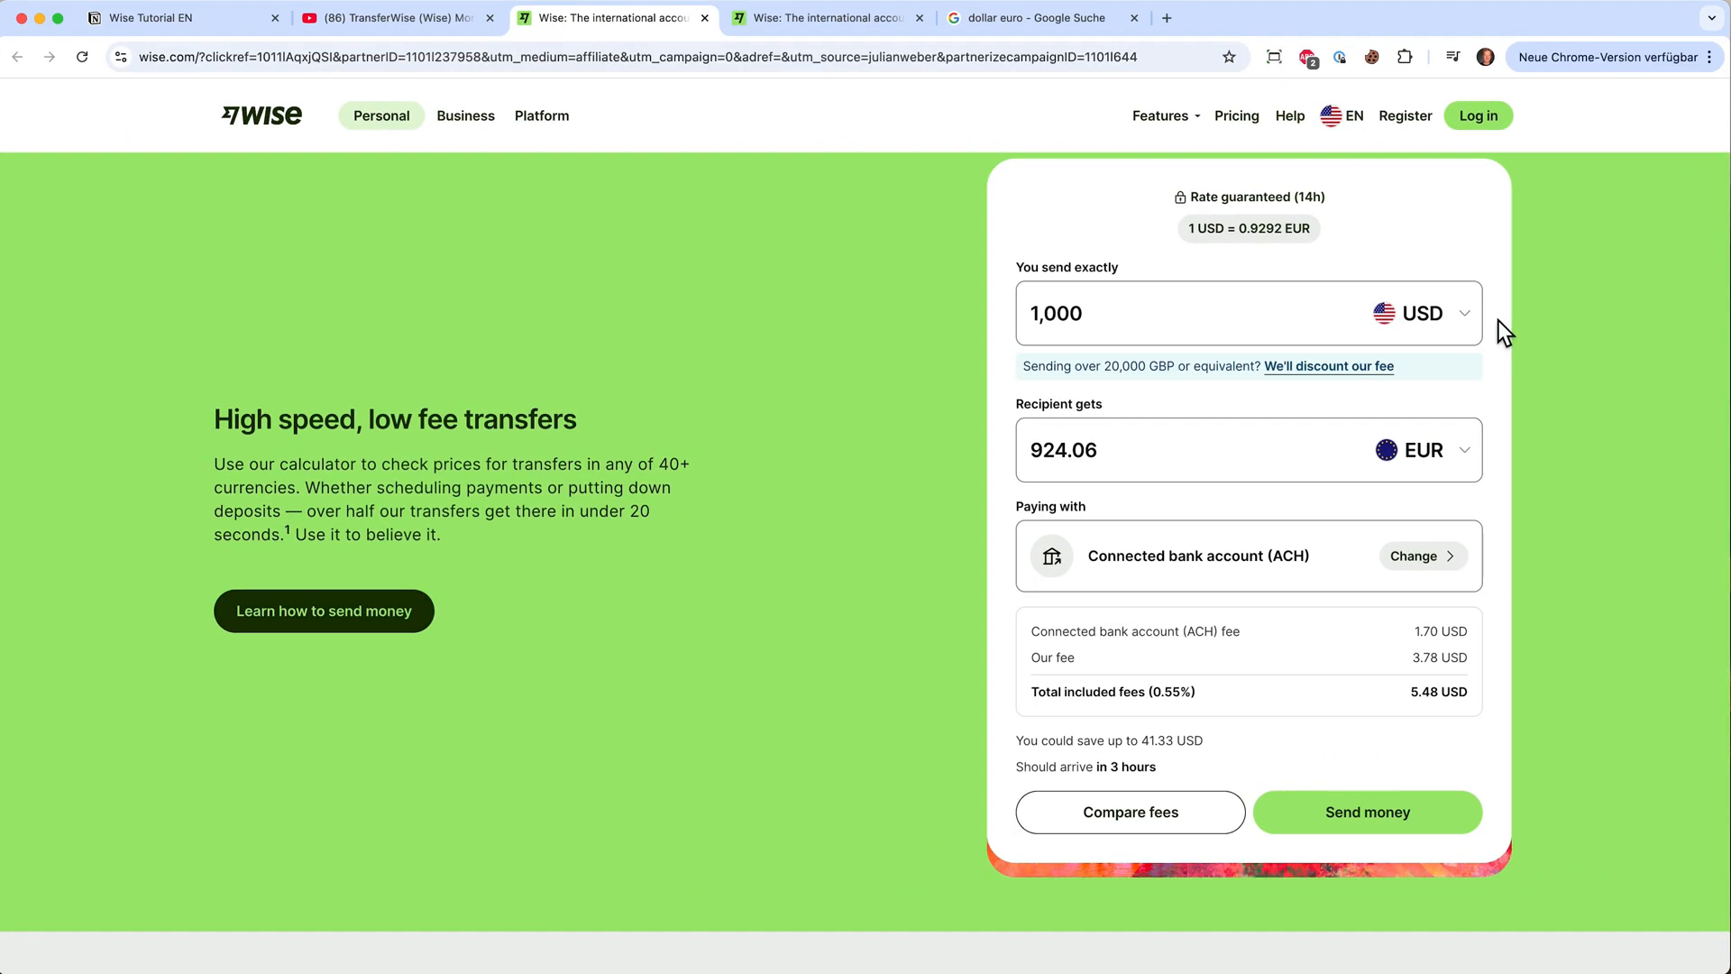
pyautogui.moveTo(1627, 712)
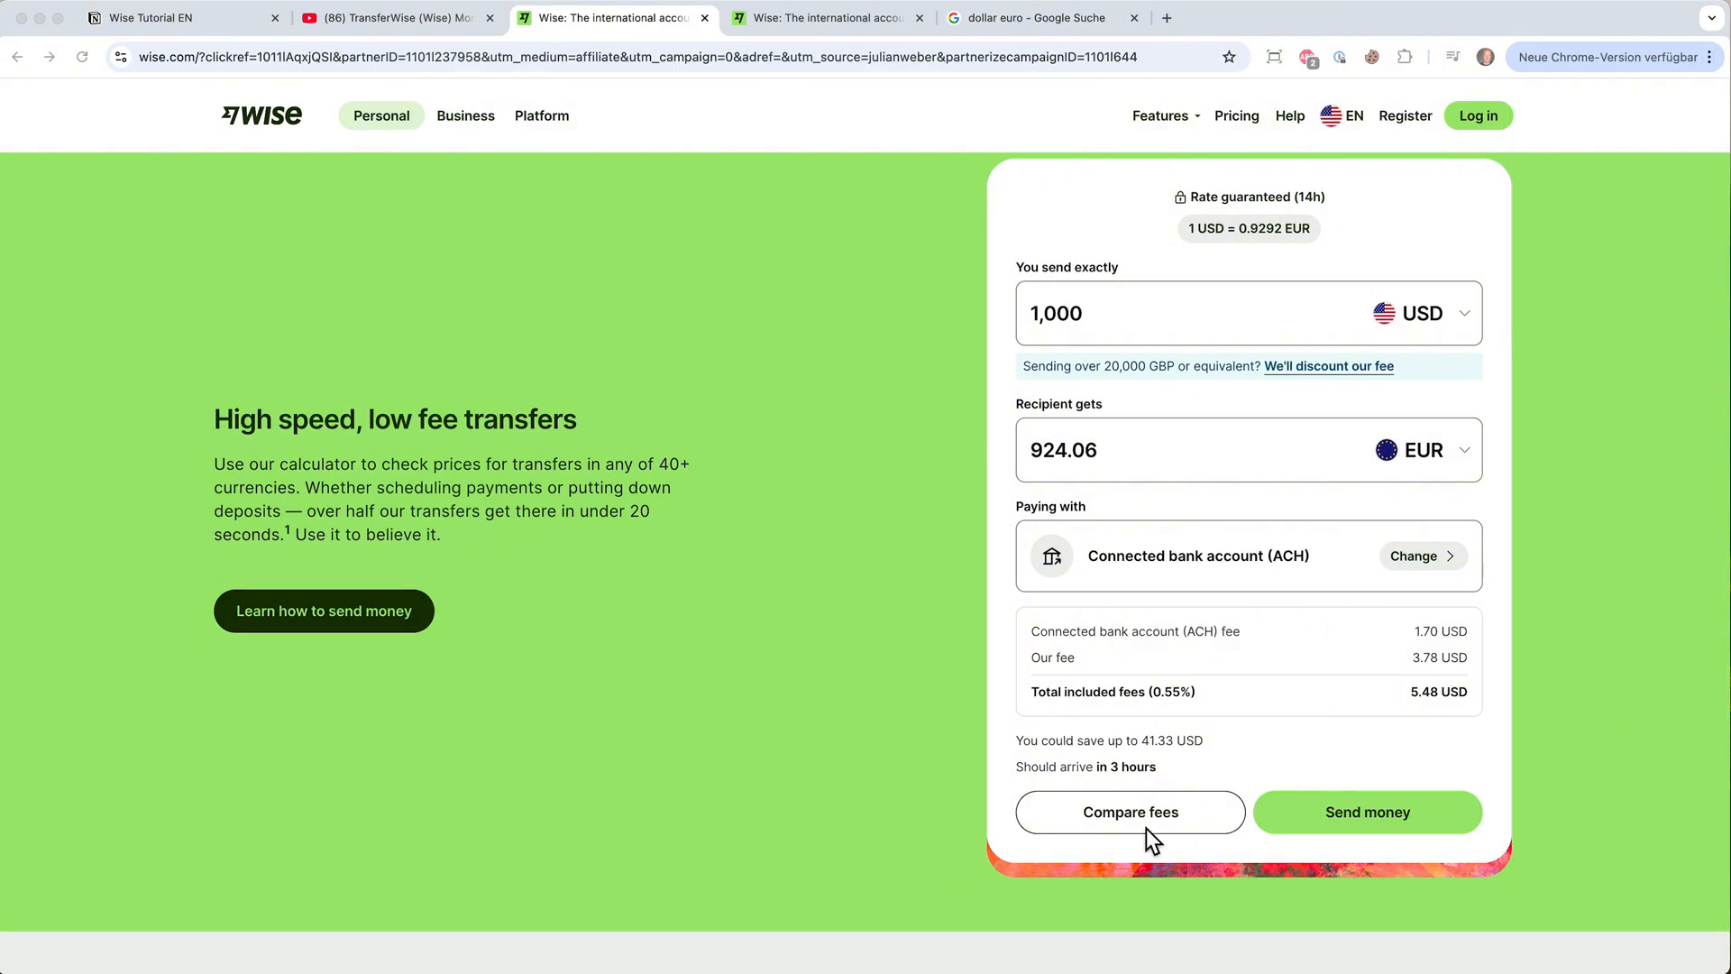
# Review the 1,000 USD comparison: Wise at 923.96 EUR versus Xoom, Remitly, Chase, PayPal.
pyautogui.click(1129, 811)
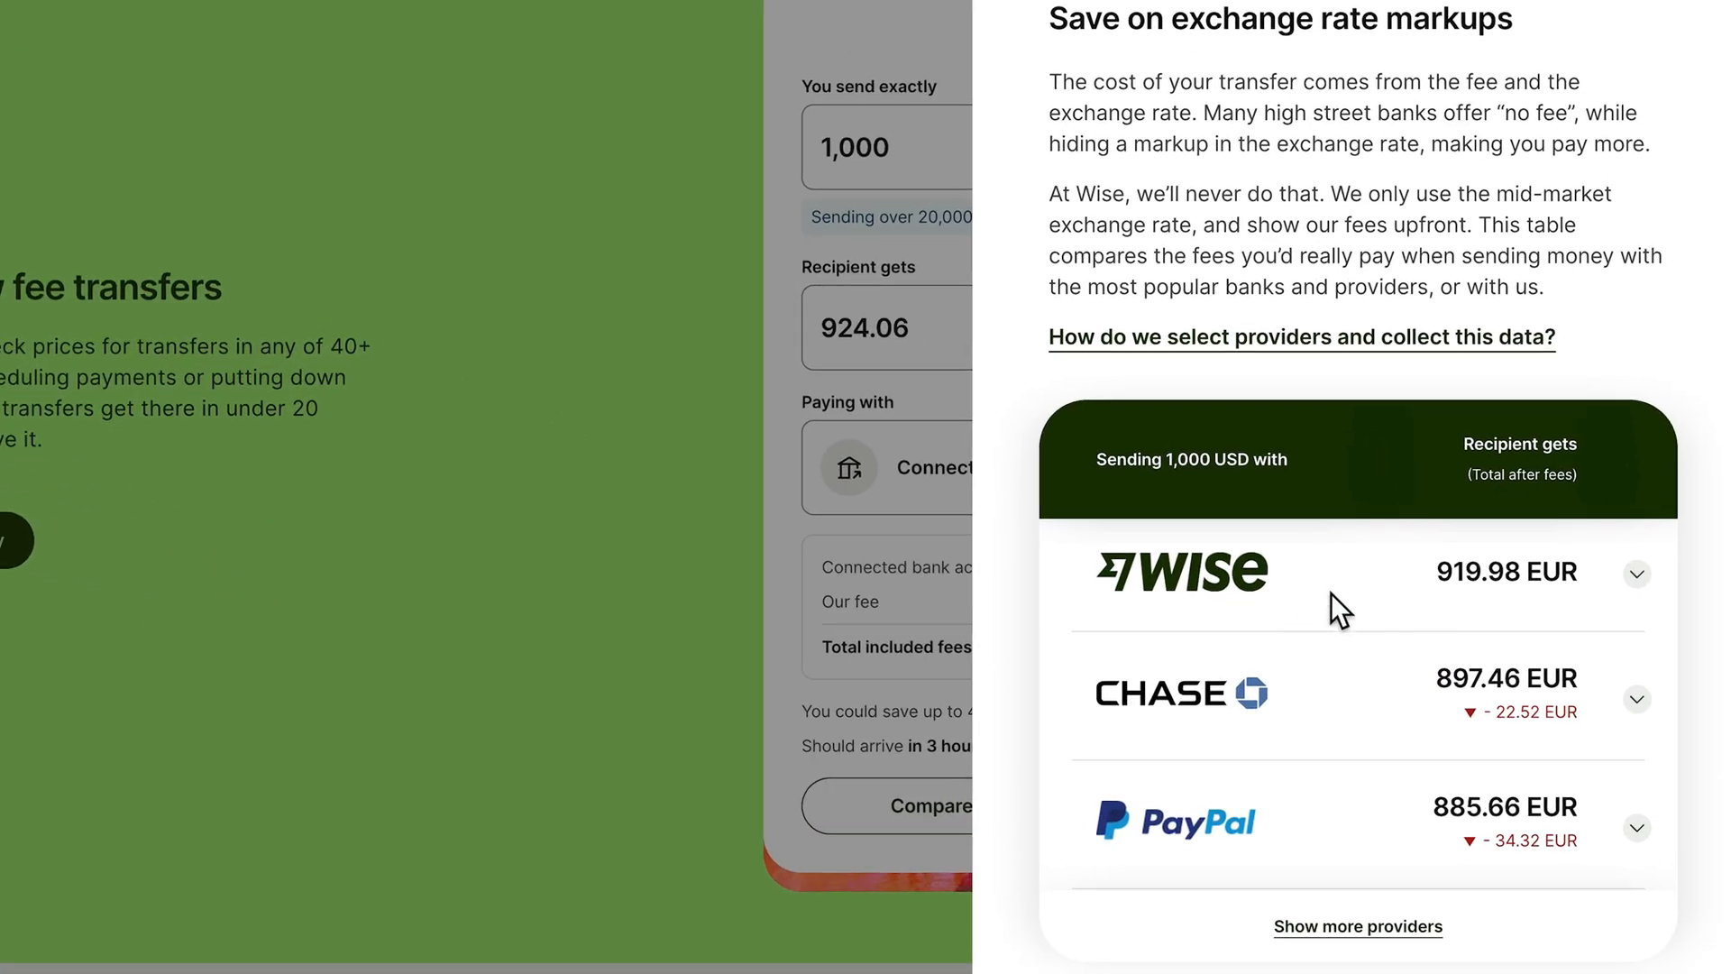
pyautogui.moveTo(1338, 718)
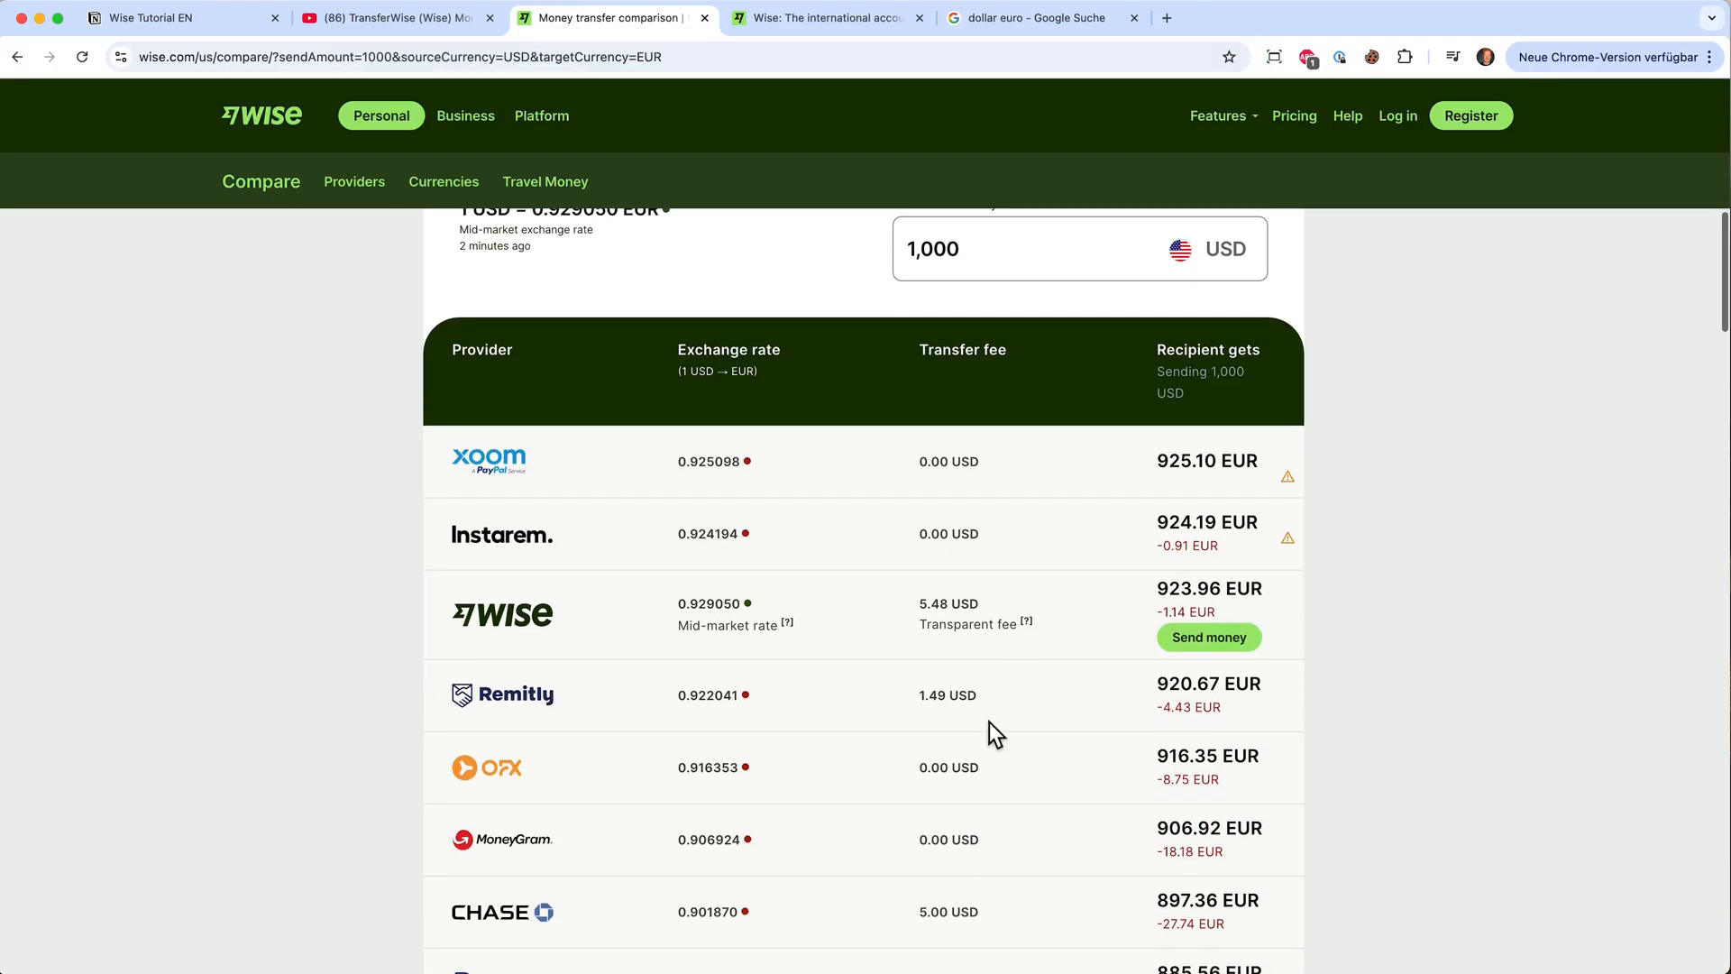
pyautogui.scroll(-3)
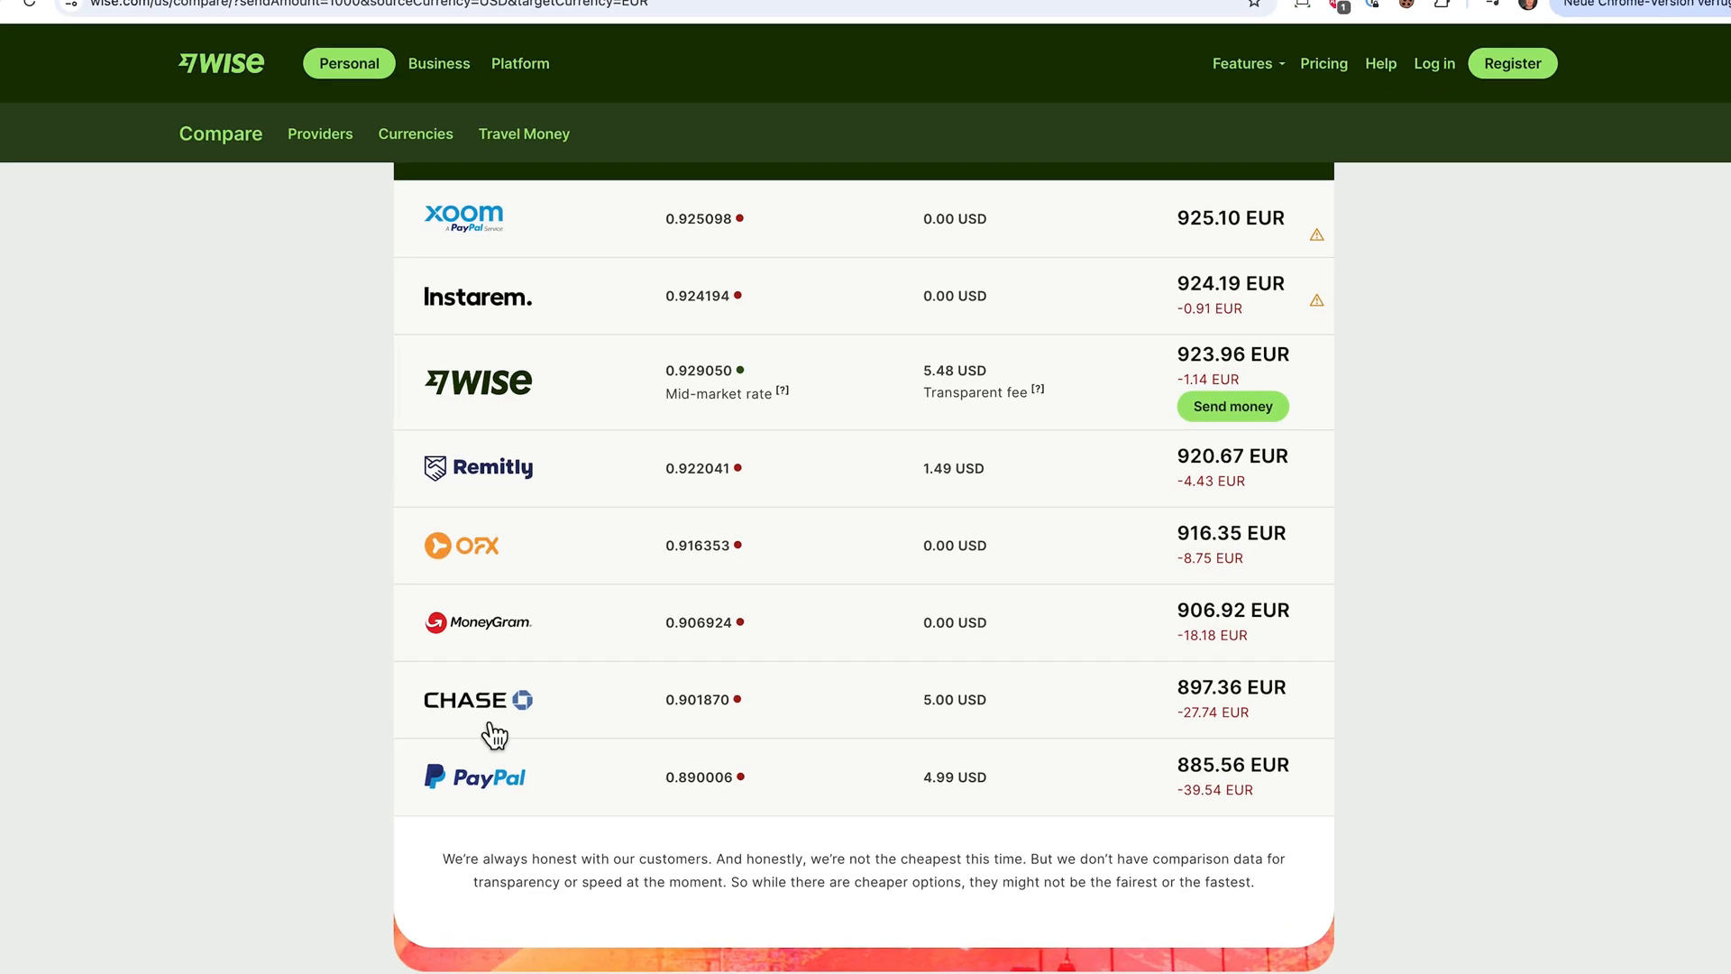
pyautogui.scroll(-3)
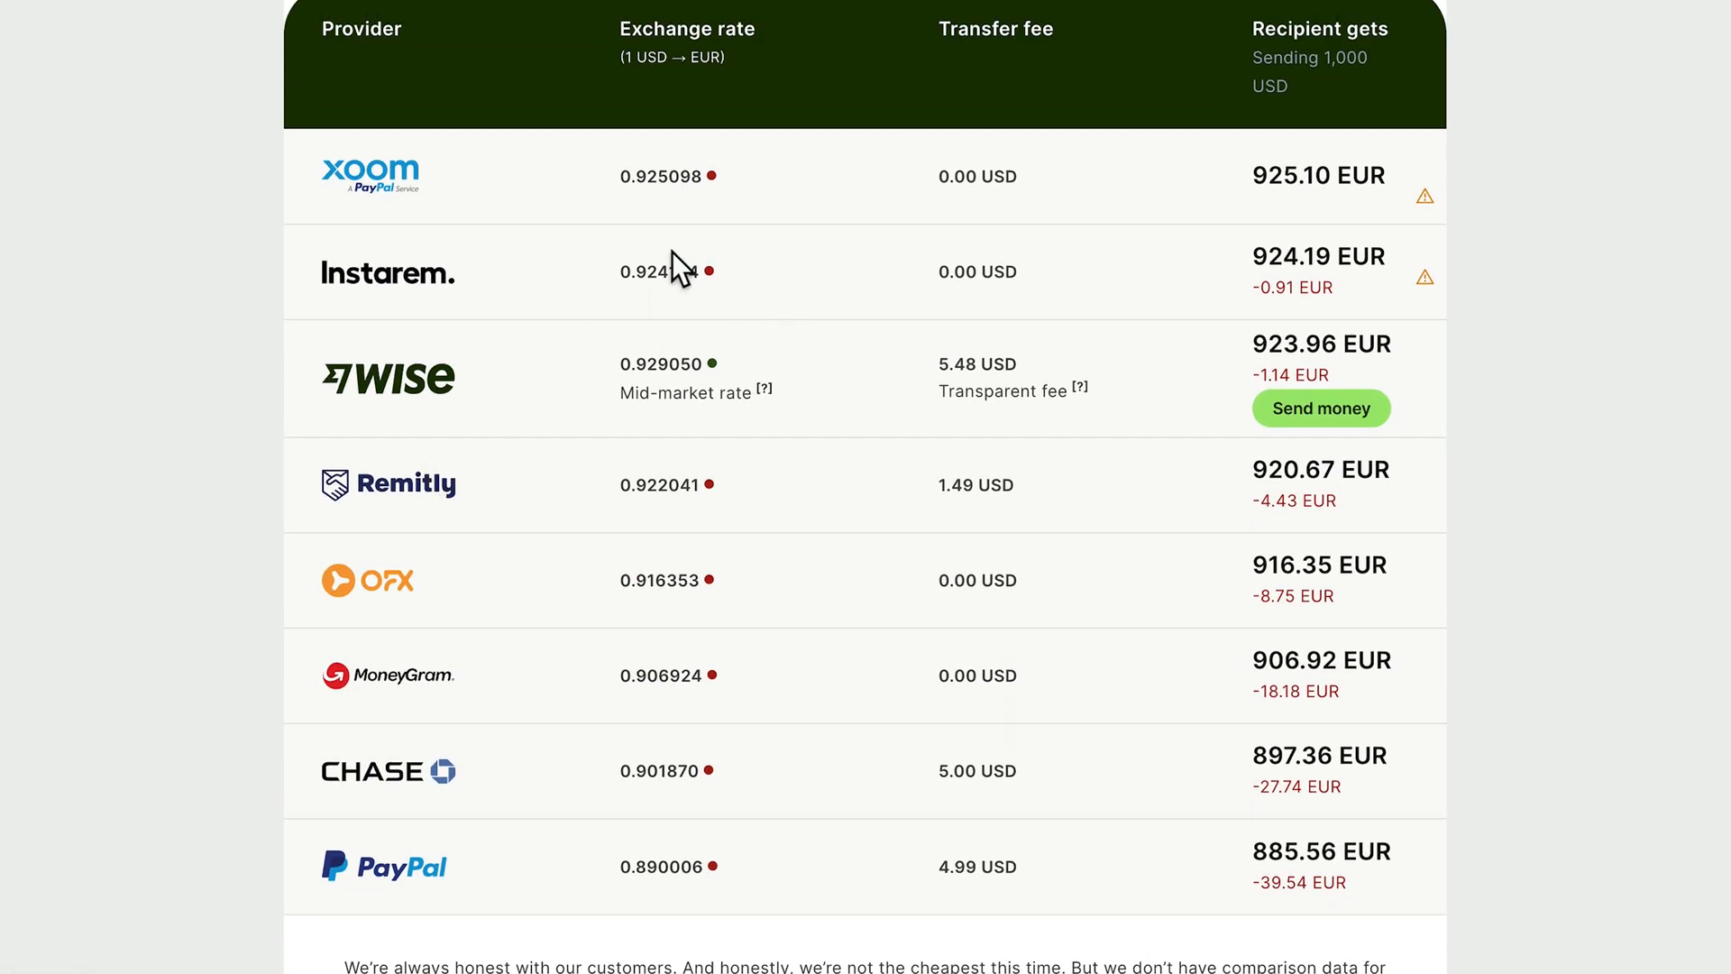
pyautogui.moveTo(537, 261)
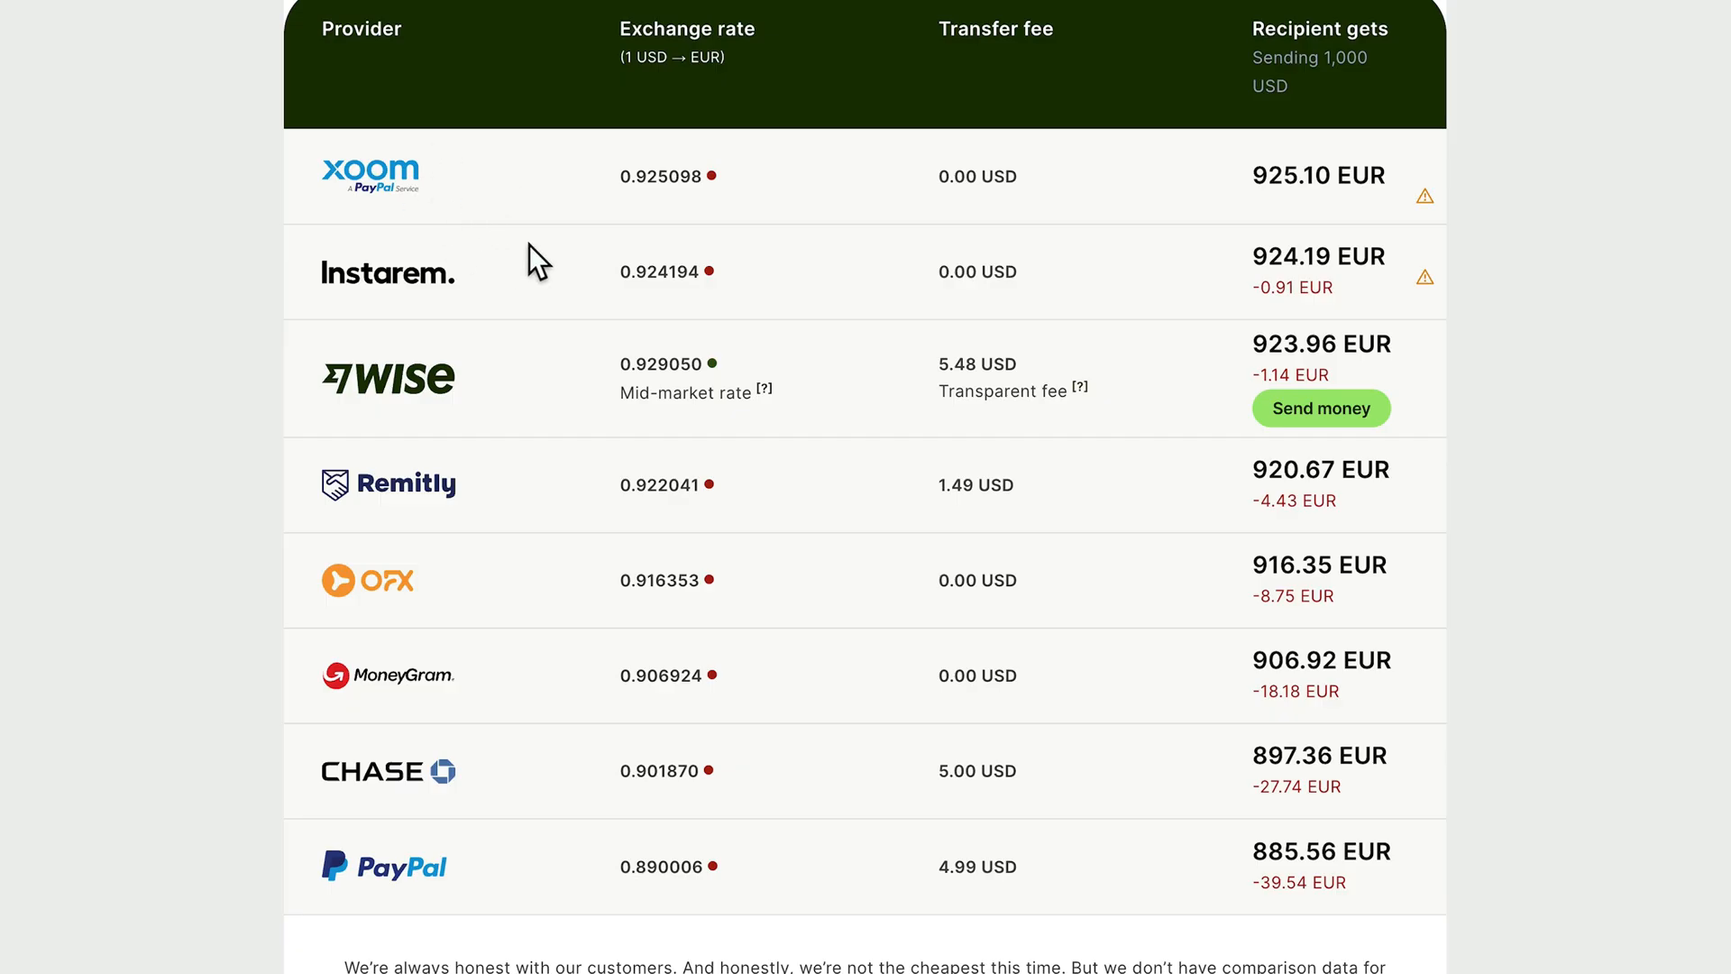
pyautogui.moveTo(674, 433)
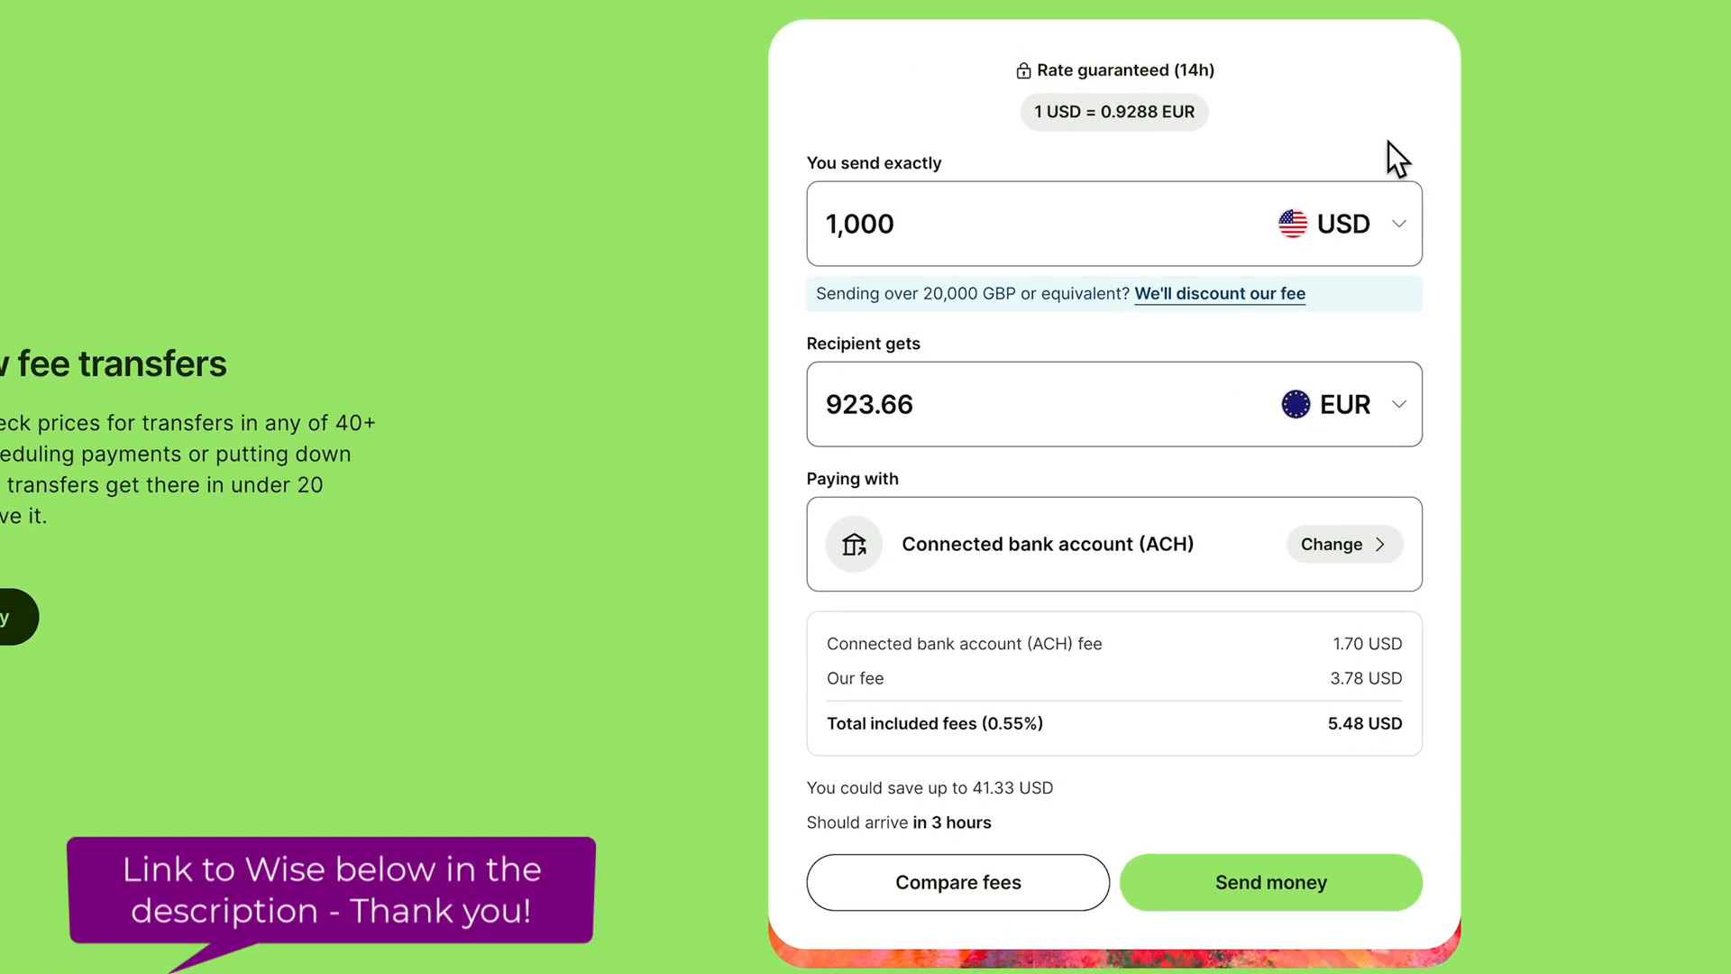
# Switch the recipient currency to CNY, so 1,000 USD yields 7,179.48 CNY.
pyautogui.write('c')
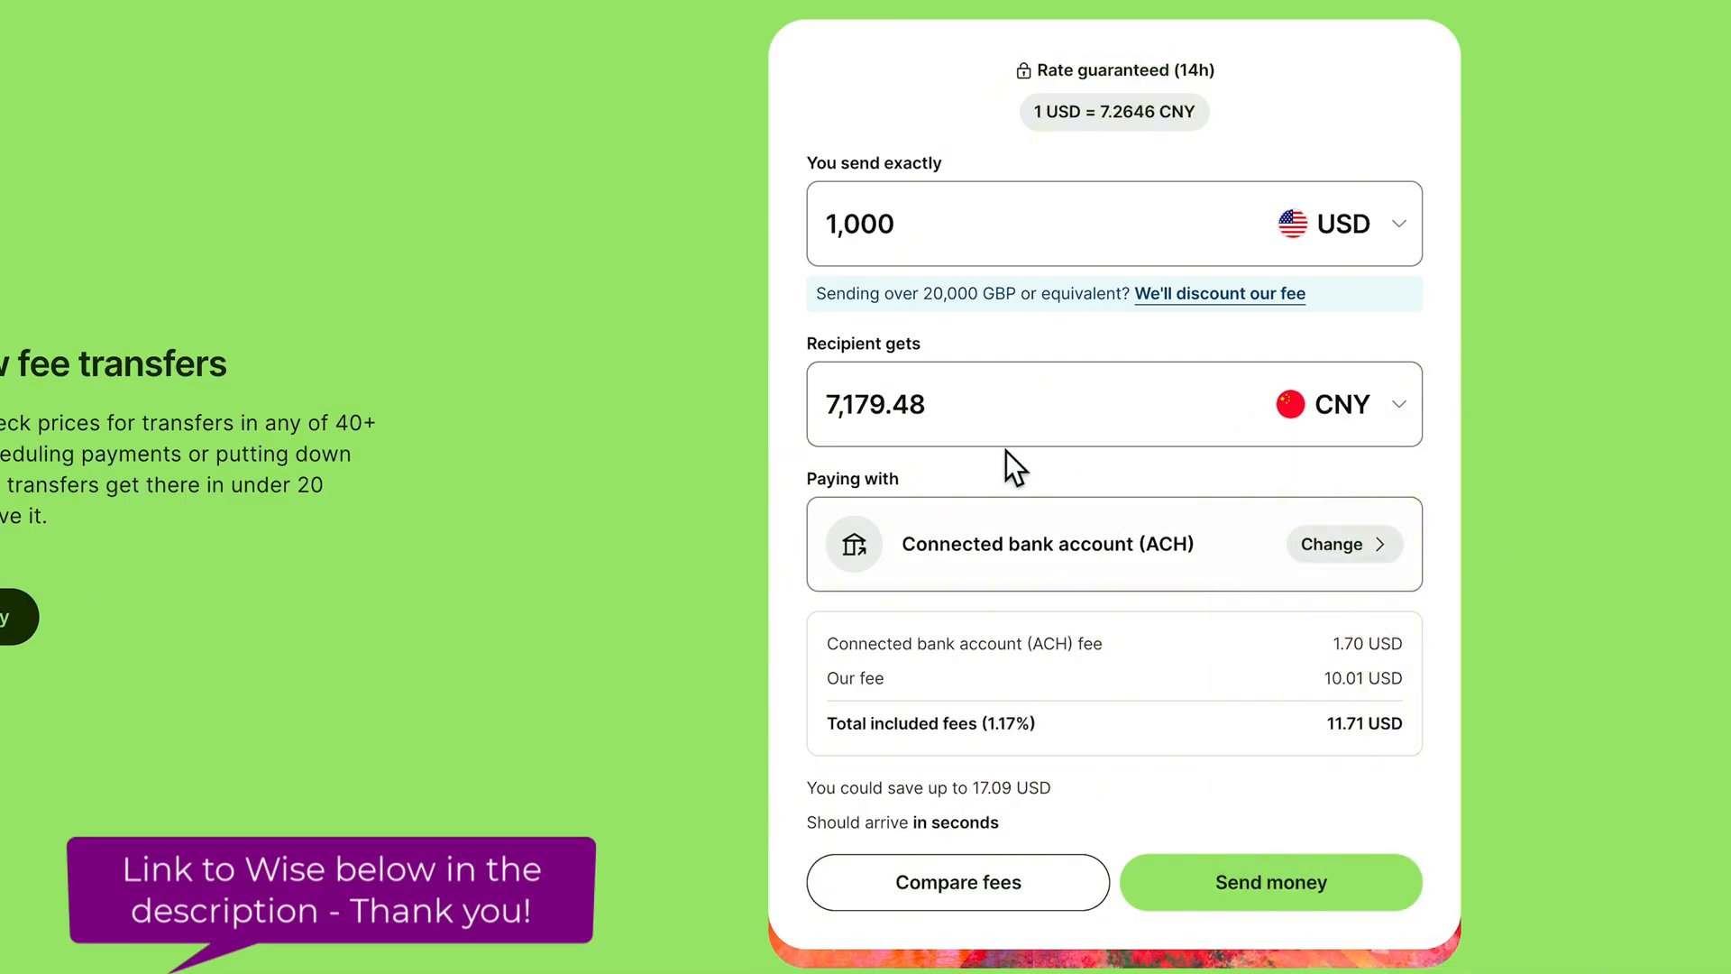
pyautogui.click(994, 404)
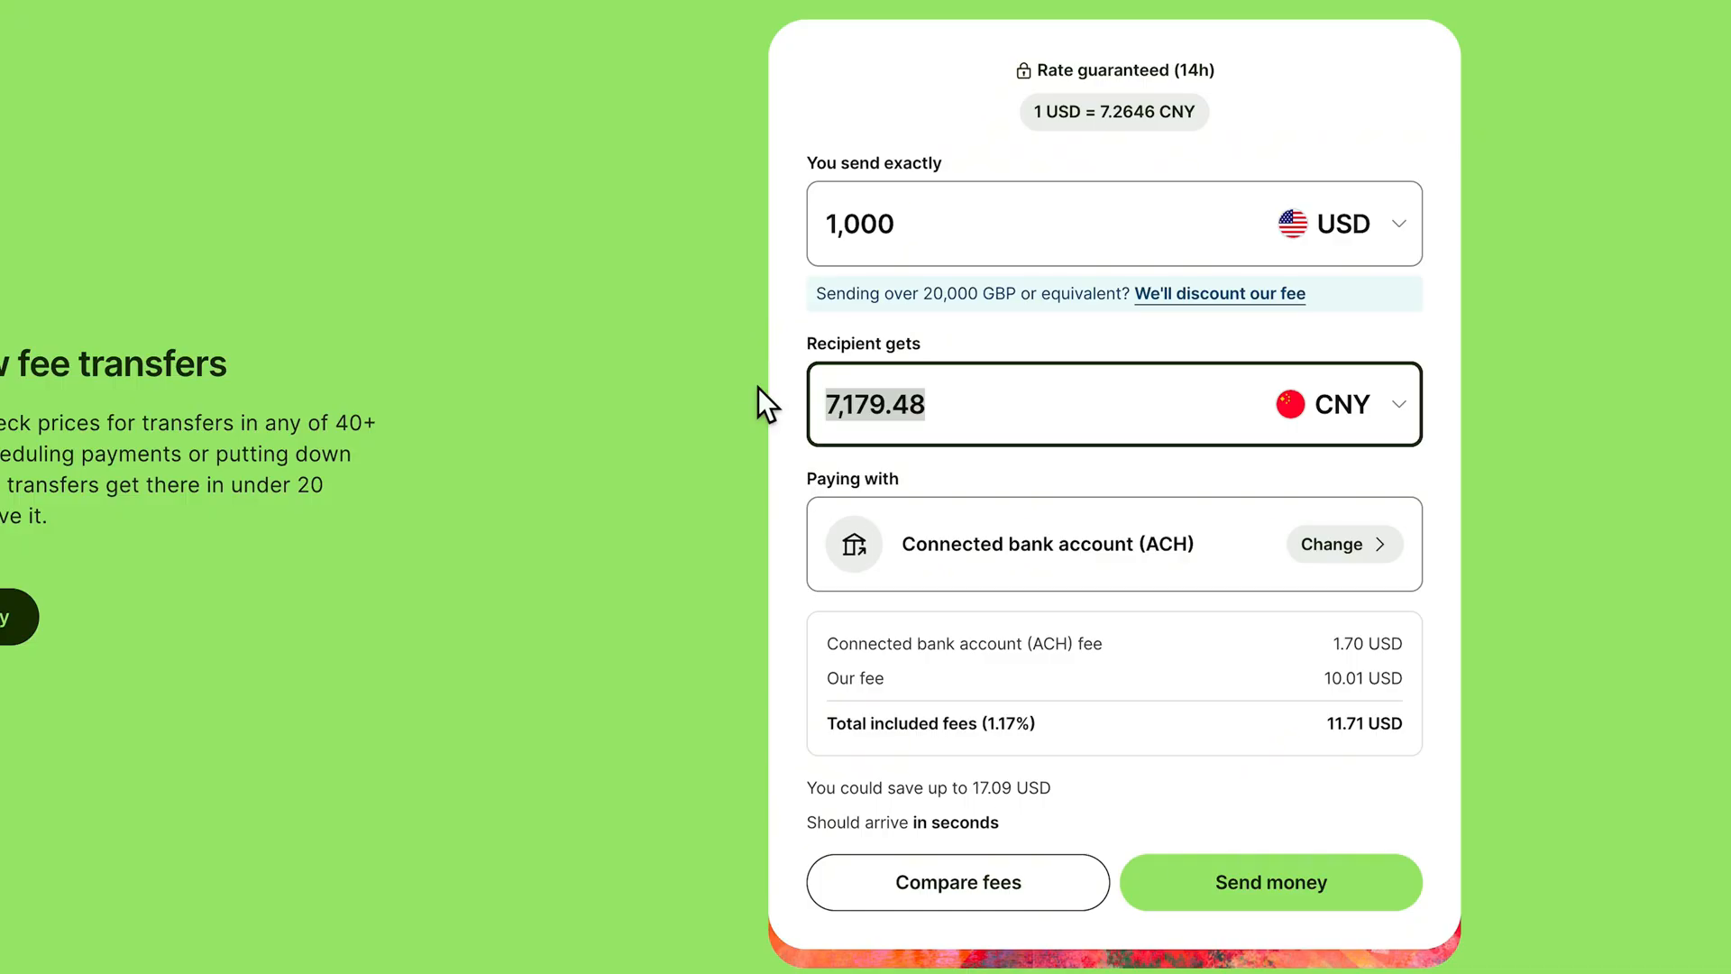
pyautogui.moveTo(886, 182)
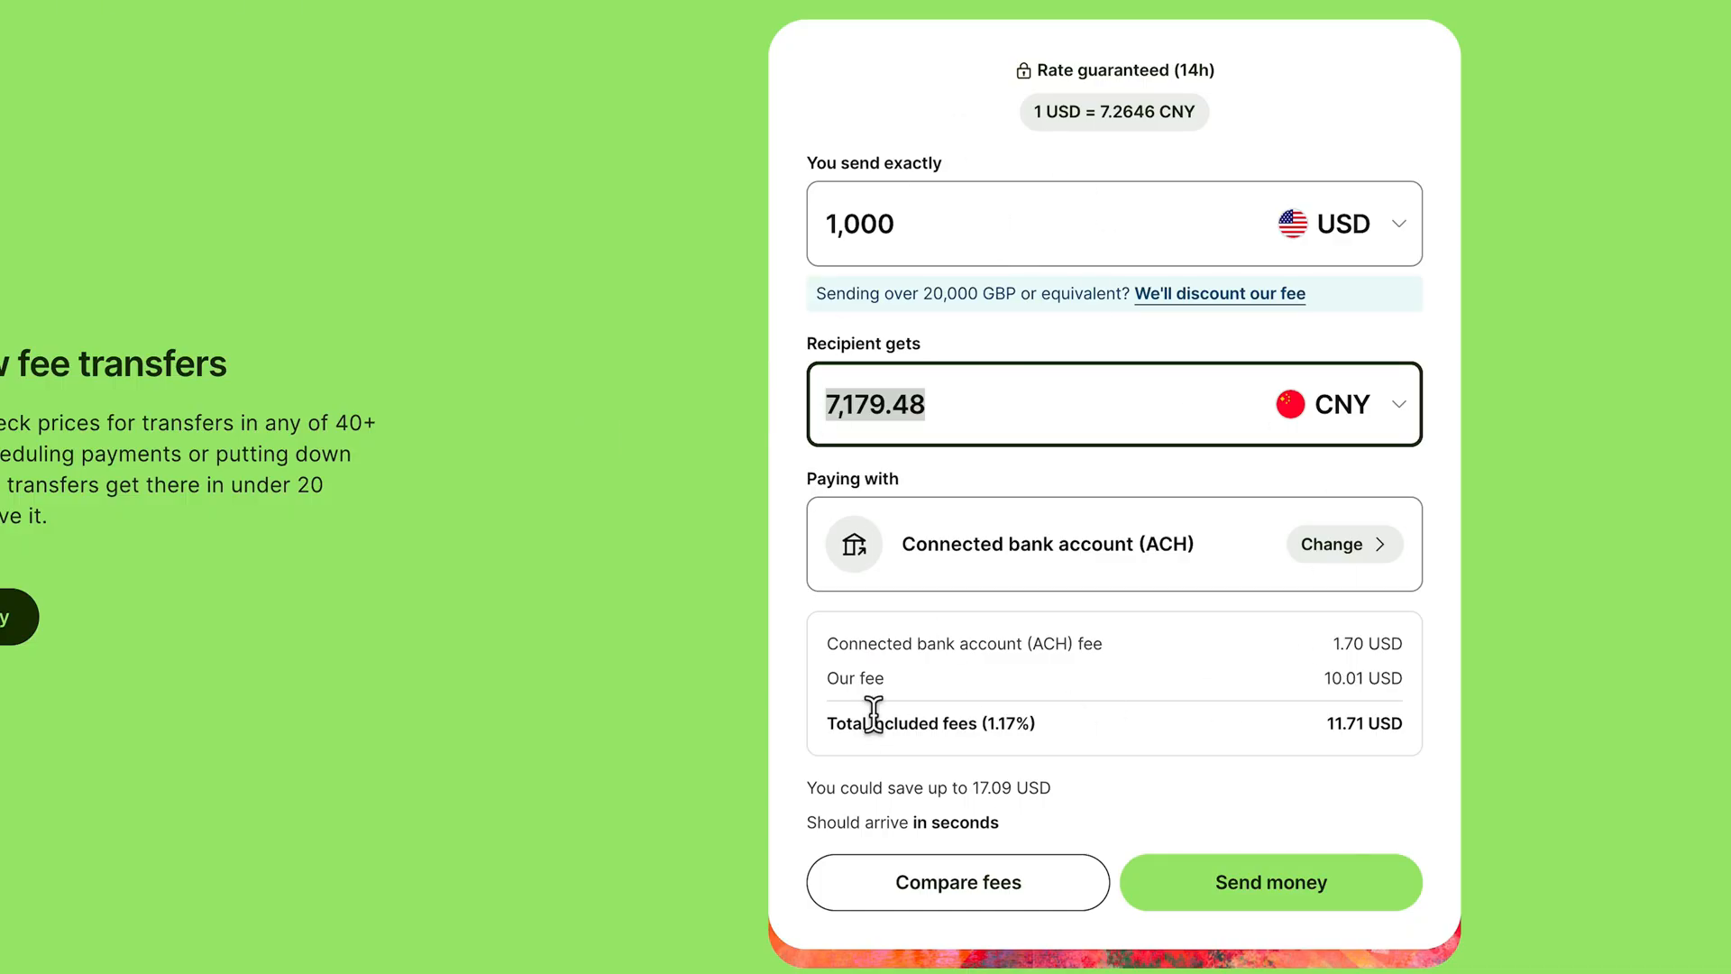
pyautogui.moveTo(1269, 757)
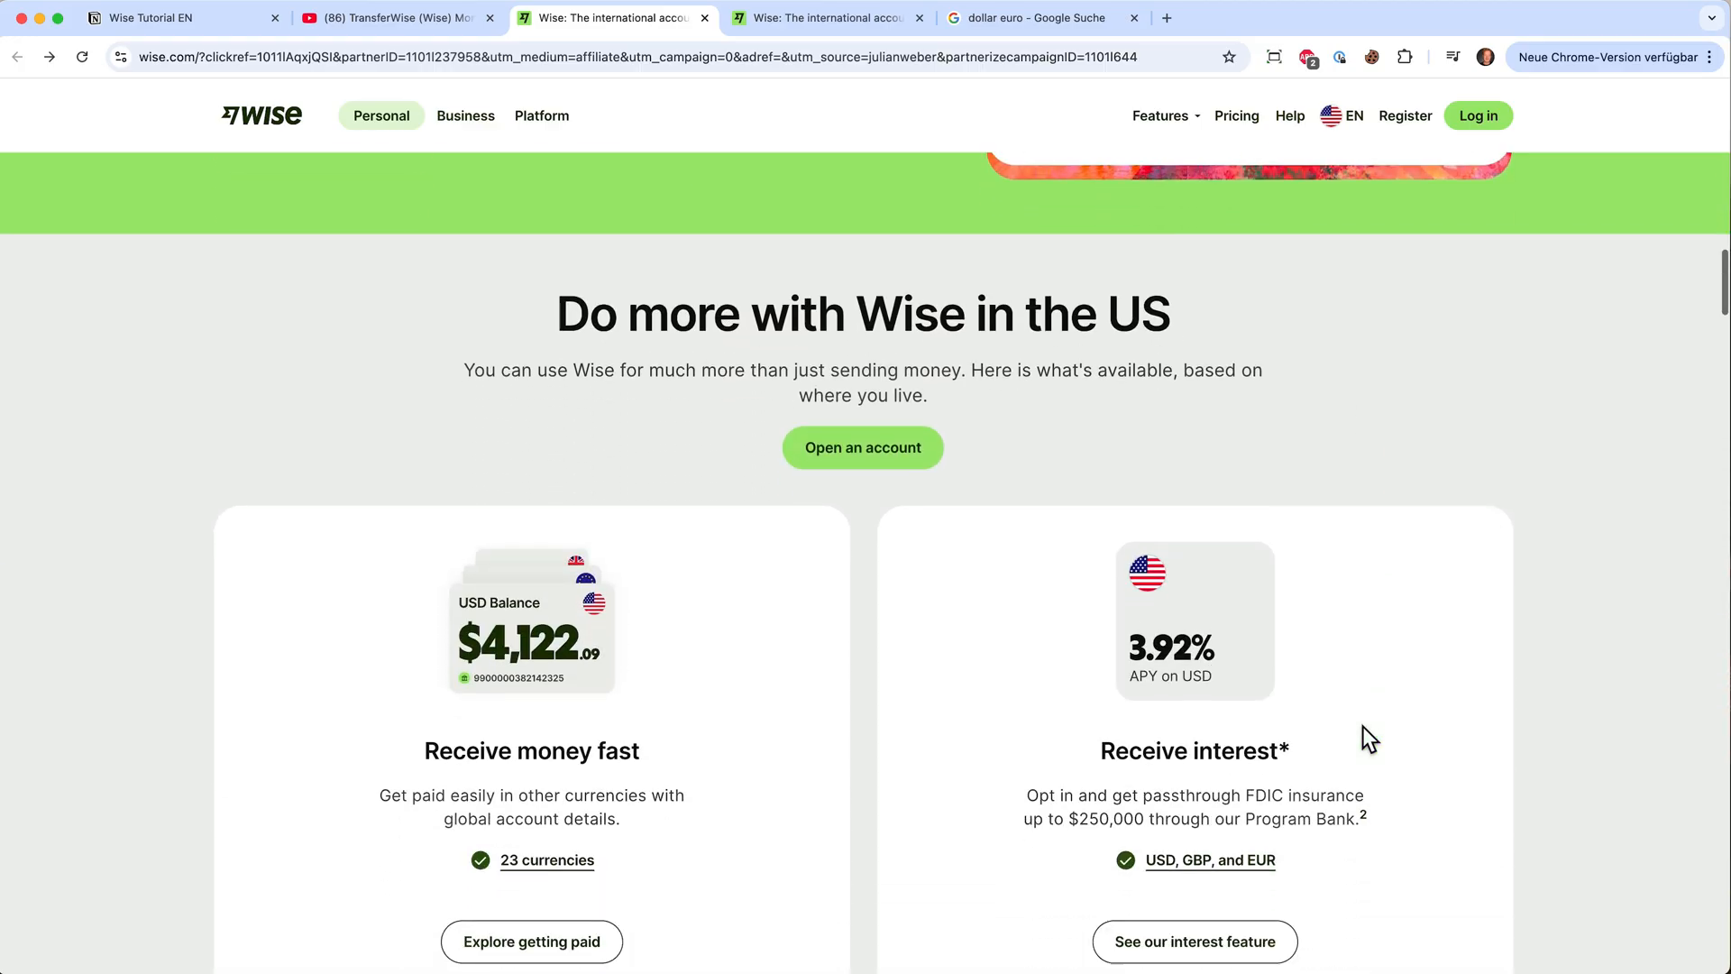
pyautogui.scroll(-3)
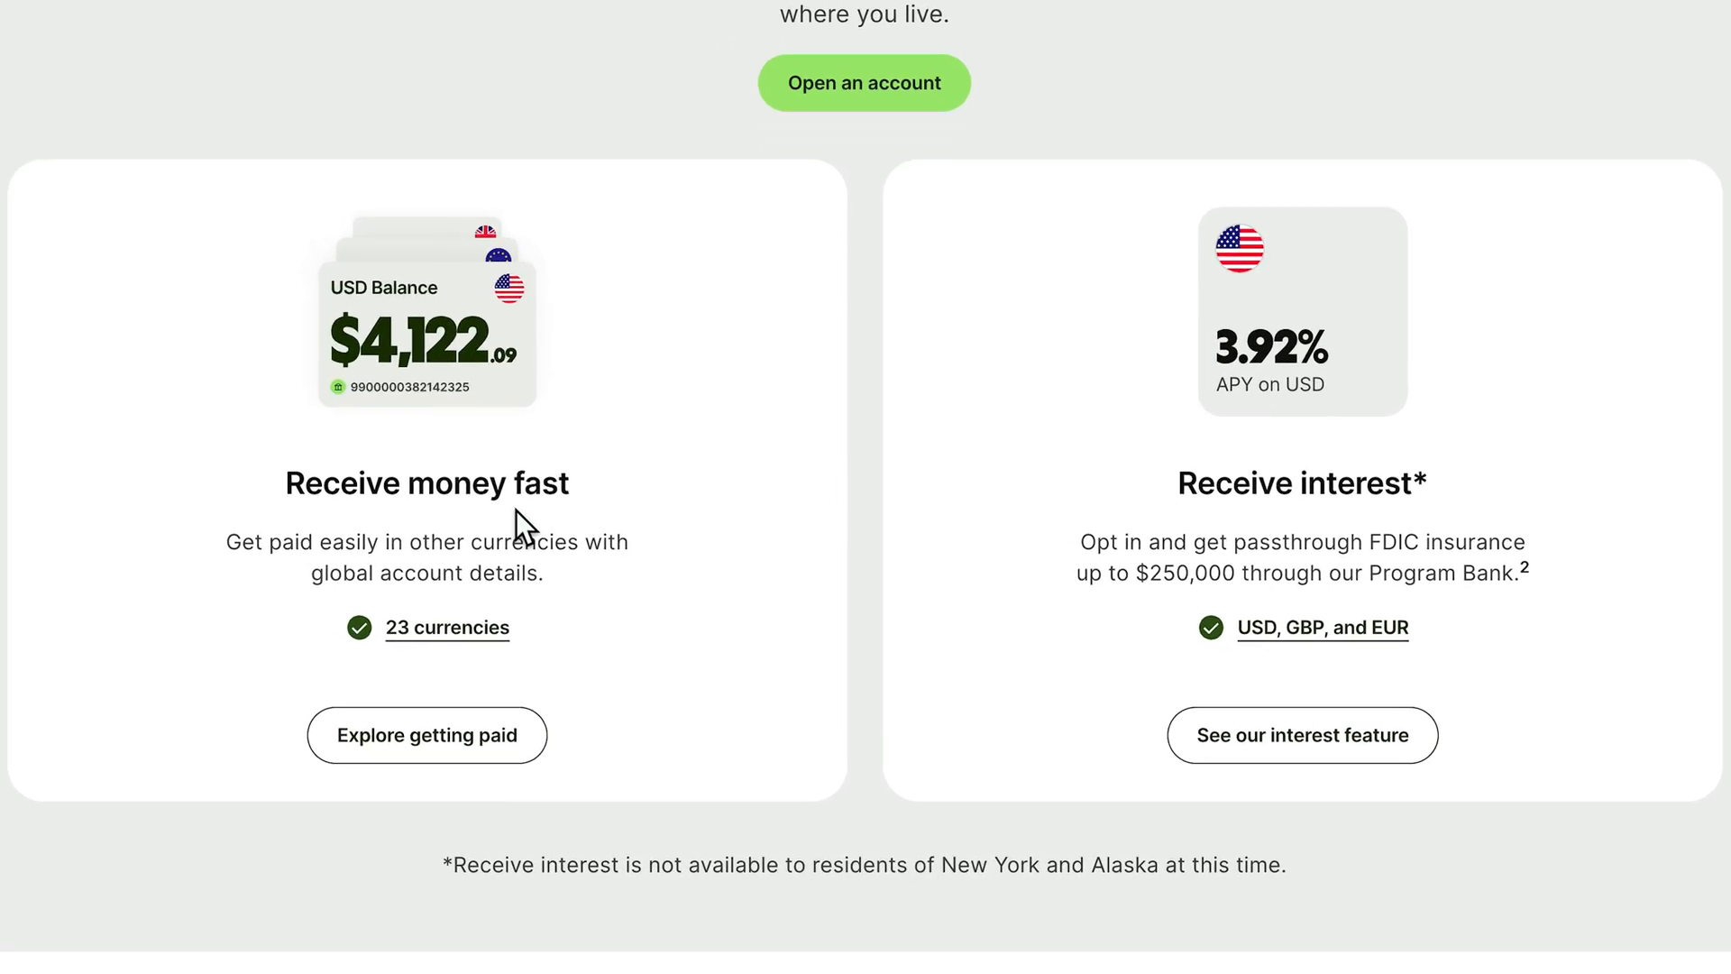
pyautogui.moveTo(425, 398)
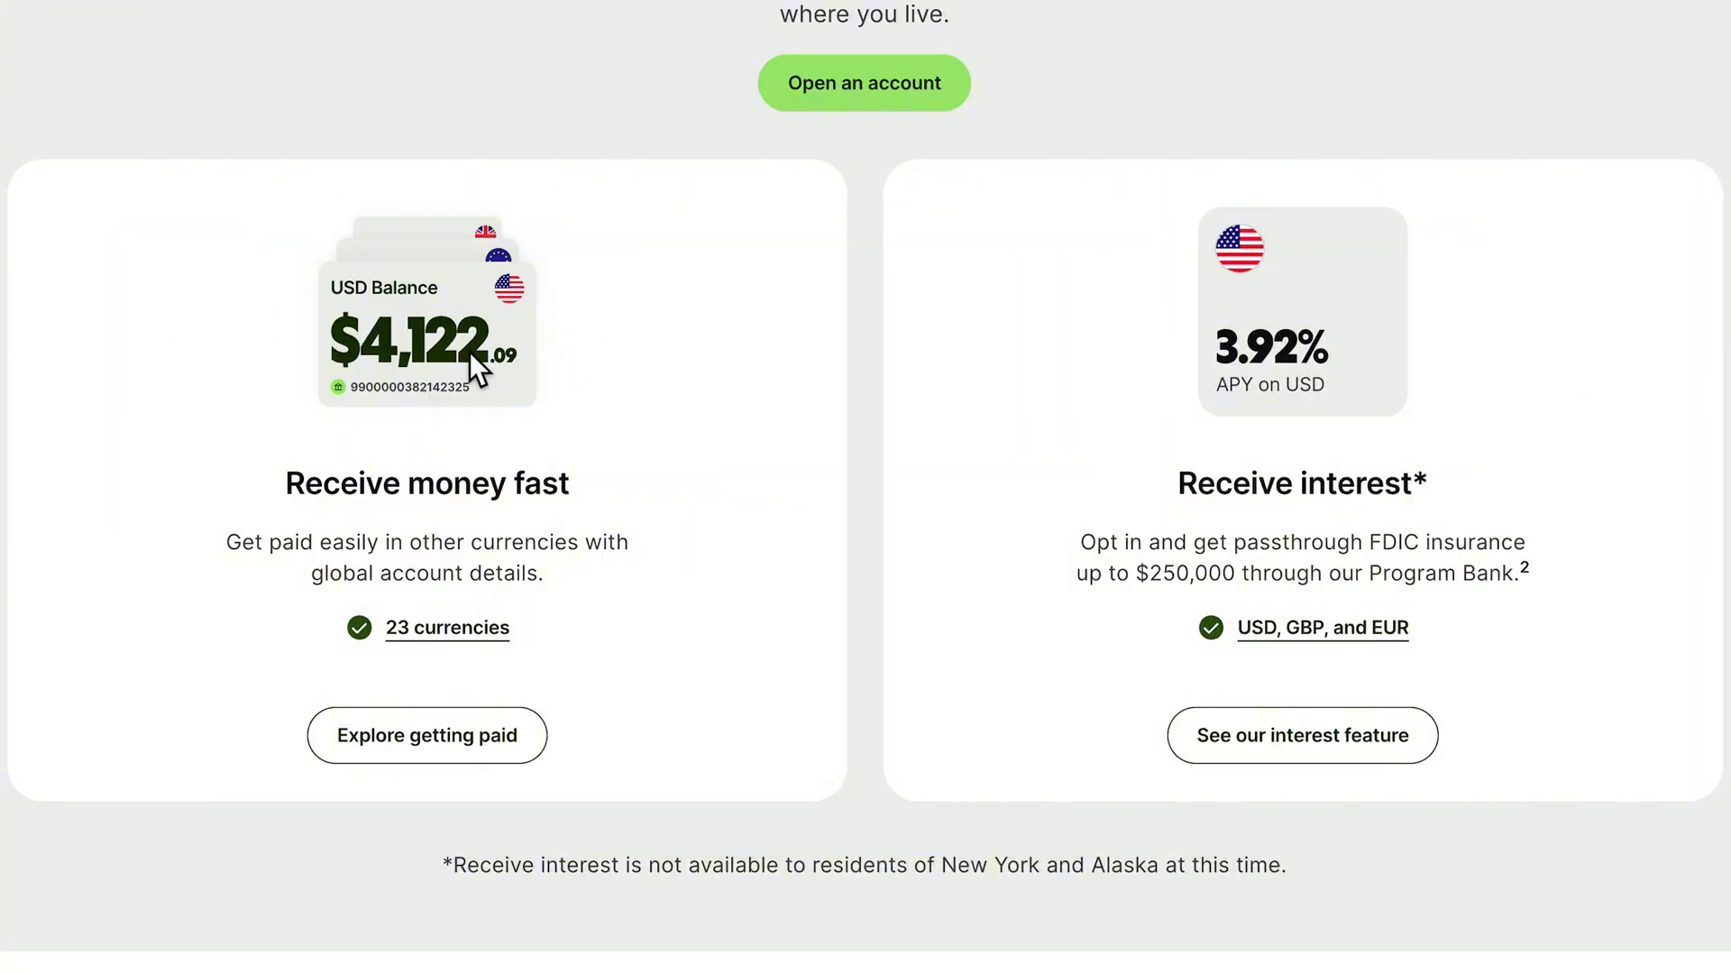
pyautogui.moveTo(1209, 552)
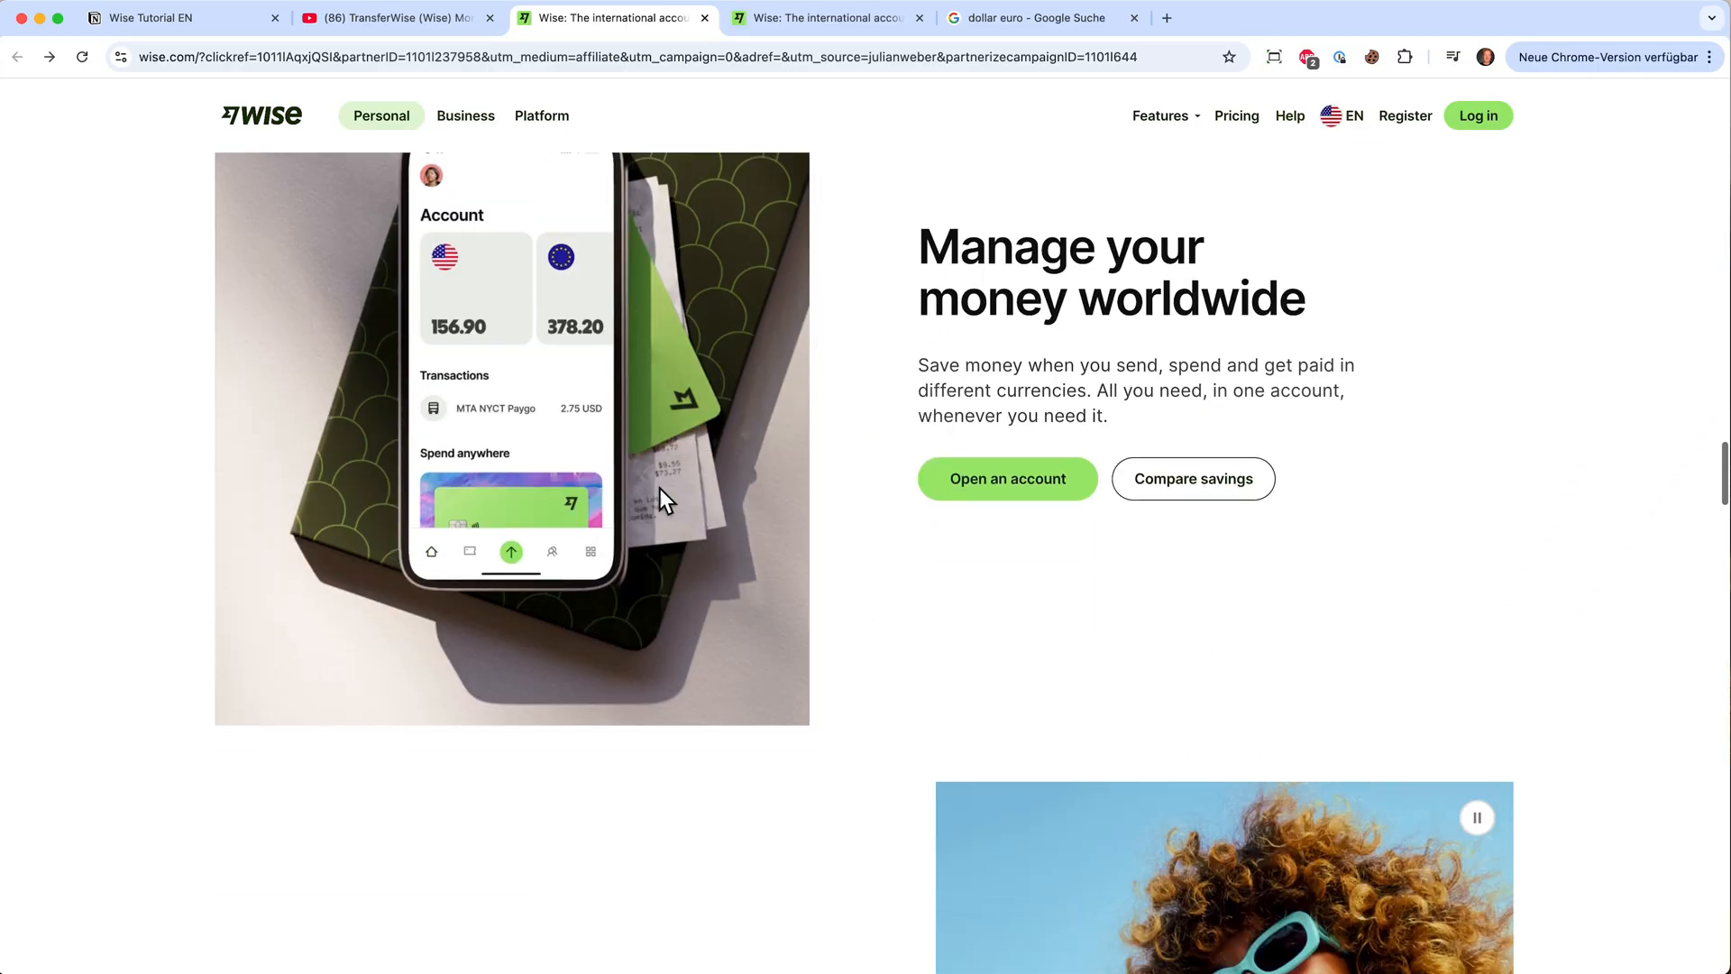
pyautogui.scroll(-3)
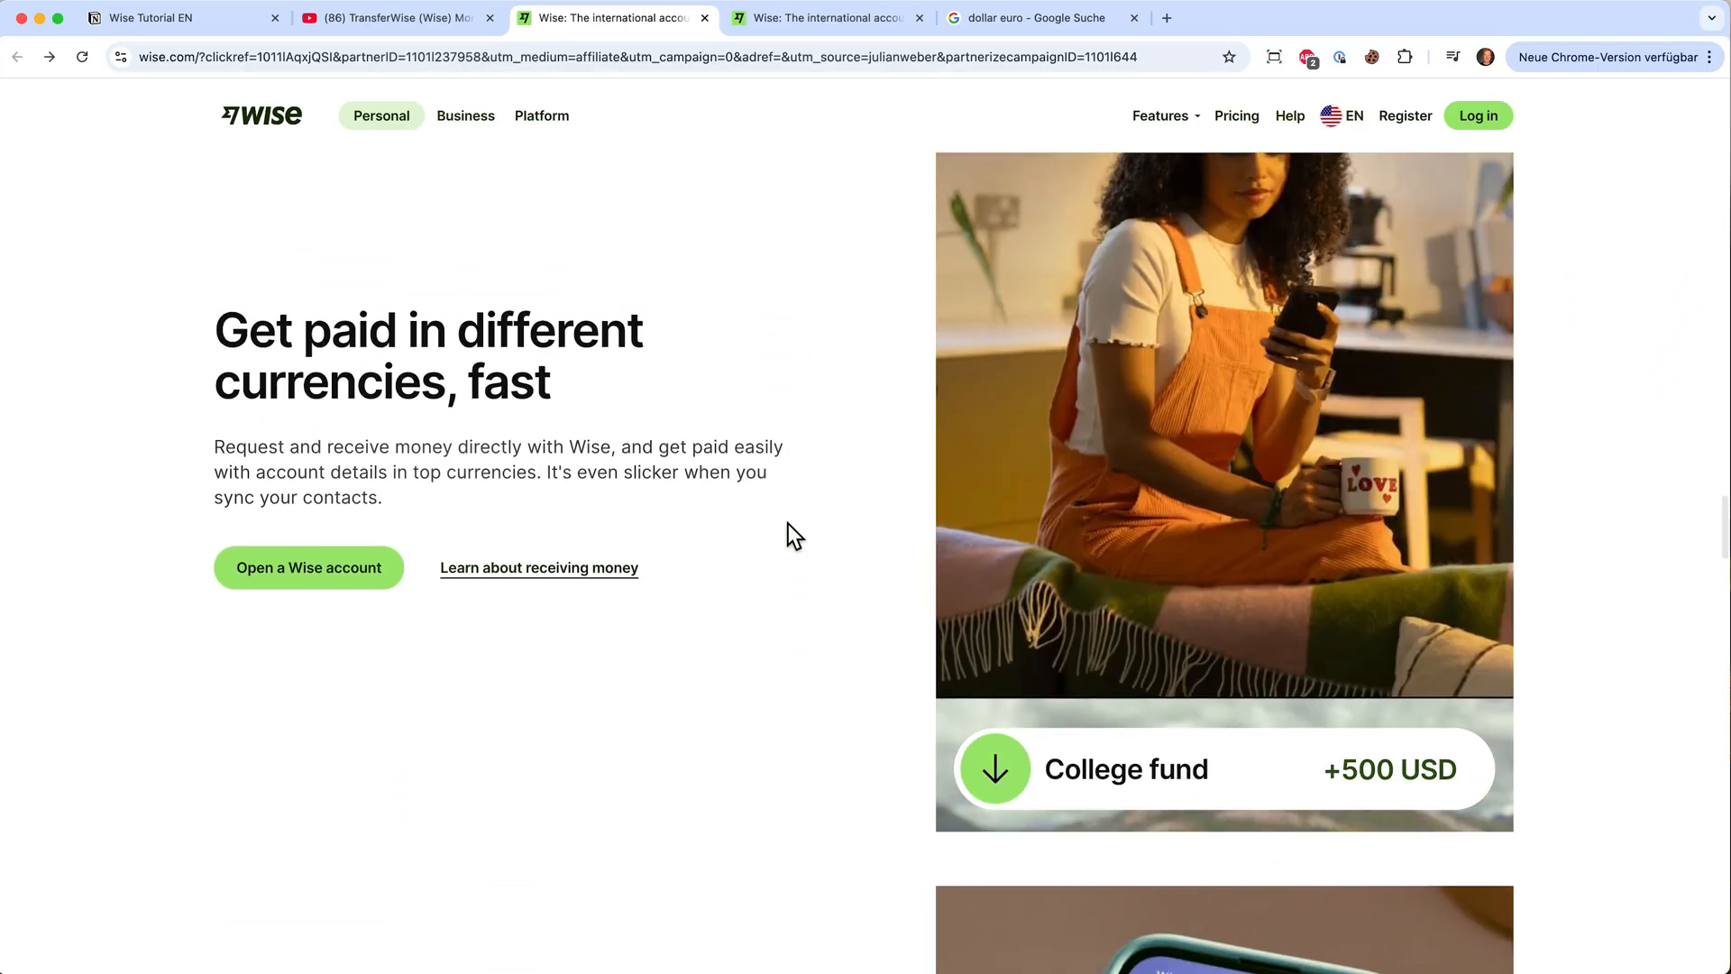
pyautogui.scroll(-3)
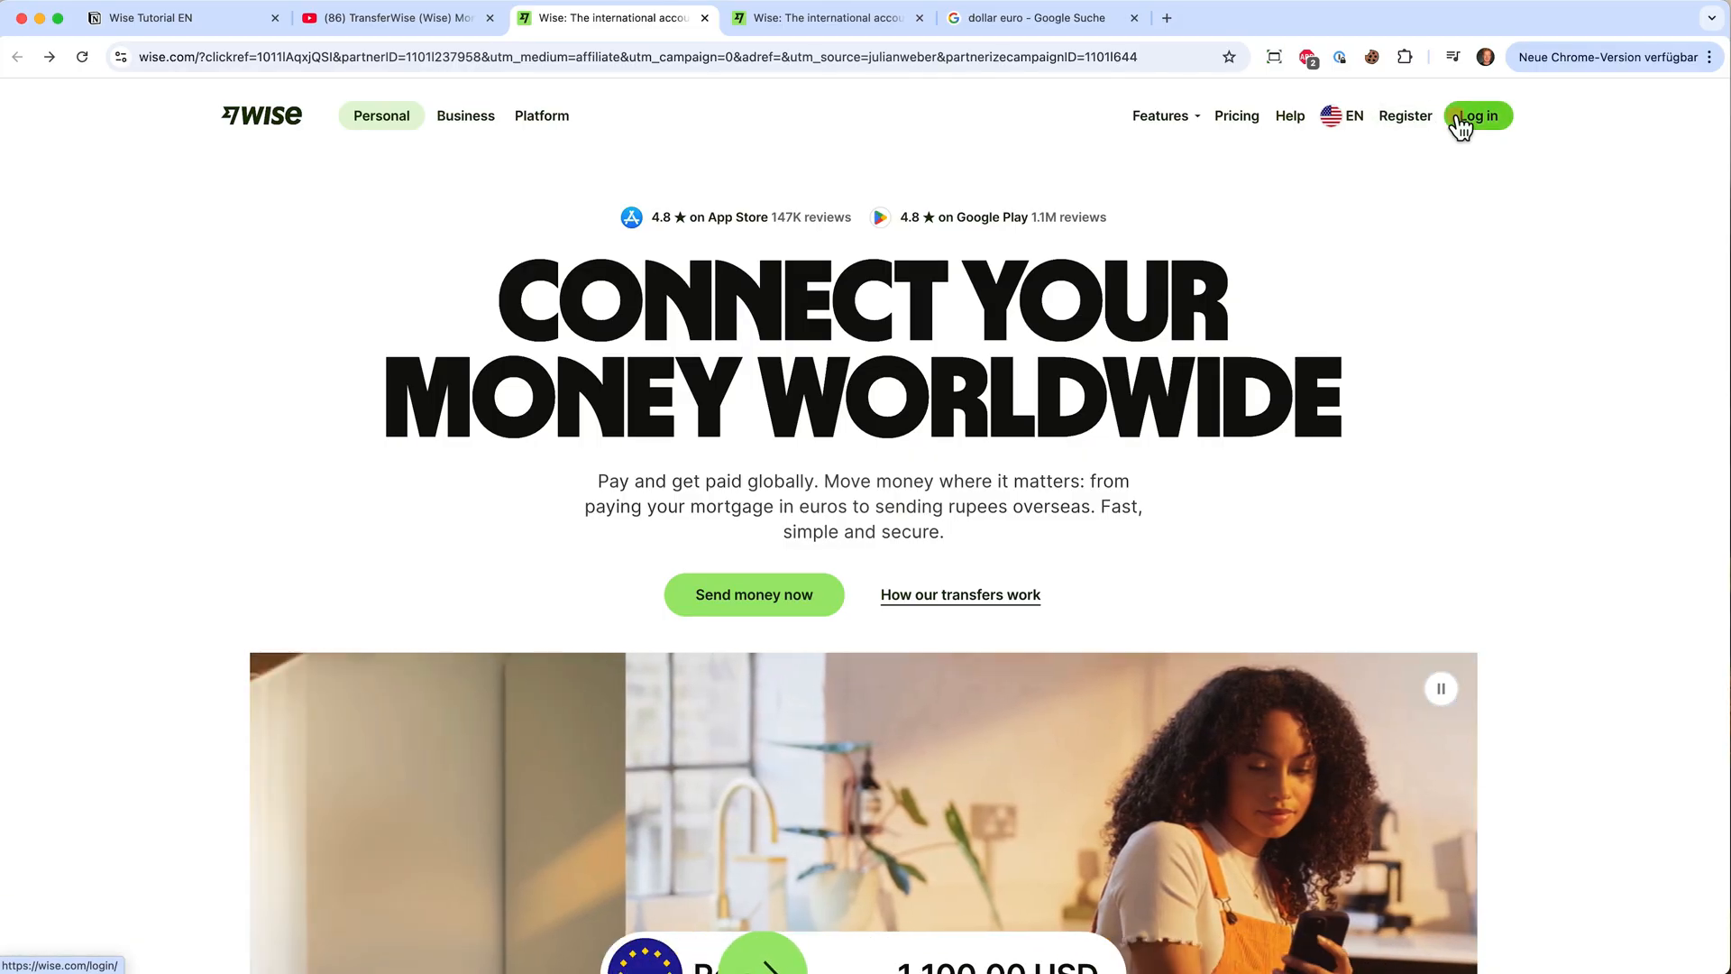
# Log in to Wise and land on Home showing a 0.00 USD balance.
pyautogui.click(1477, 115)
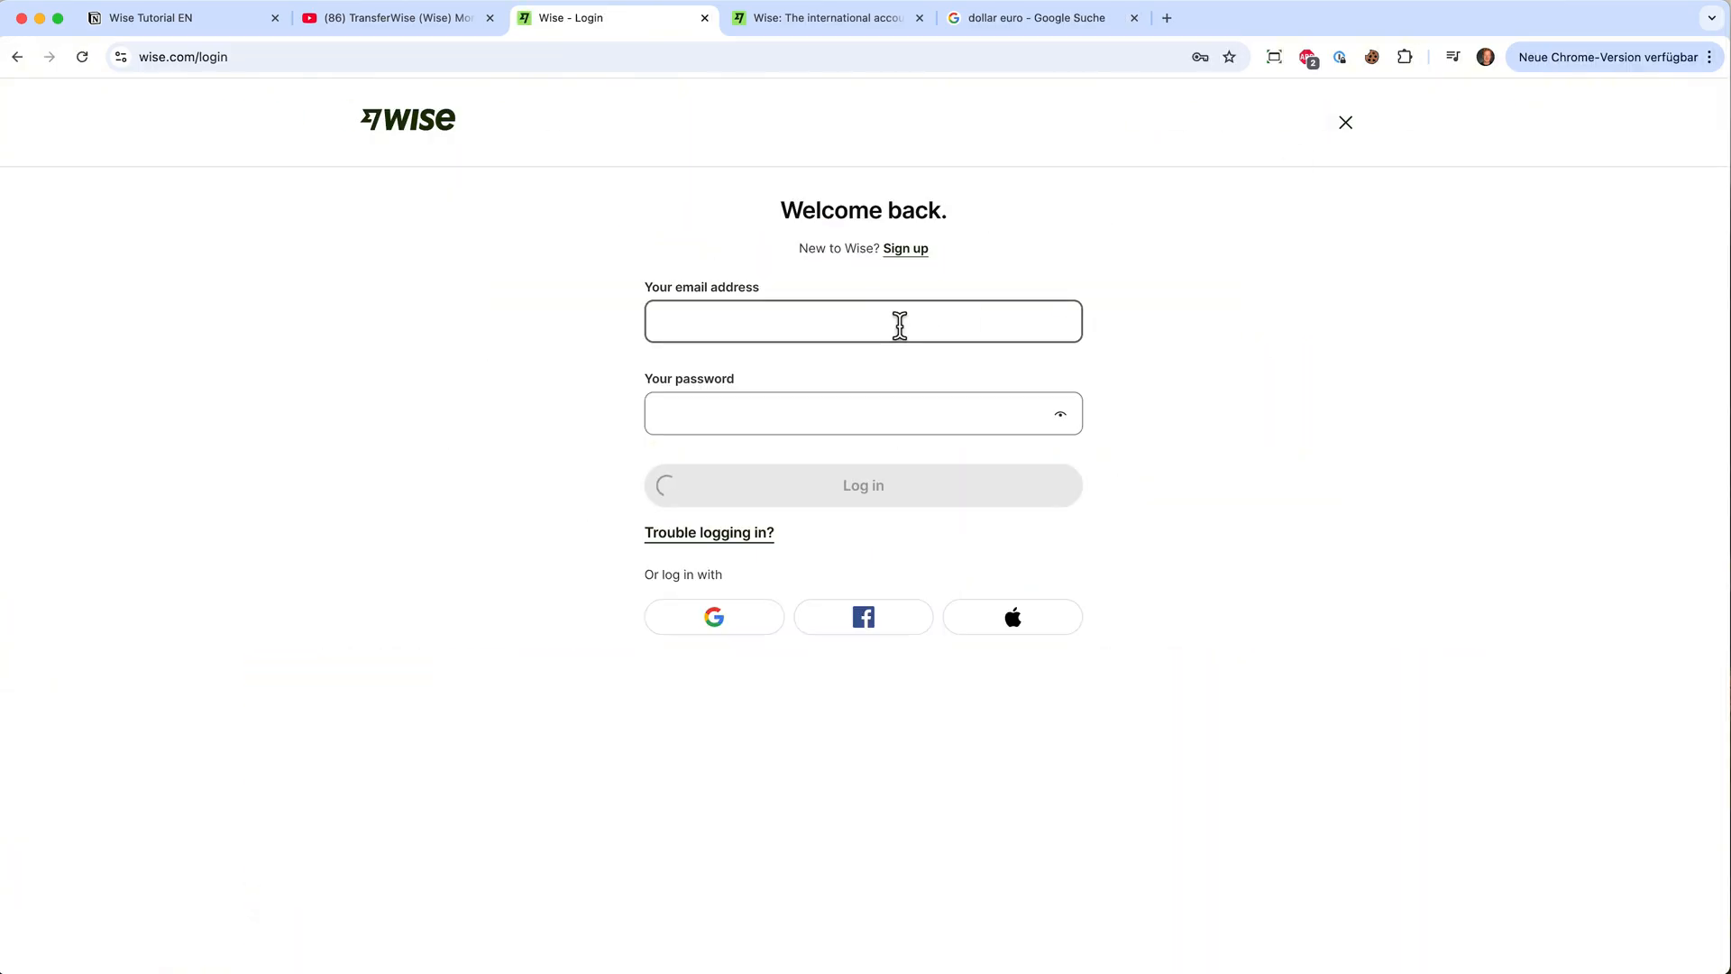
pyautogui.click(862, 485)
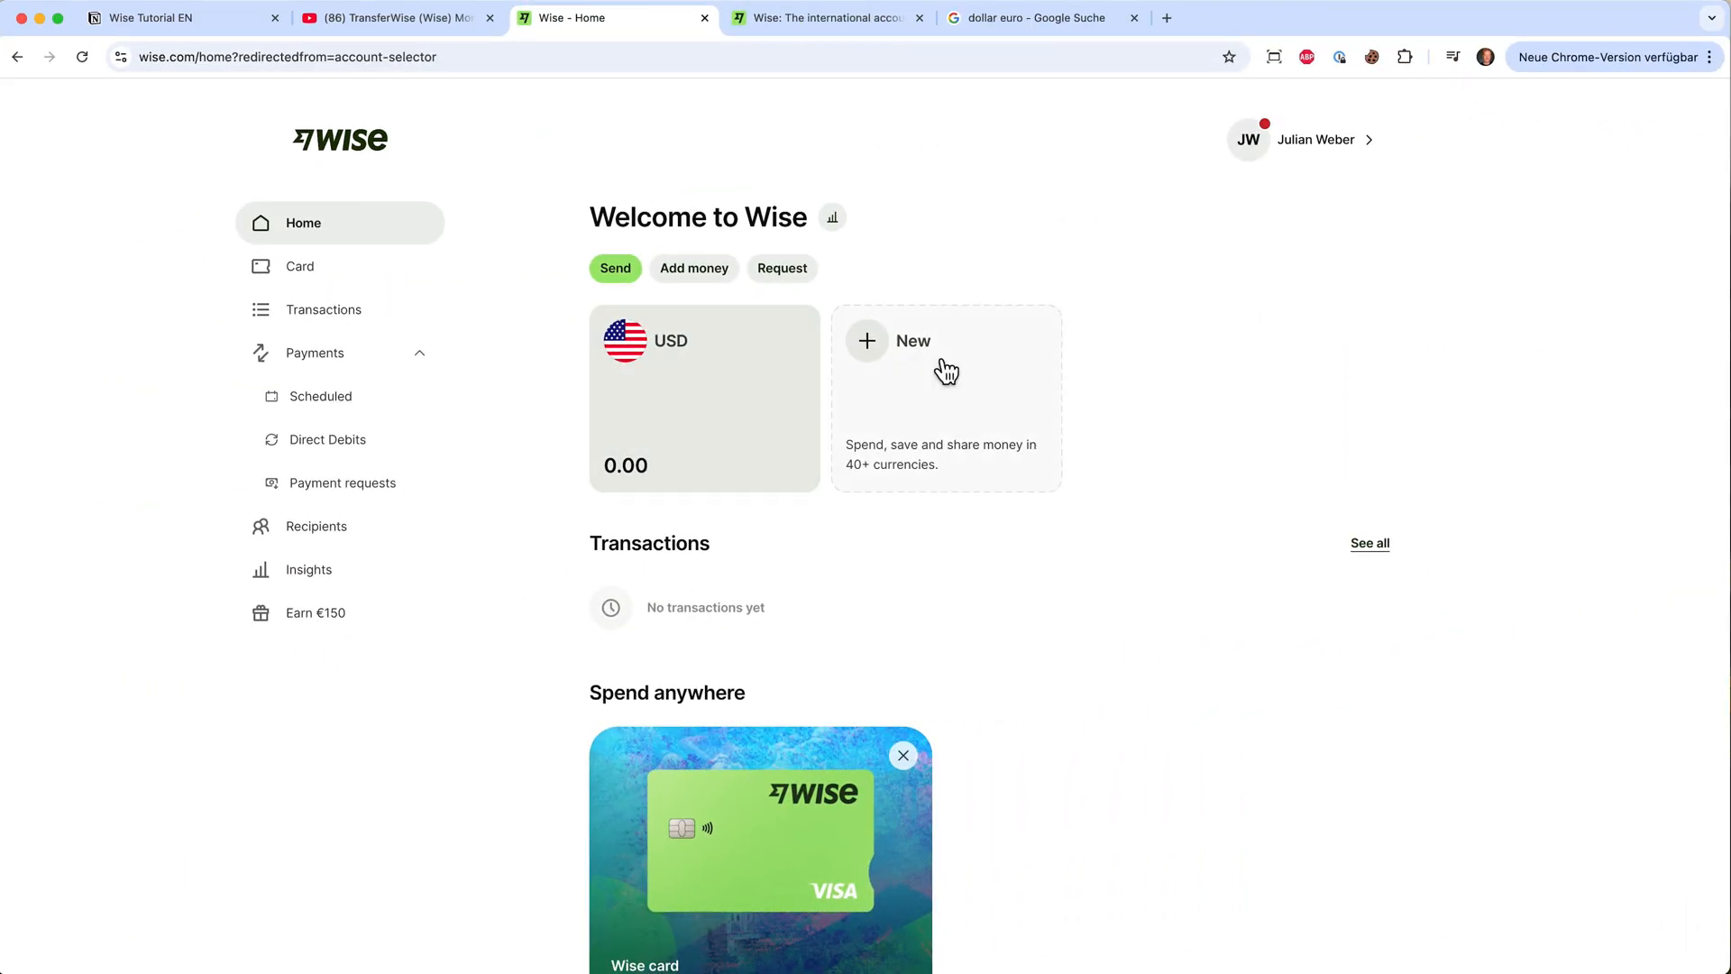
pyautogui.moveTo(535, 271)
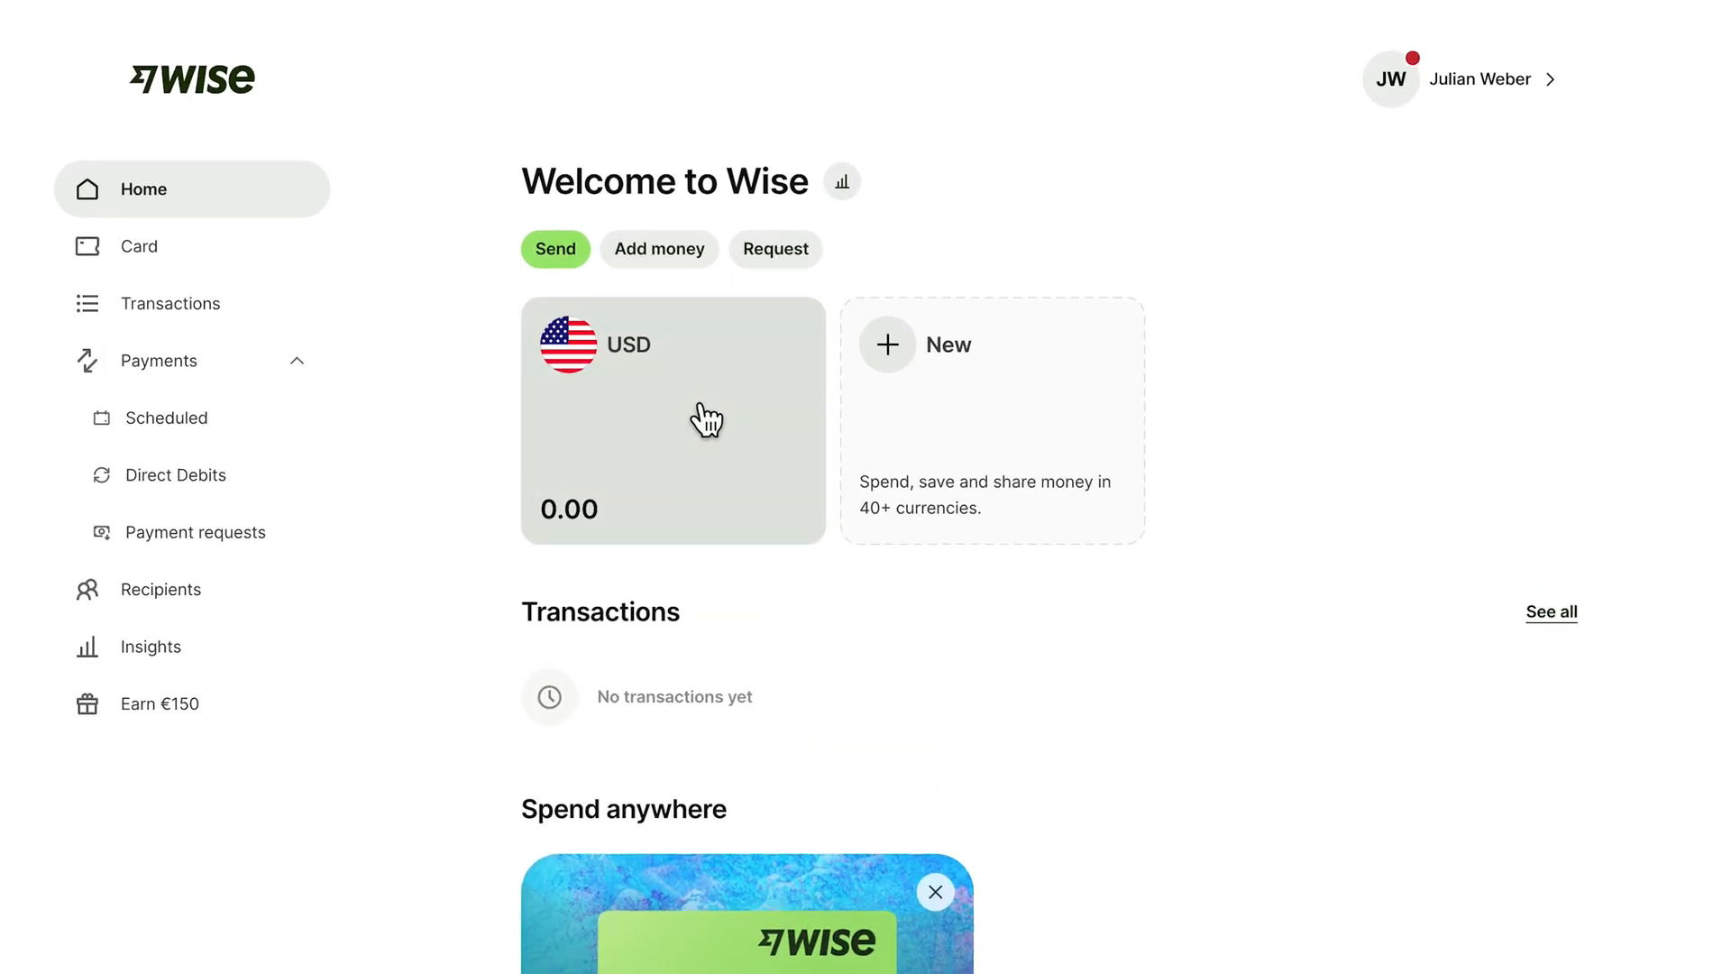
pyautogui.moveTo(773, 384)
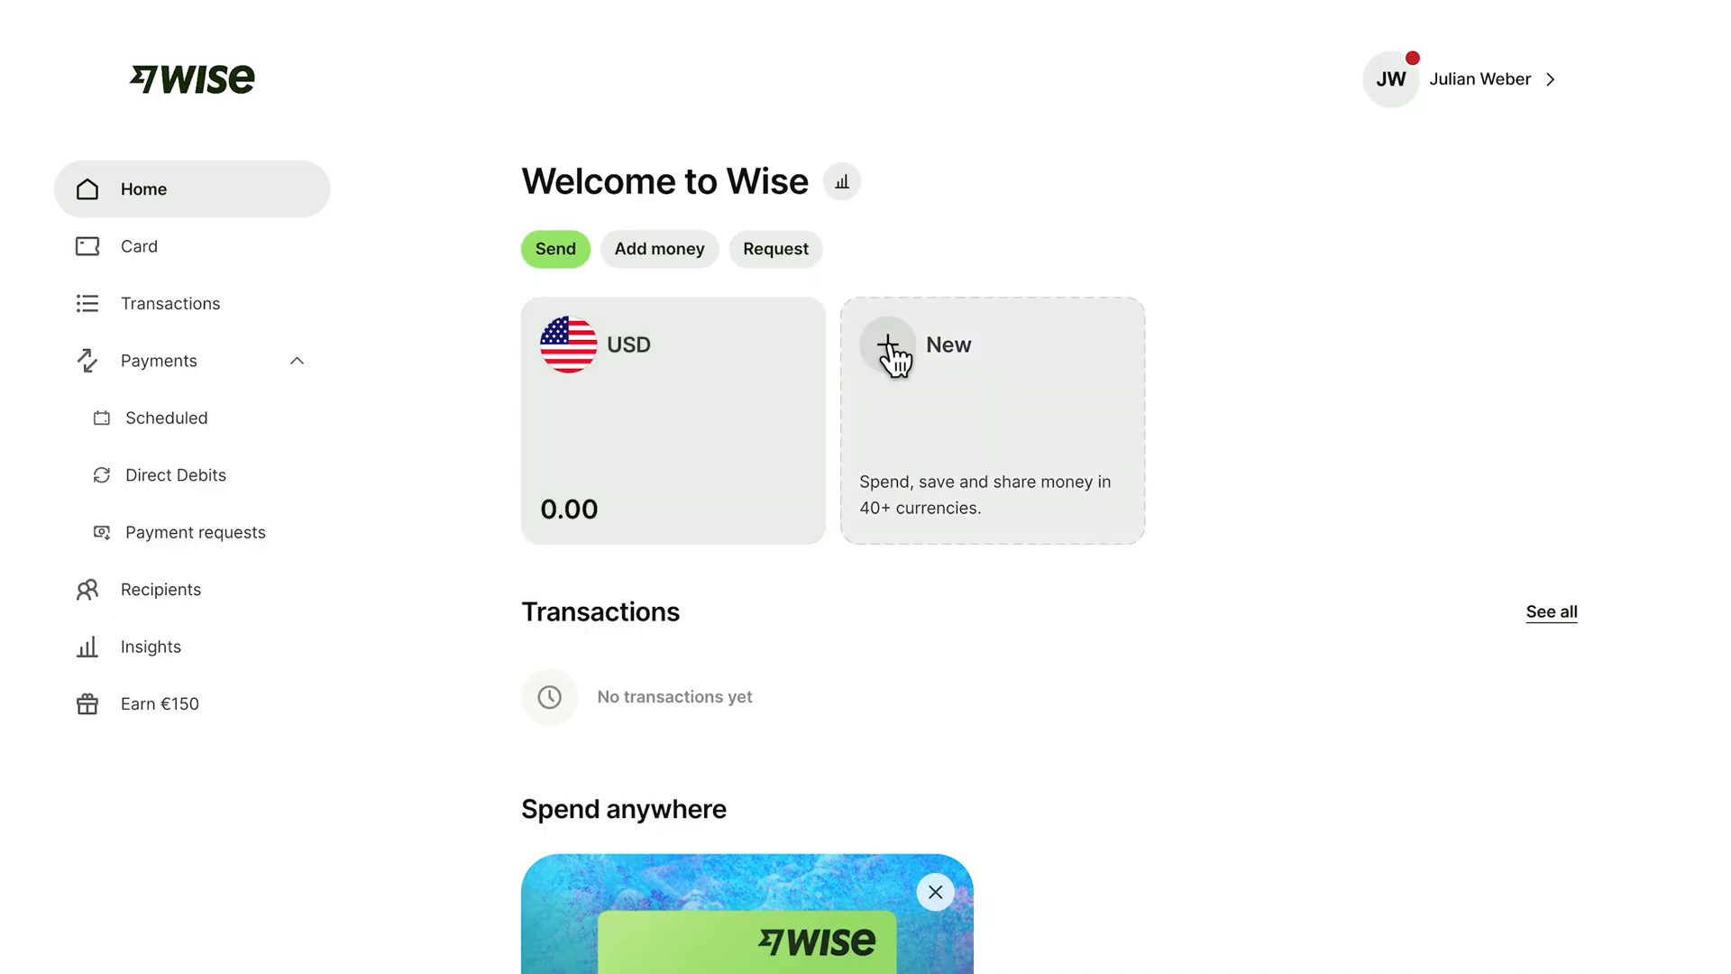
pyautogui.moveTo(896, 364)
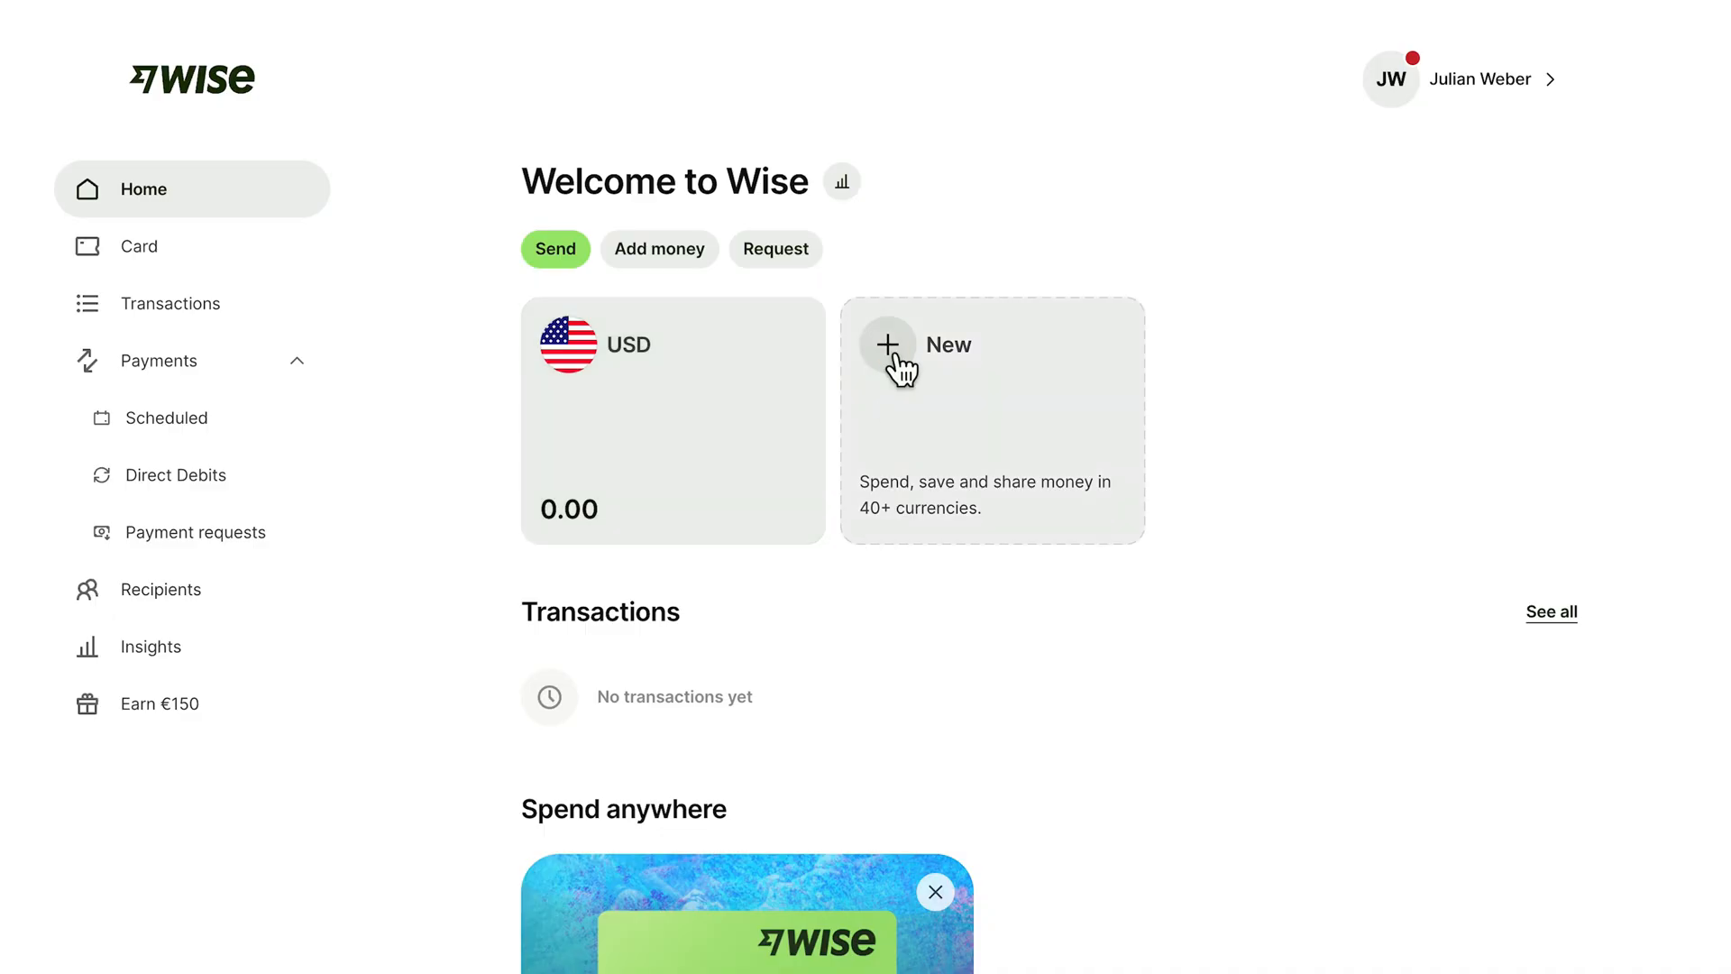
# Open and confirm a new Euro balance alongside the existing USD balance.
pyautogui.click(886, 344)
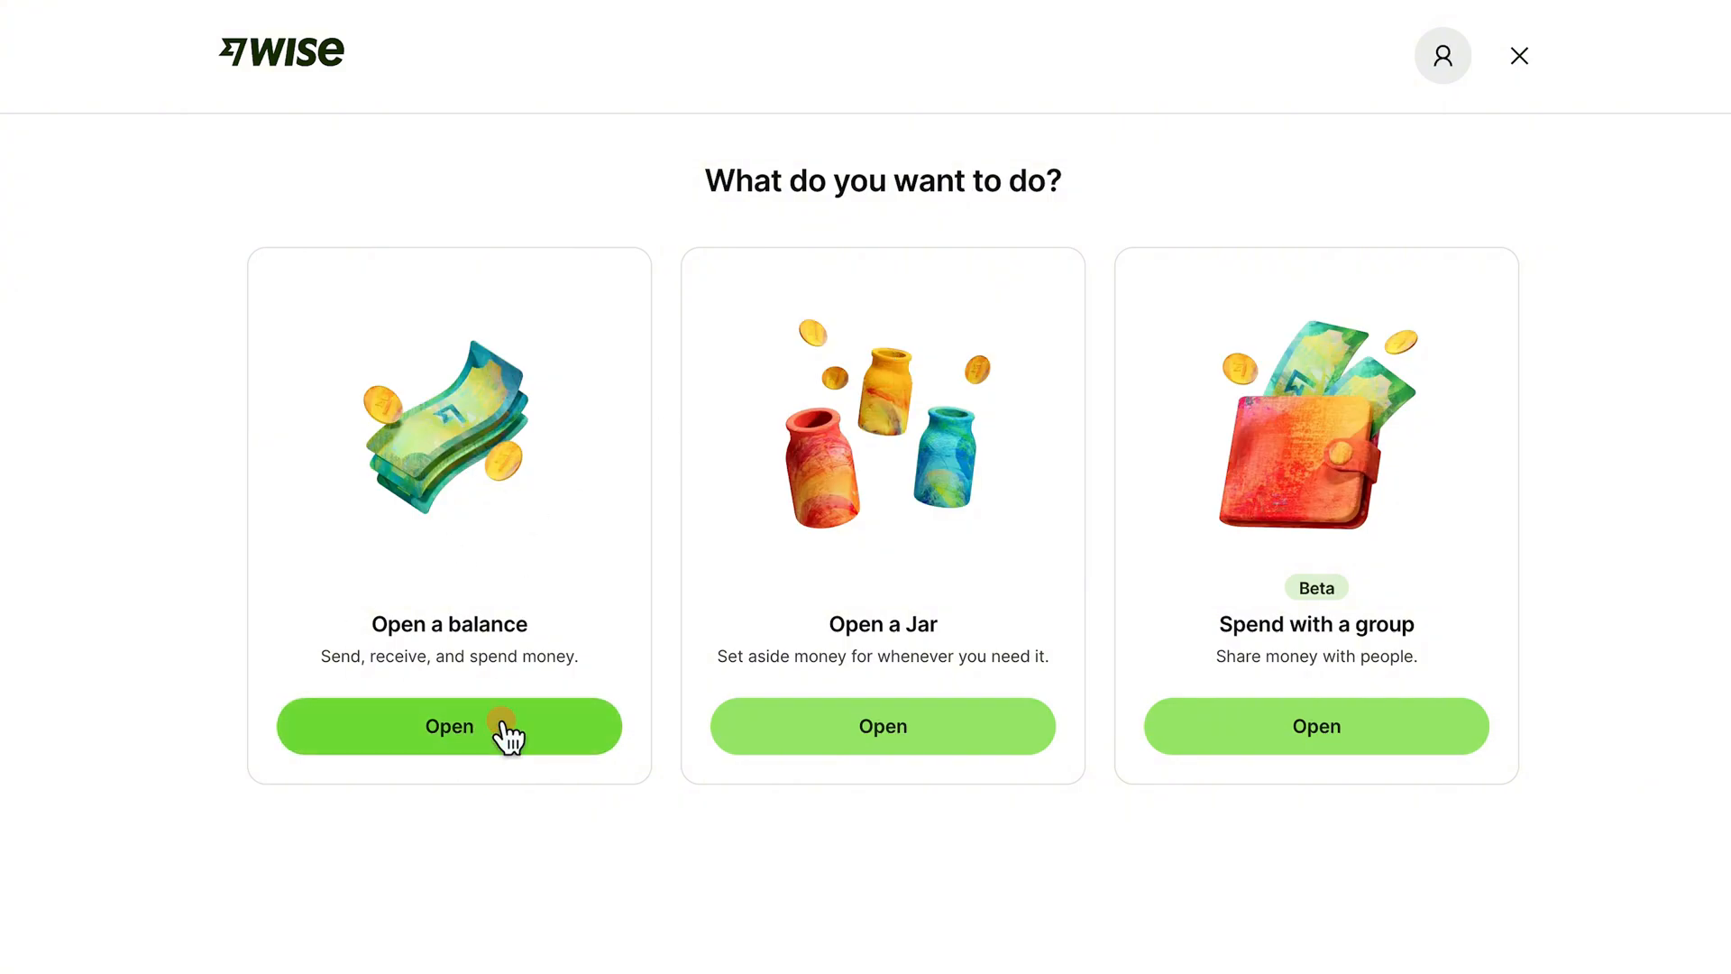
pyautogui.click(448, 727)
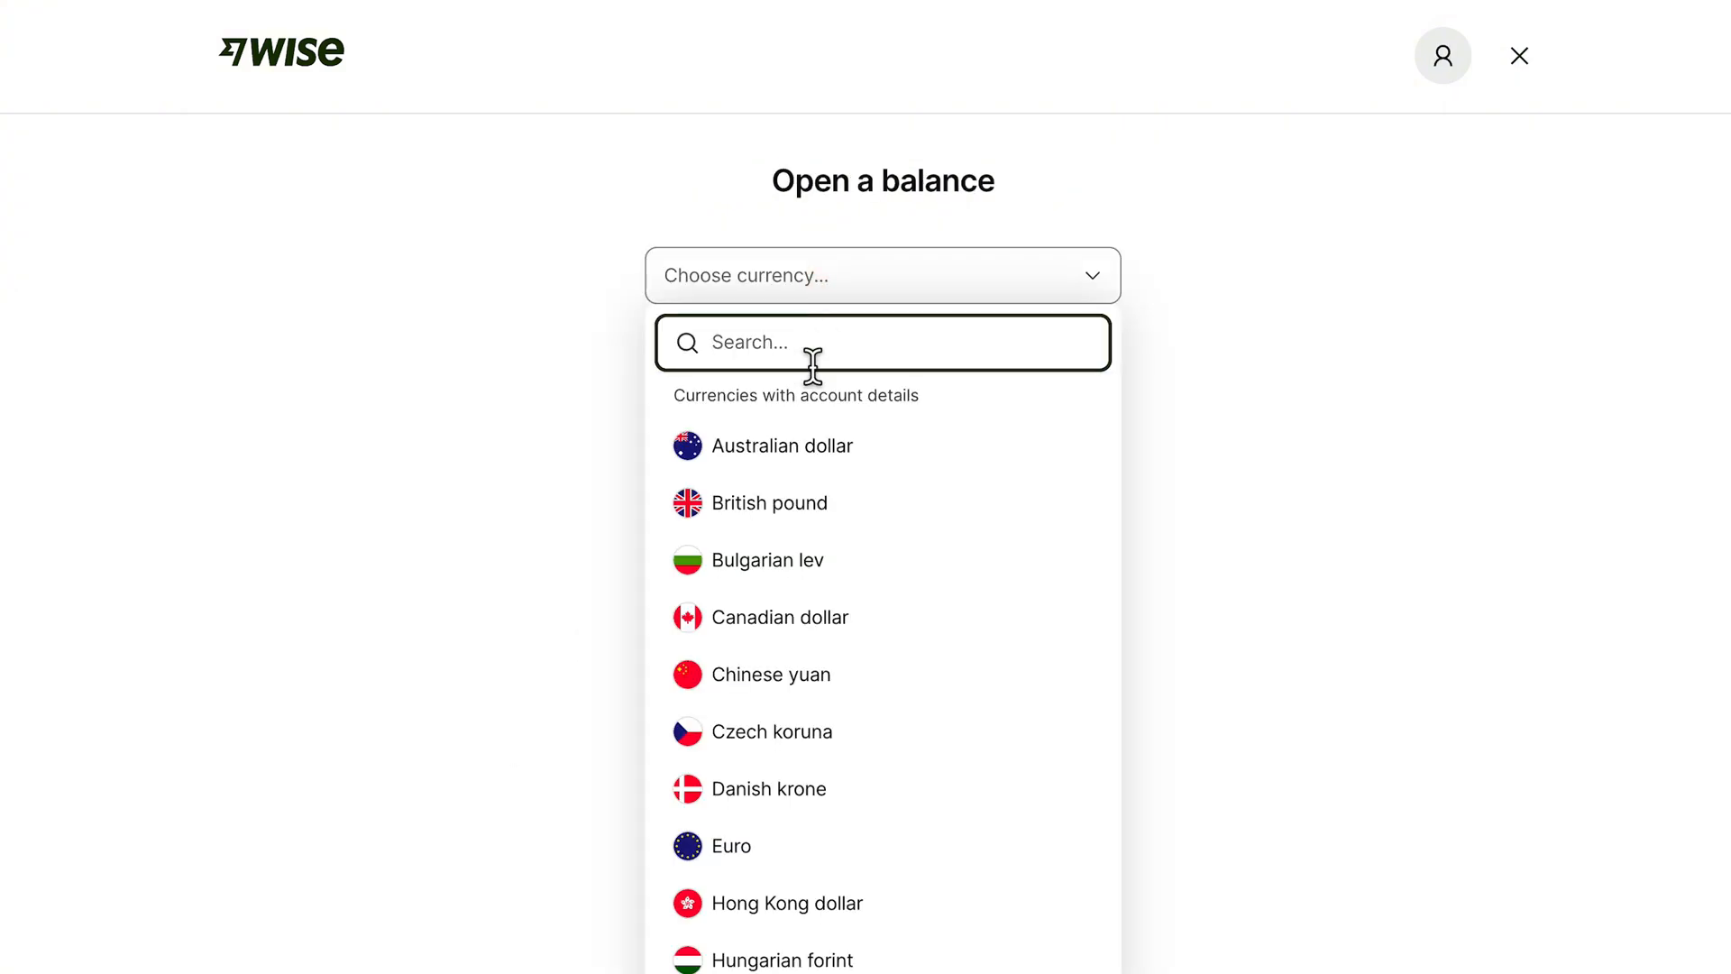
pyautogui.click(729, 845)
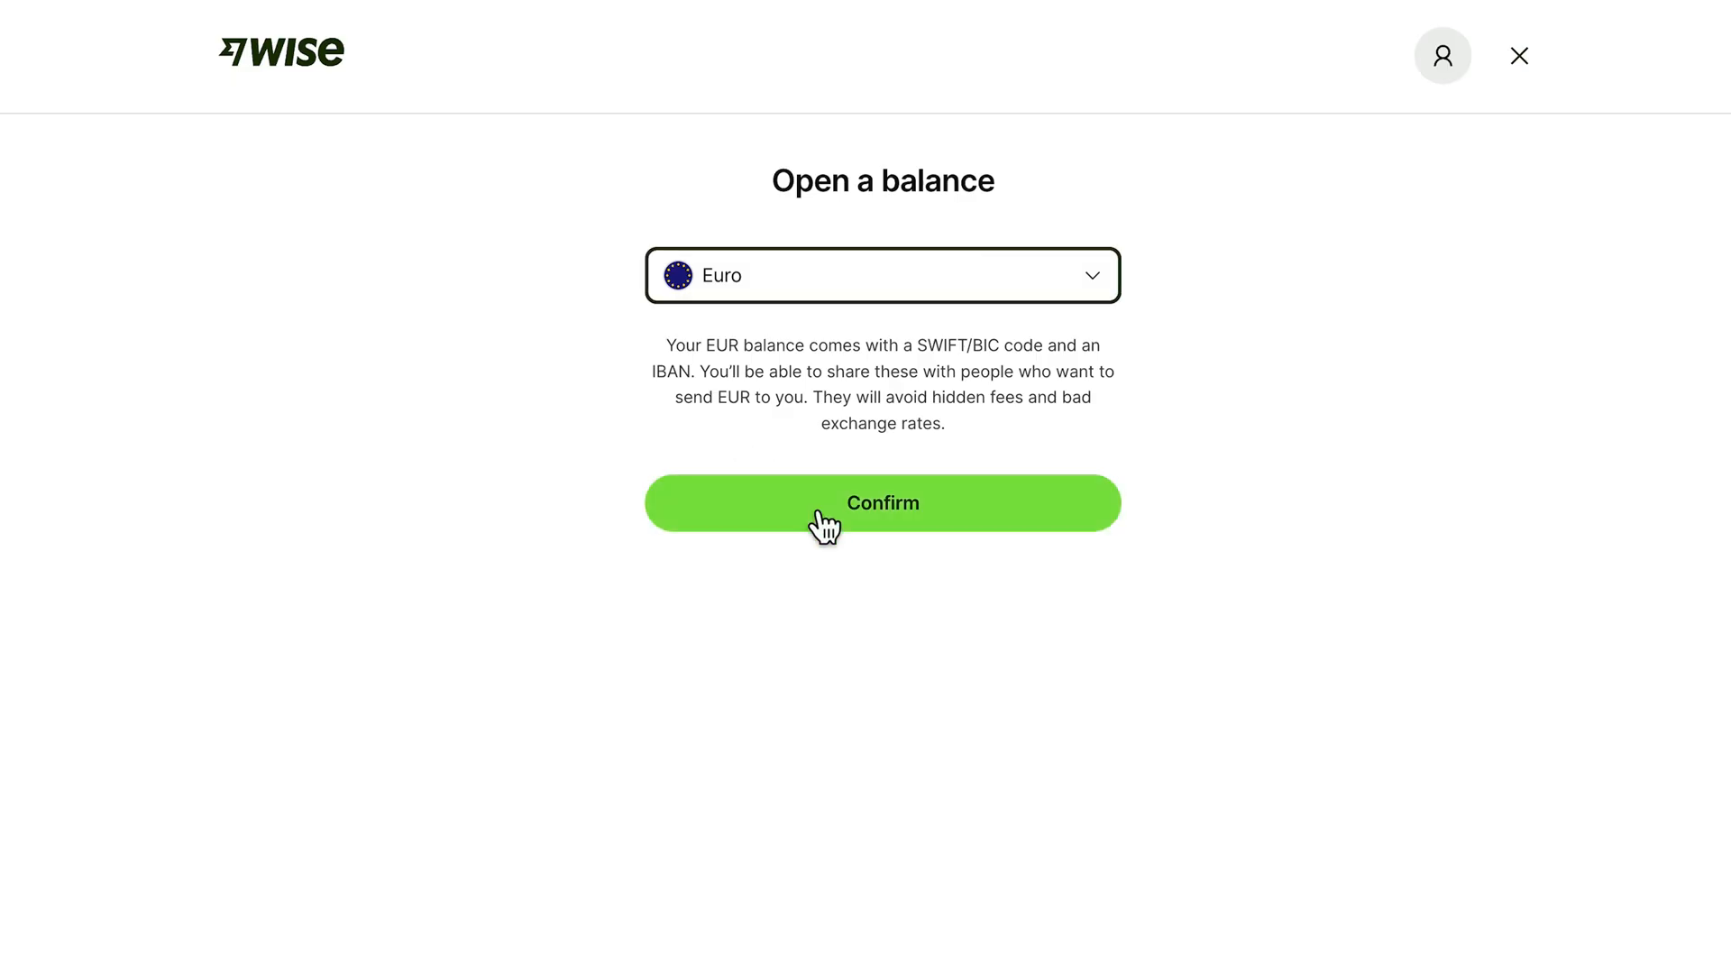
pyautogui.click(882, 502)
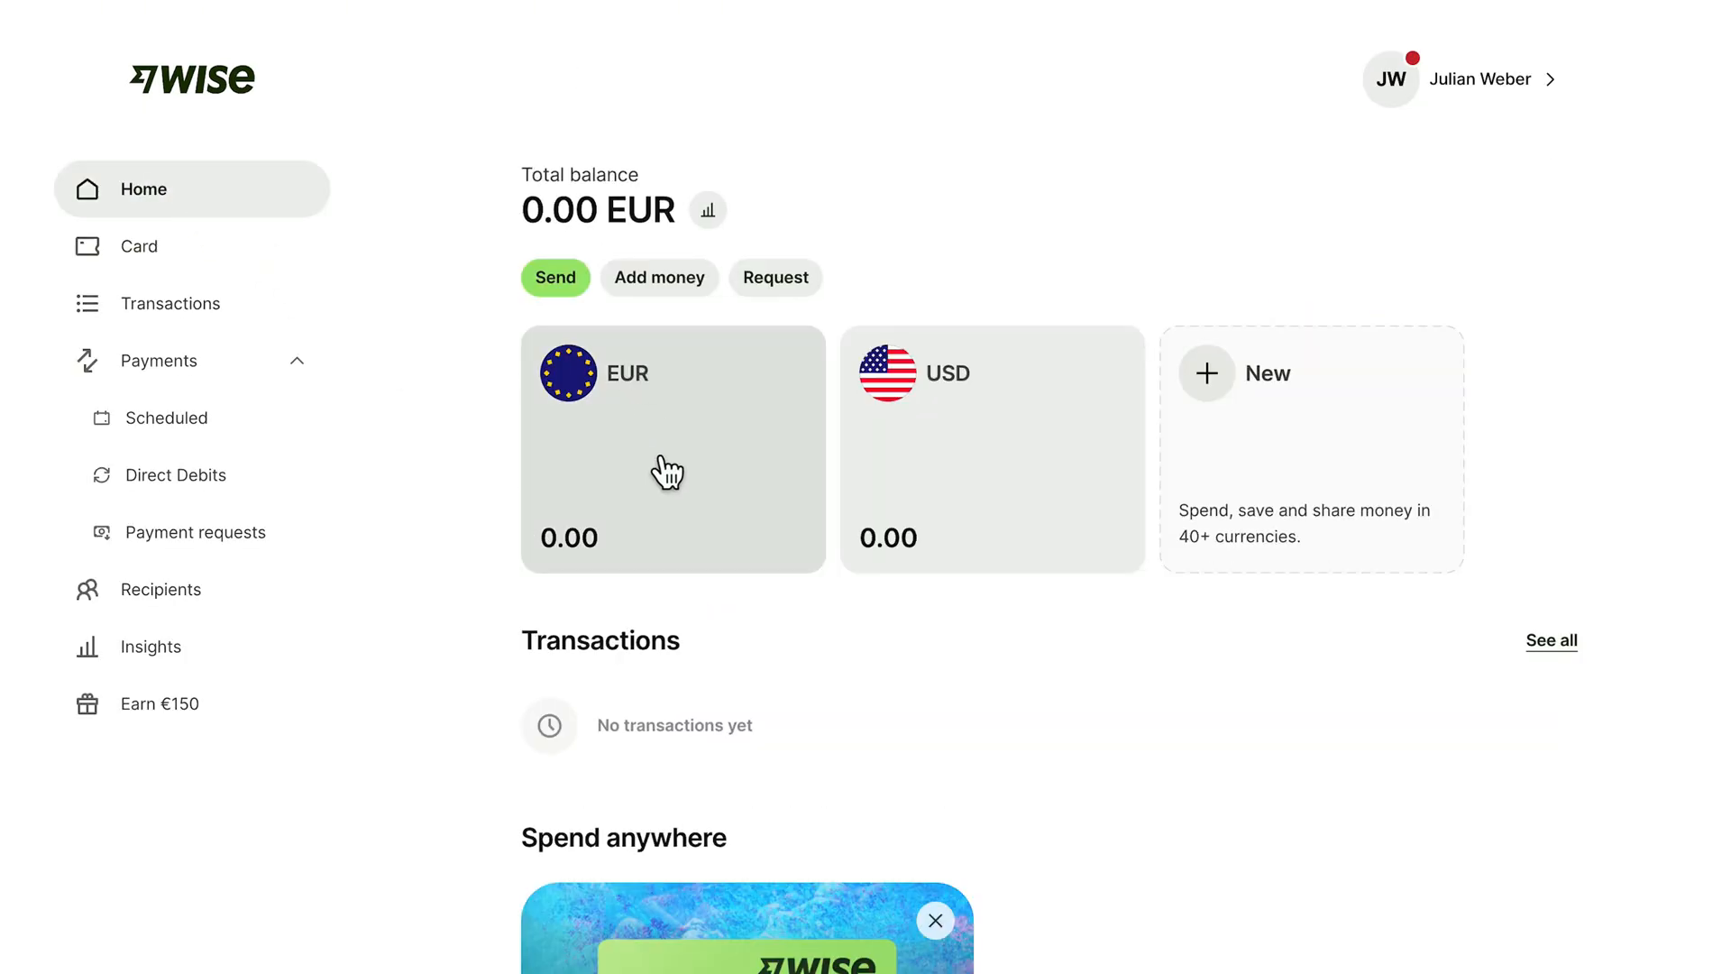
pyautogui.moveTo(1206, 400)
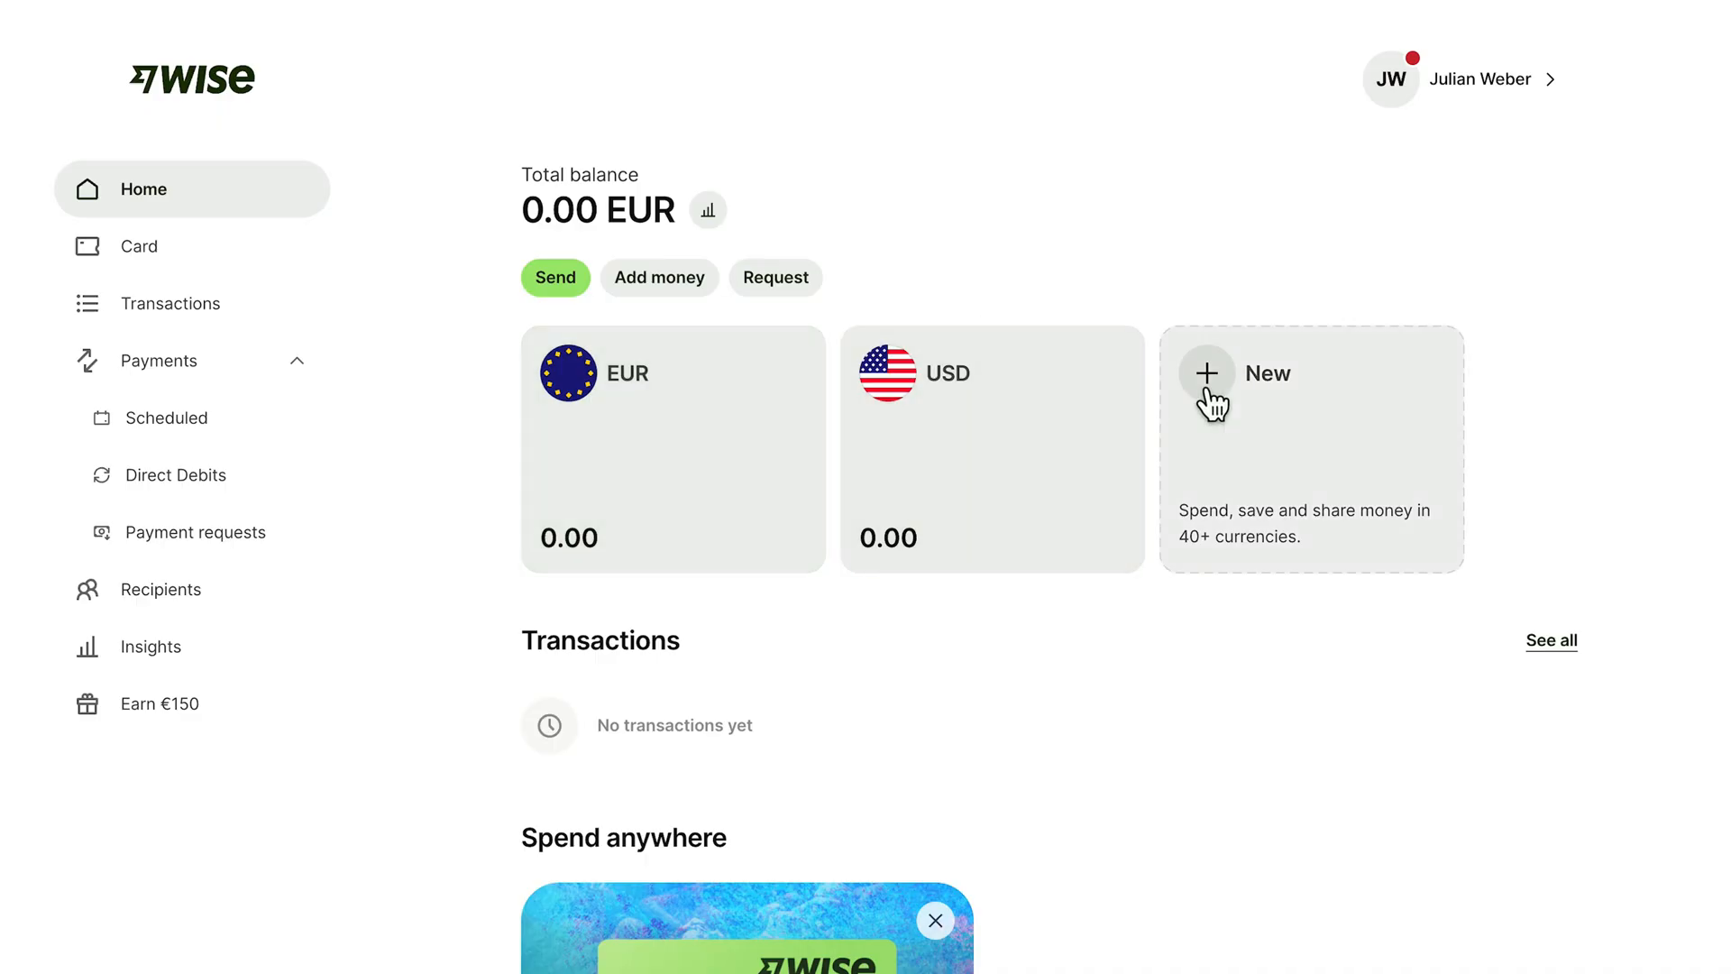
# Open and confirm a Canadian dollar balance, reaching the CAD account-details steps.
pyautogui.click(1206, 373)
pyautogui.write('c')
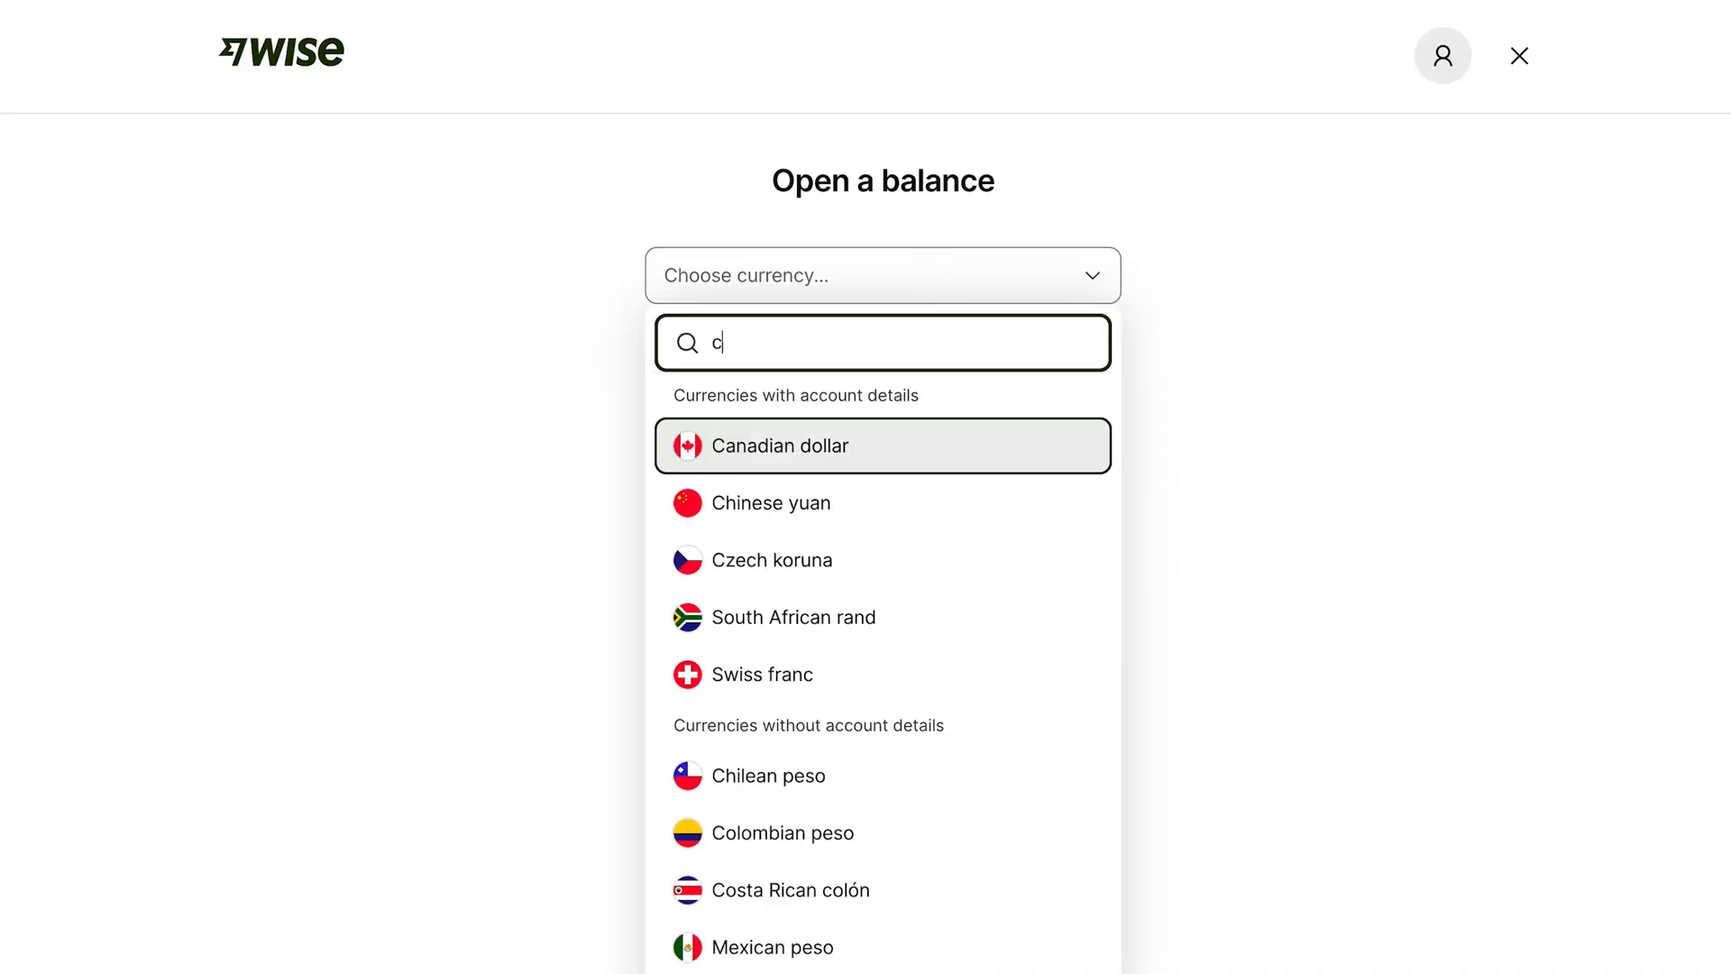
pyautogui.click(778, 444)
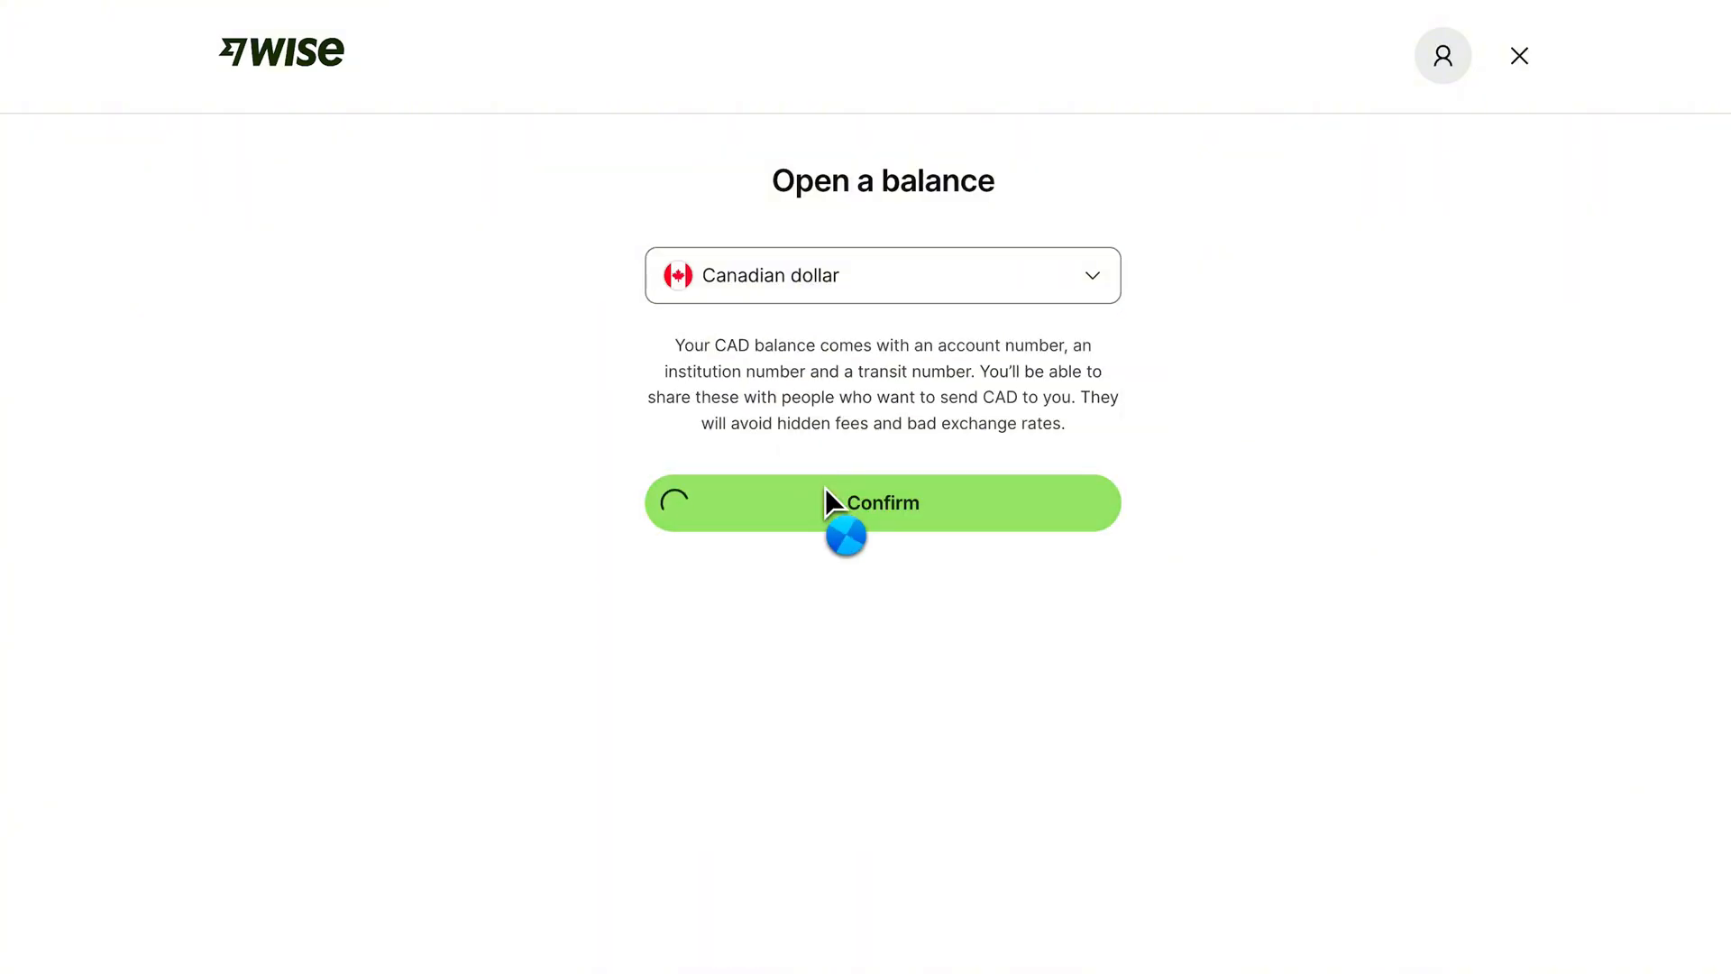
pyautogui.click(882, 503)
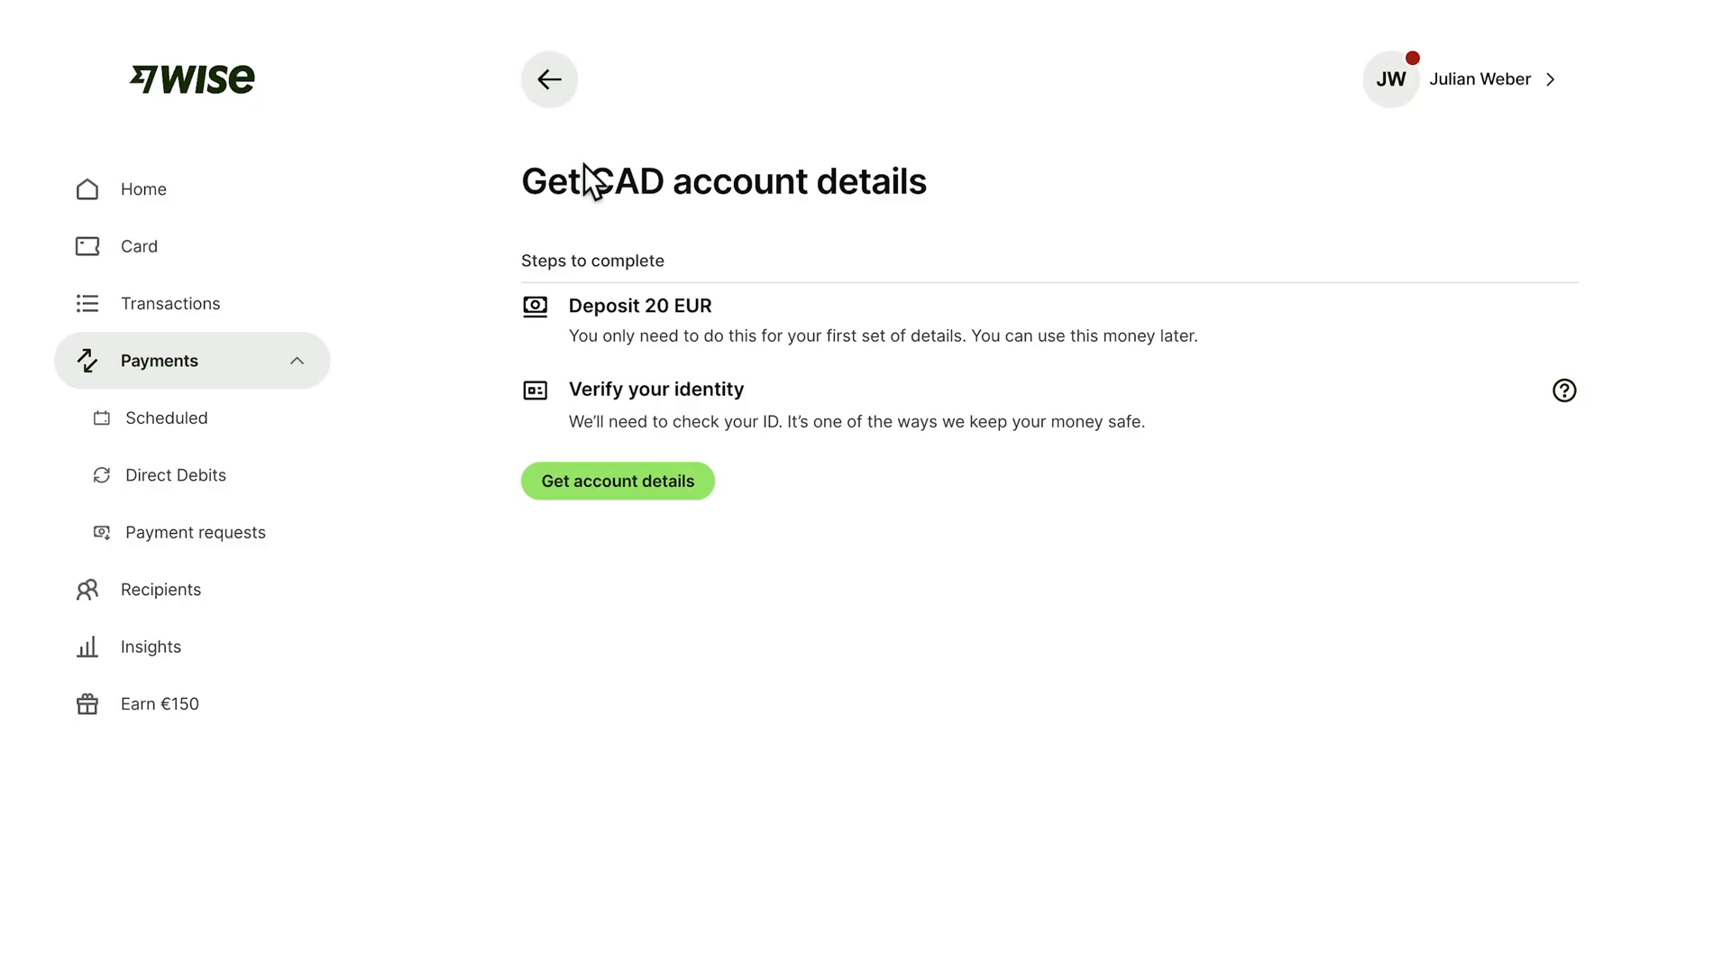
pyautogui.moveTo(624, 256)
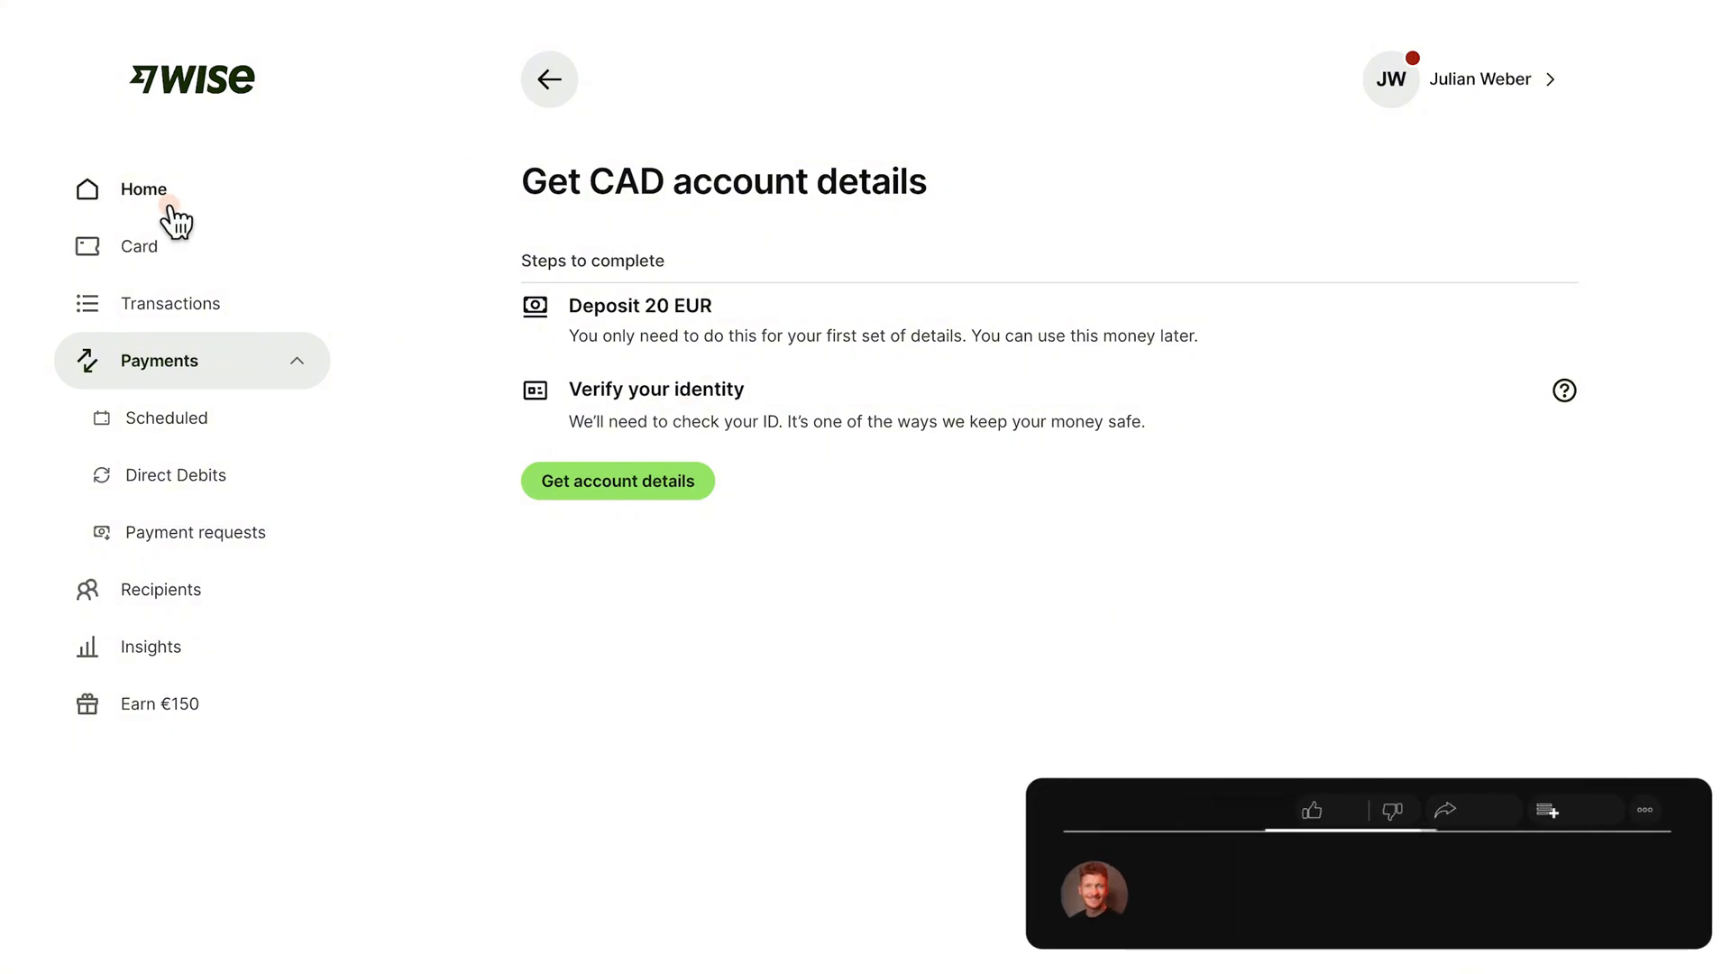
# Go back to Home and scroll past the CAD, EUR and USD 0.00 balances.
pyautogui.click(143, 189)
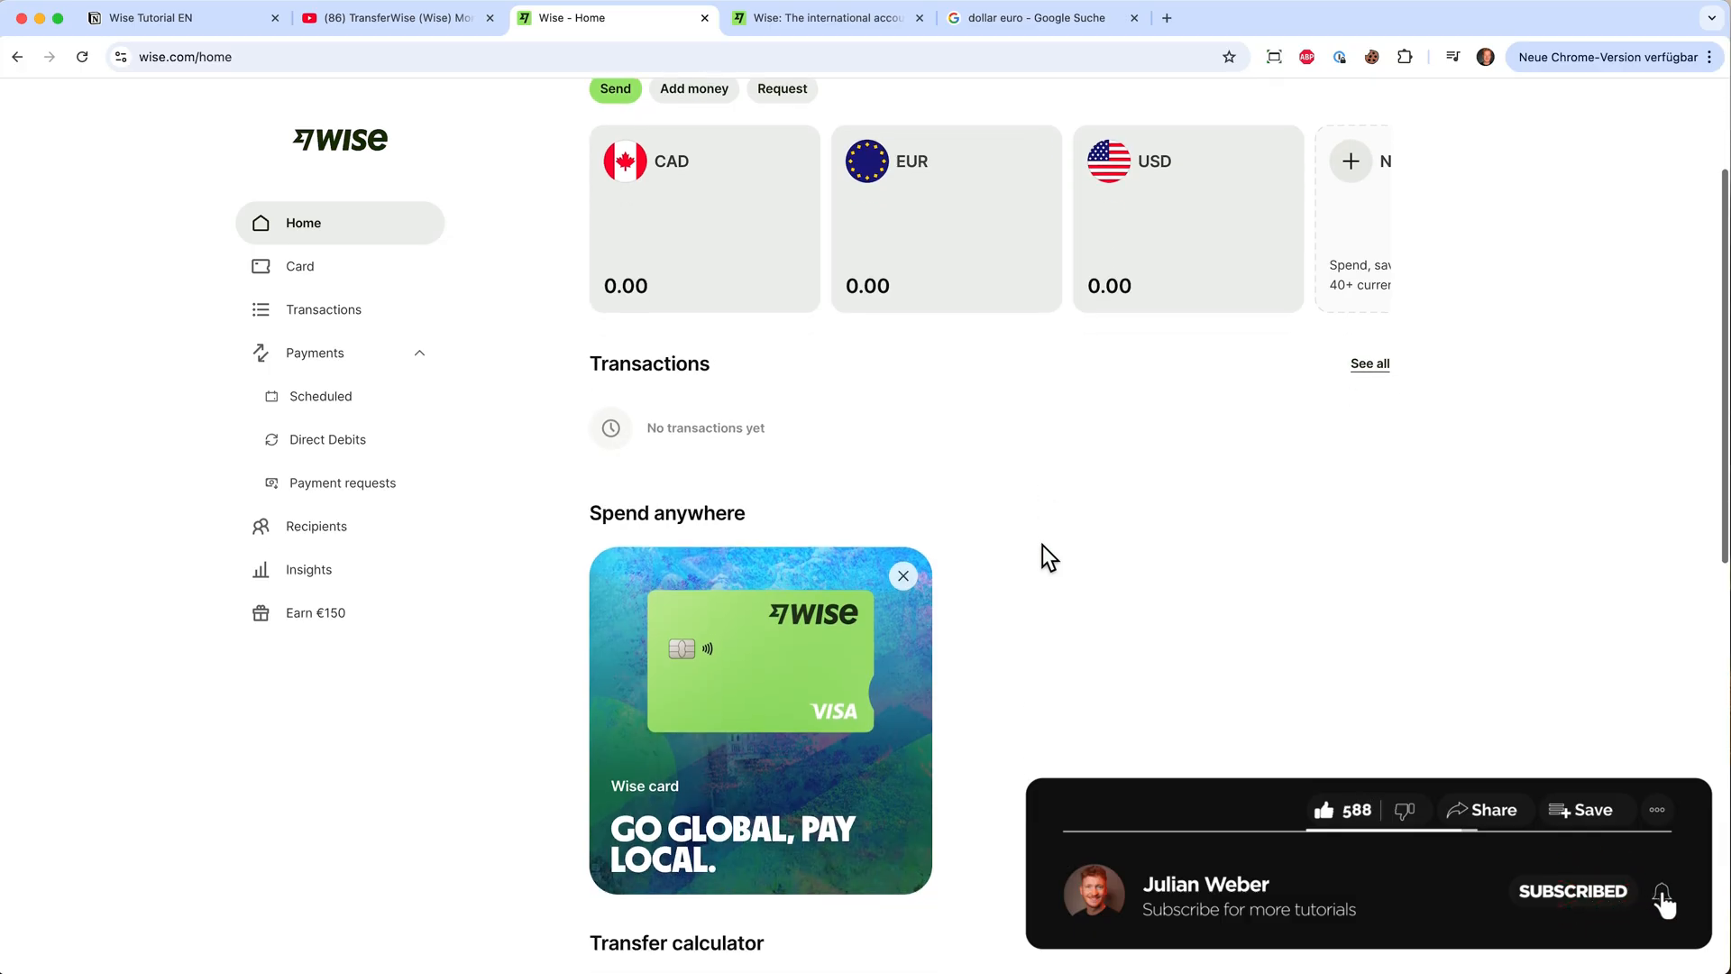
pyautogui.scroll(-3)
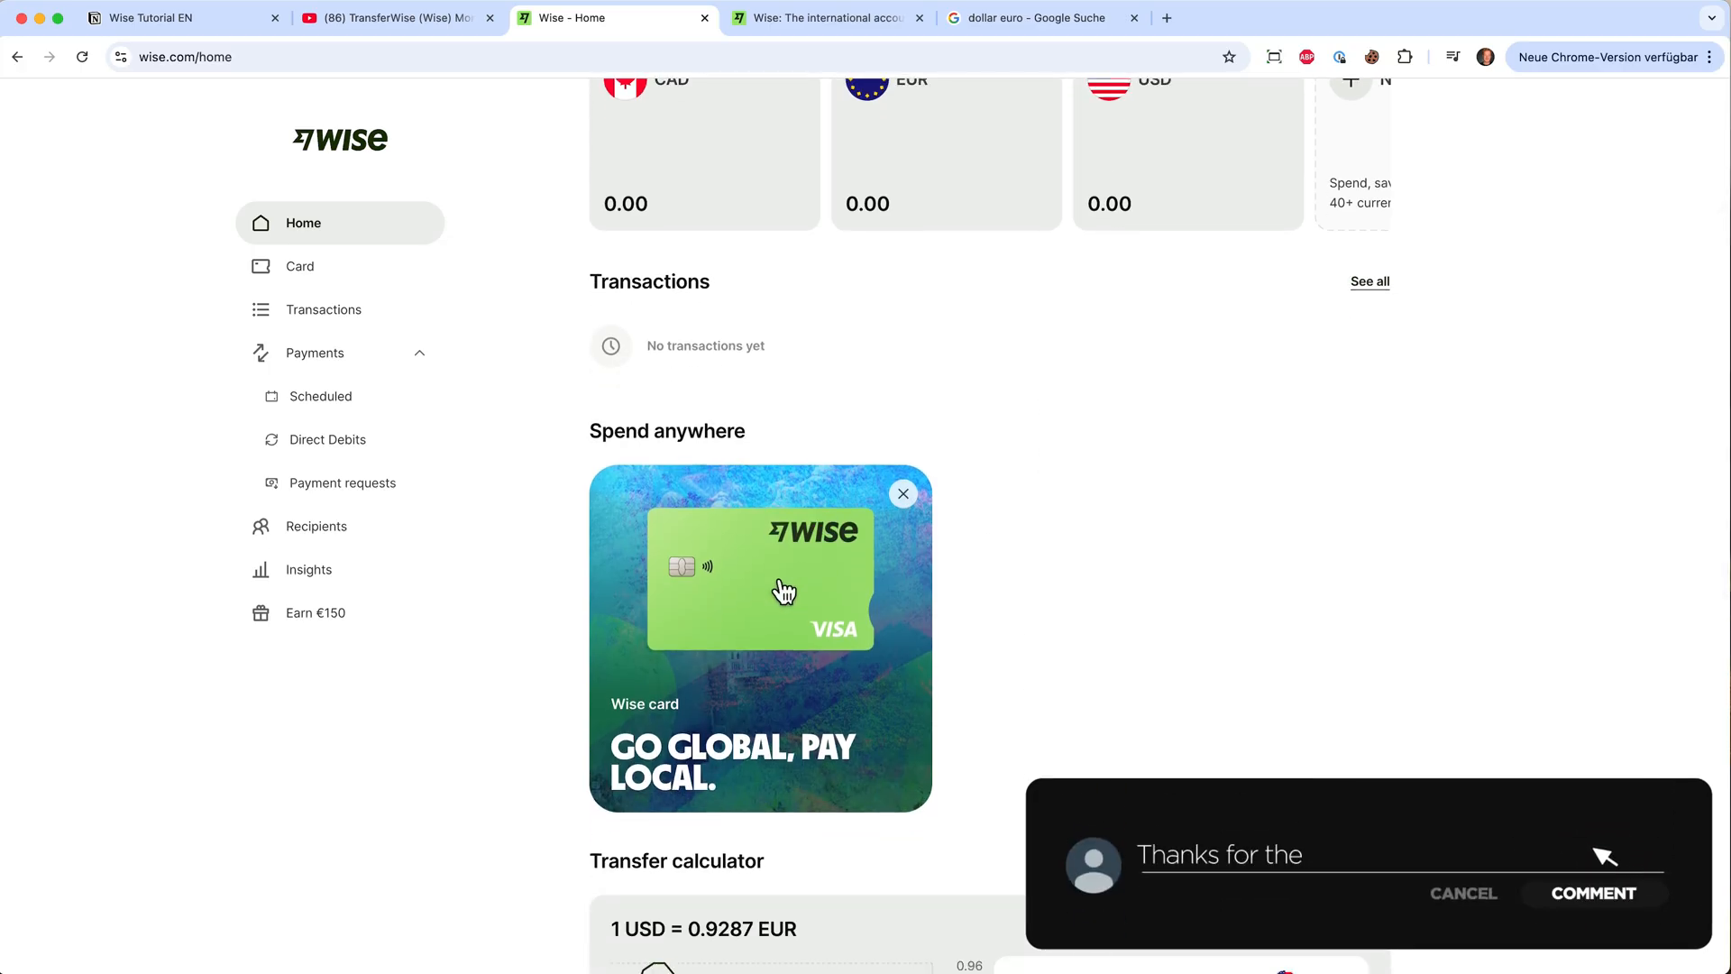
pyautogui.write('great video!')
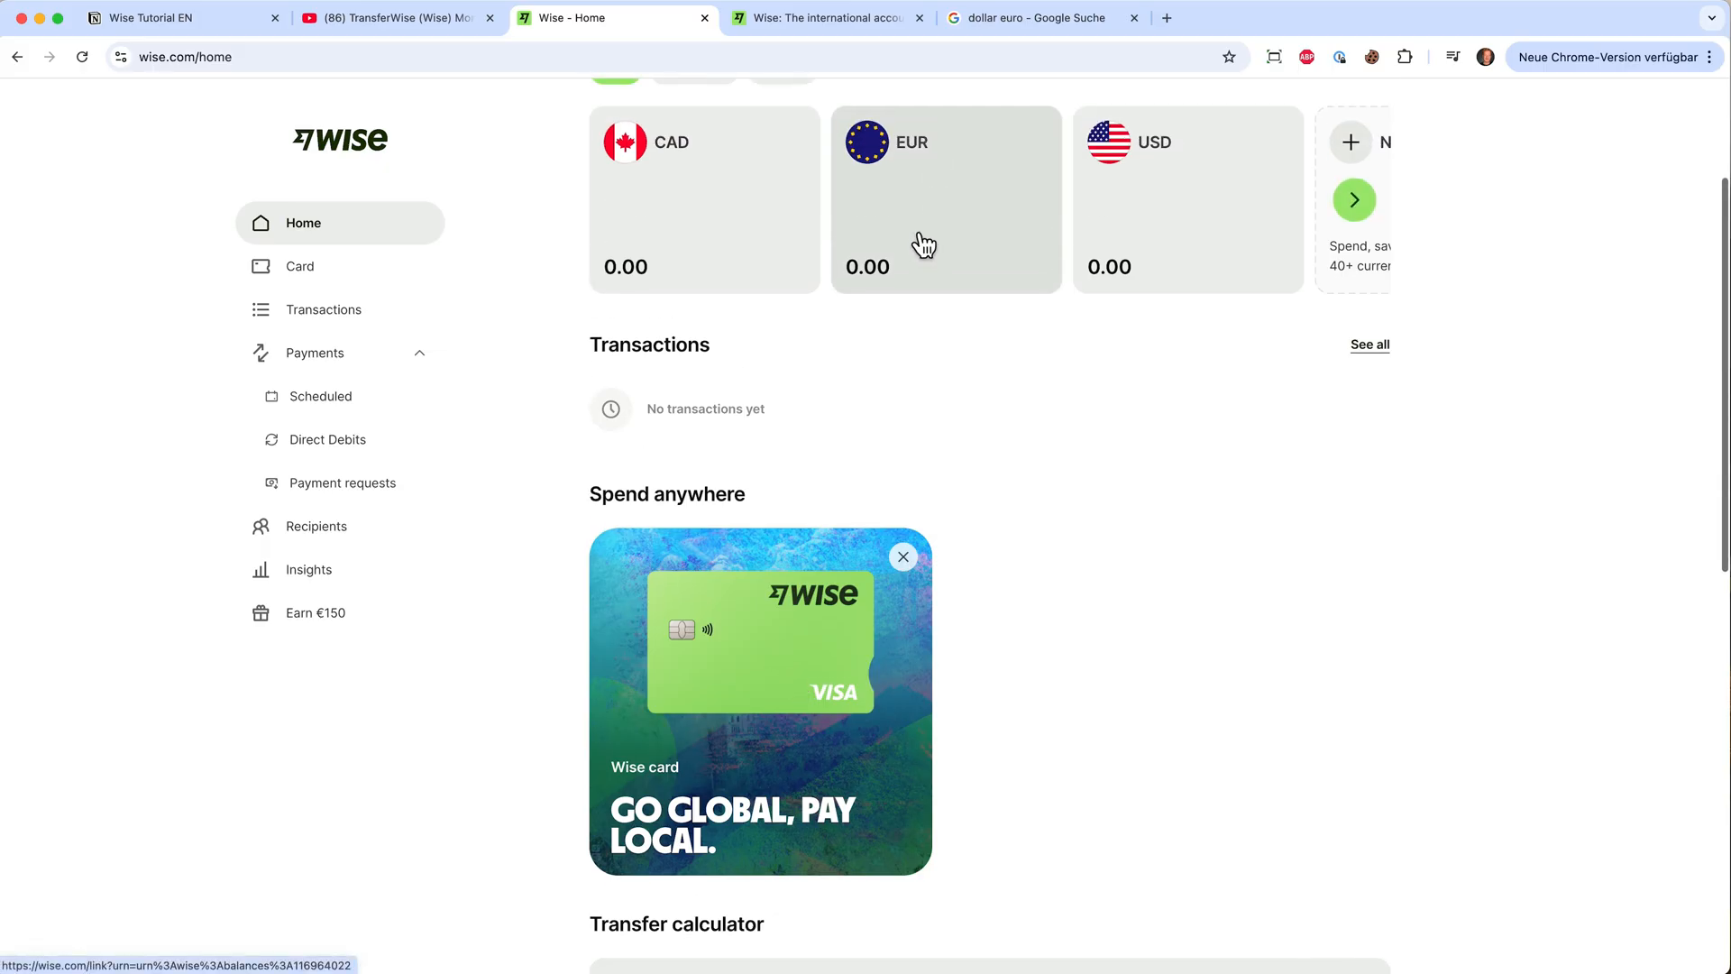
pyautogui.moveTo(791, 654)
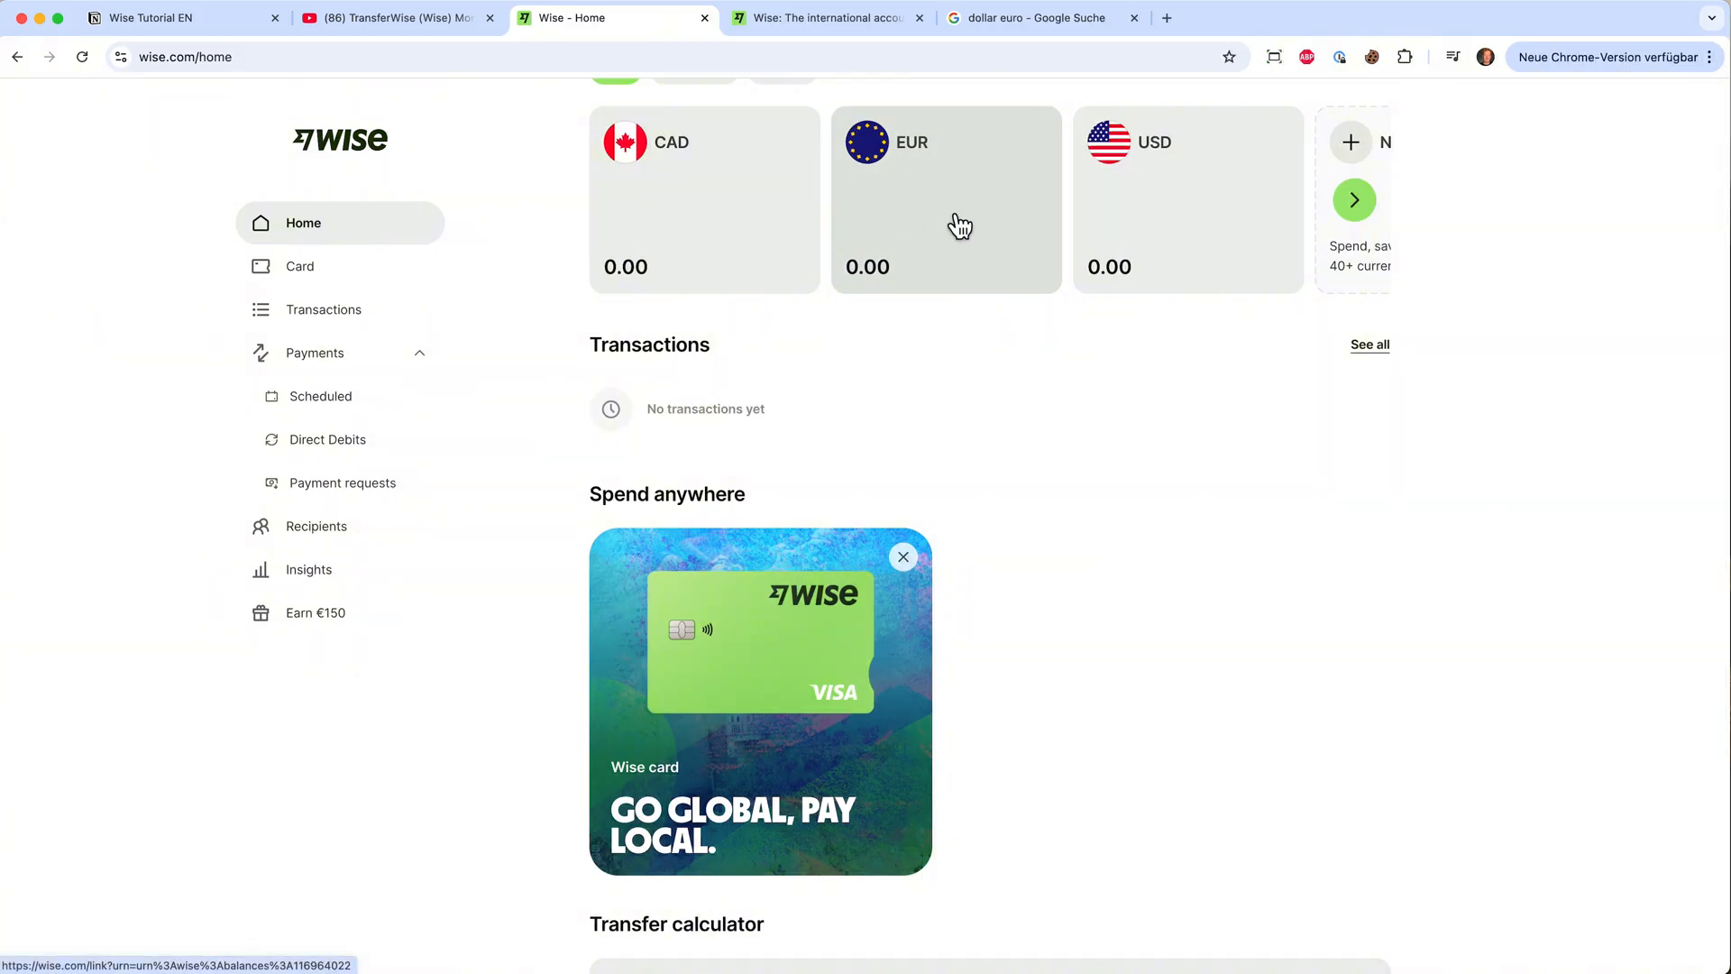
pyautogui.scroll(-3)
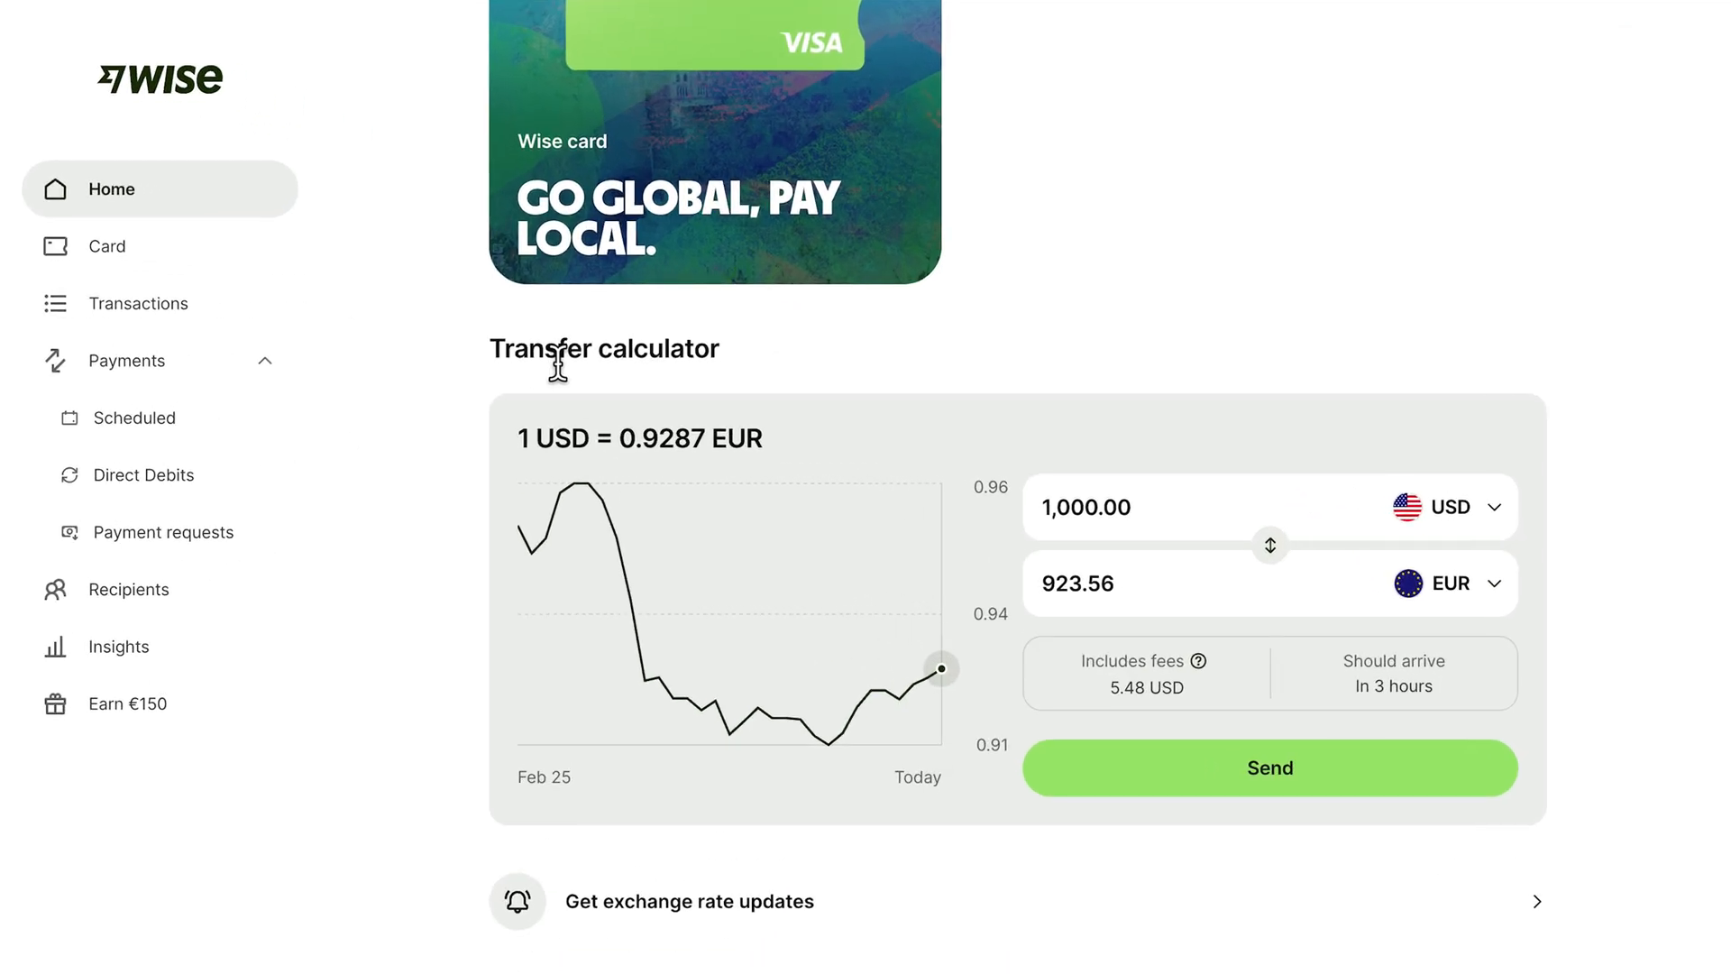
pyautogui.moveTo(610, 519)
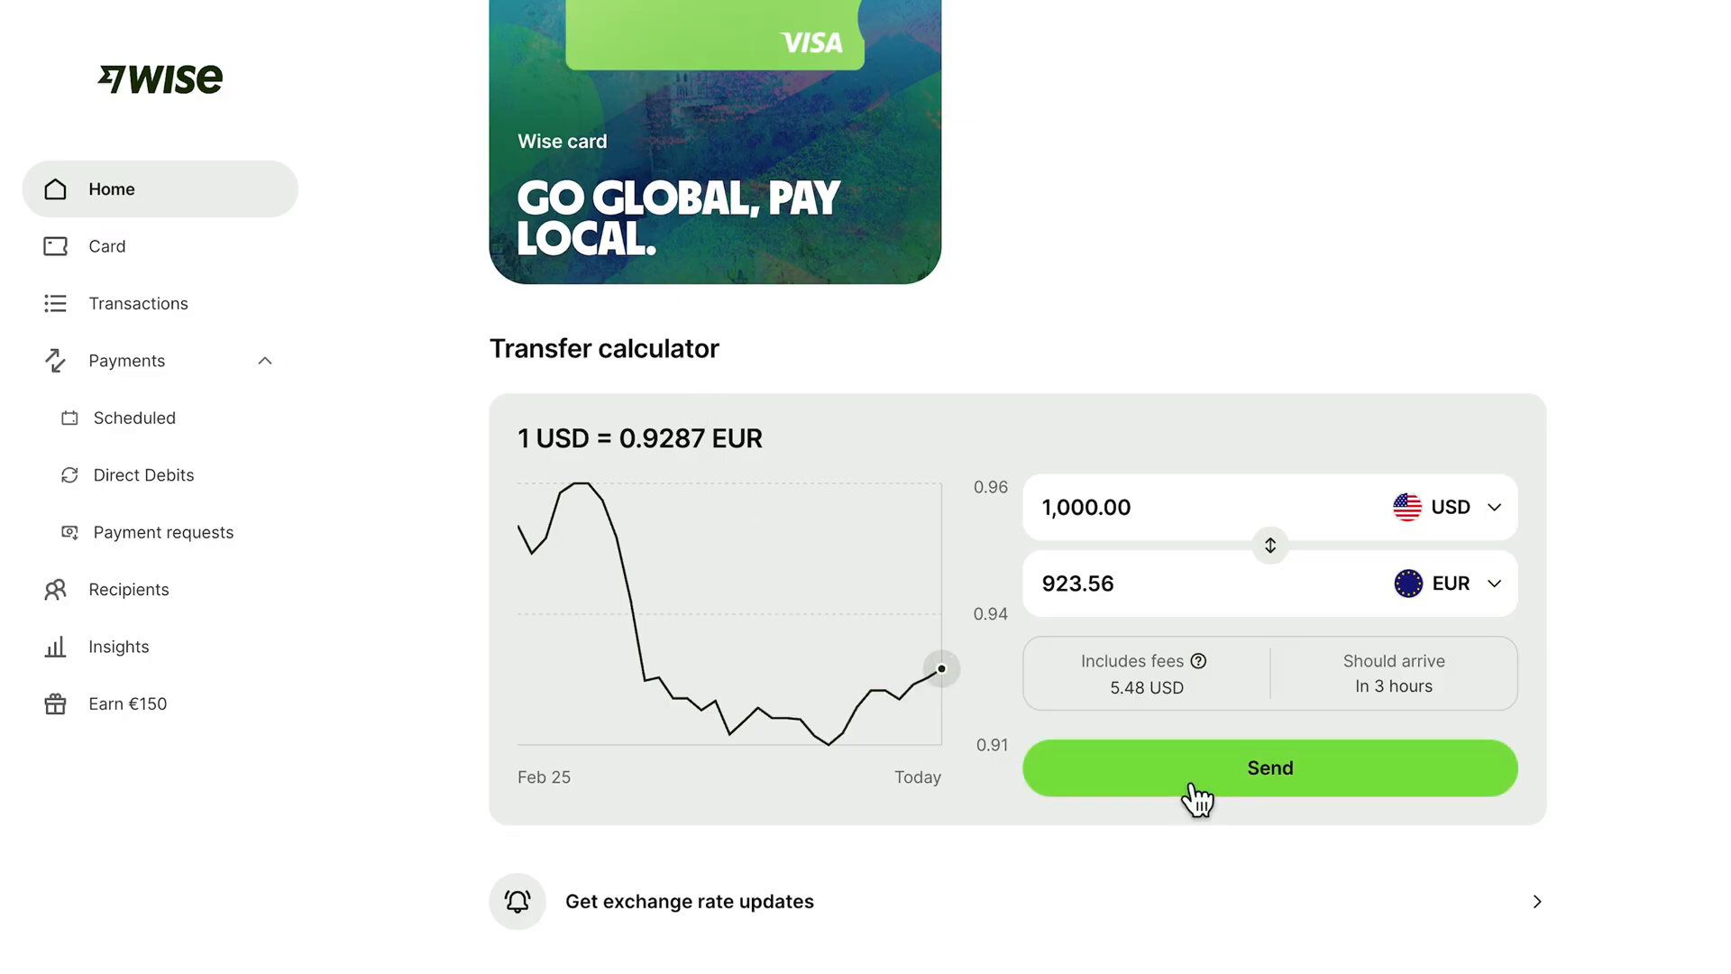
# Start a transfer where the recipient gets 1,500.00 EUR for 1,623.49 USD.
pyautogui.click(1269, 767)
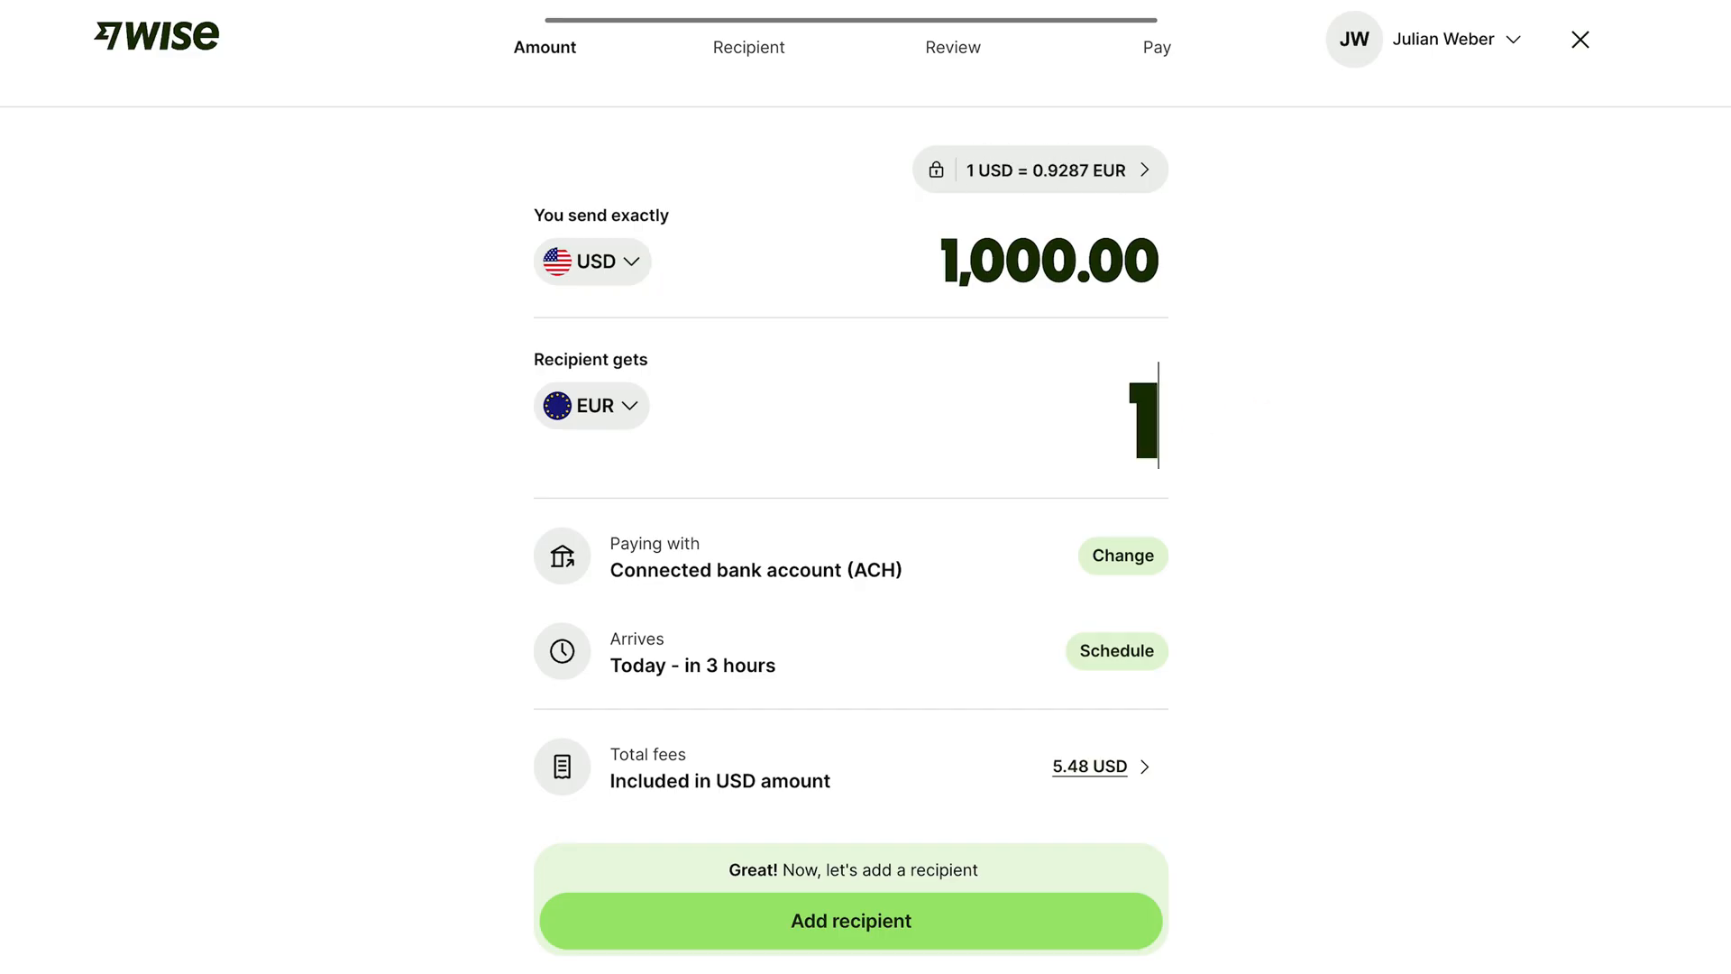
pyautogui.write('1500')
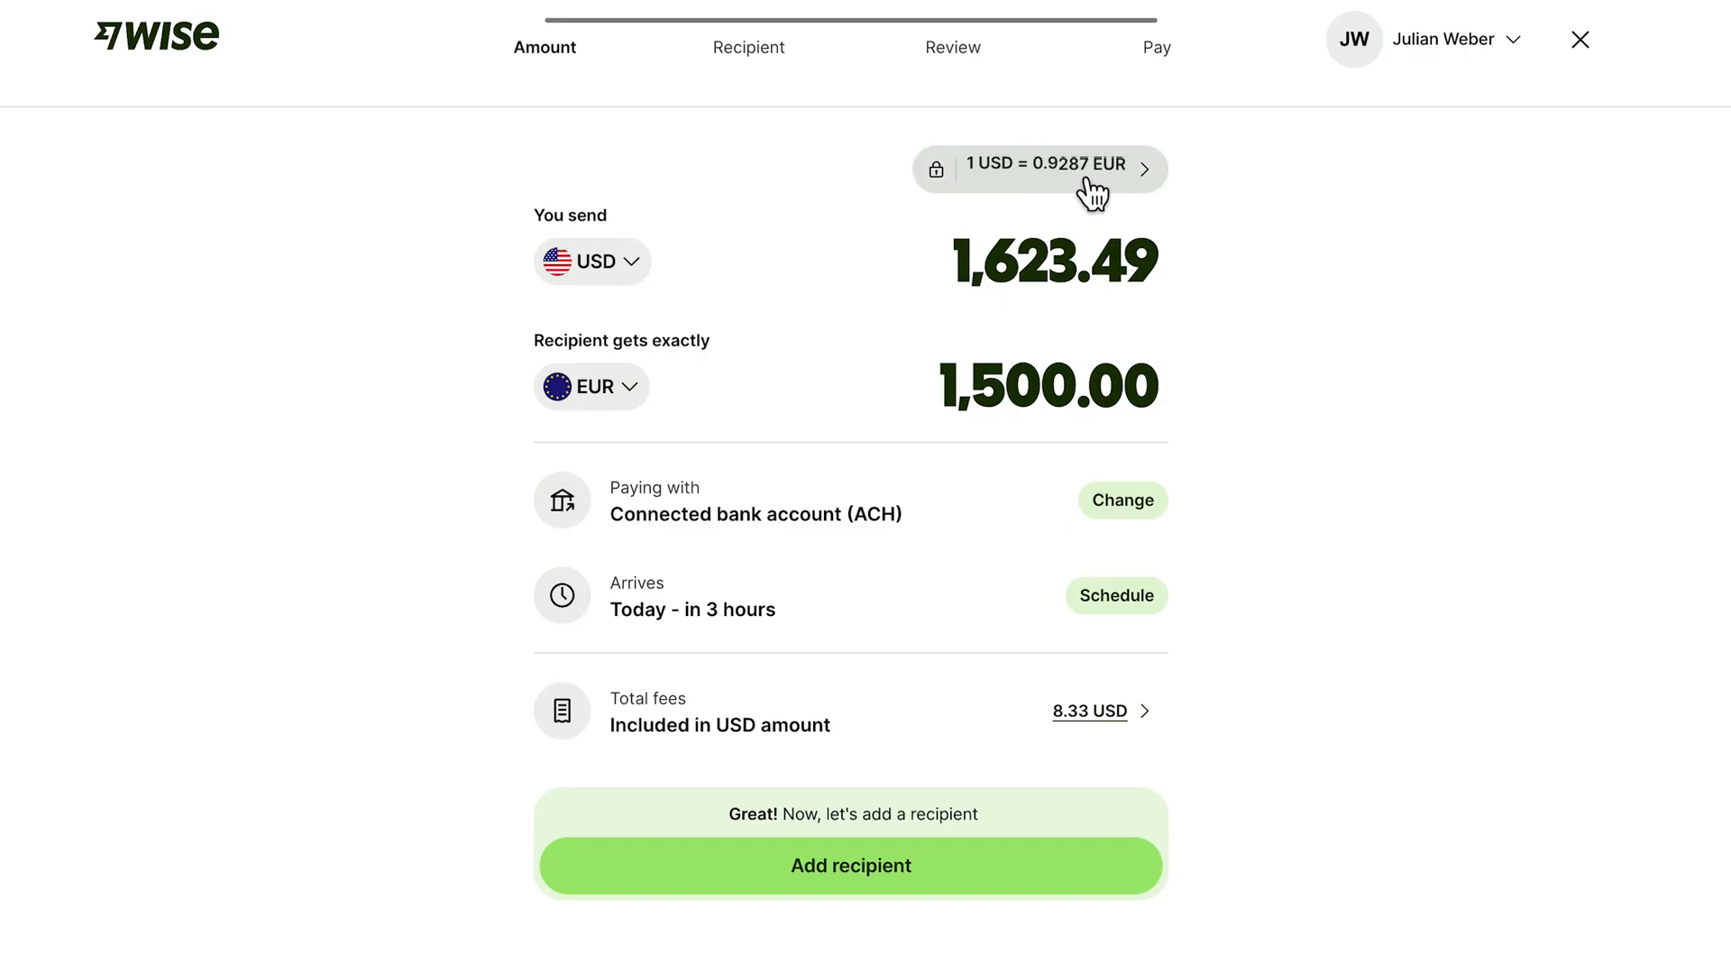
pyautogui.click(1038, 167)
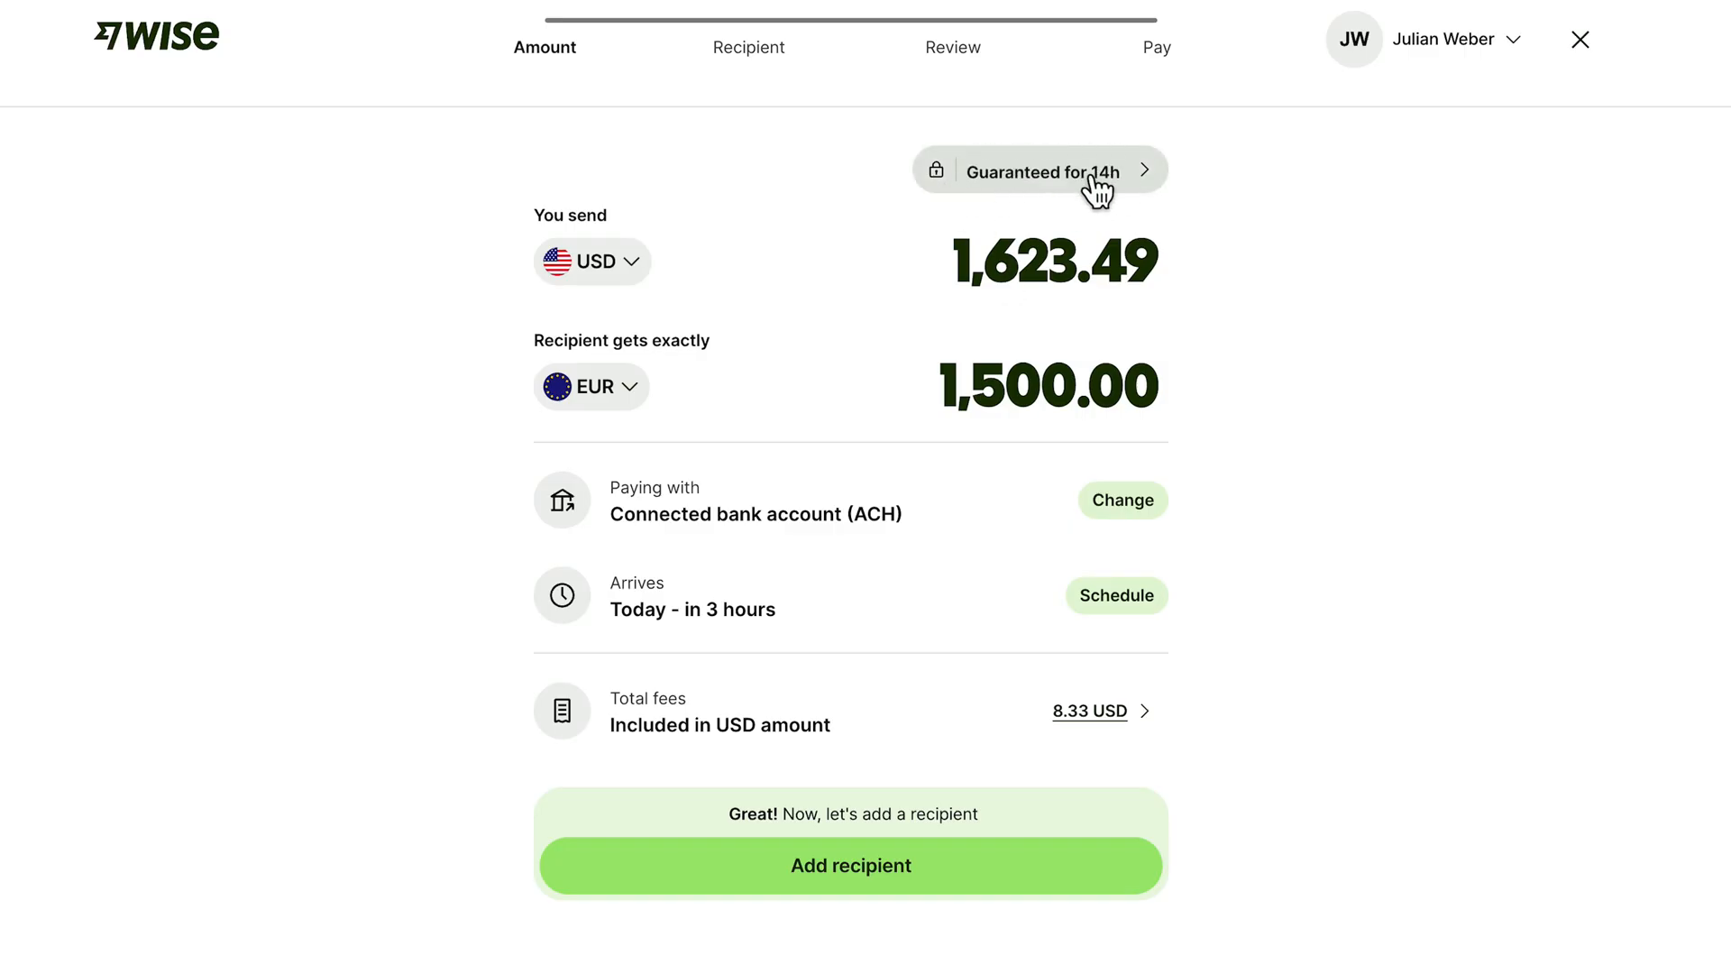
pyautogui.moveTo(960, 395)
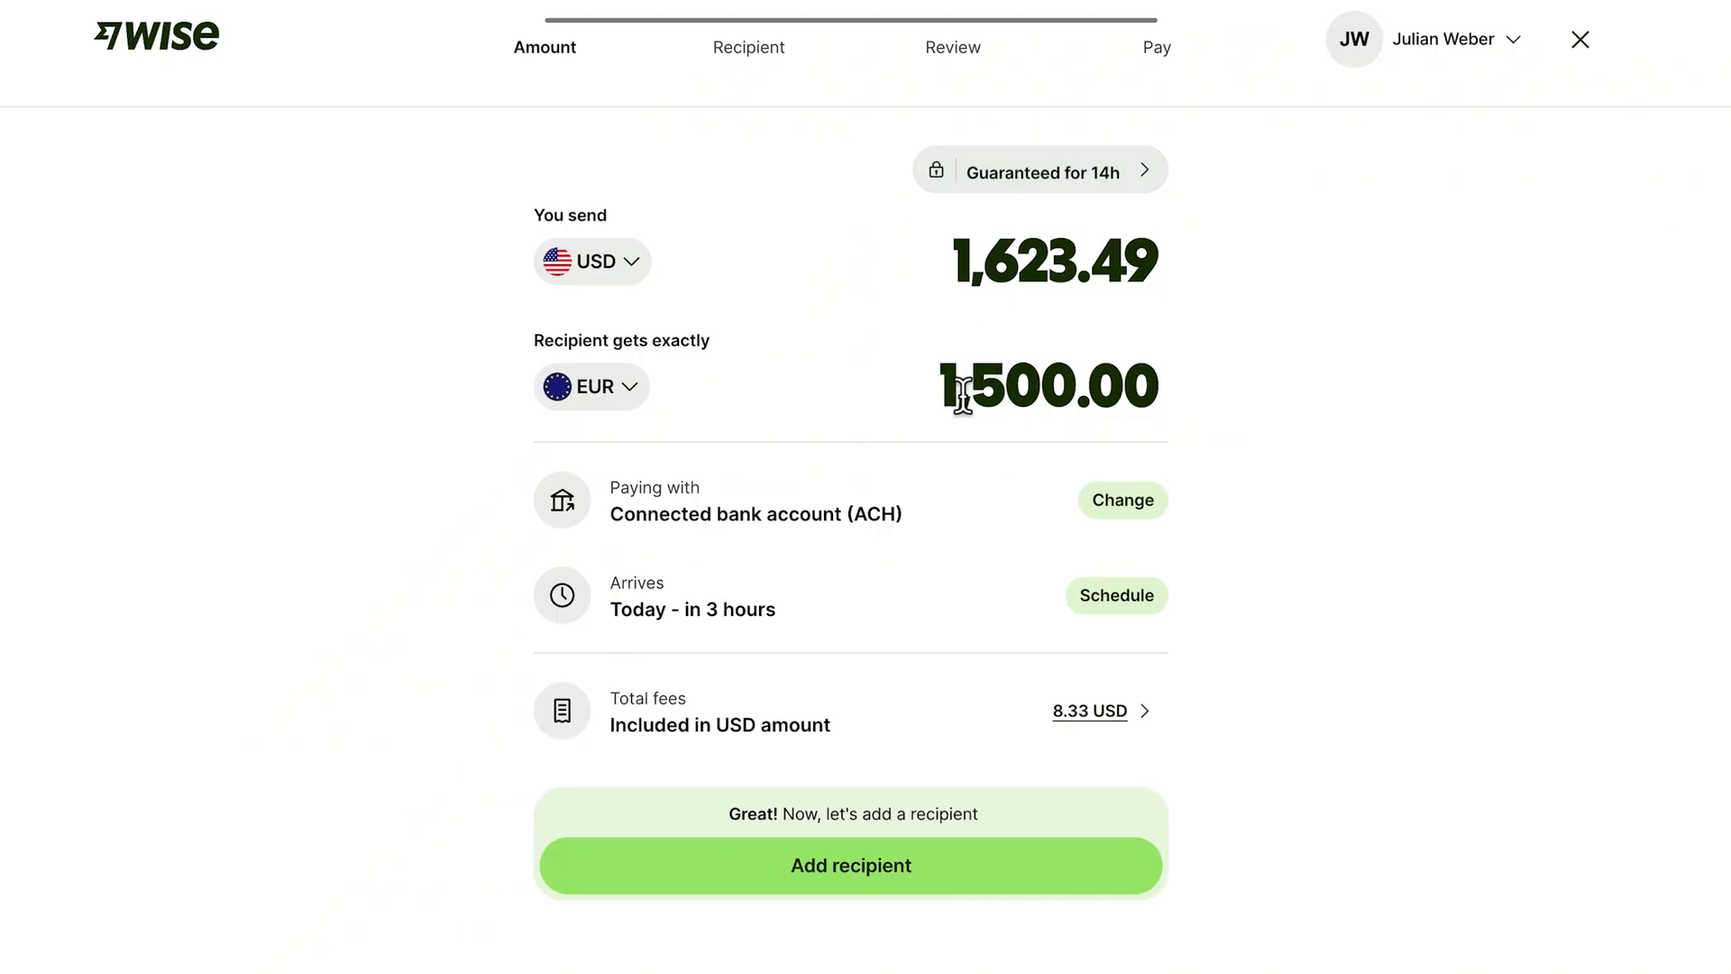
pyautogui.moveTo(997, 353)
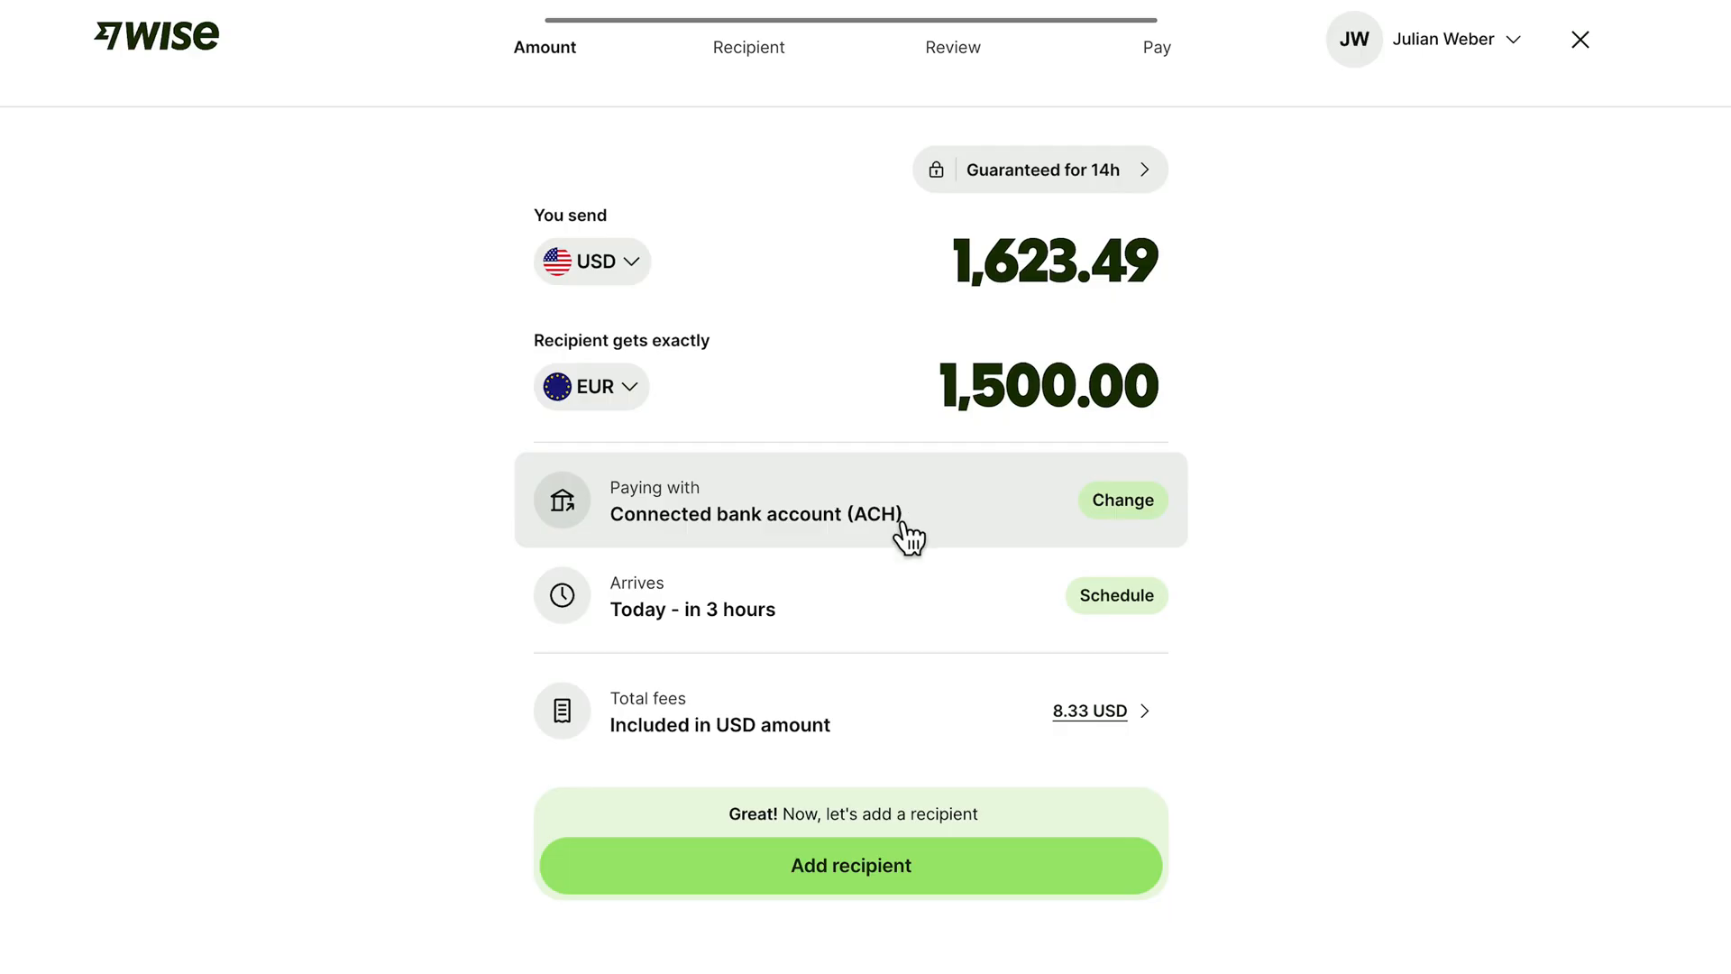
# Review the transfer's payment methods, from ACH at 8.33 USD to credit card at 112.05 USD.
pyautogui.click(1121, 500)
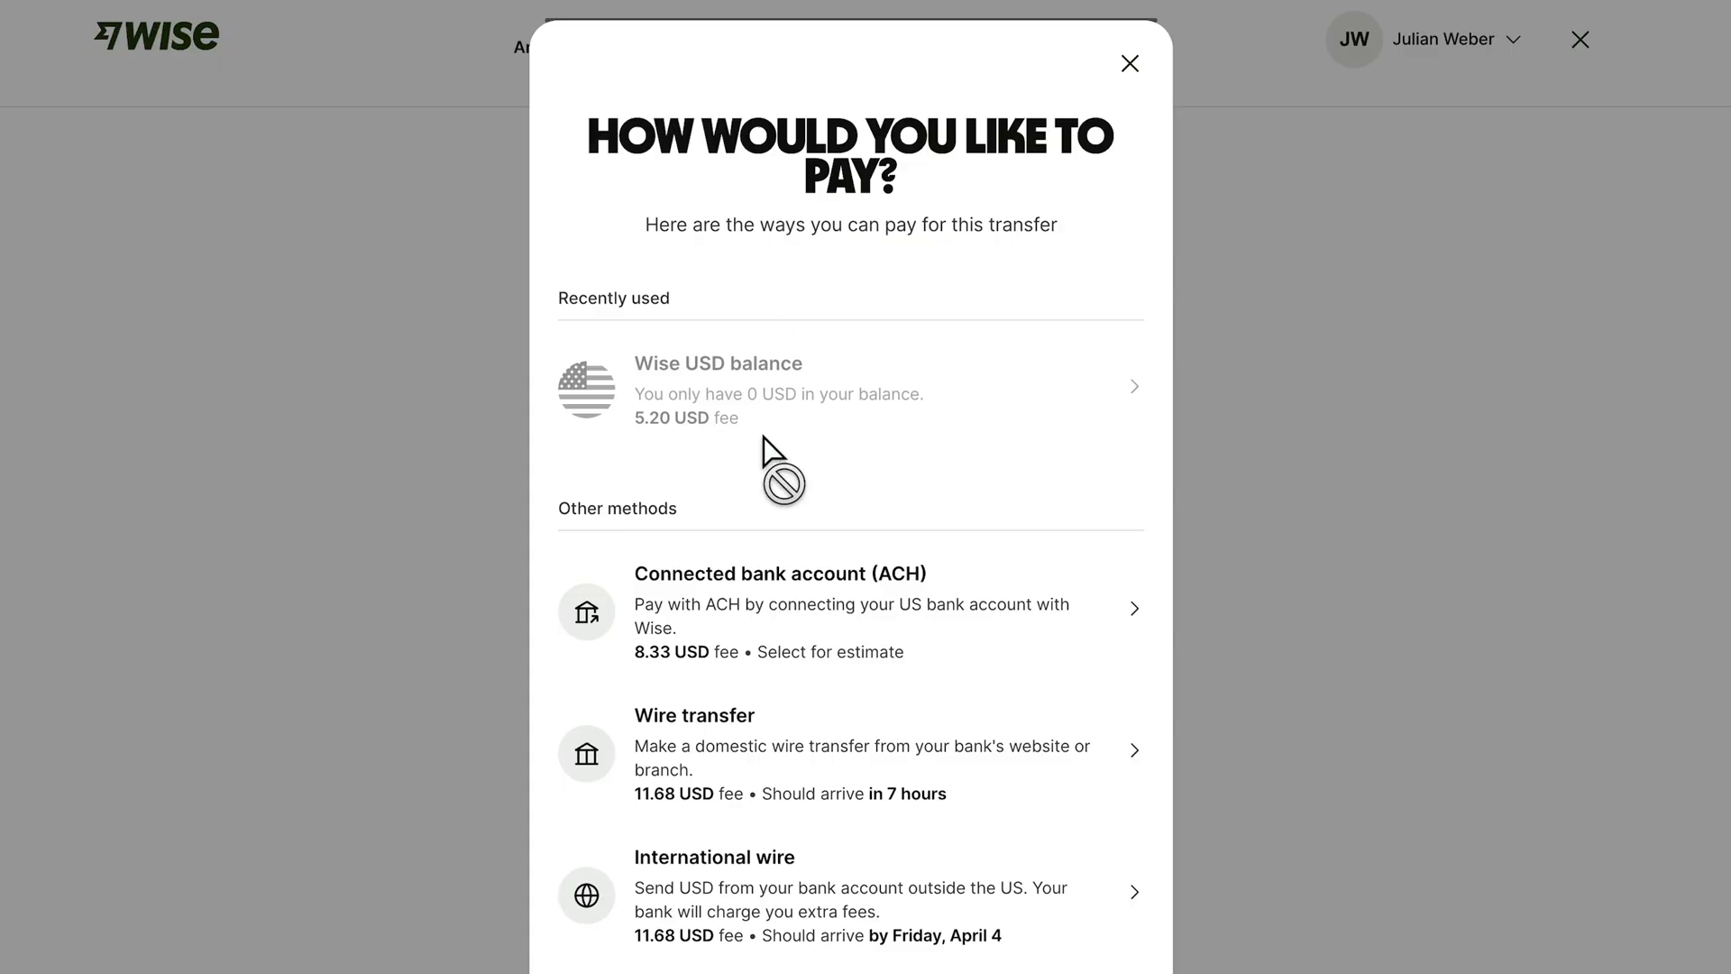
pyautogui.moveTo(765, 477)
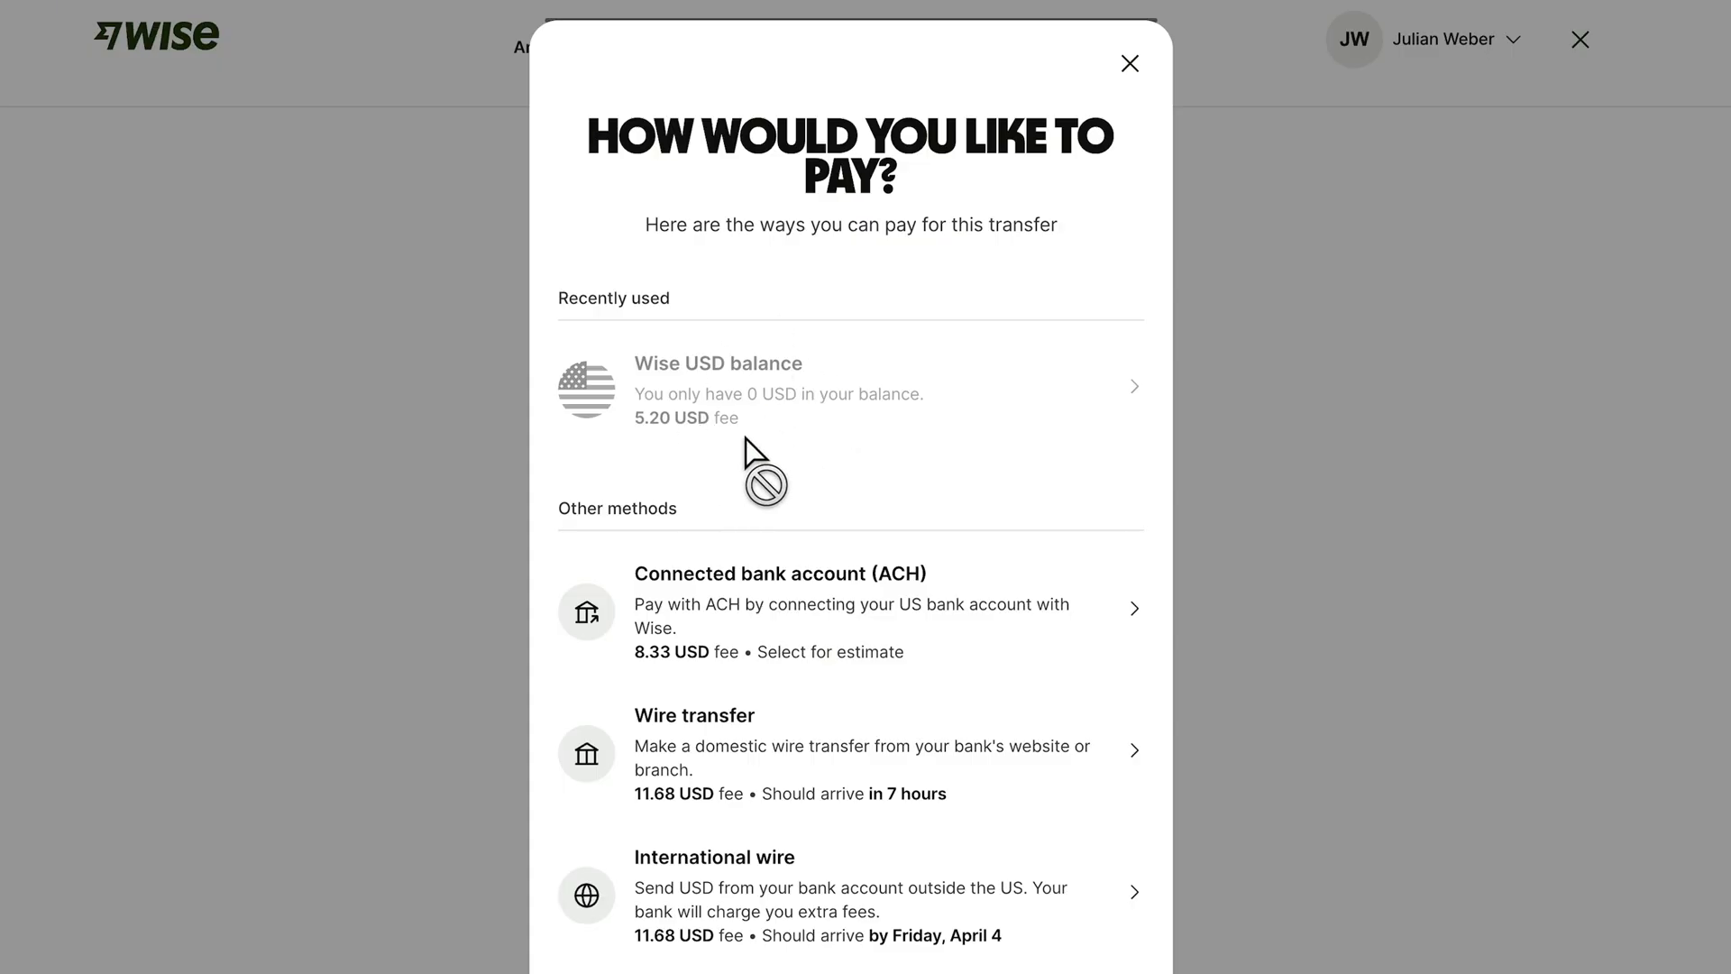
pyautogui.moveTo(684, 483)
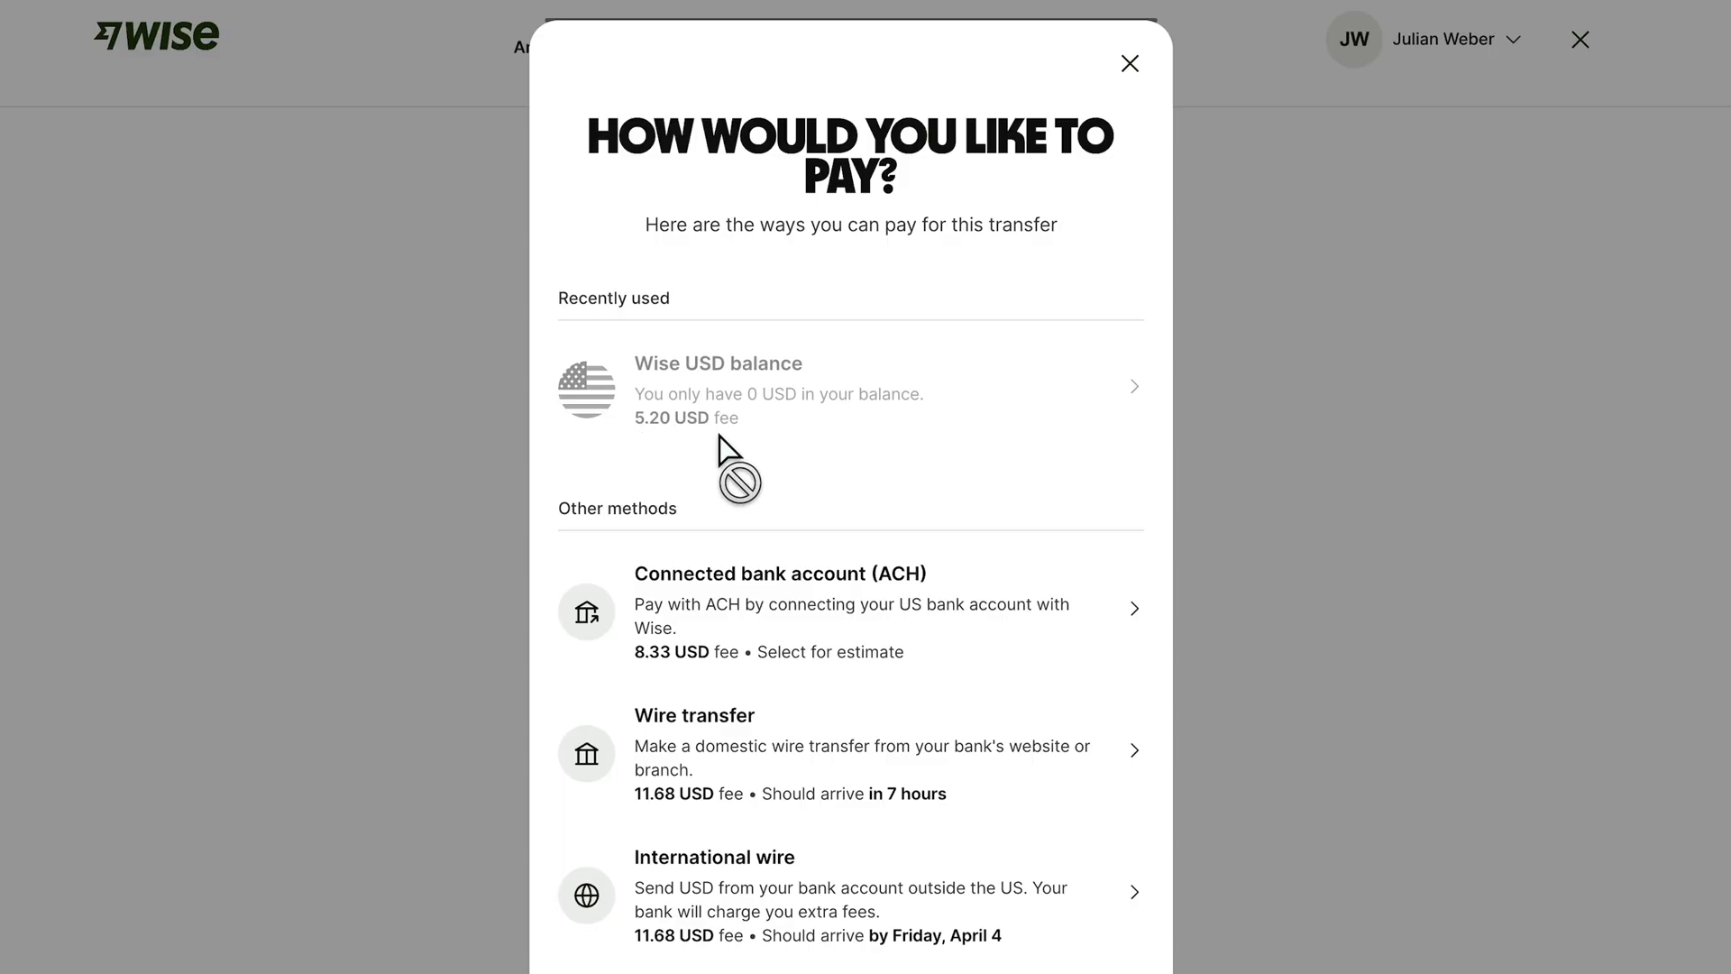
pyautogui.scroll(-3)
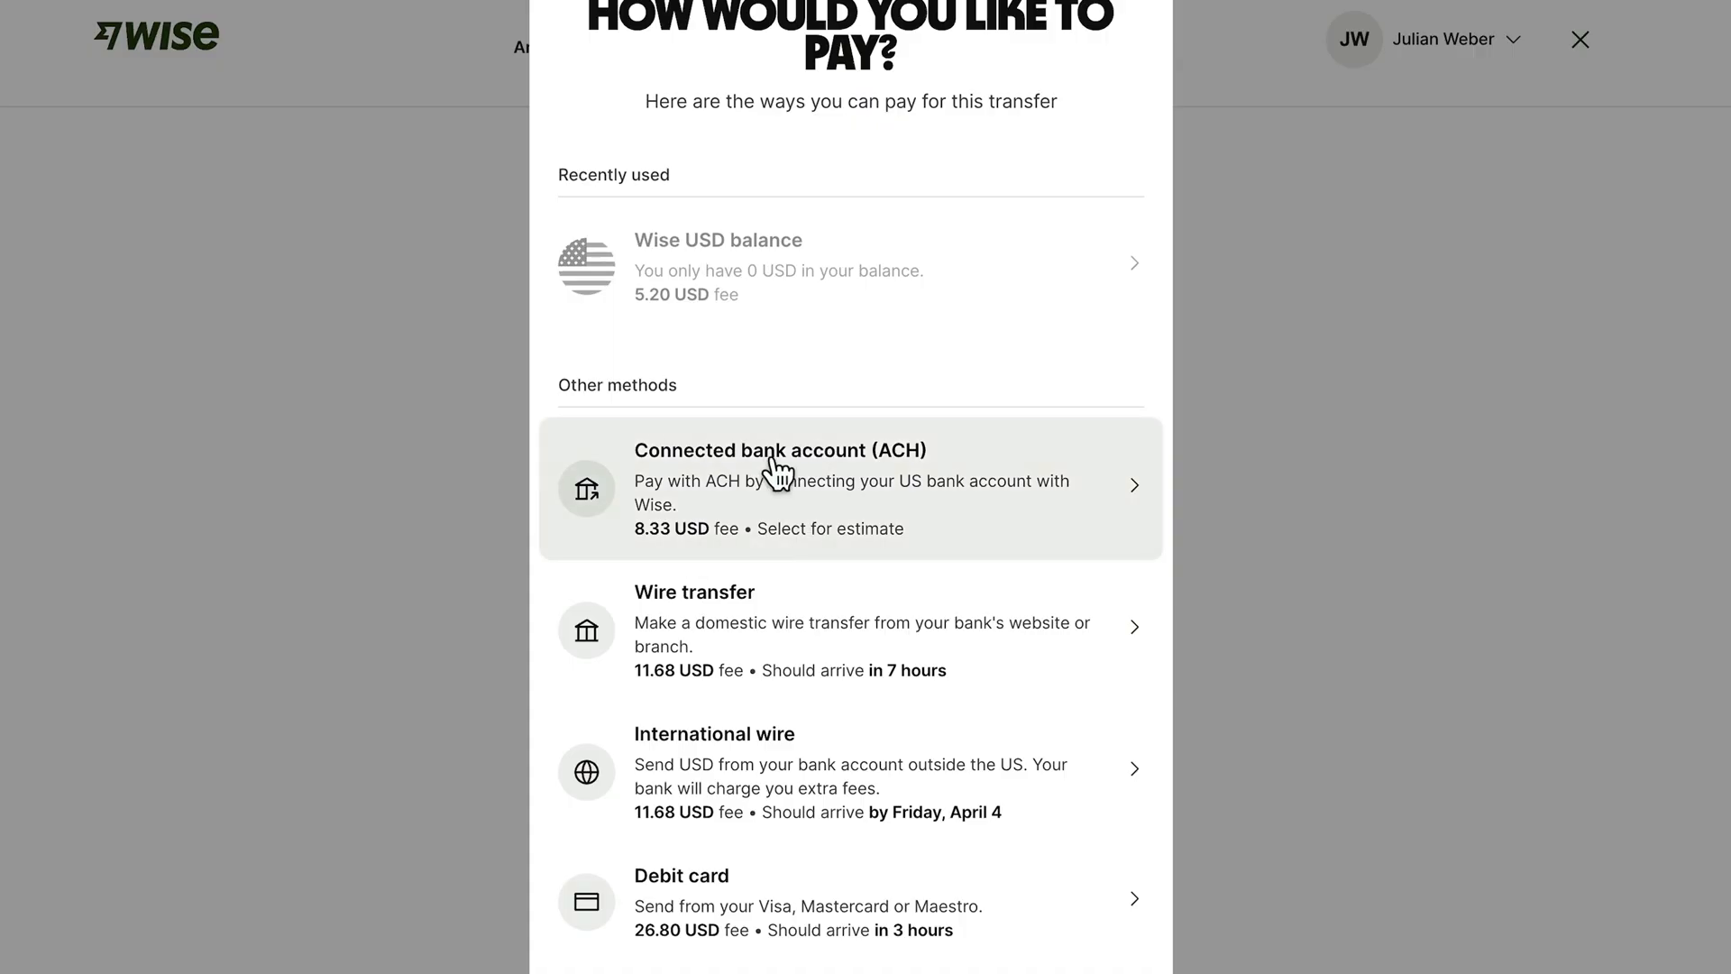
pyautogui.moveTo(728, 511)
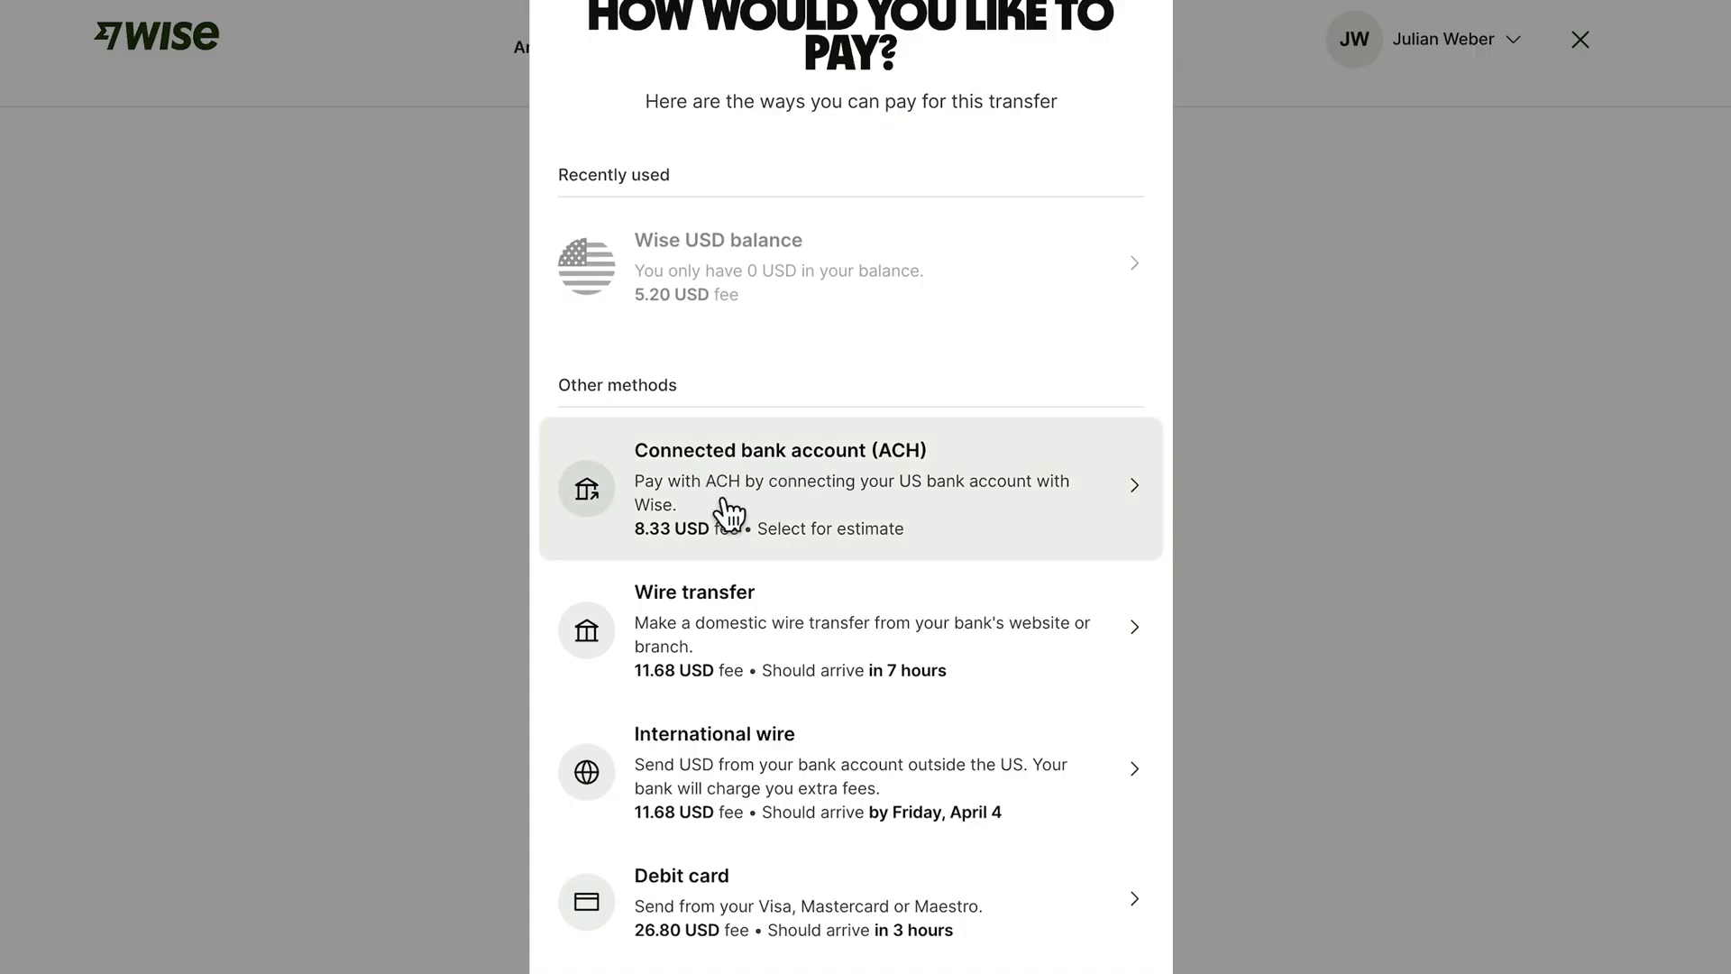
pyautogui.moveTo(877, 469)
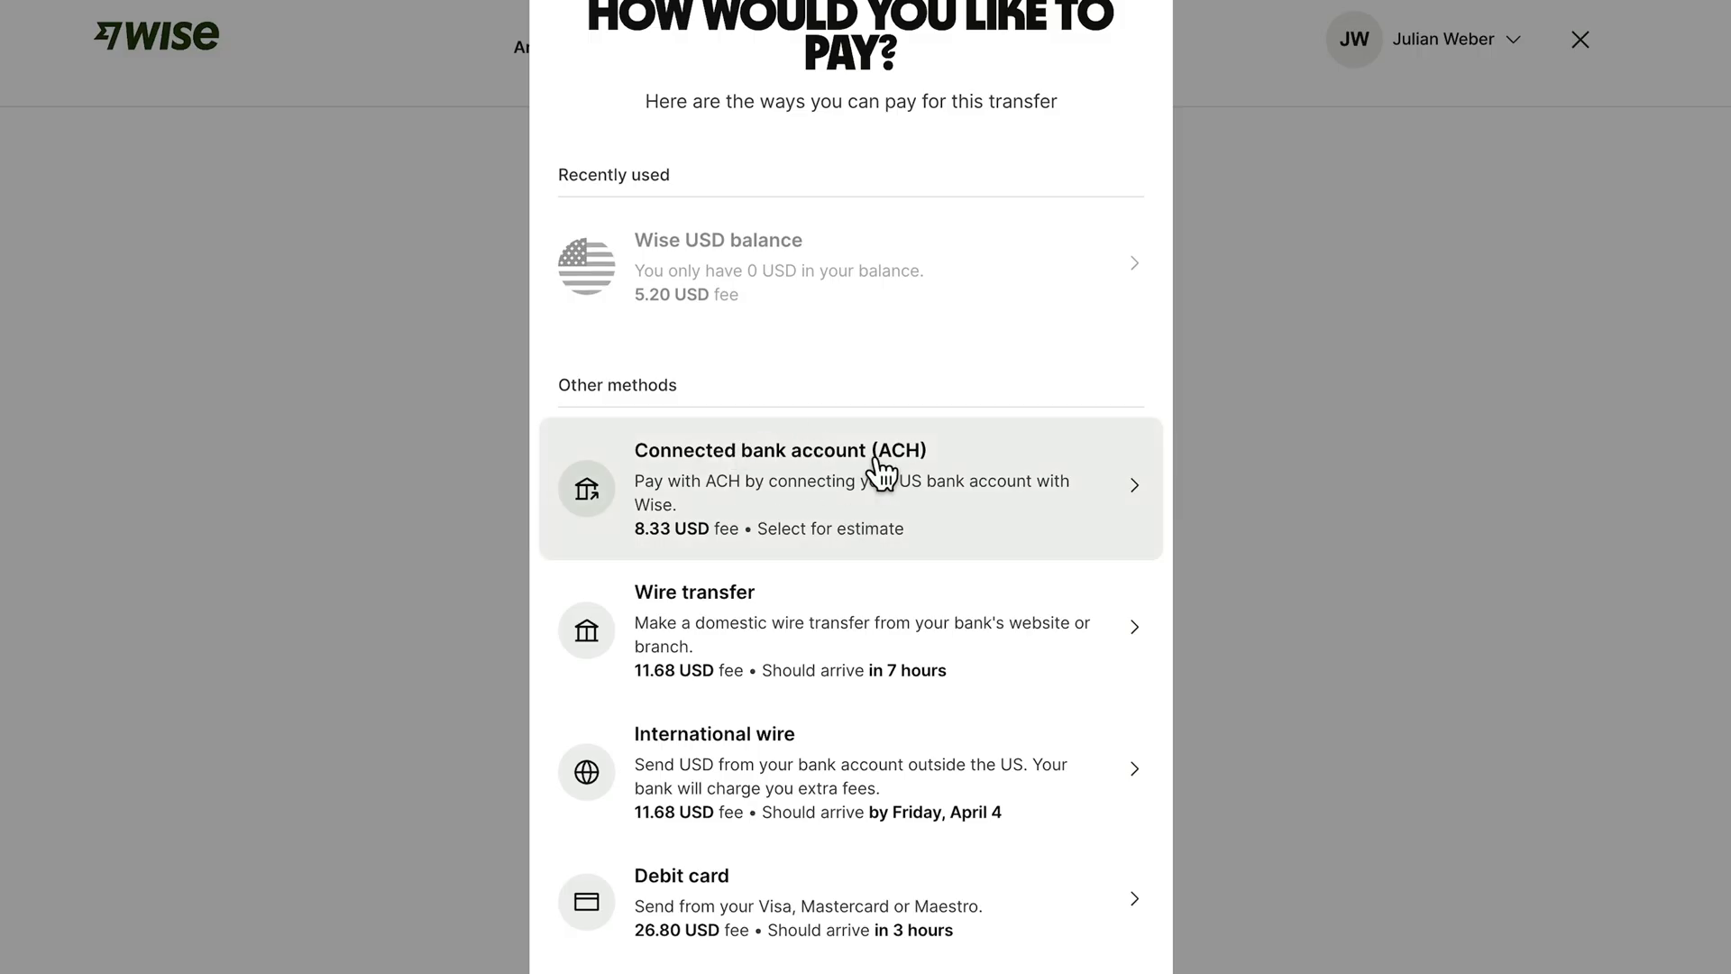
pyautogui.moveTo(791, 640)
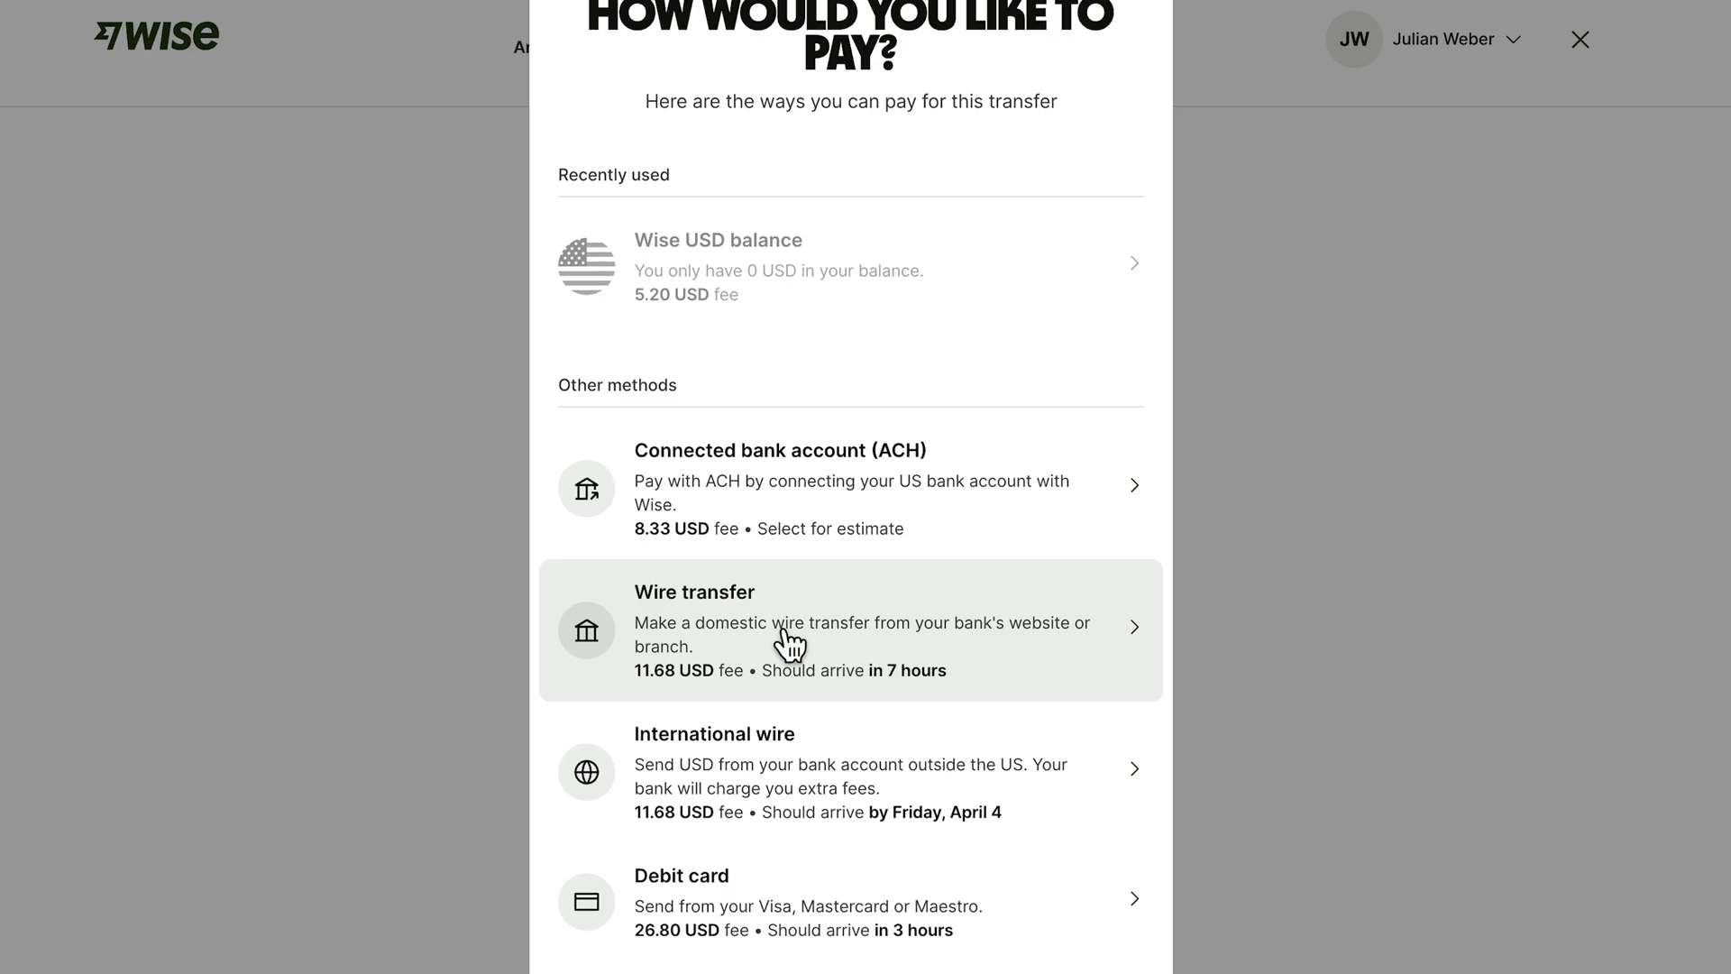
pyautogui.moveTo(782, 796)
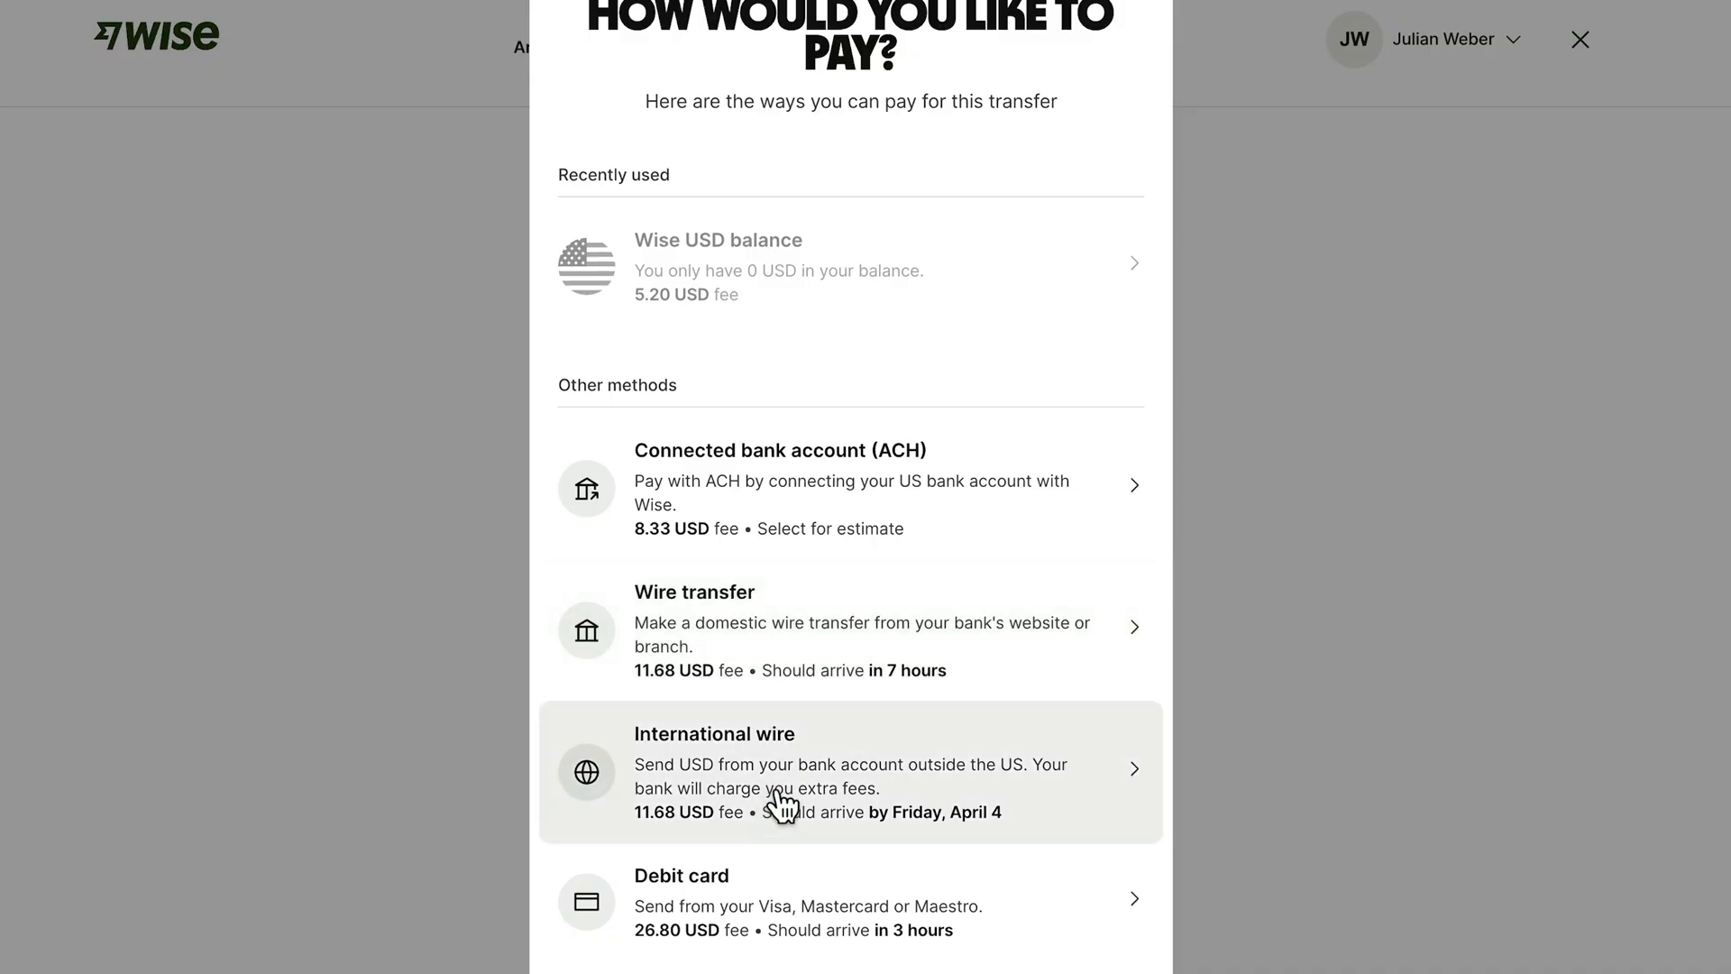
pyautogui.scroll(-3)
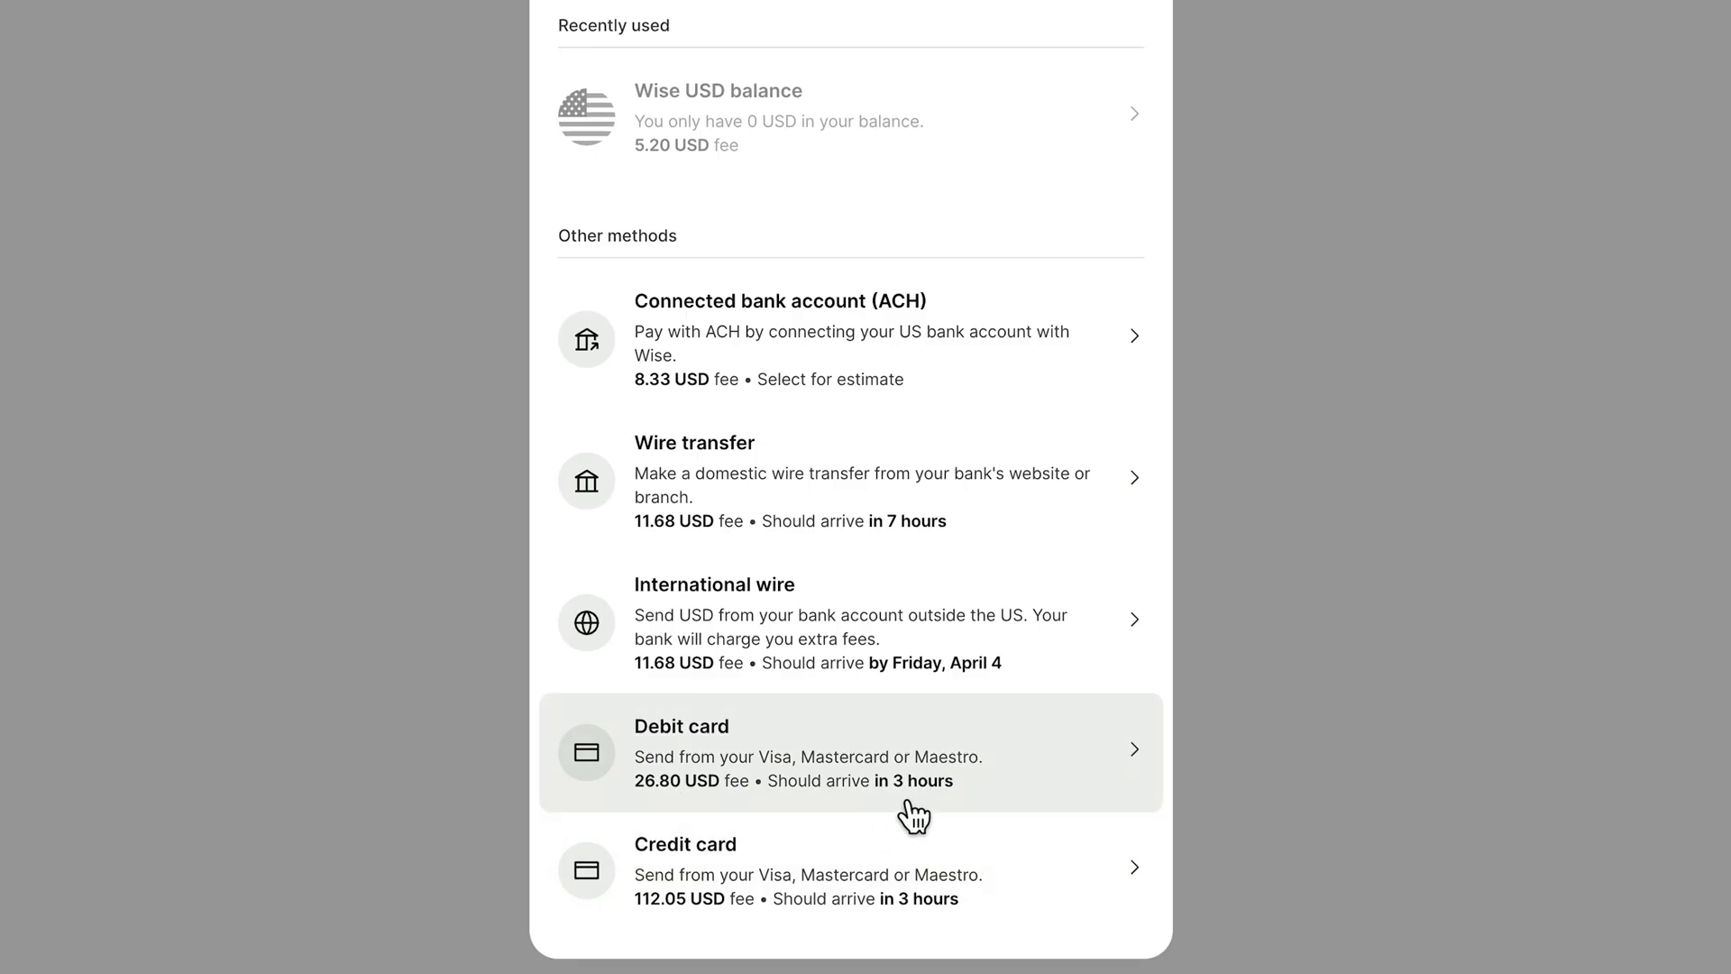
pyautogui.moveTo(933, 811)
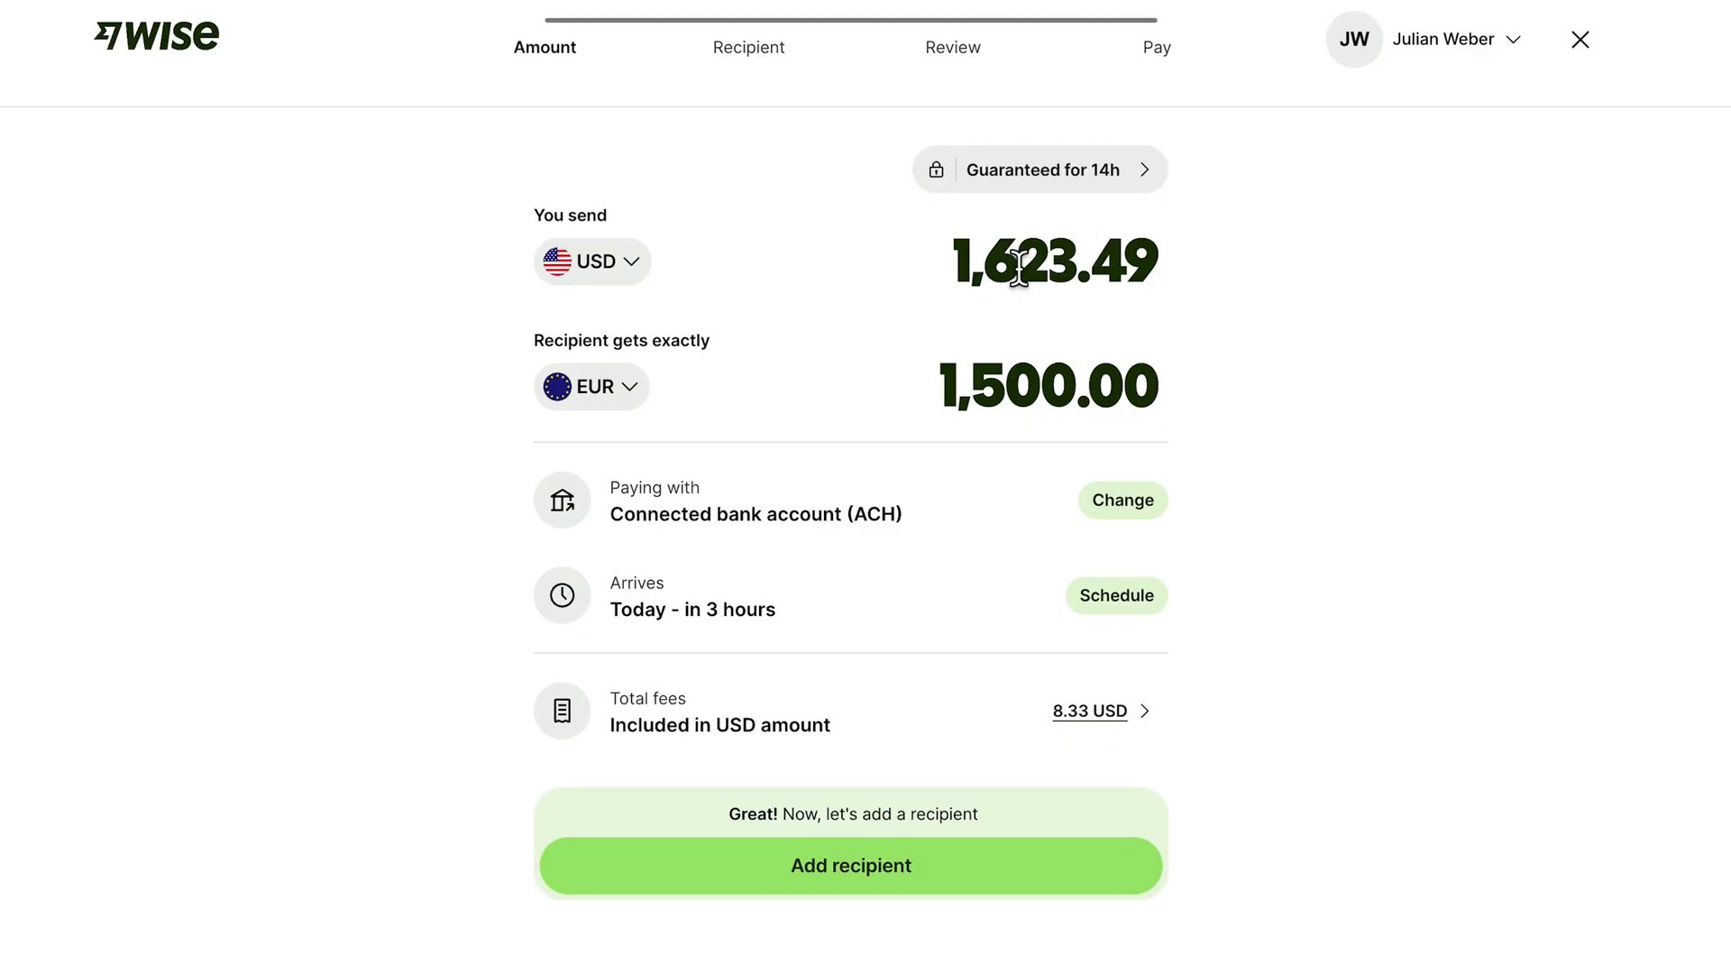
pyautogui.click(1122, 500)
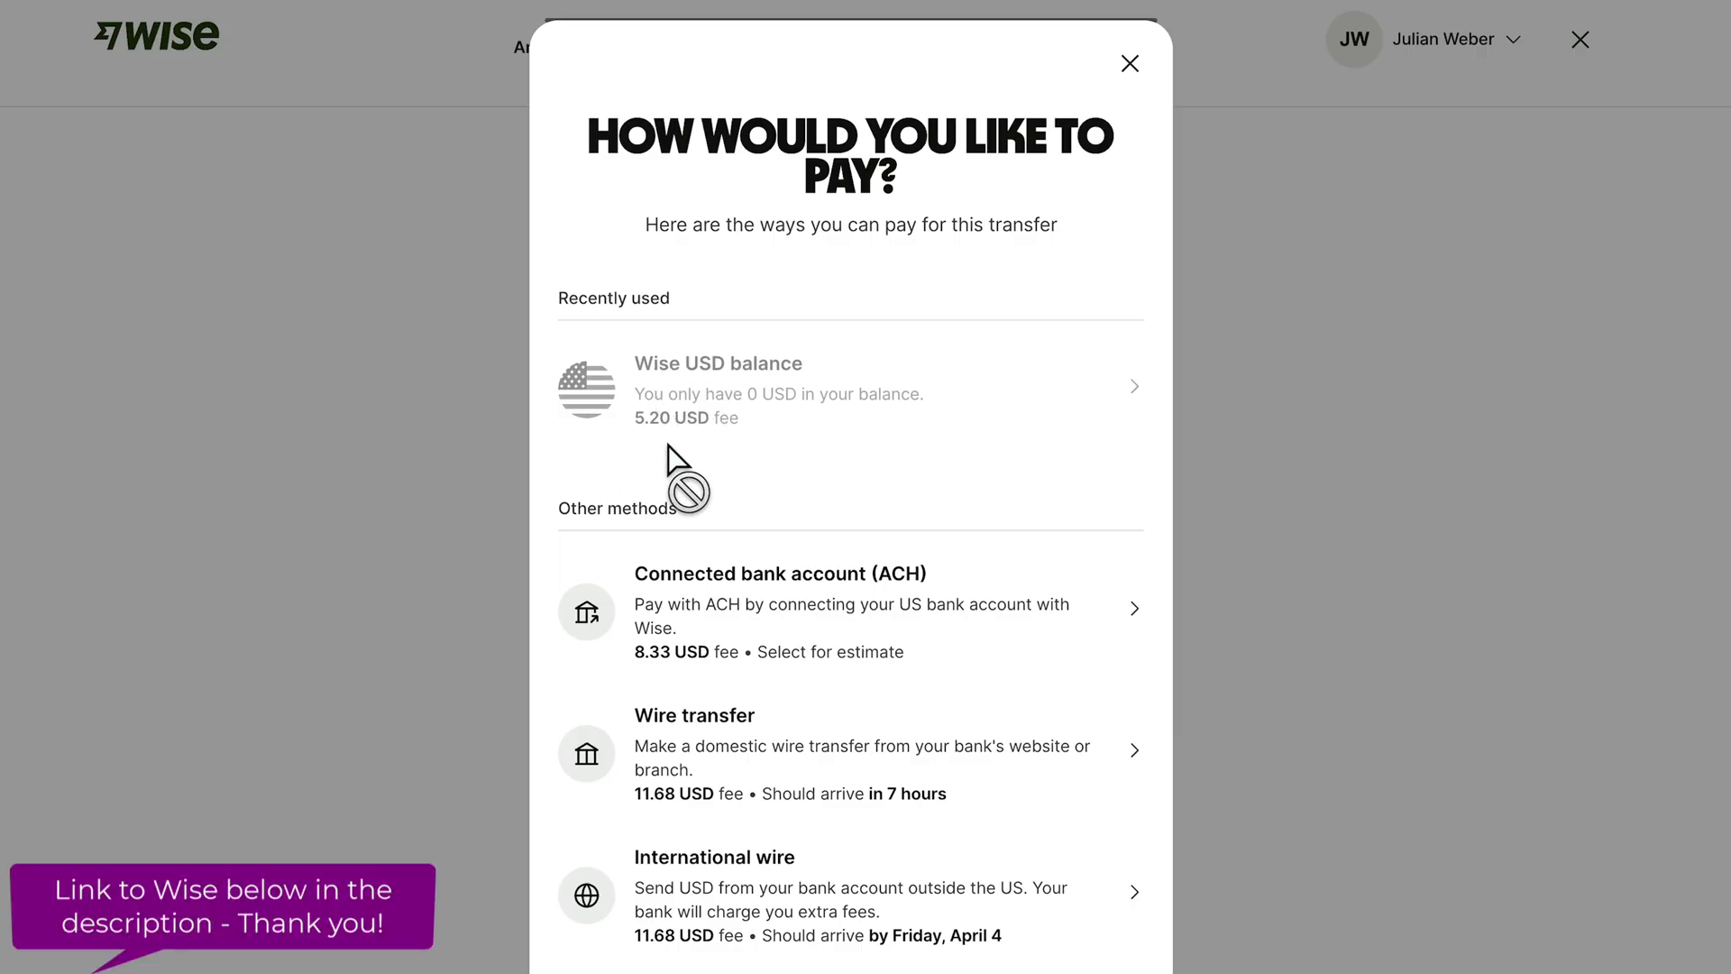
pyautogui.moveTo(745, 452)
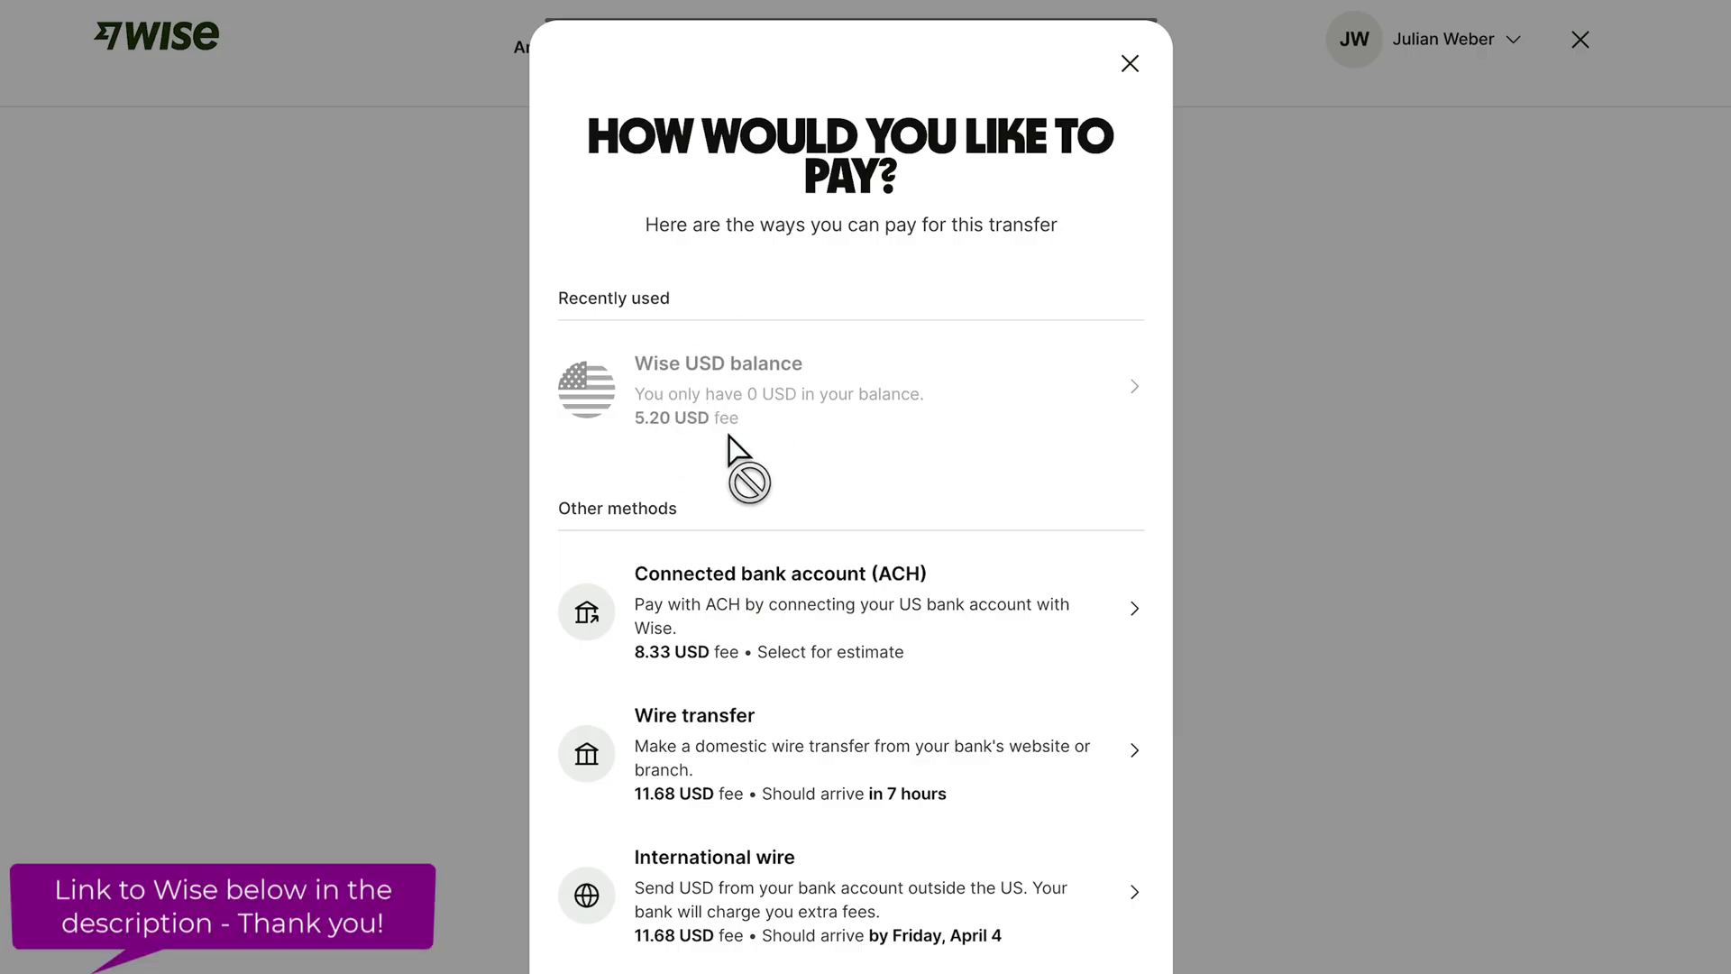
pyautogui.scroll(-3)
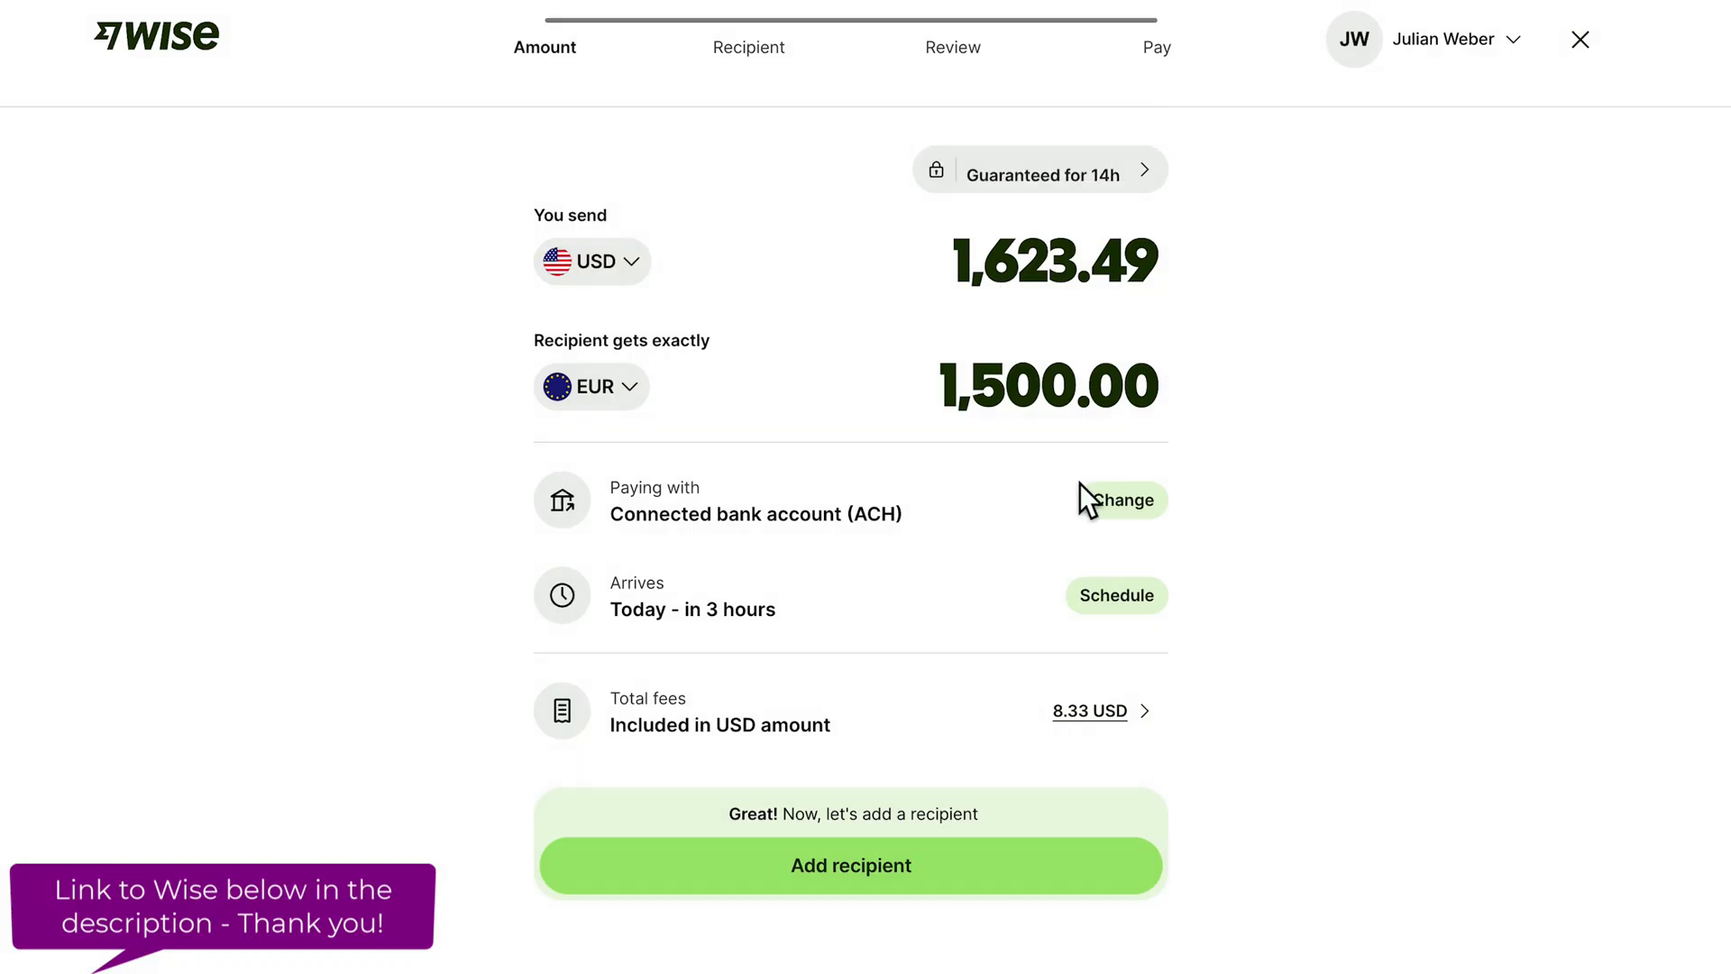
pyautogui.moveTo(624, 610)
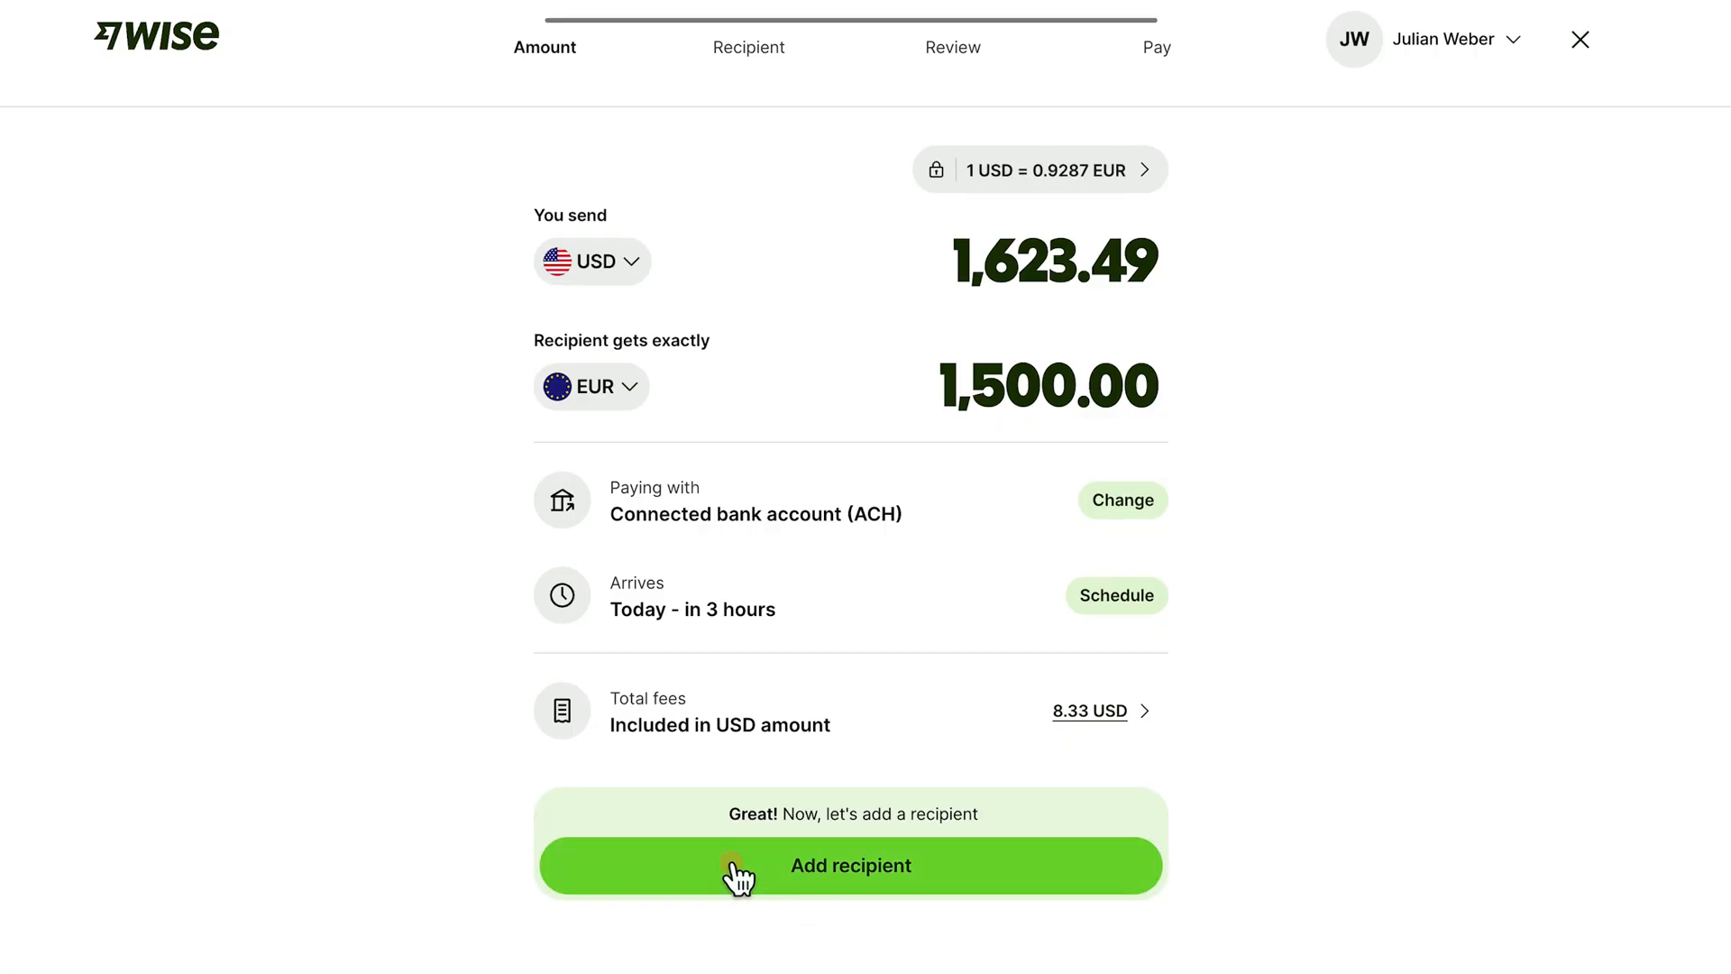
# Add a recipient, reaching the search, bank-details or PDF/image capture options.
pyautogui.click(850, 865)
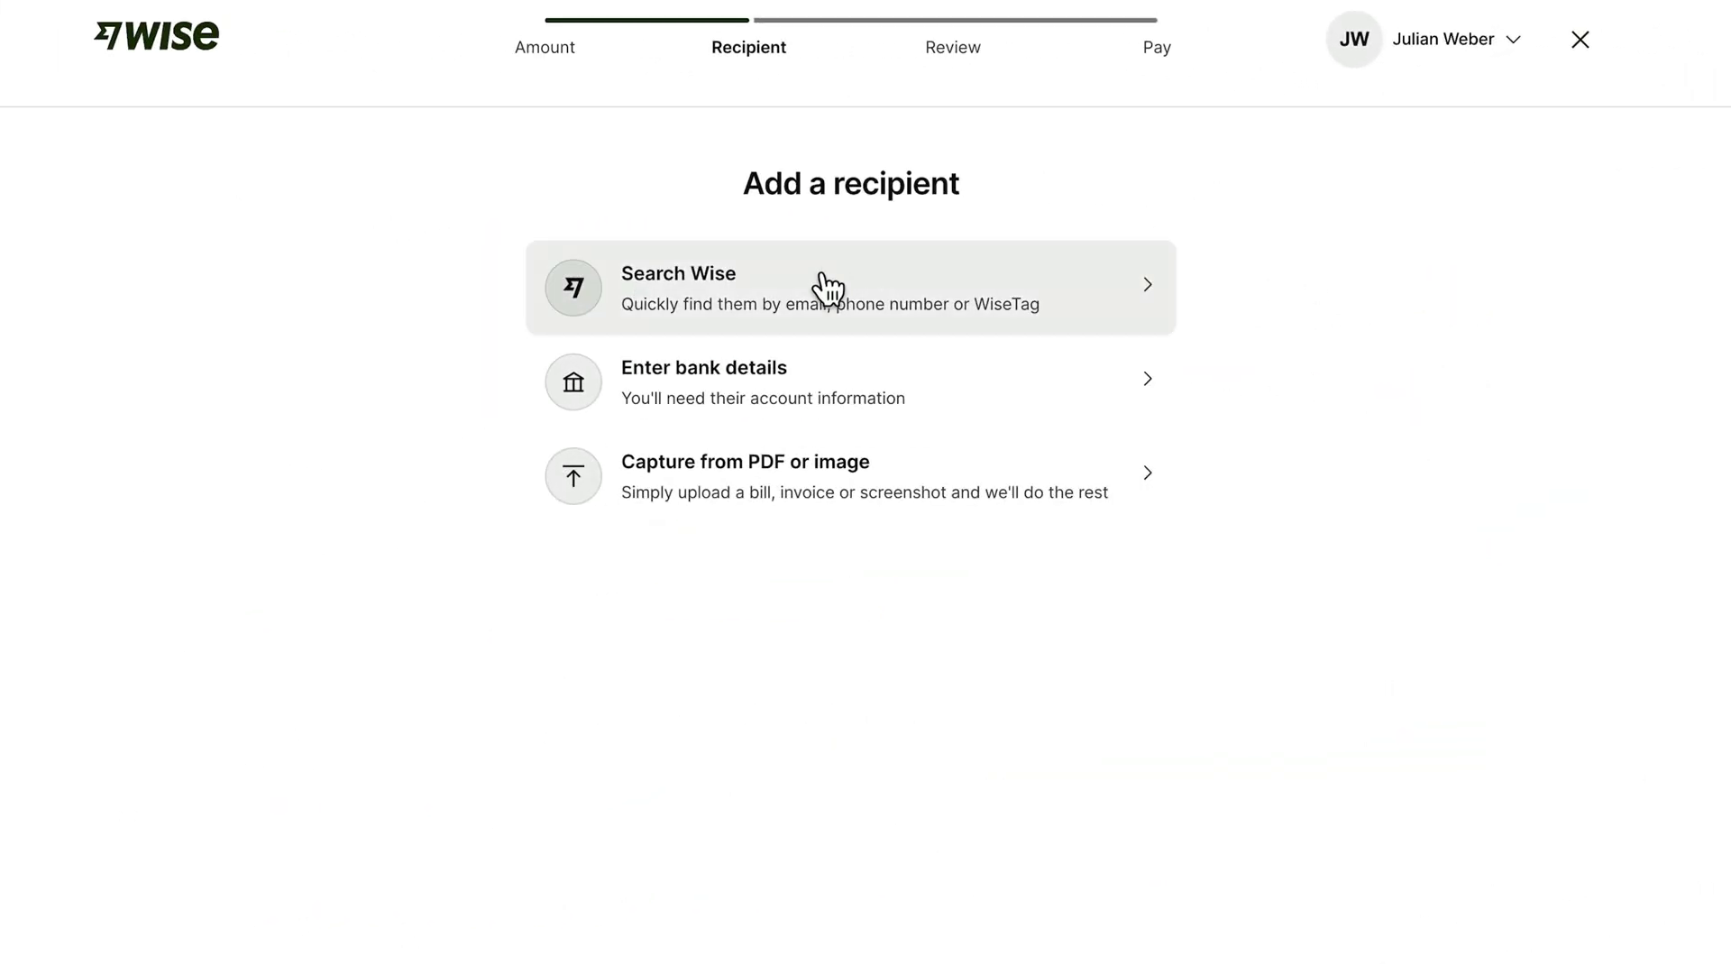
pyautogui.moveTo(791, 321)
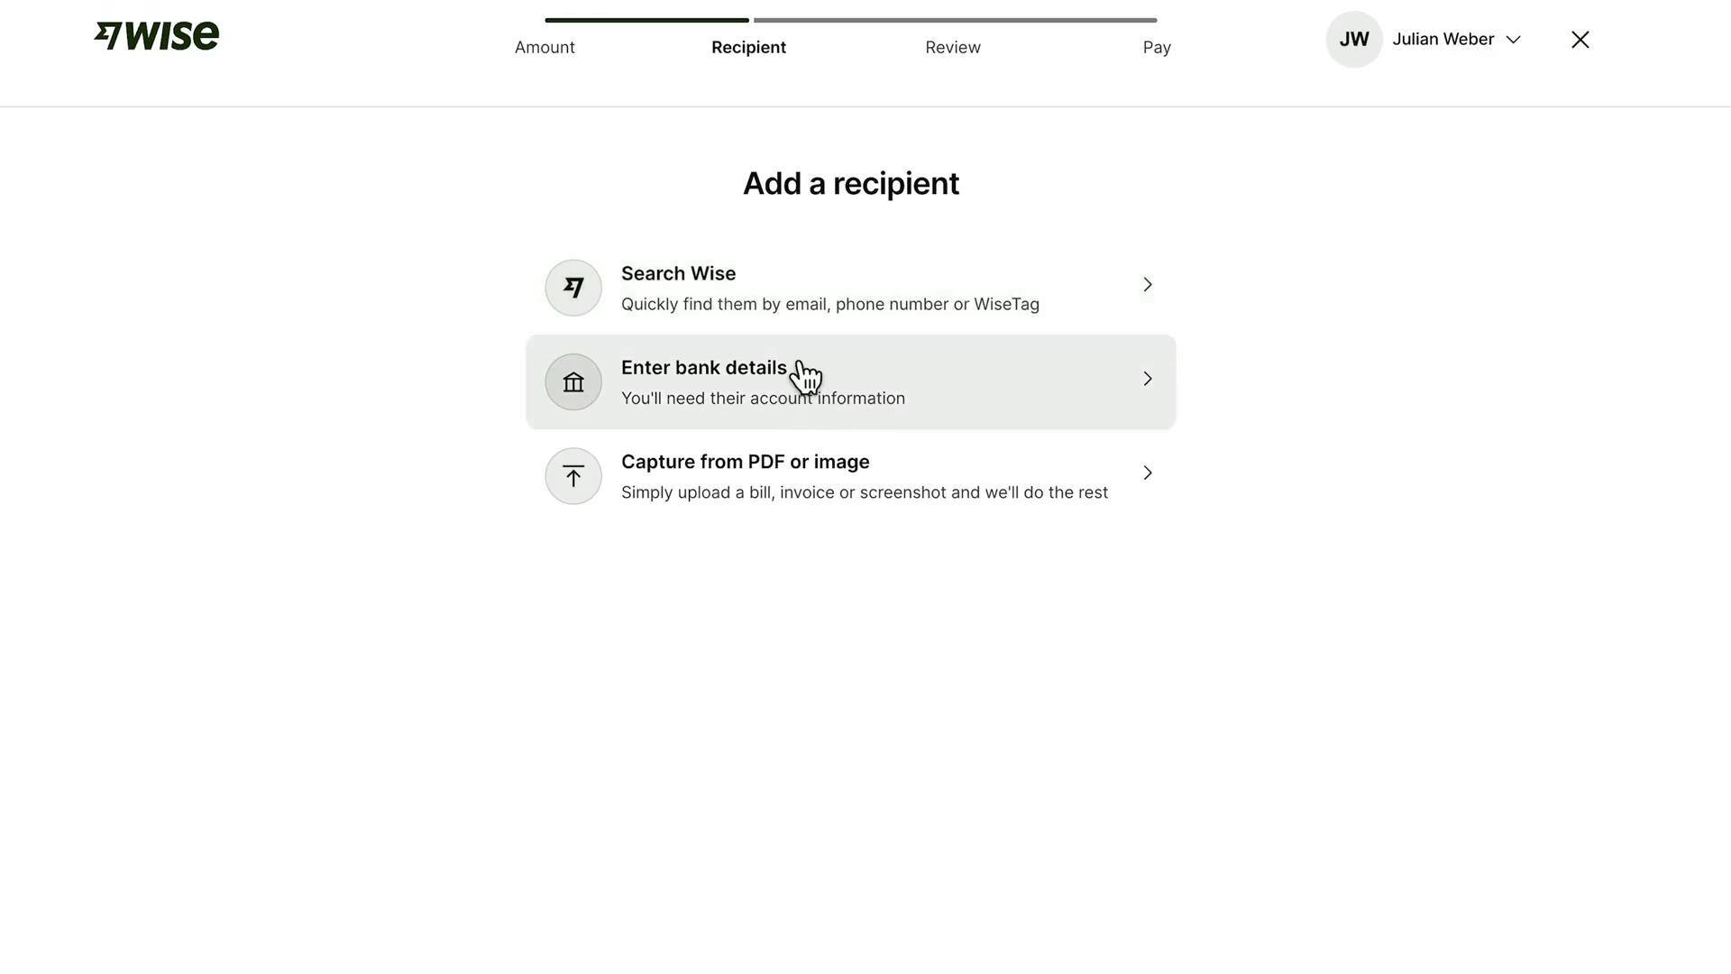
pyautogui.moveTo(836, 496)
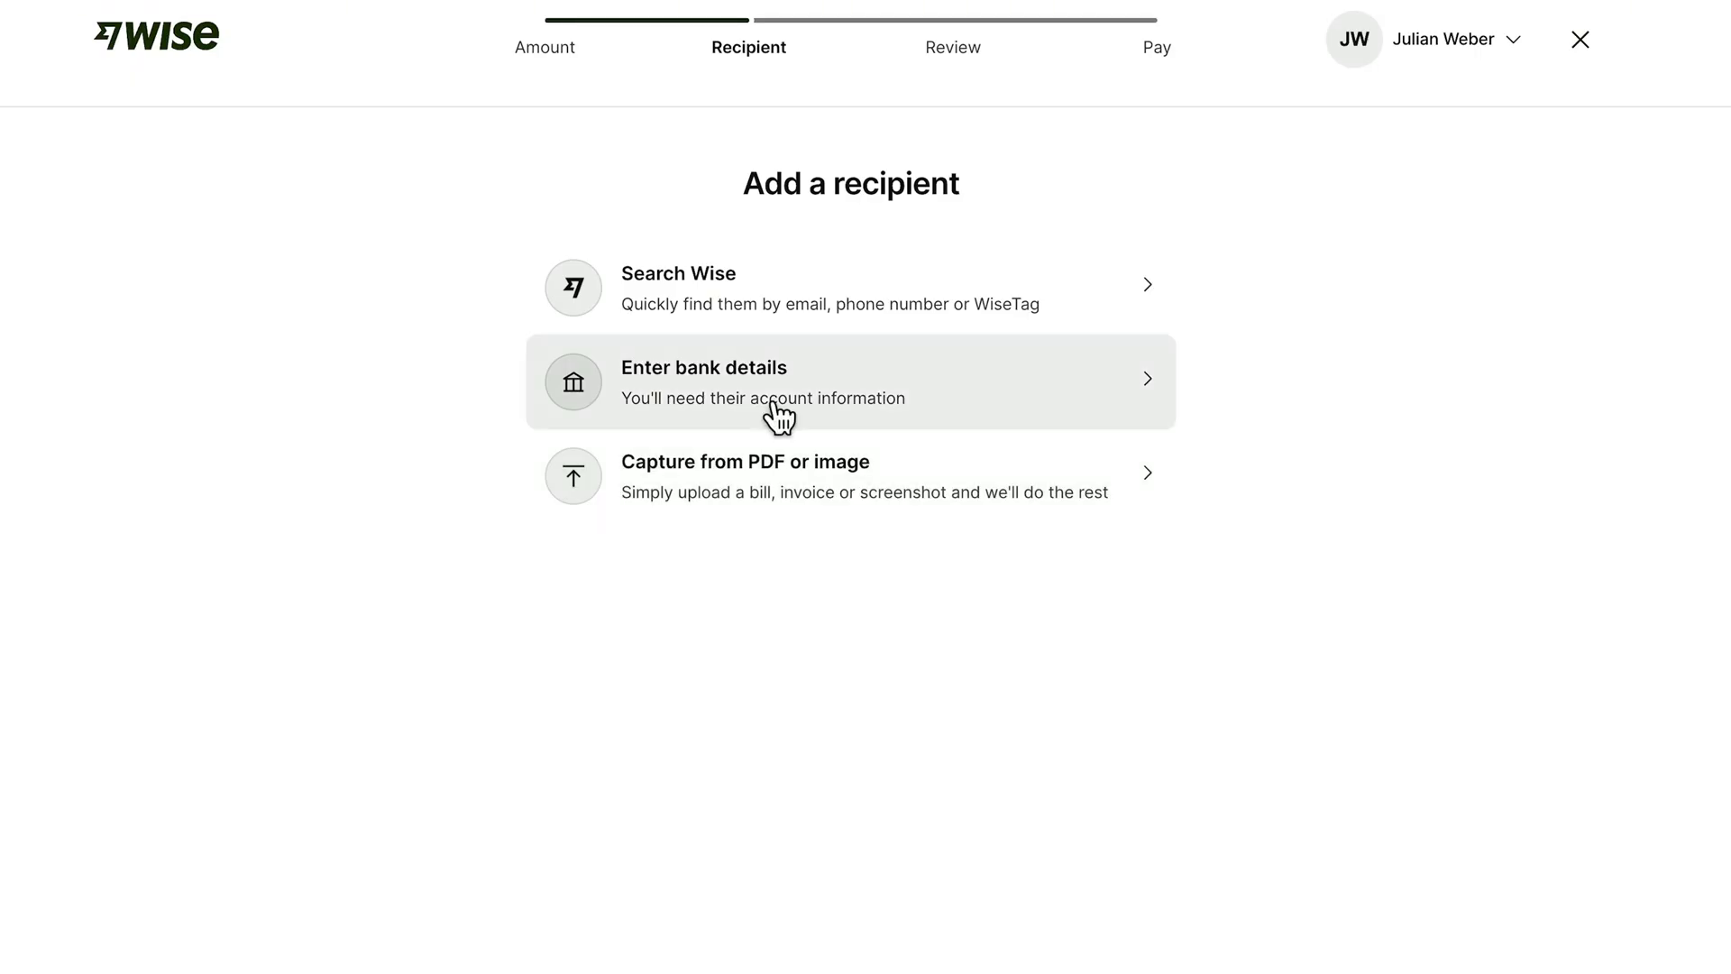
pyautogui.moveTo(707, 409)
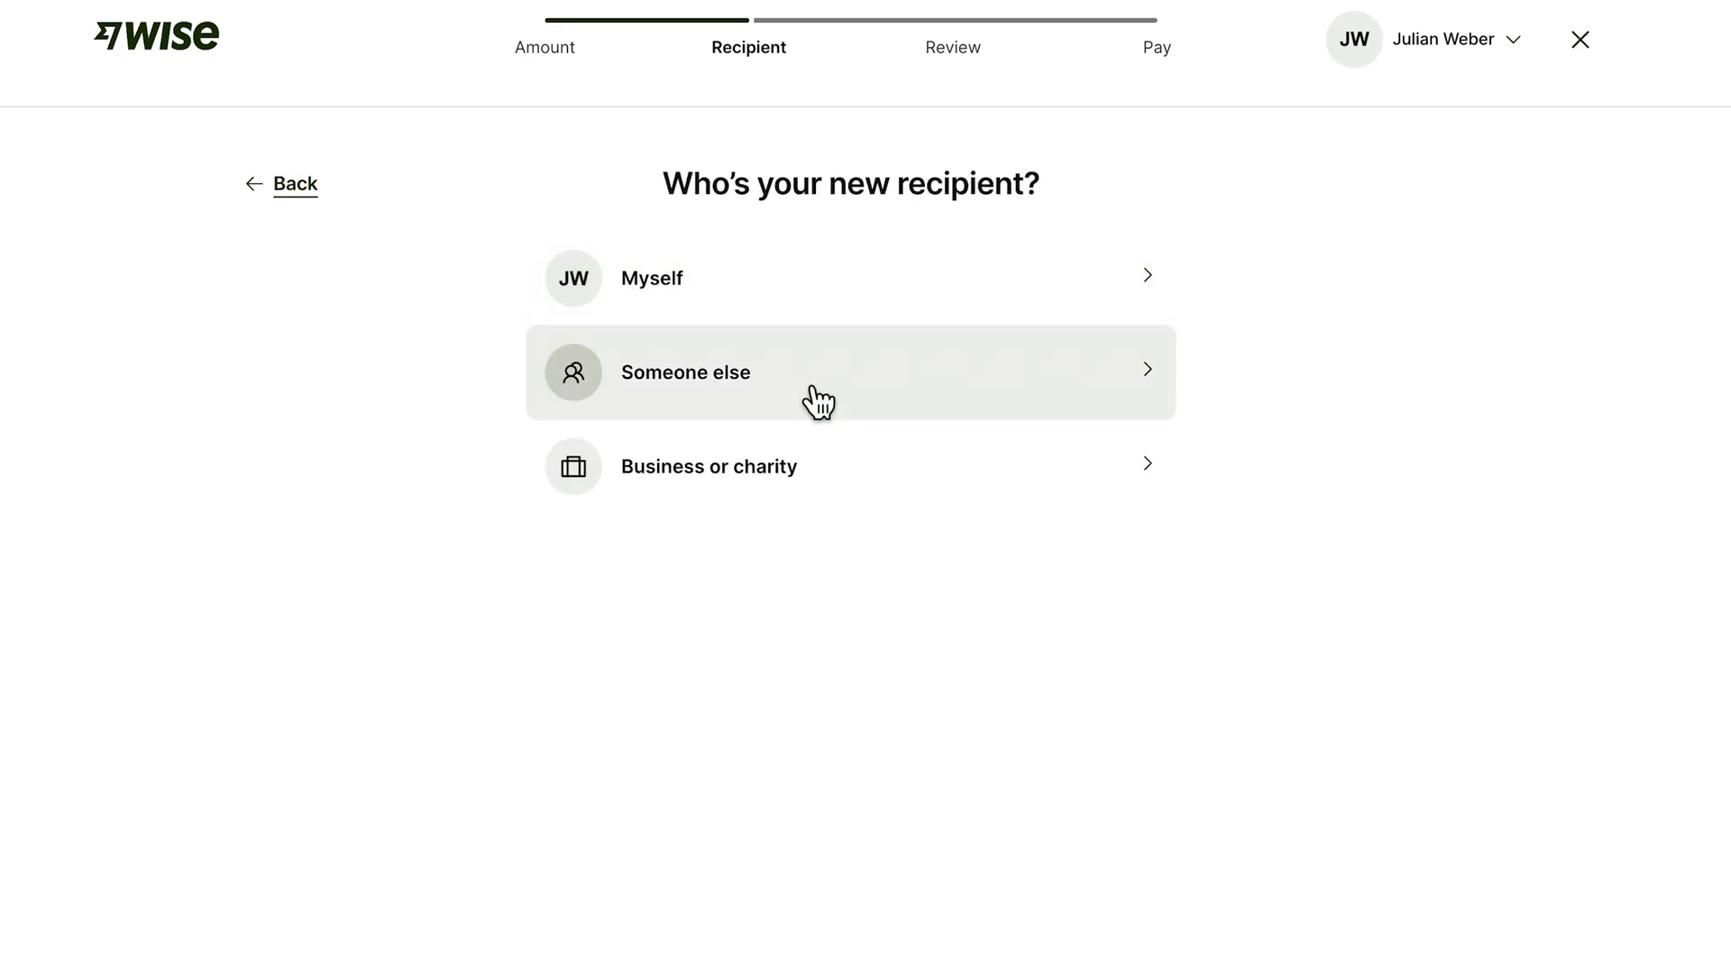
pyautogui.moveTo(802, 417)
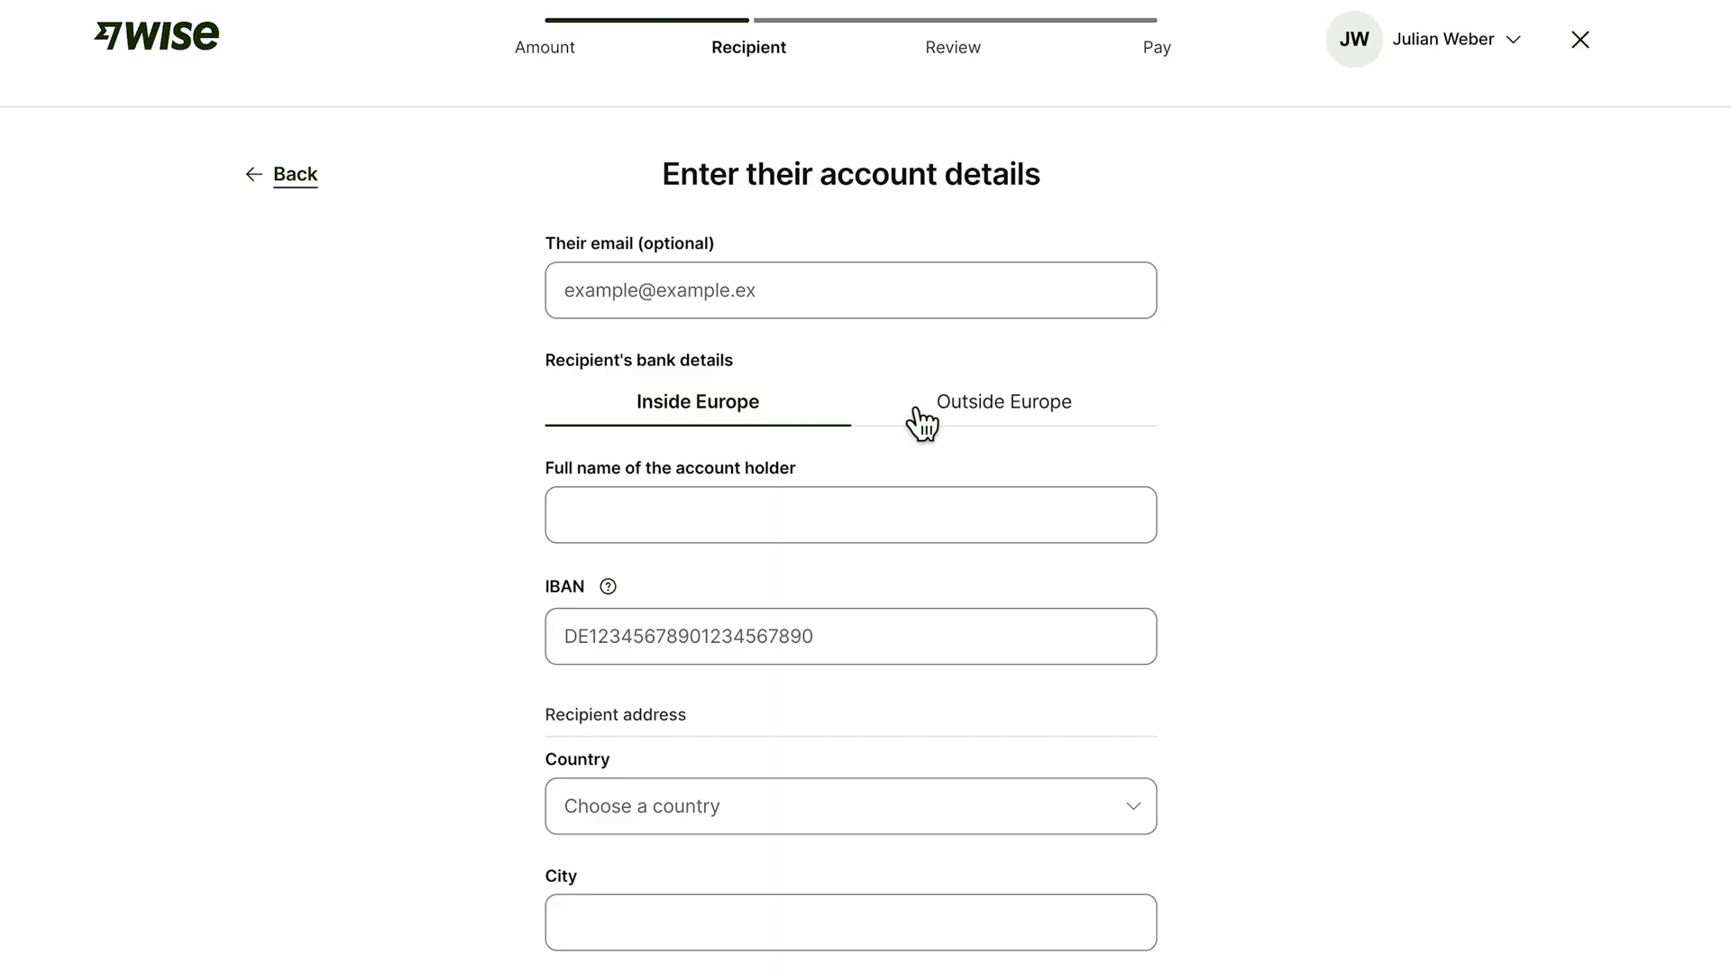
# Bring up the empty Europe account-details form asking for name, IBAN and address.
pyautogui.scroll(-3)
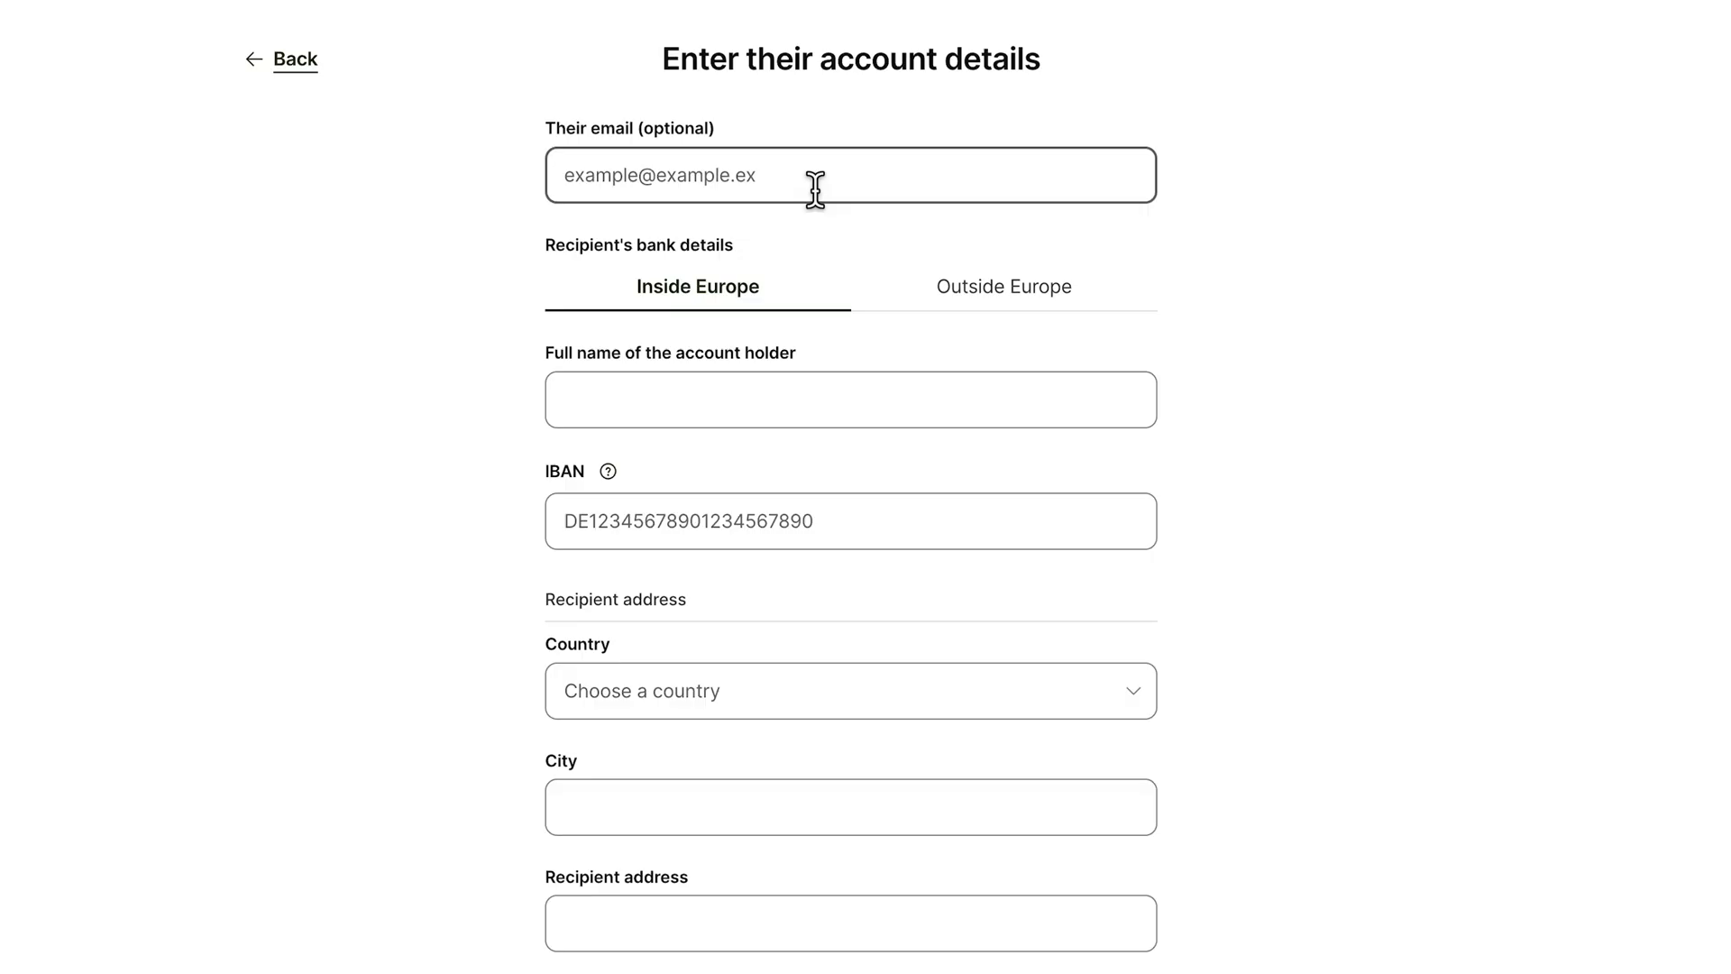
pyautogui.scroll(-3)
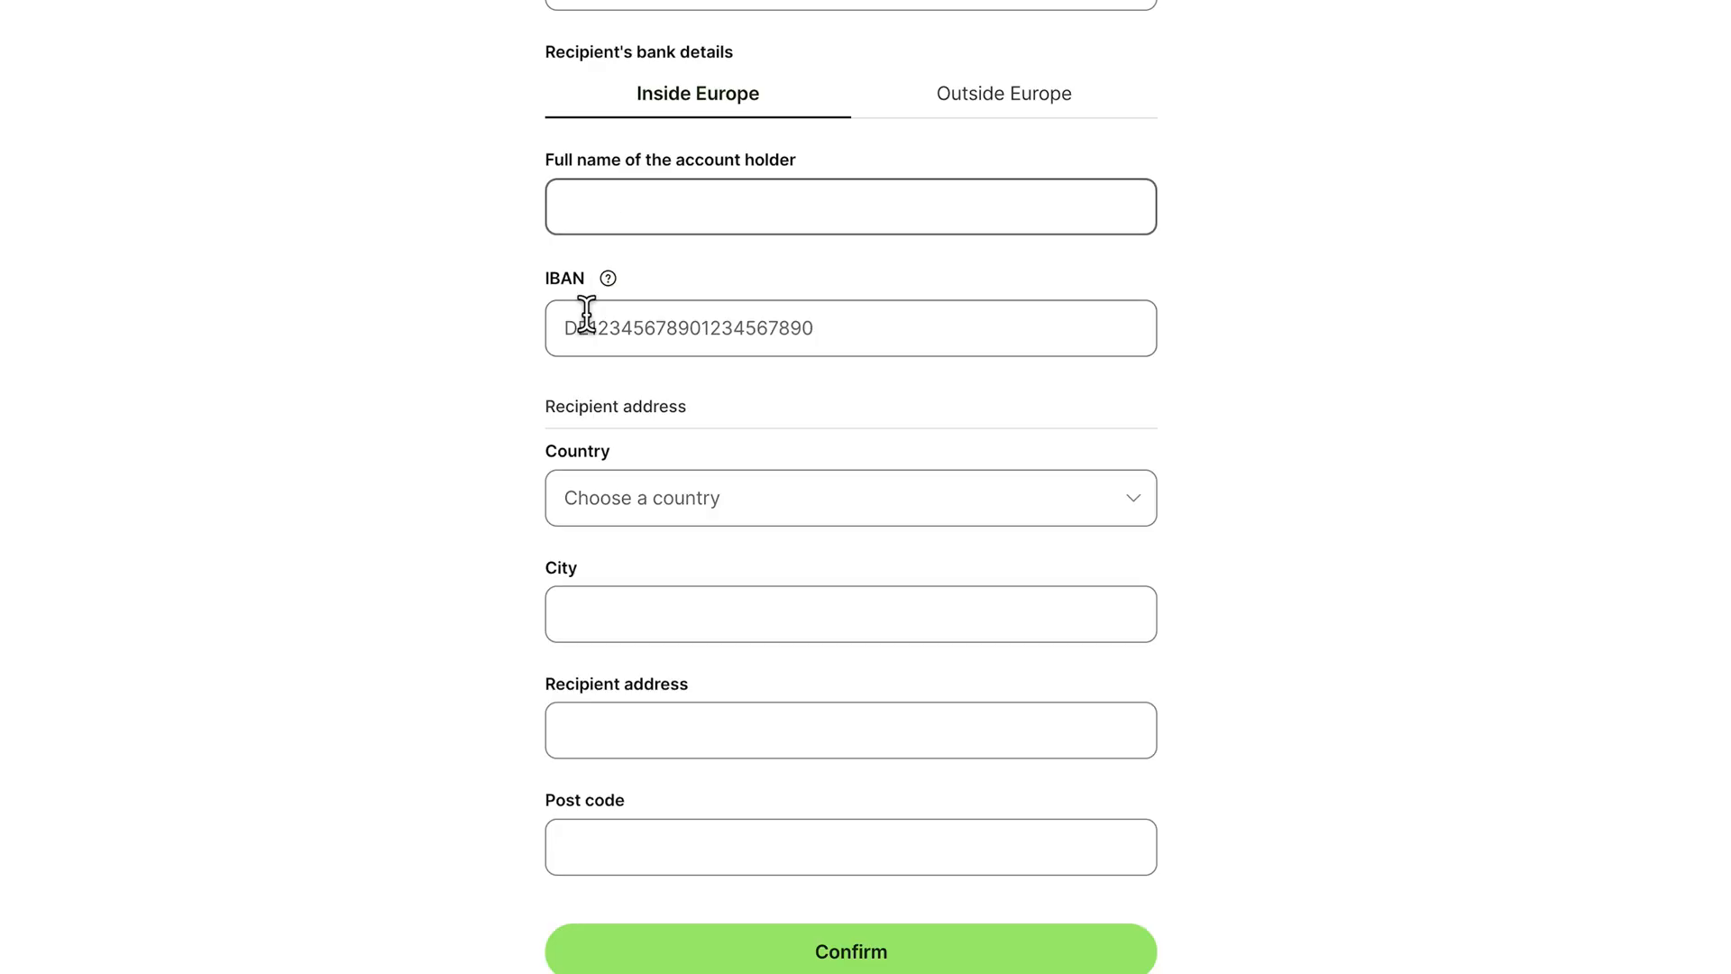
pyautogui.click(851, 329)
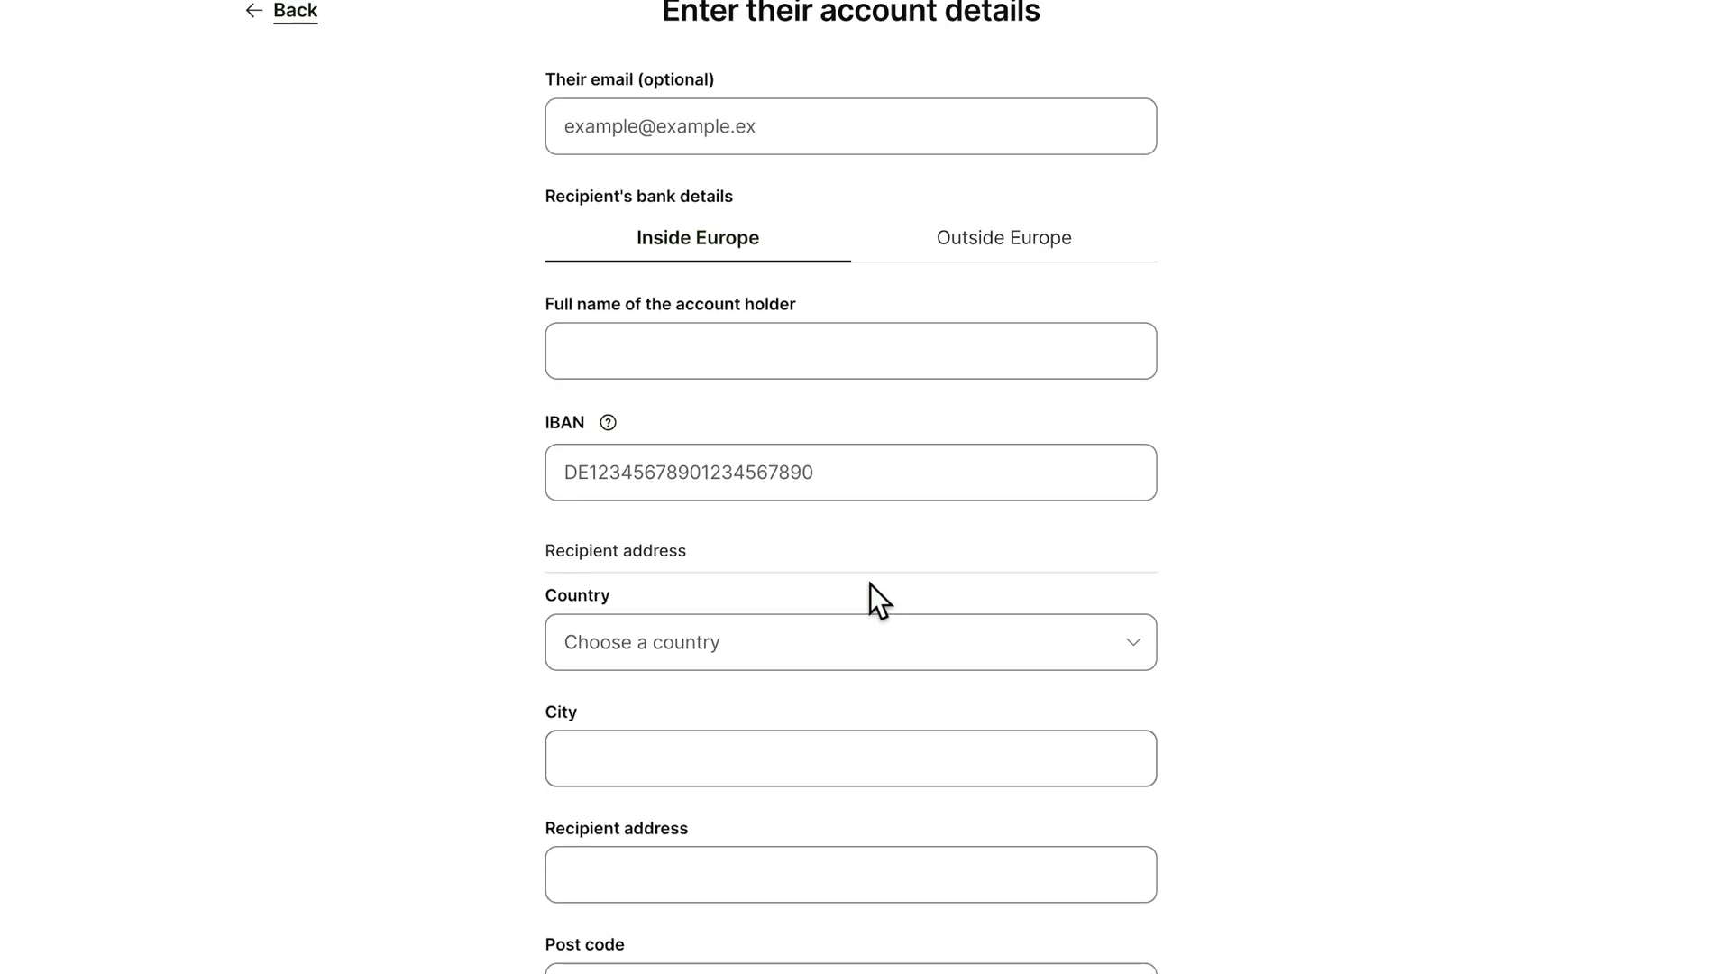
# Scroll through the blank Europe account-details form.
pyautogui.scroll(-3)
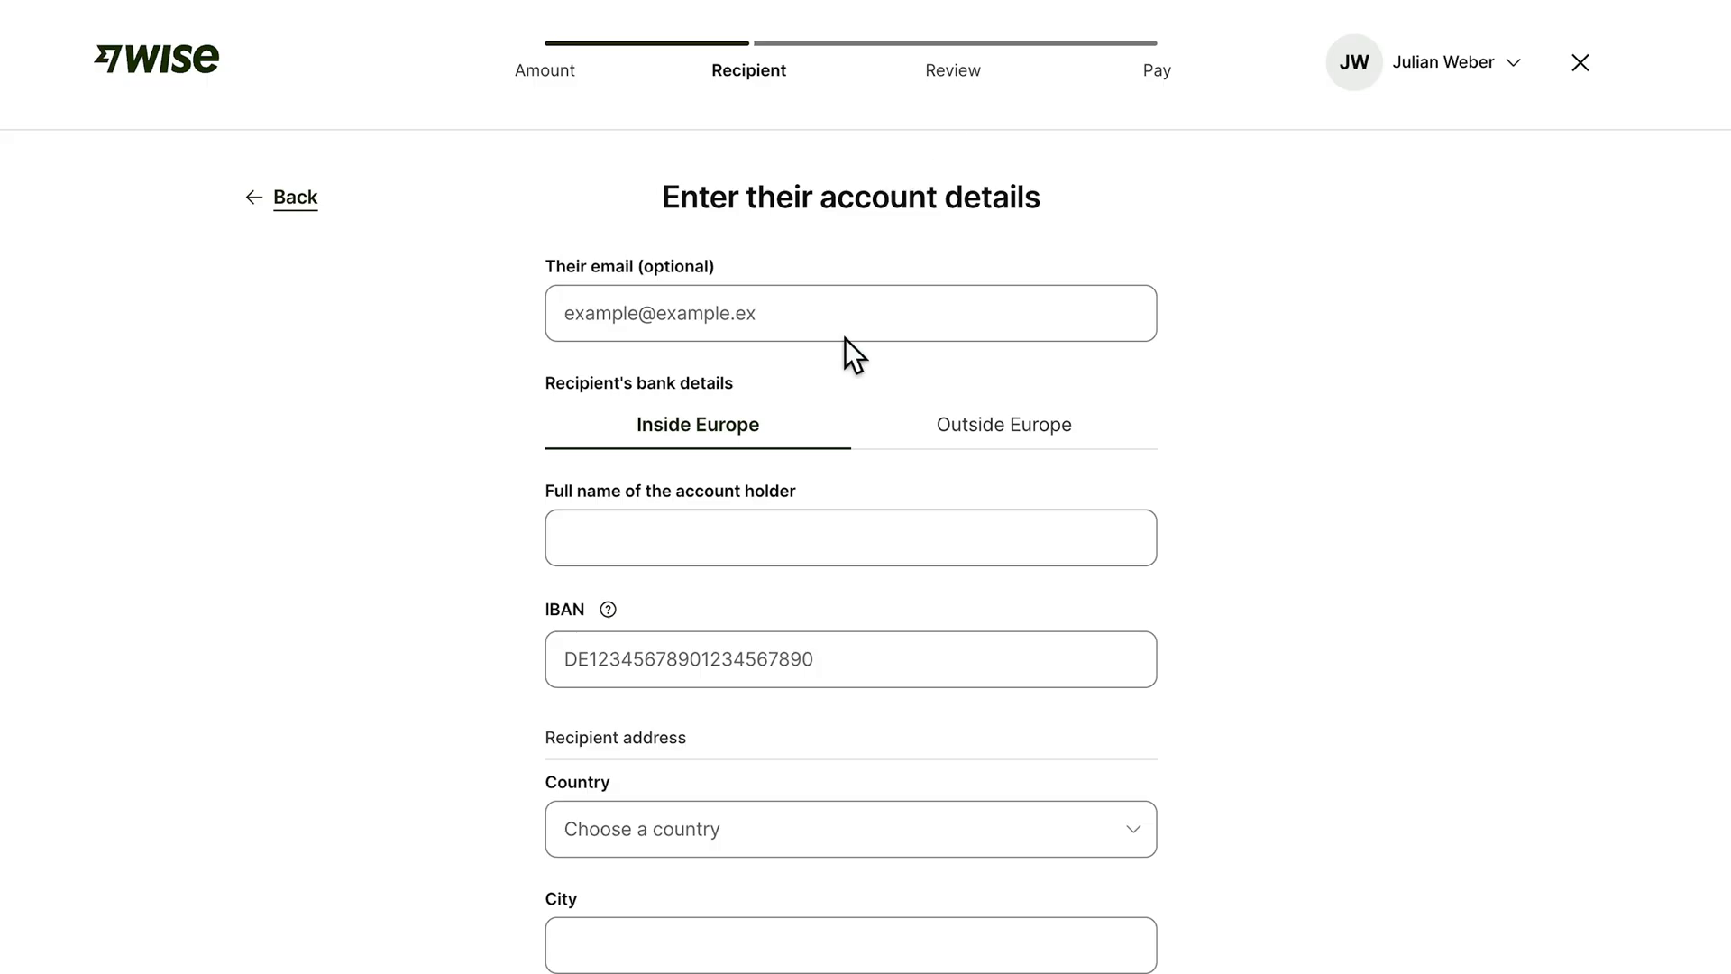
pyautogui.moveTo(978, 177)
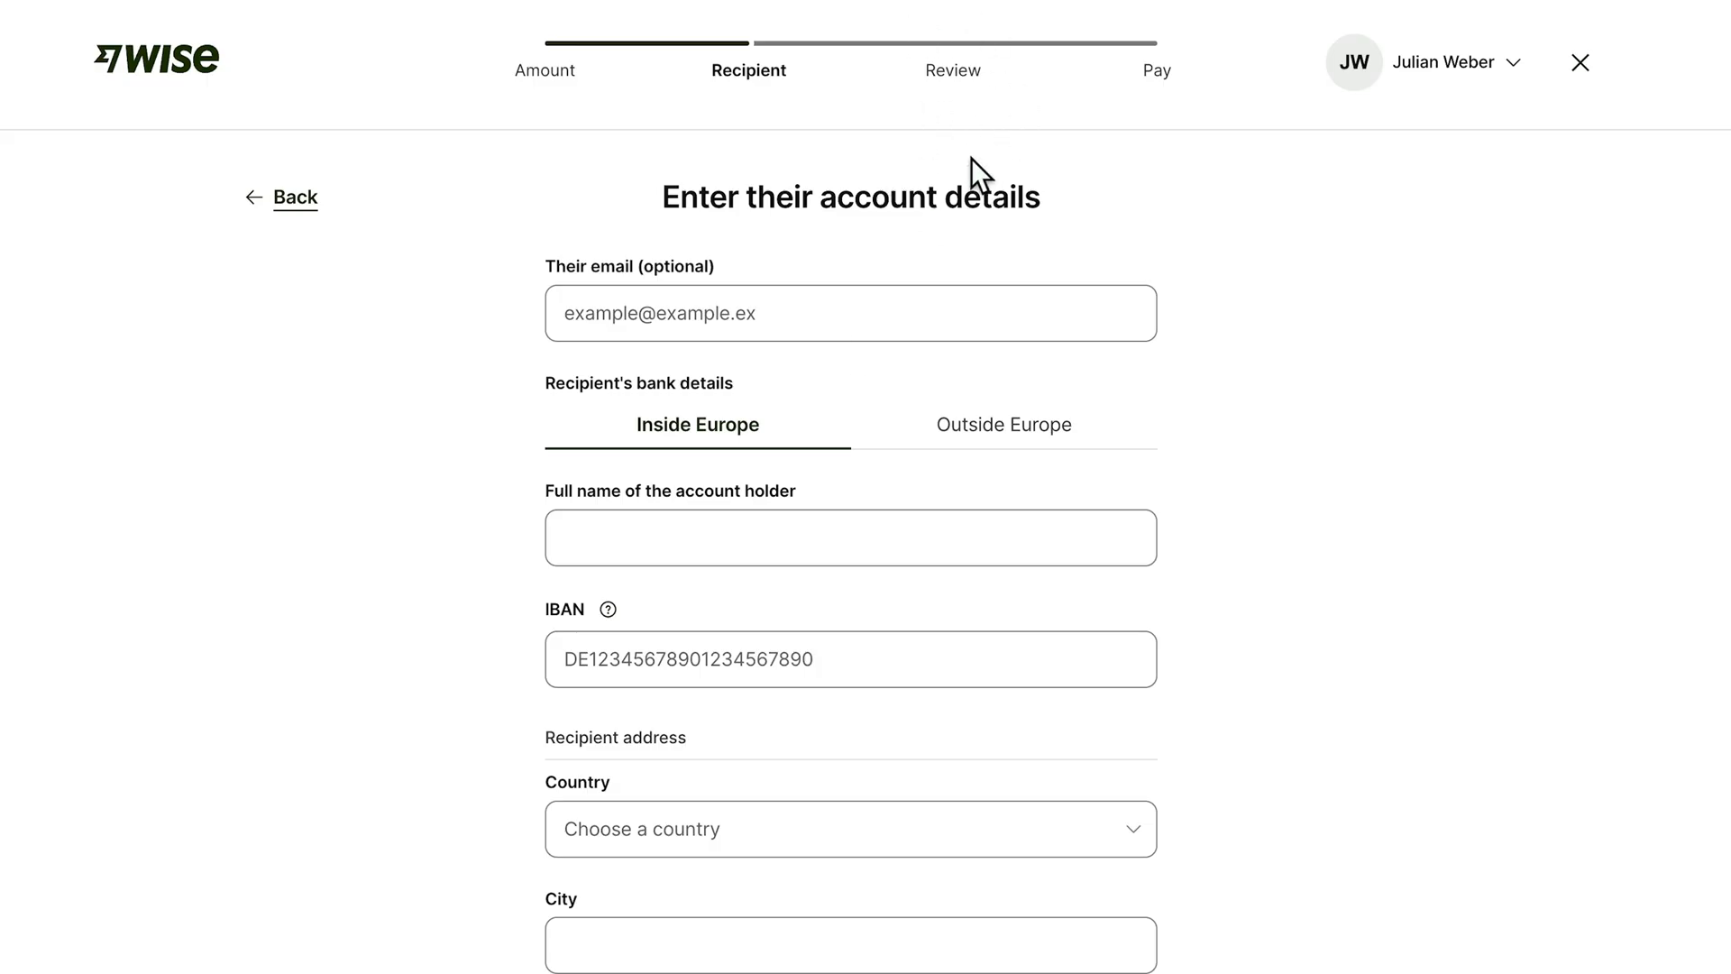
pyautogui.moveTo(1167, 107)
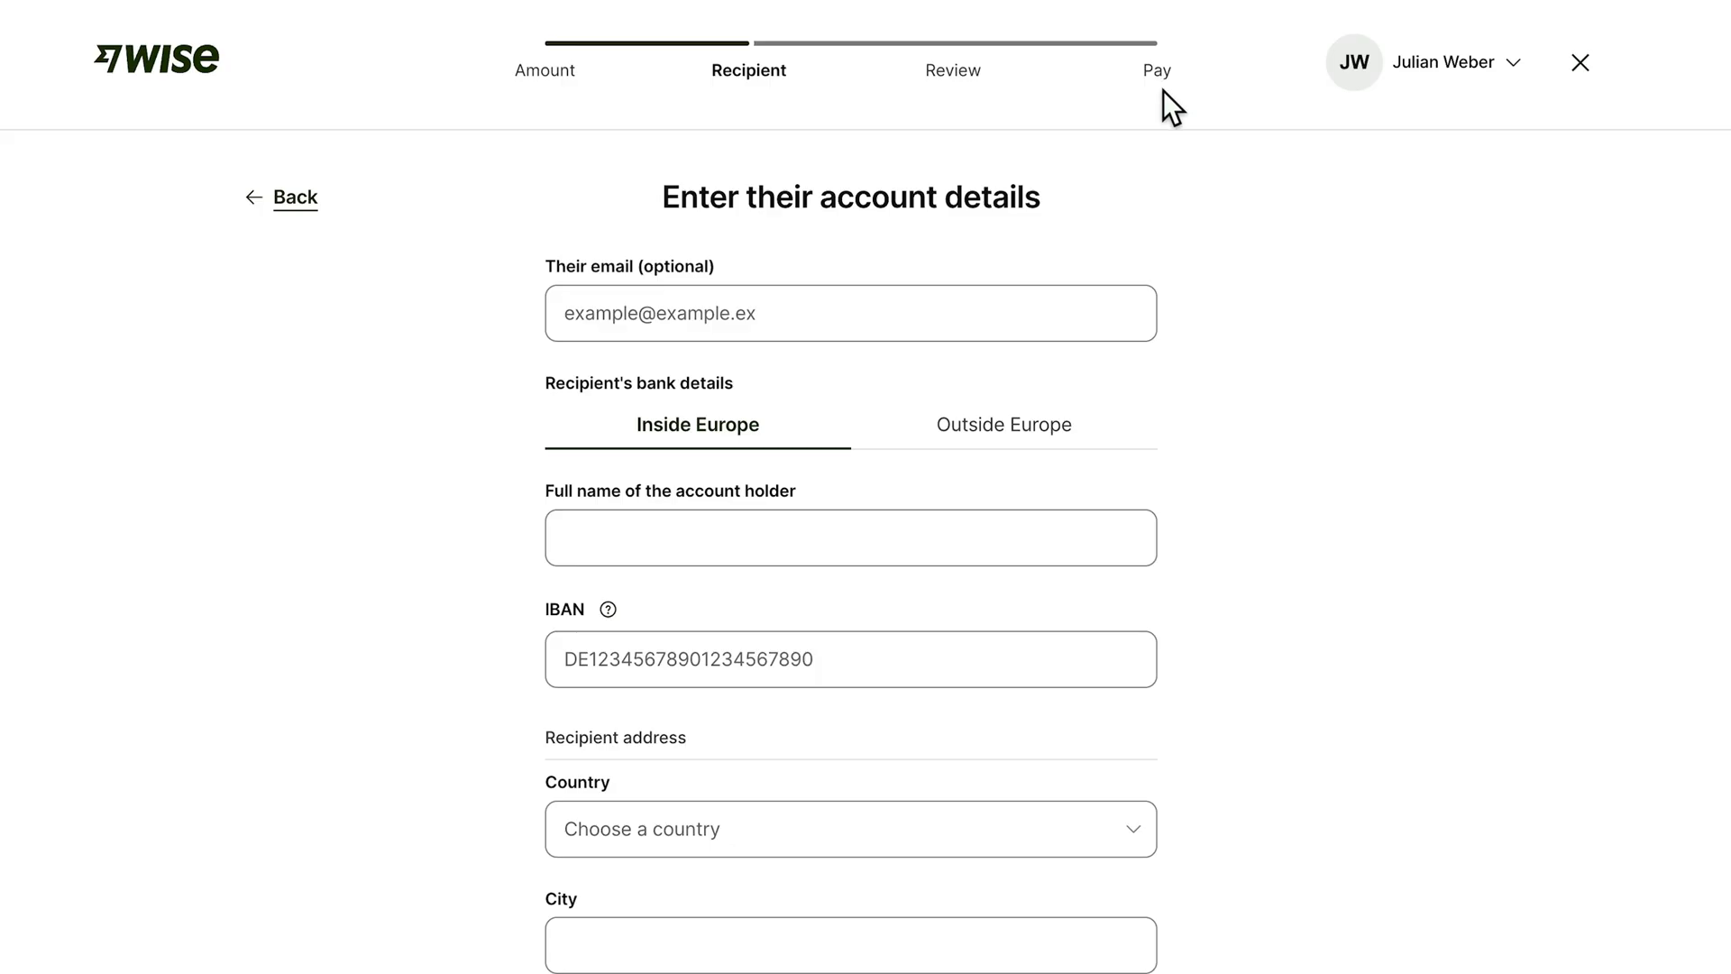
pyautogui.moveTo(1192, 245)
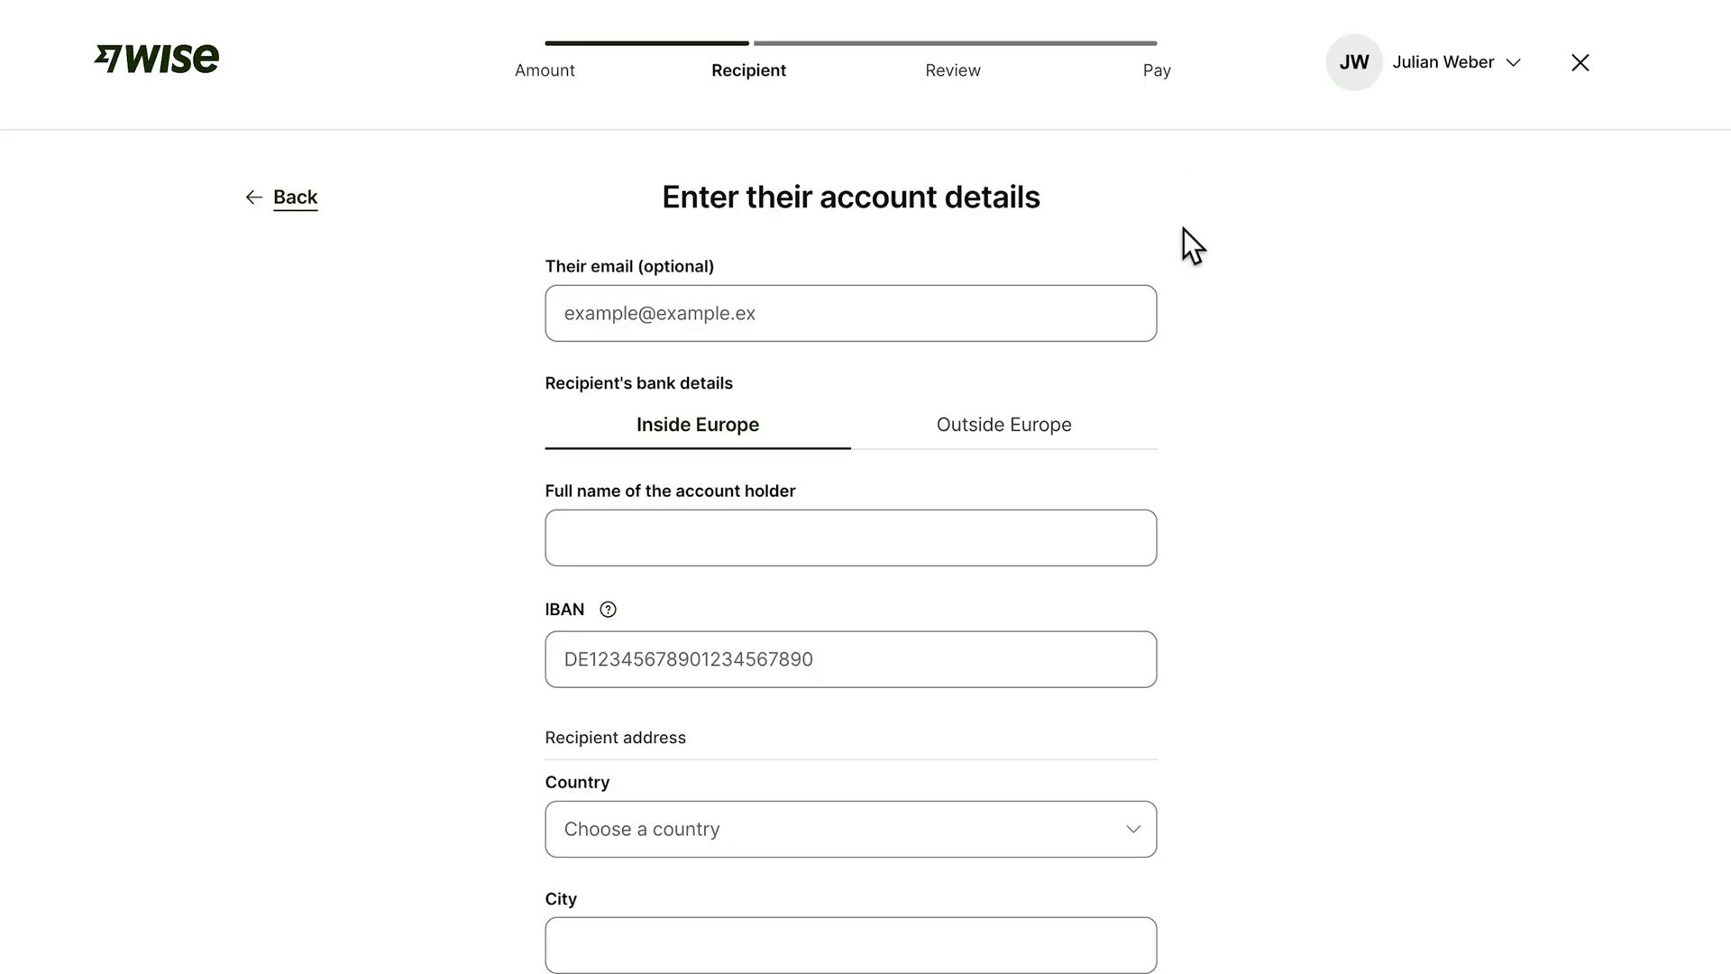
pyautogui.moveTo(996, 163)
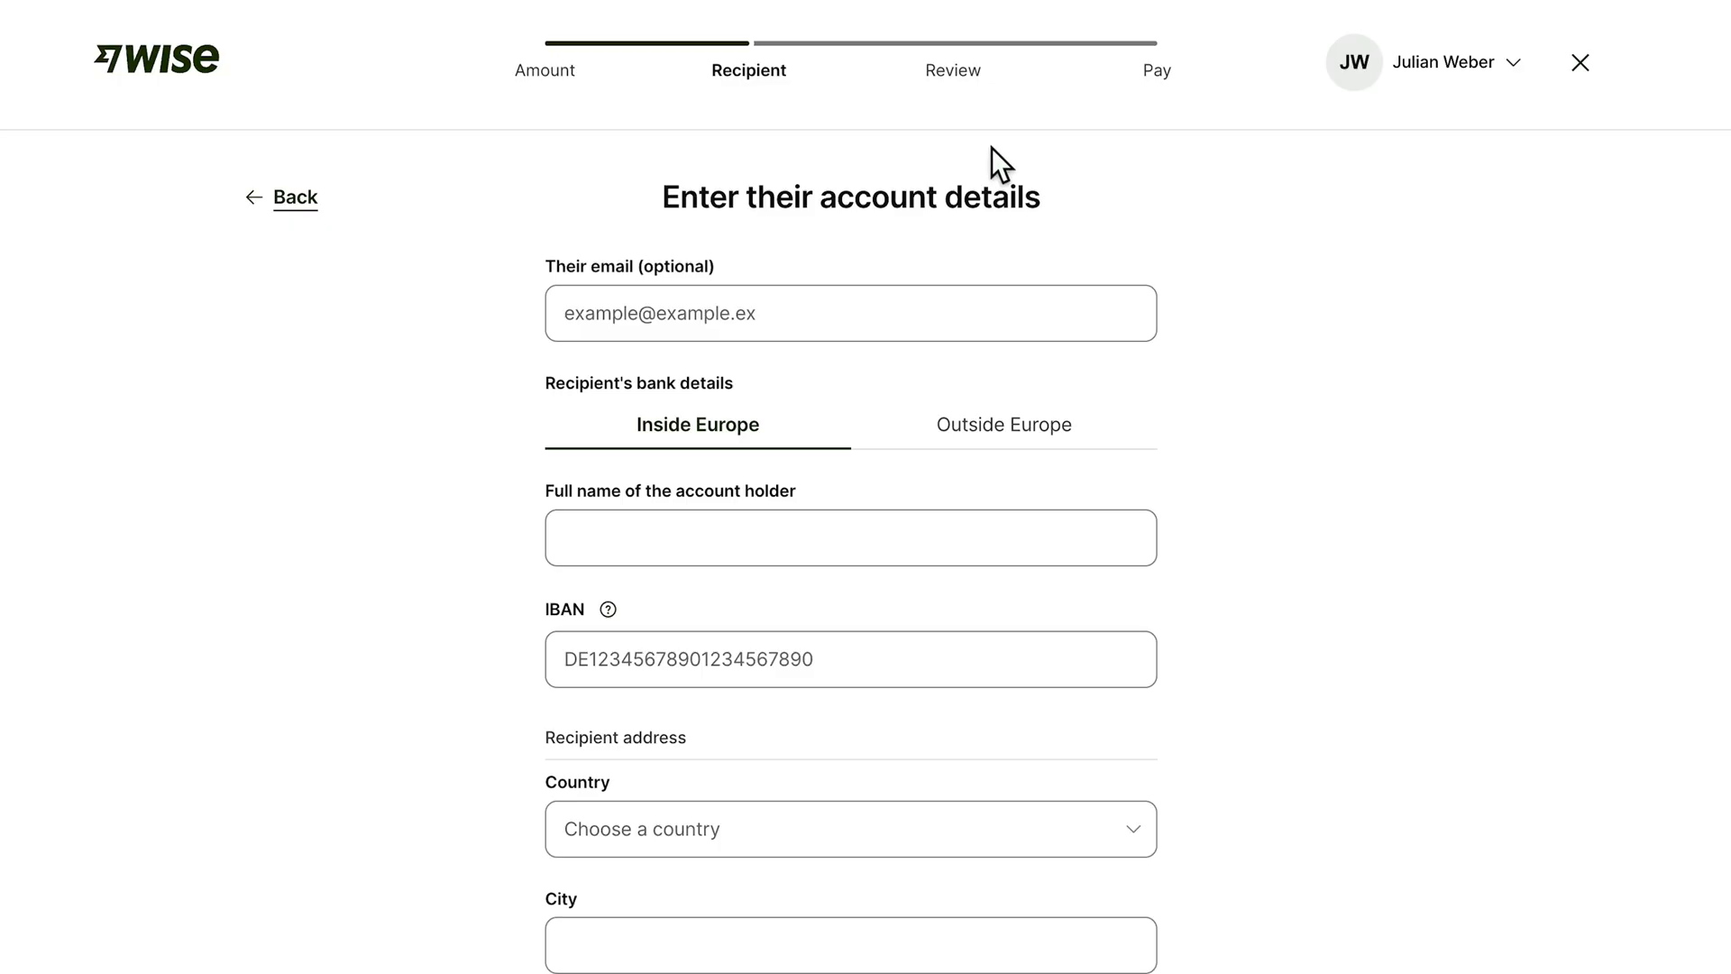
pyautogui.moveTo(1137, 178)
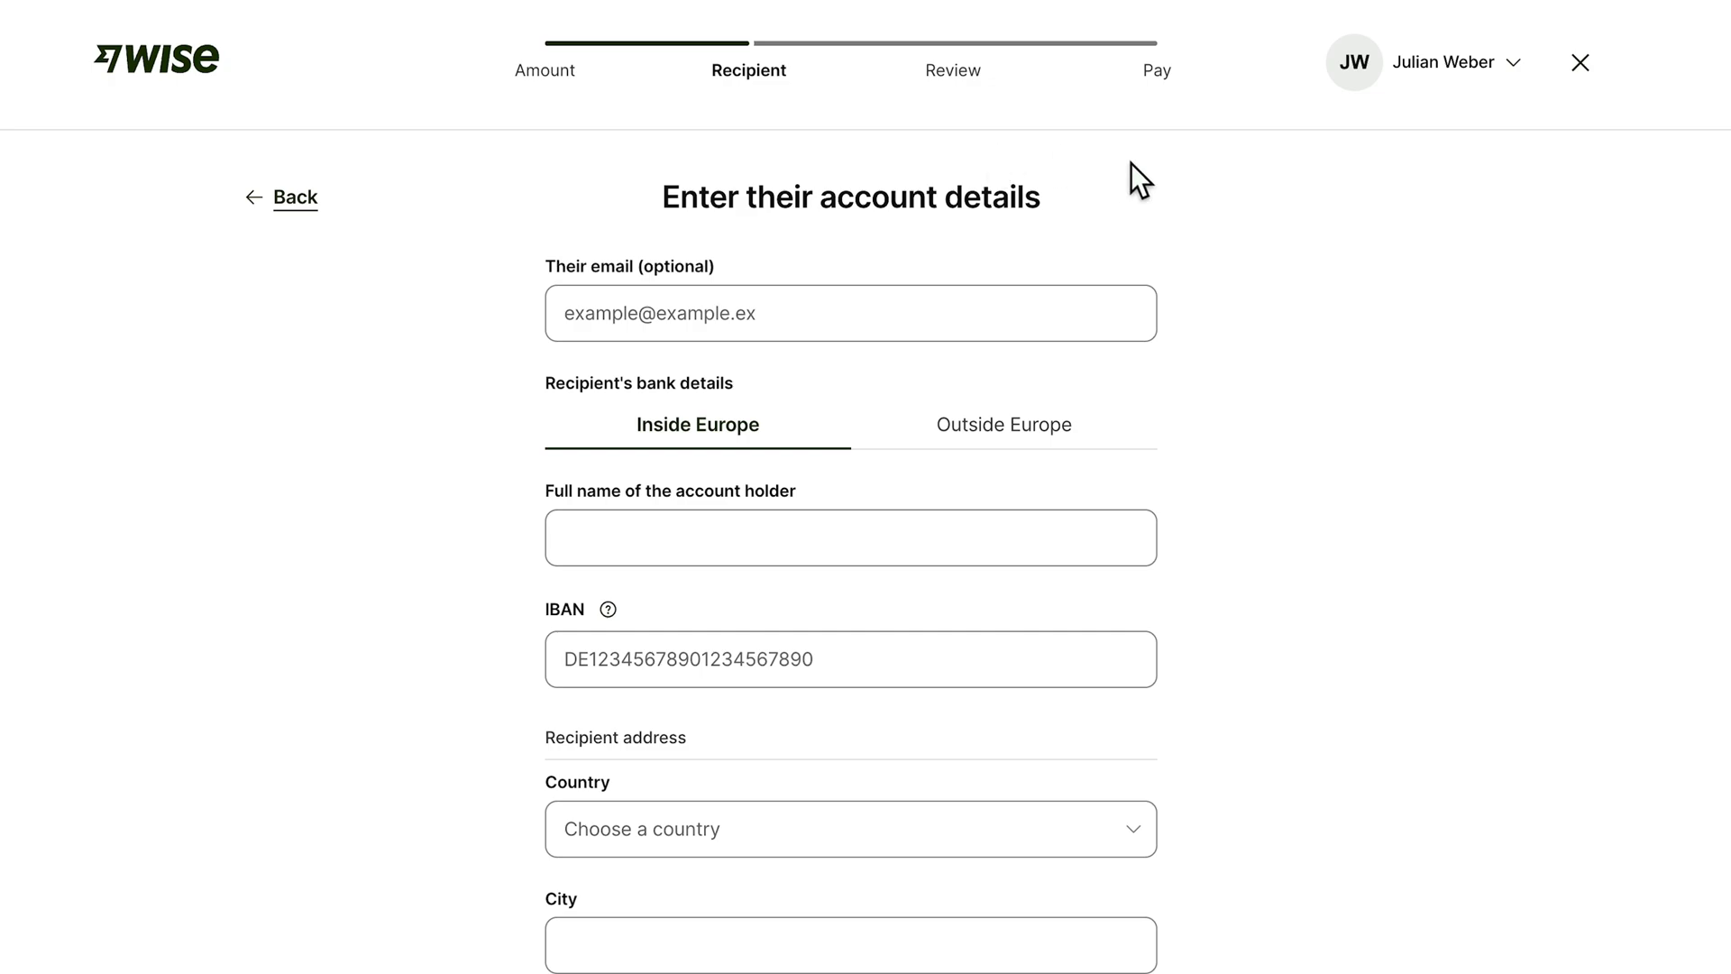
pyautogui.moveTo(1460, 146)
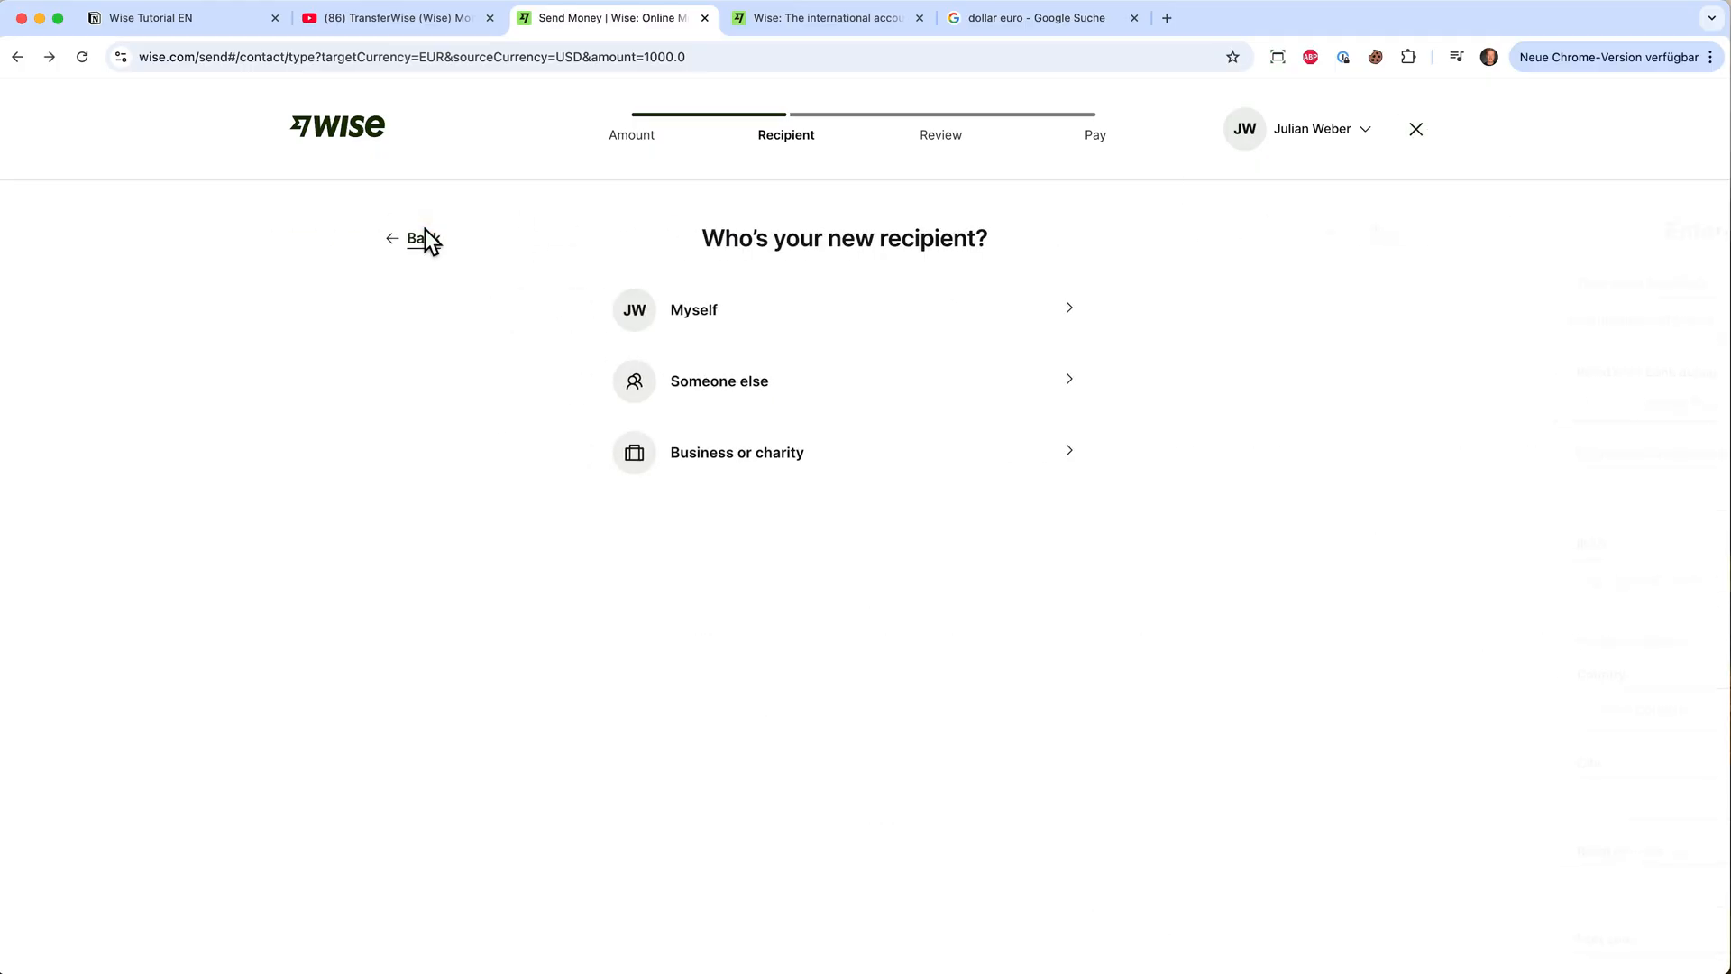
# Step back in the recipient flow and close the transfer to return Home.
pyautogui.click(630, 134)
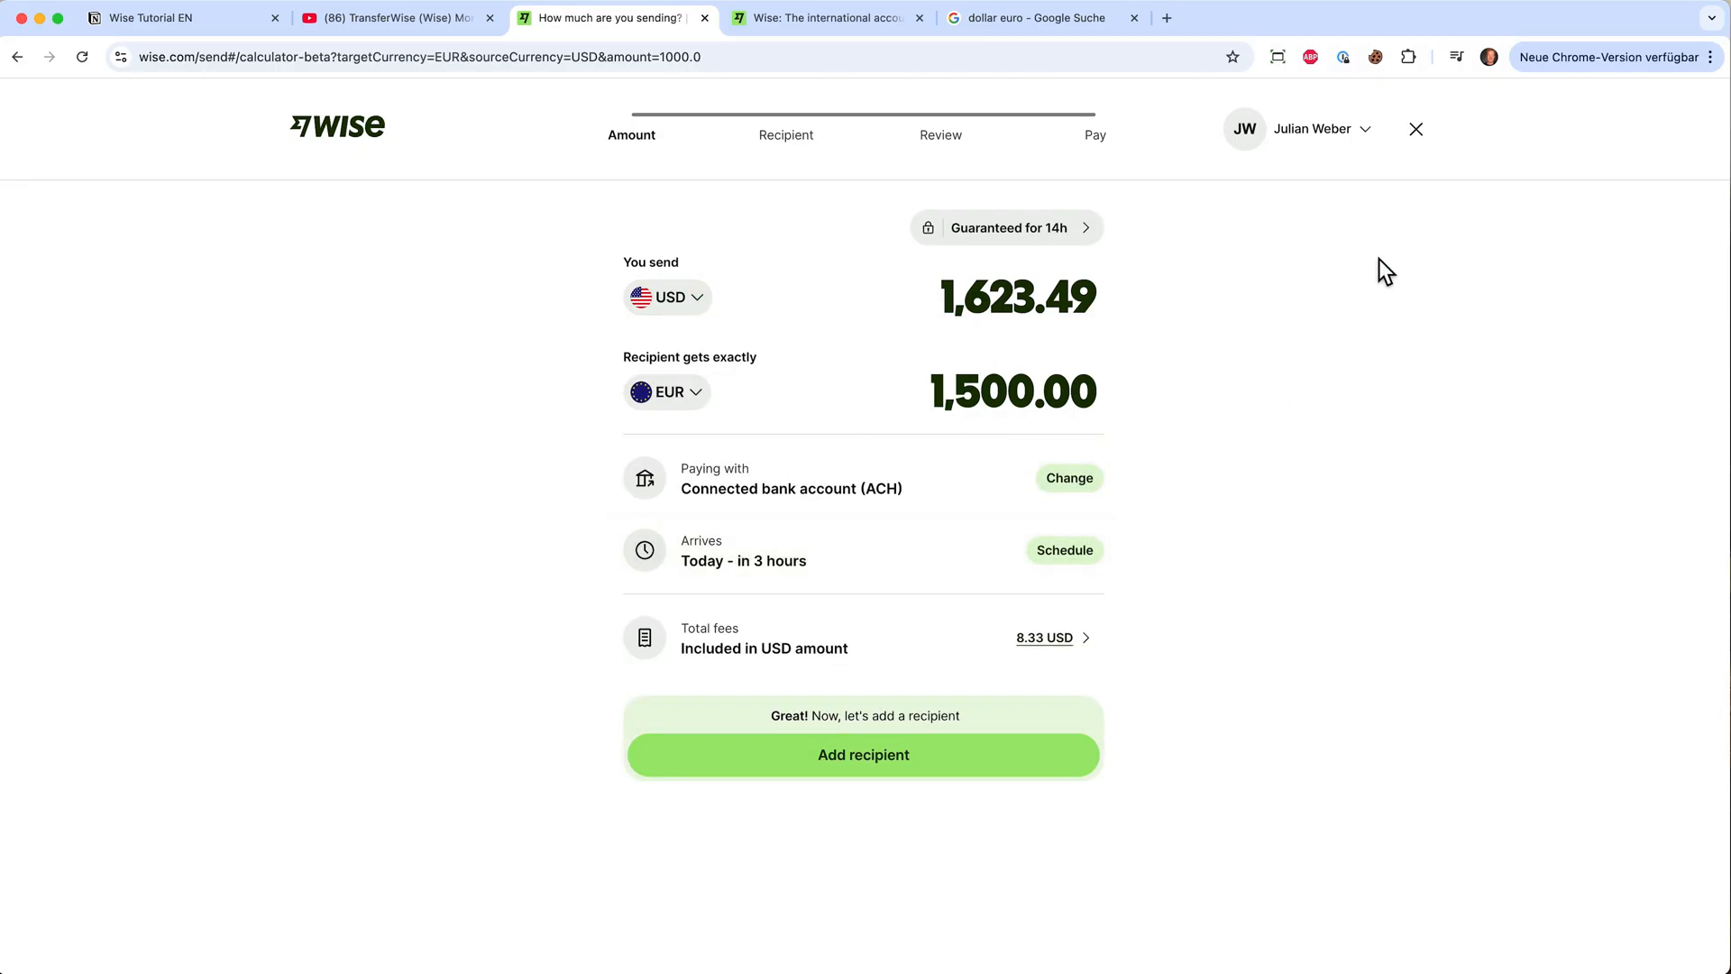
pyautogui.click(1416, 129)
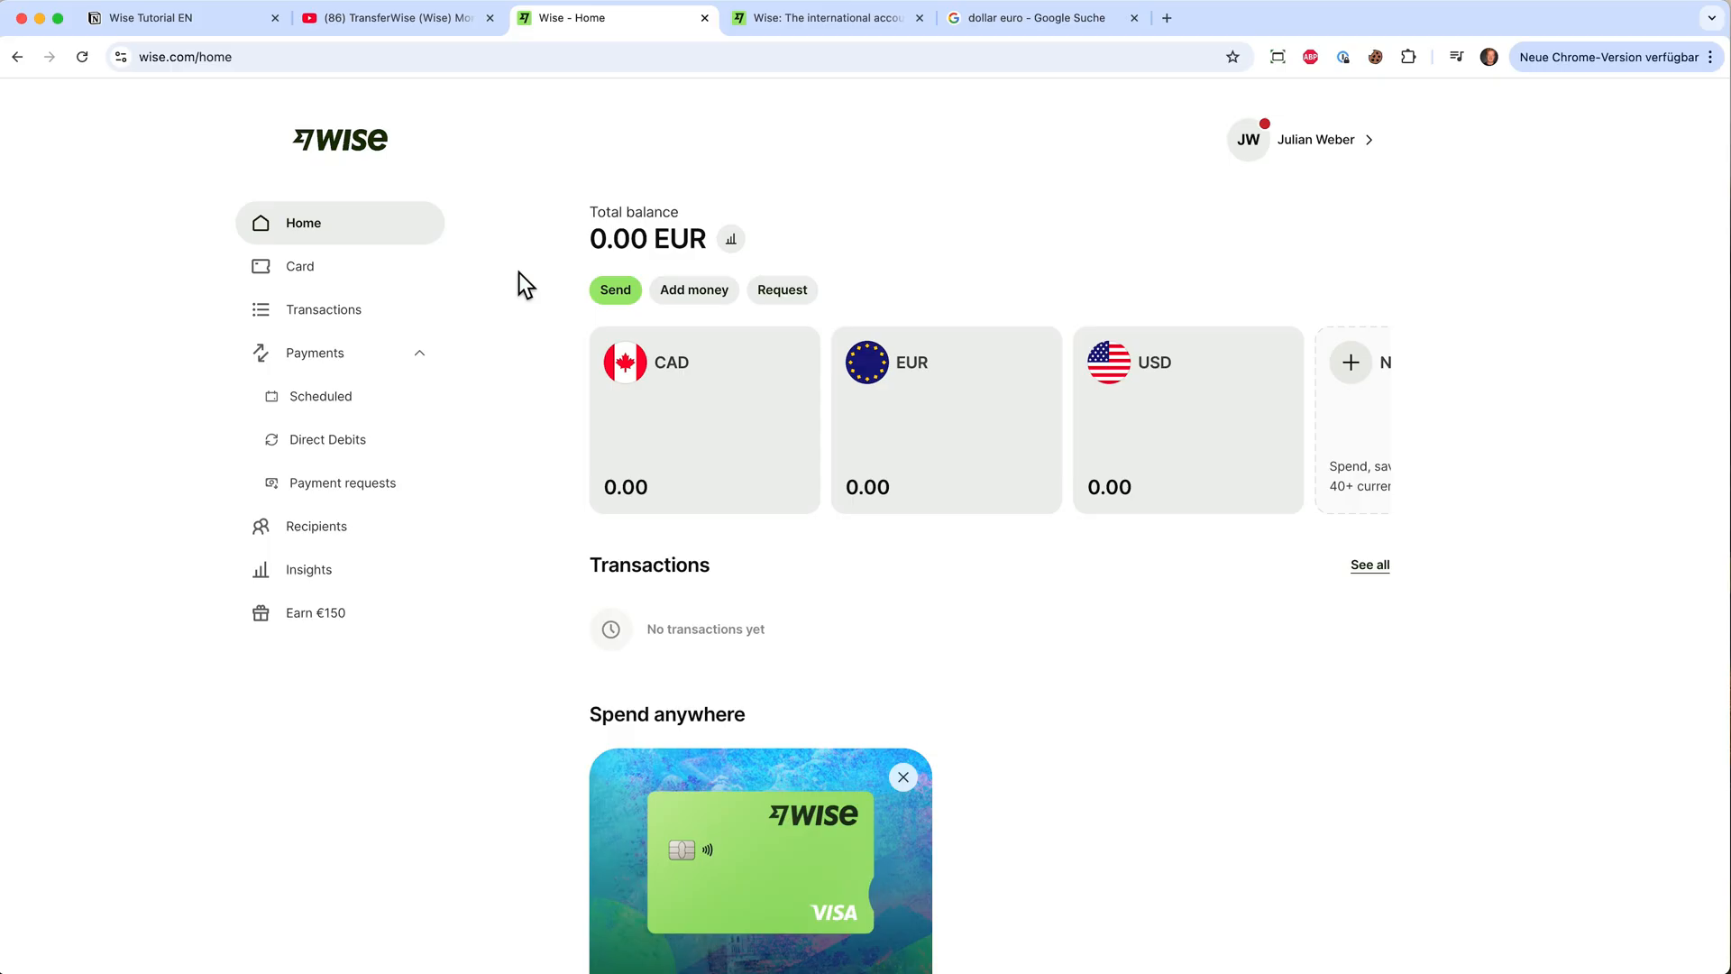
# Scroll the home dashboard showing CAD, EUR and USD balances at 0.00.
pyautogui.scroll(-3)
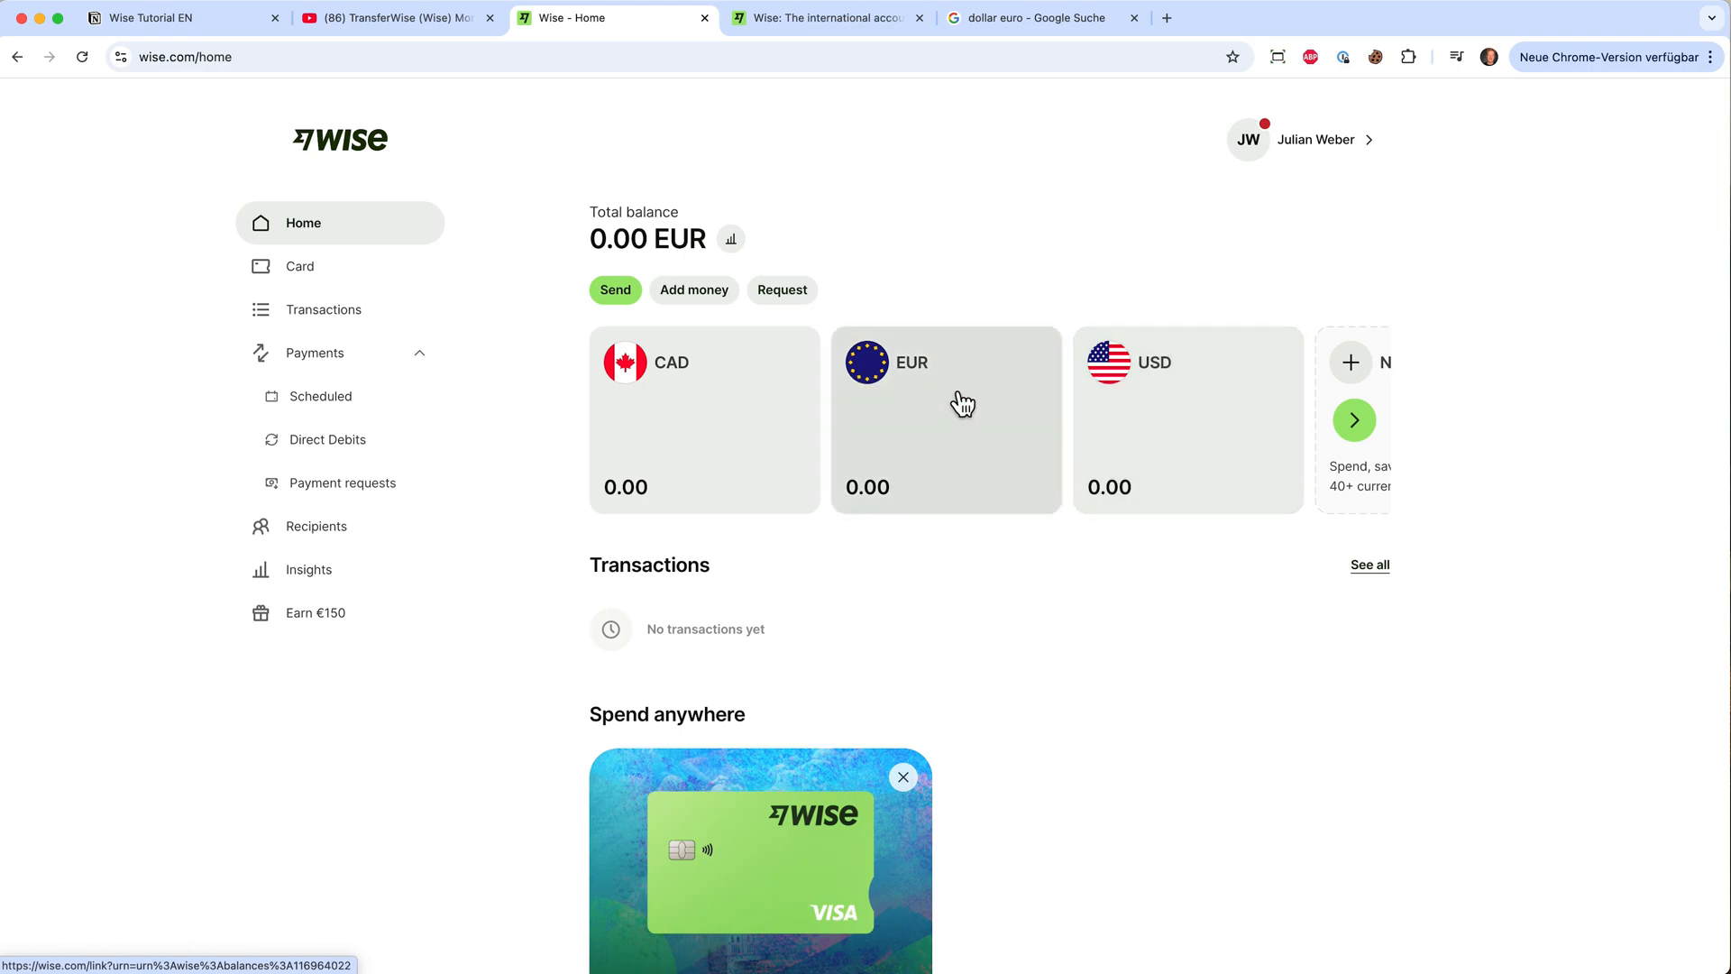
pyautogui.moveTo(1175, 369)
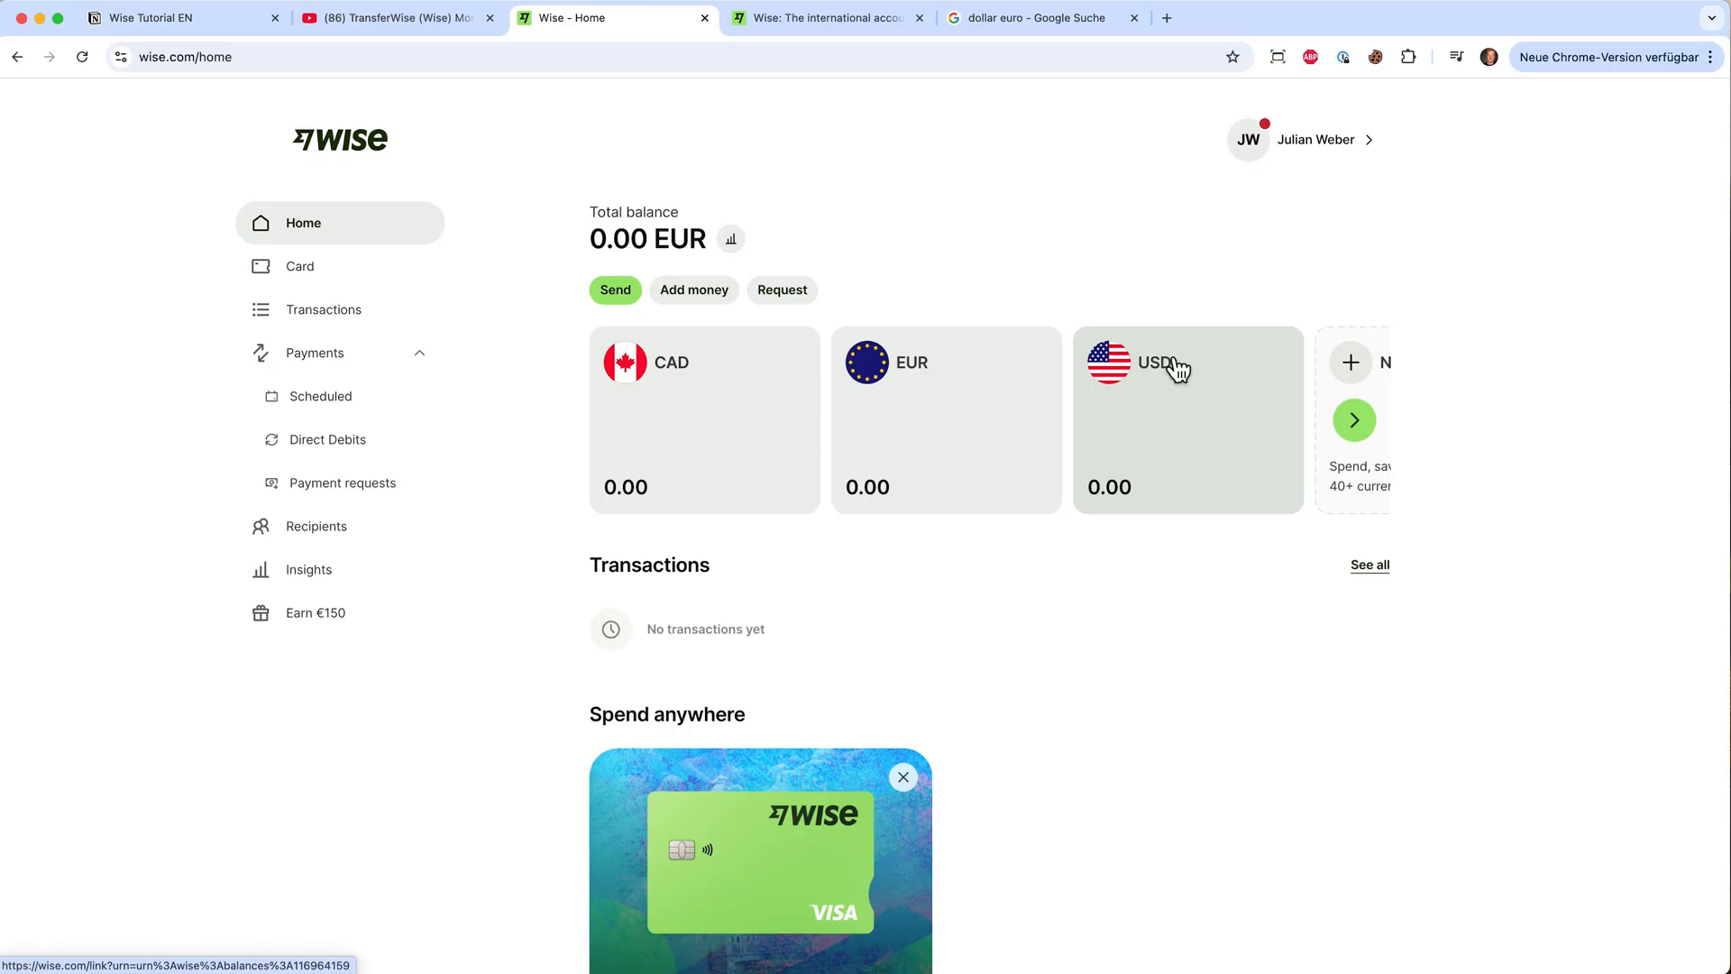
pyautogui.scroll(-3)
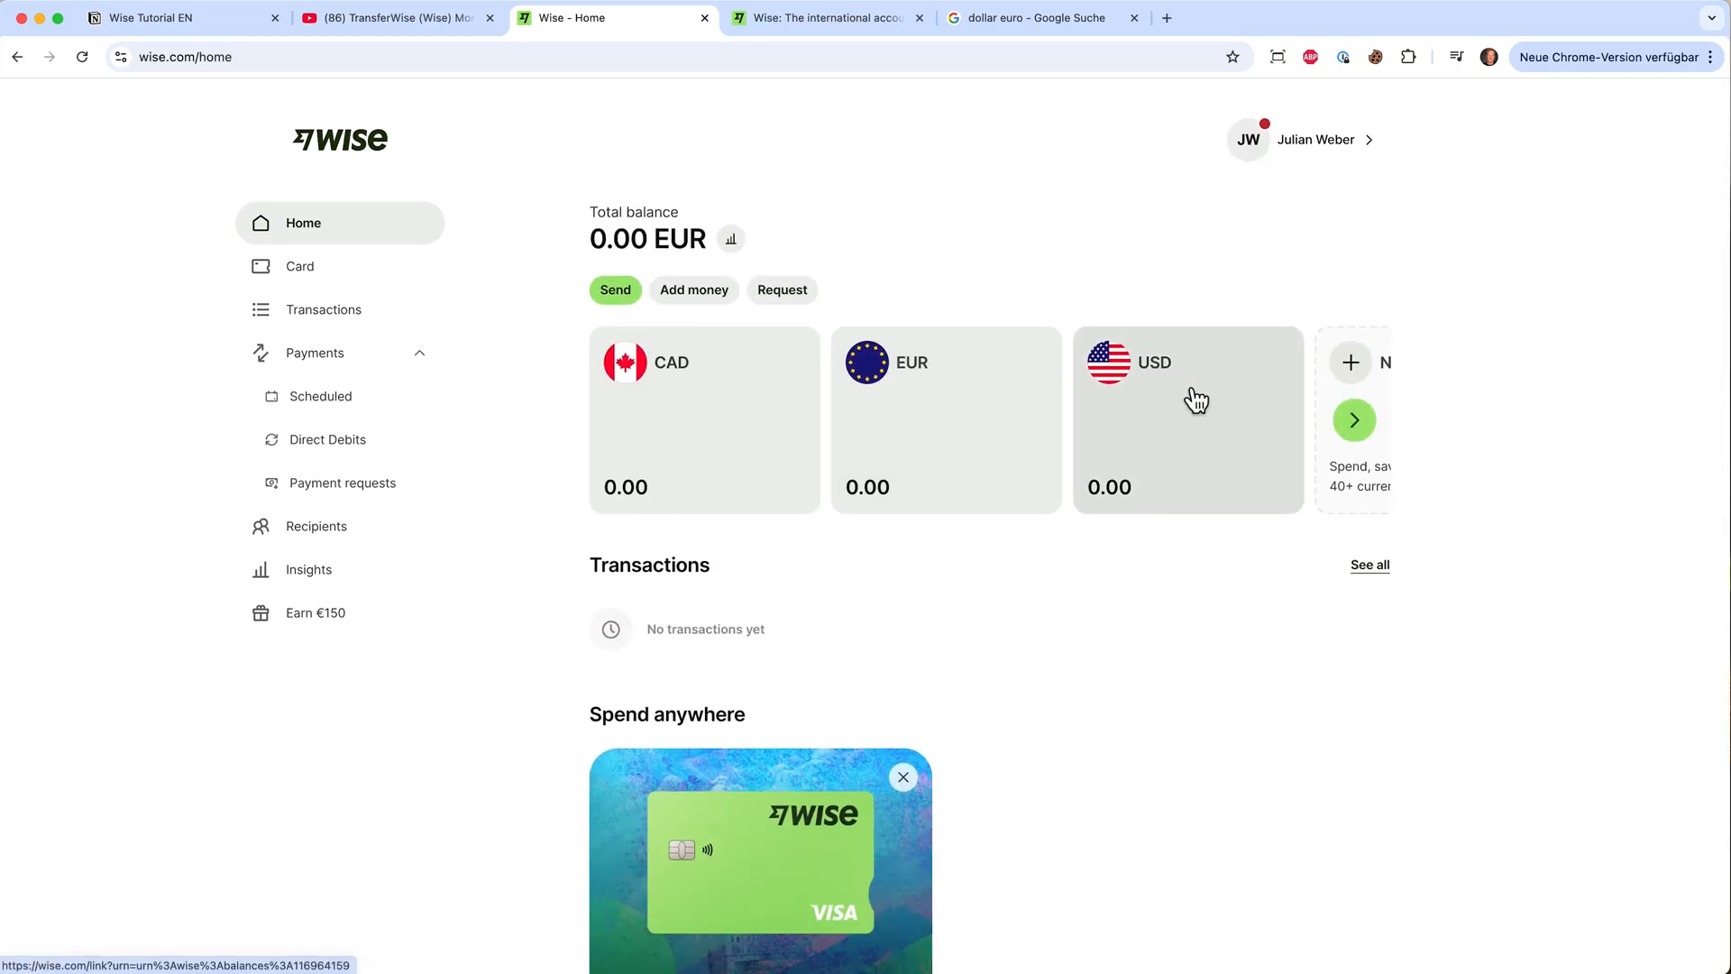
pyautogui.moveTo(871, 414)
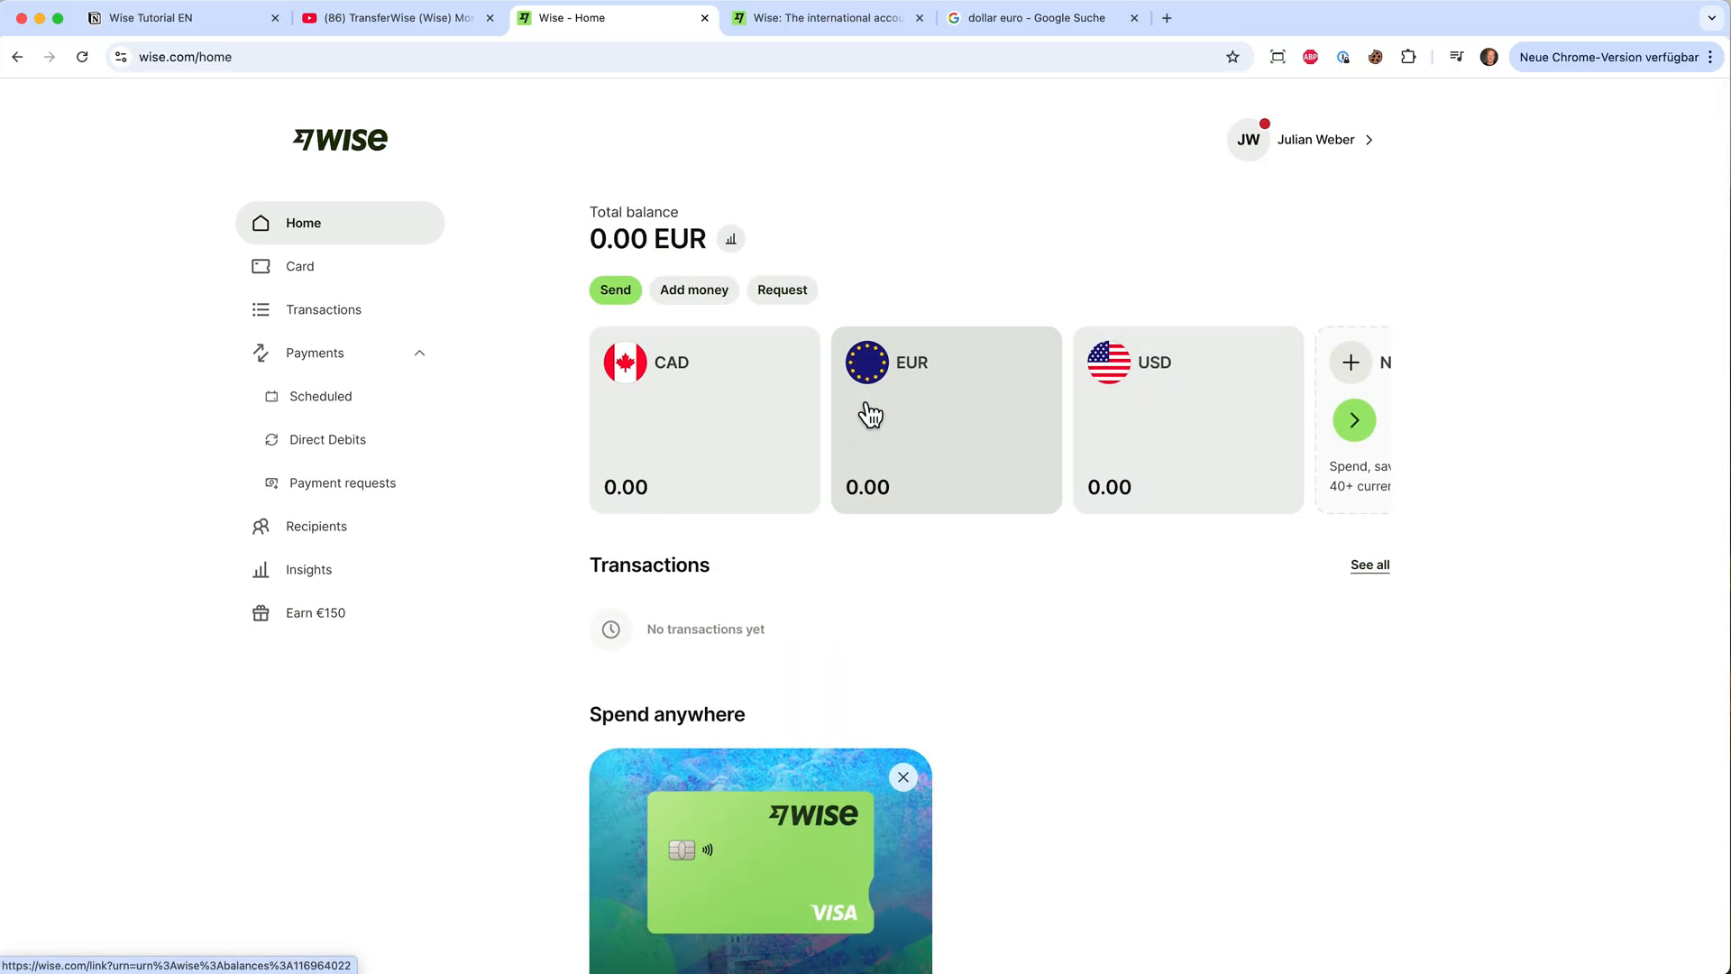
pyautogui.moveTo(1294, 430)
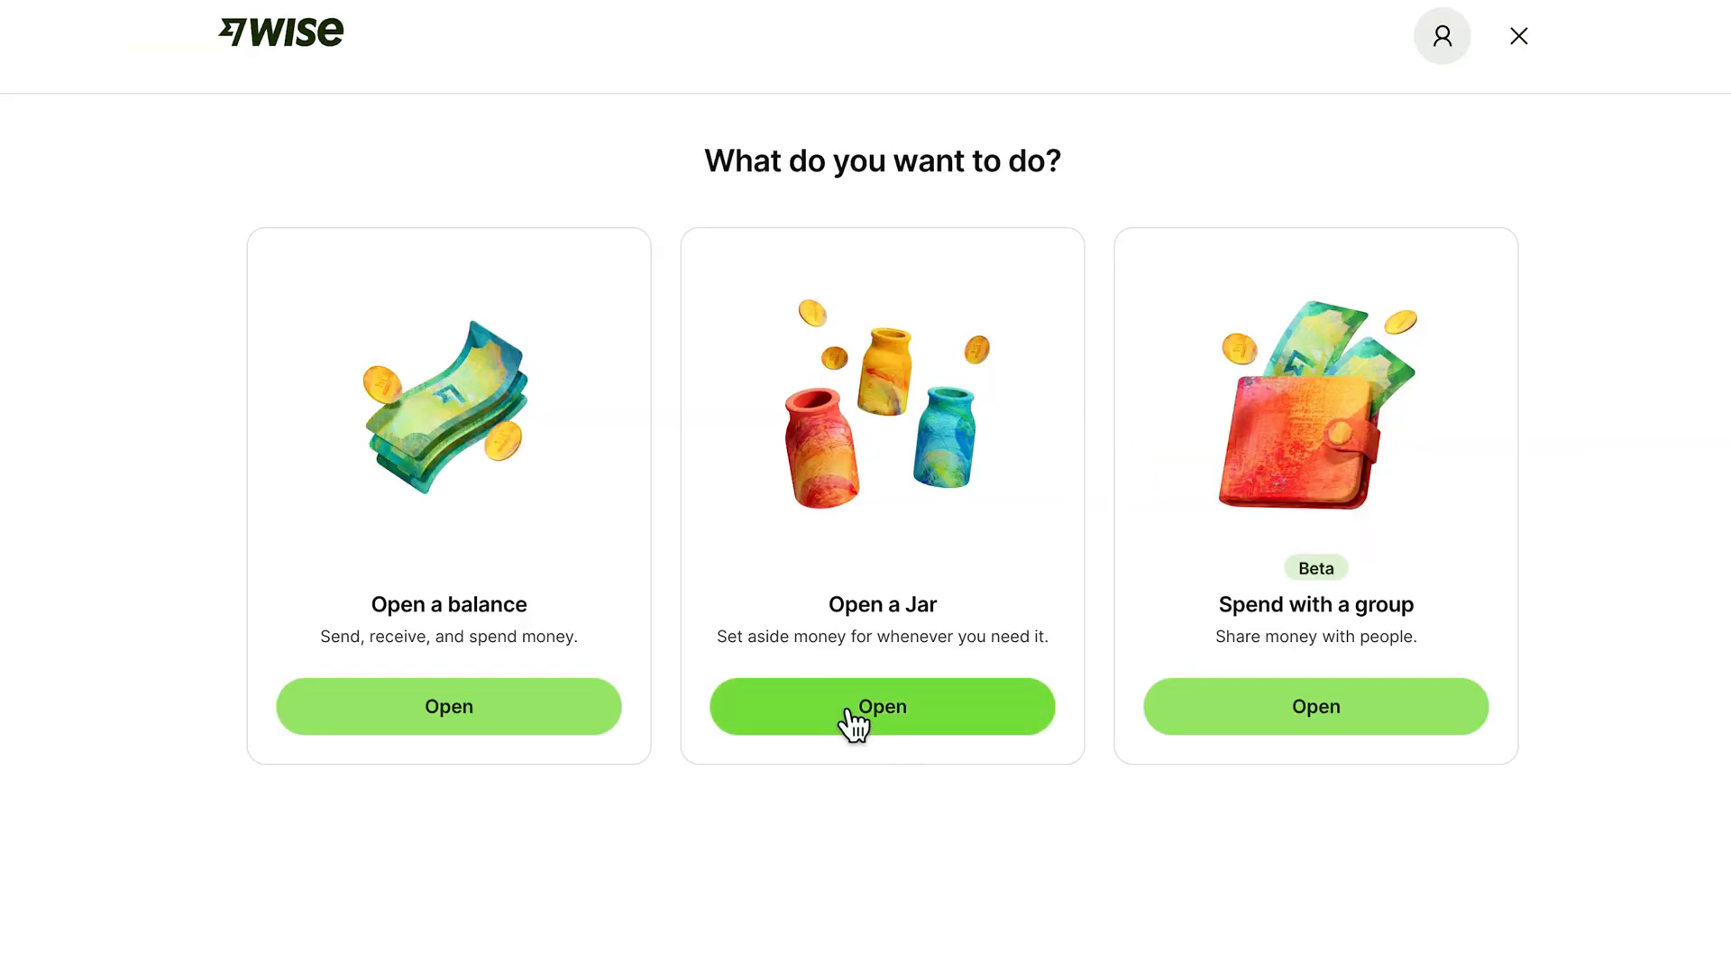
# Open a US dollar Jar named 'Savings' past the Jars introduction.
pyautogui.click(882, 705)
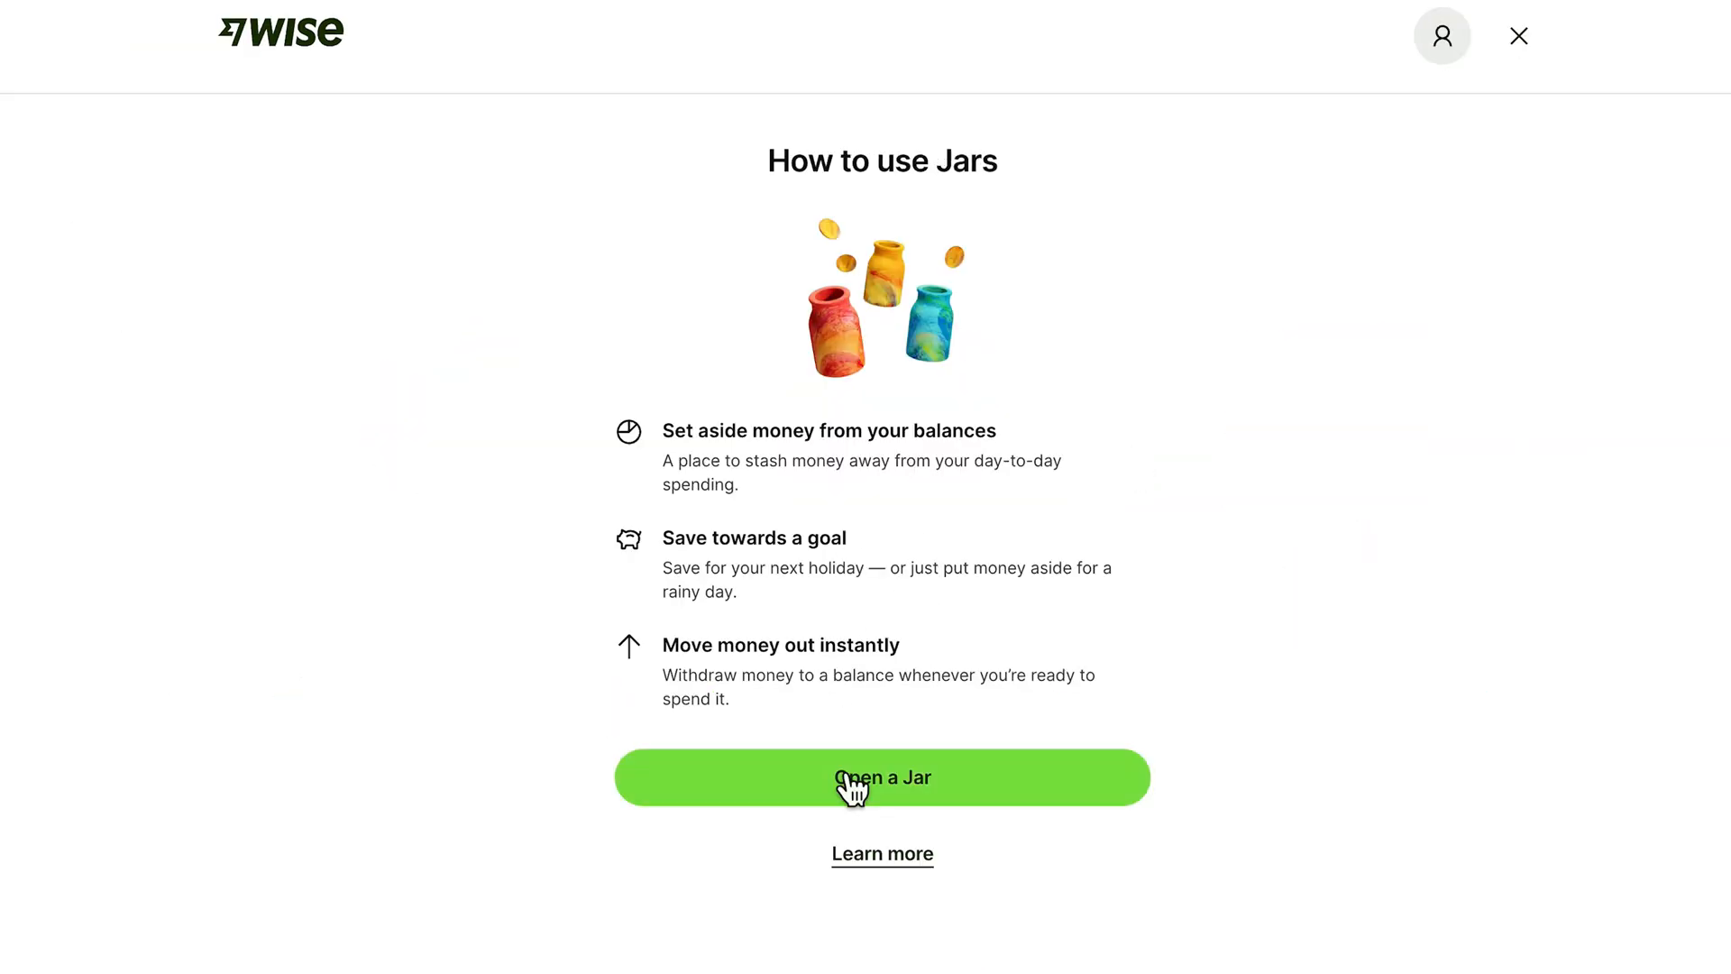
pyautogui.click(882, 776)
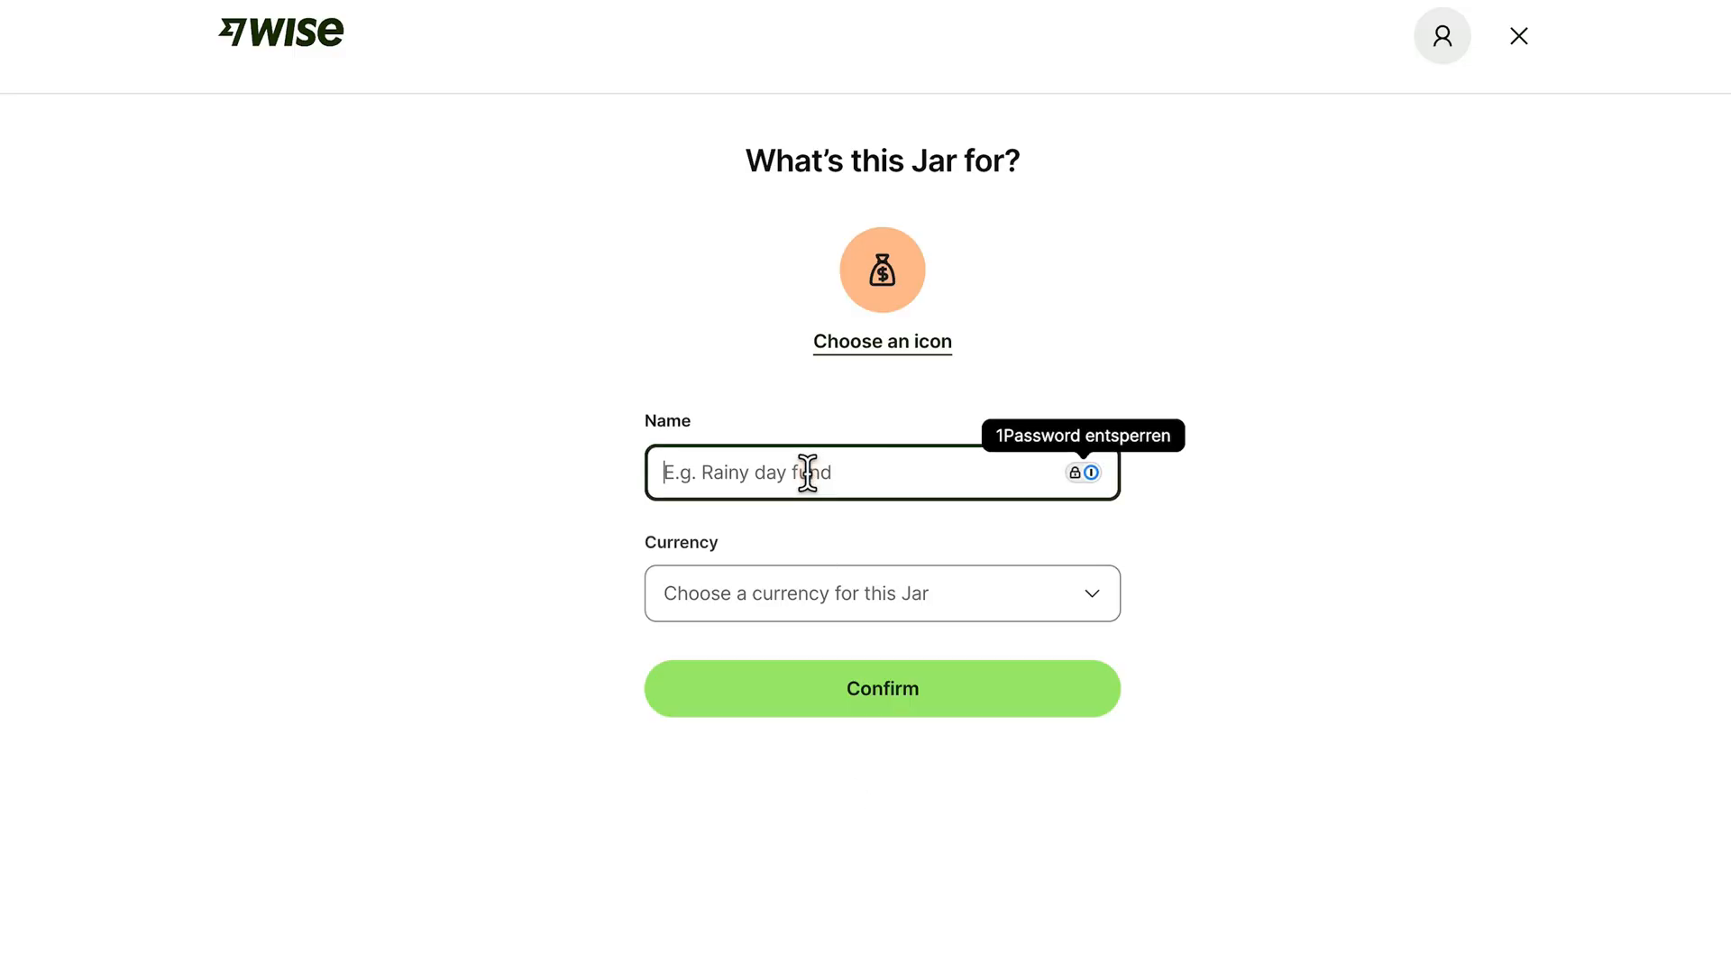
pyautogui.write('Savings')
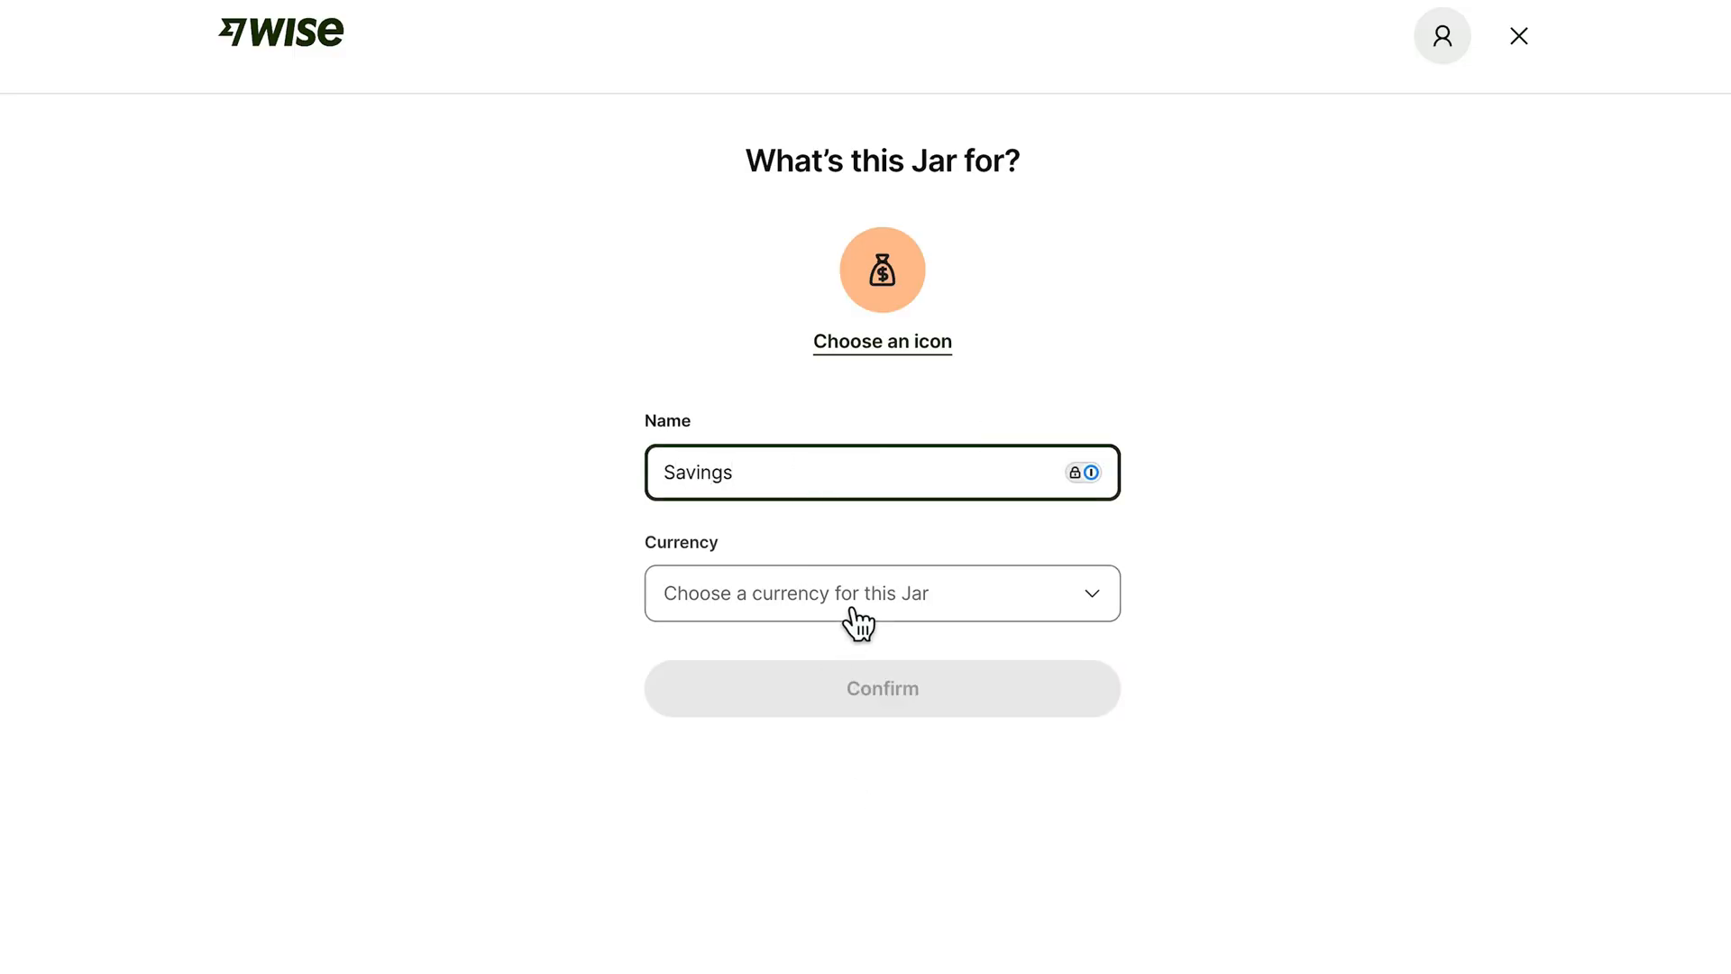
pyautogui.click(882, 593)
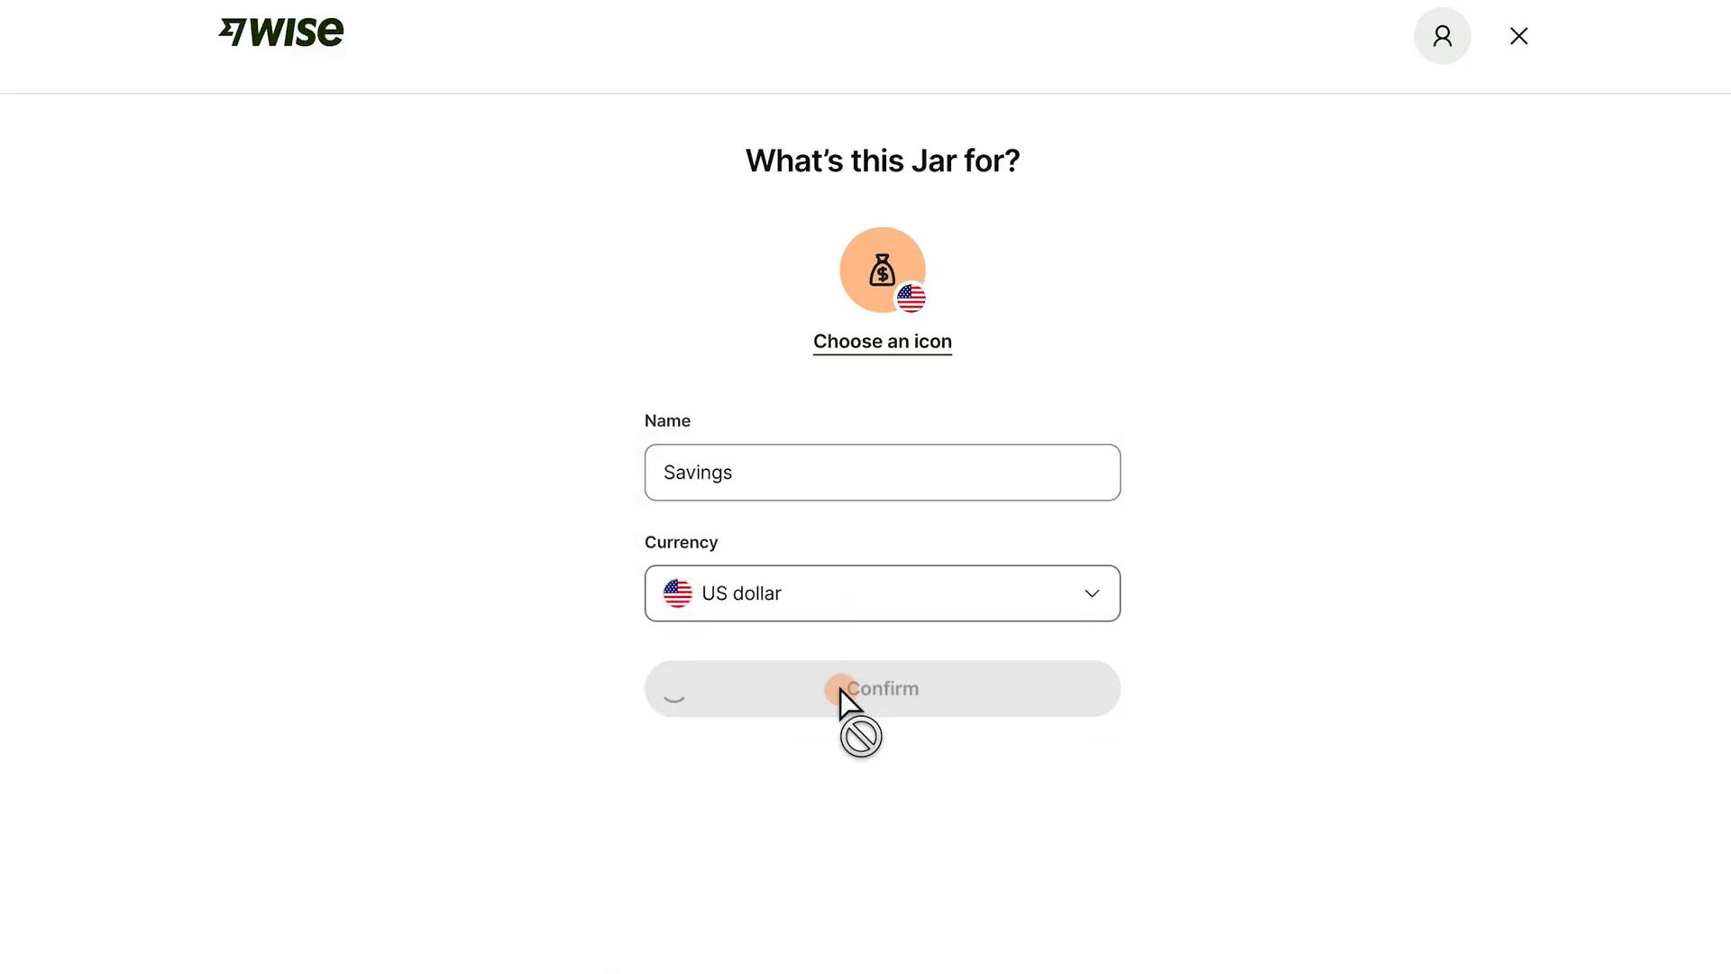
pyautogui.click(882, 688)
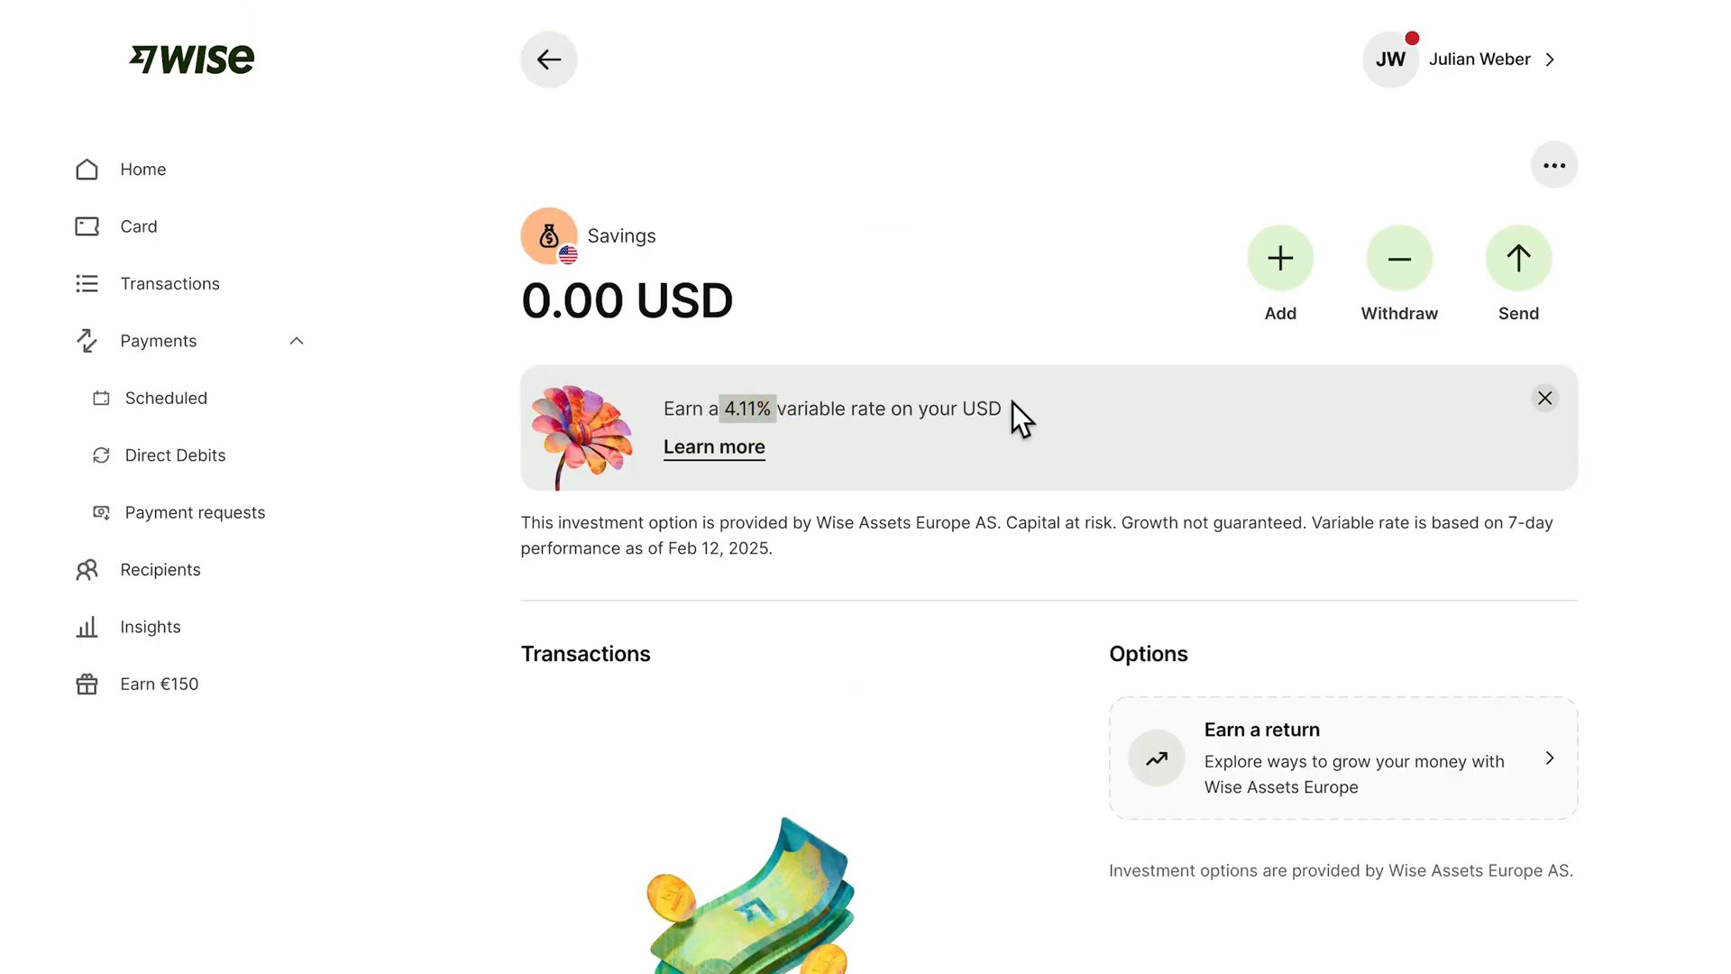
pyautogui.moveTo(1093, 513)
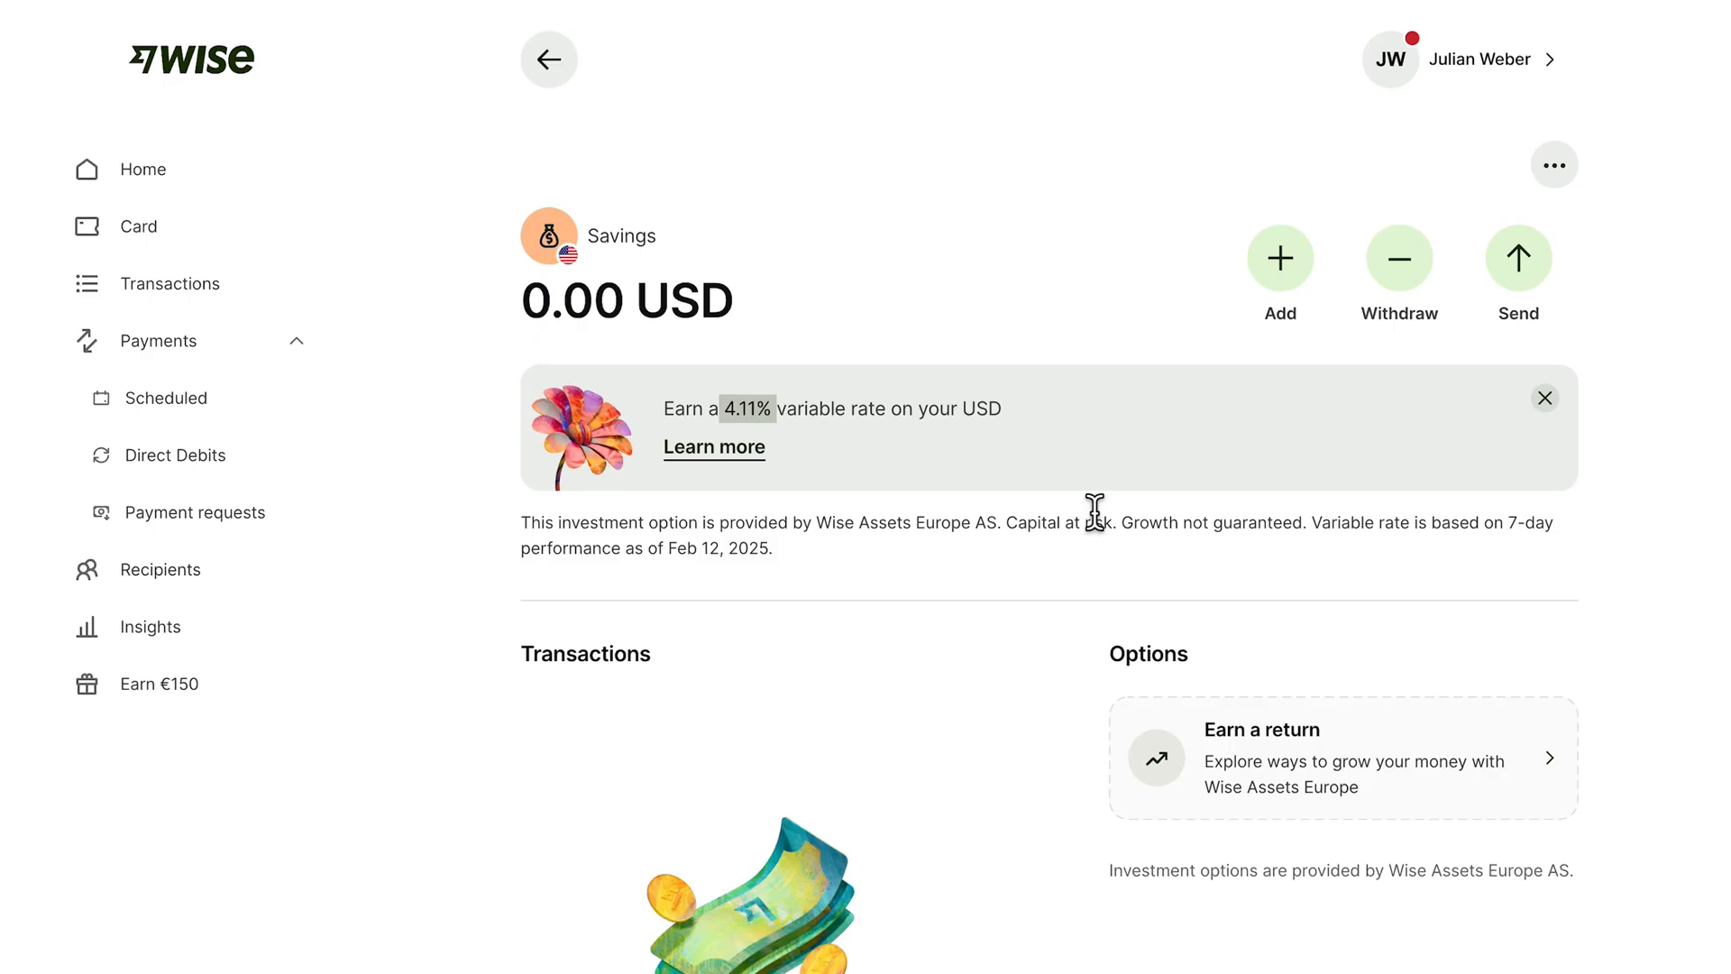
# Scroll the Savings jar page to reach the Interest, Stocks and Cash options.
pyautogui.scroll(-3)
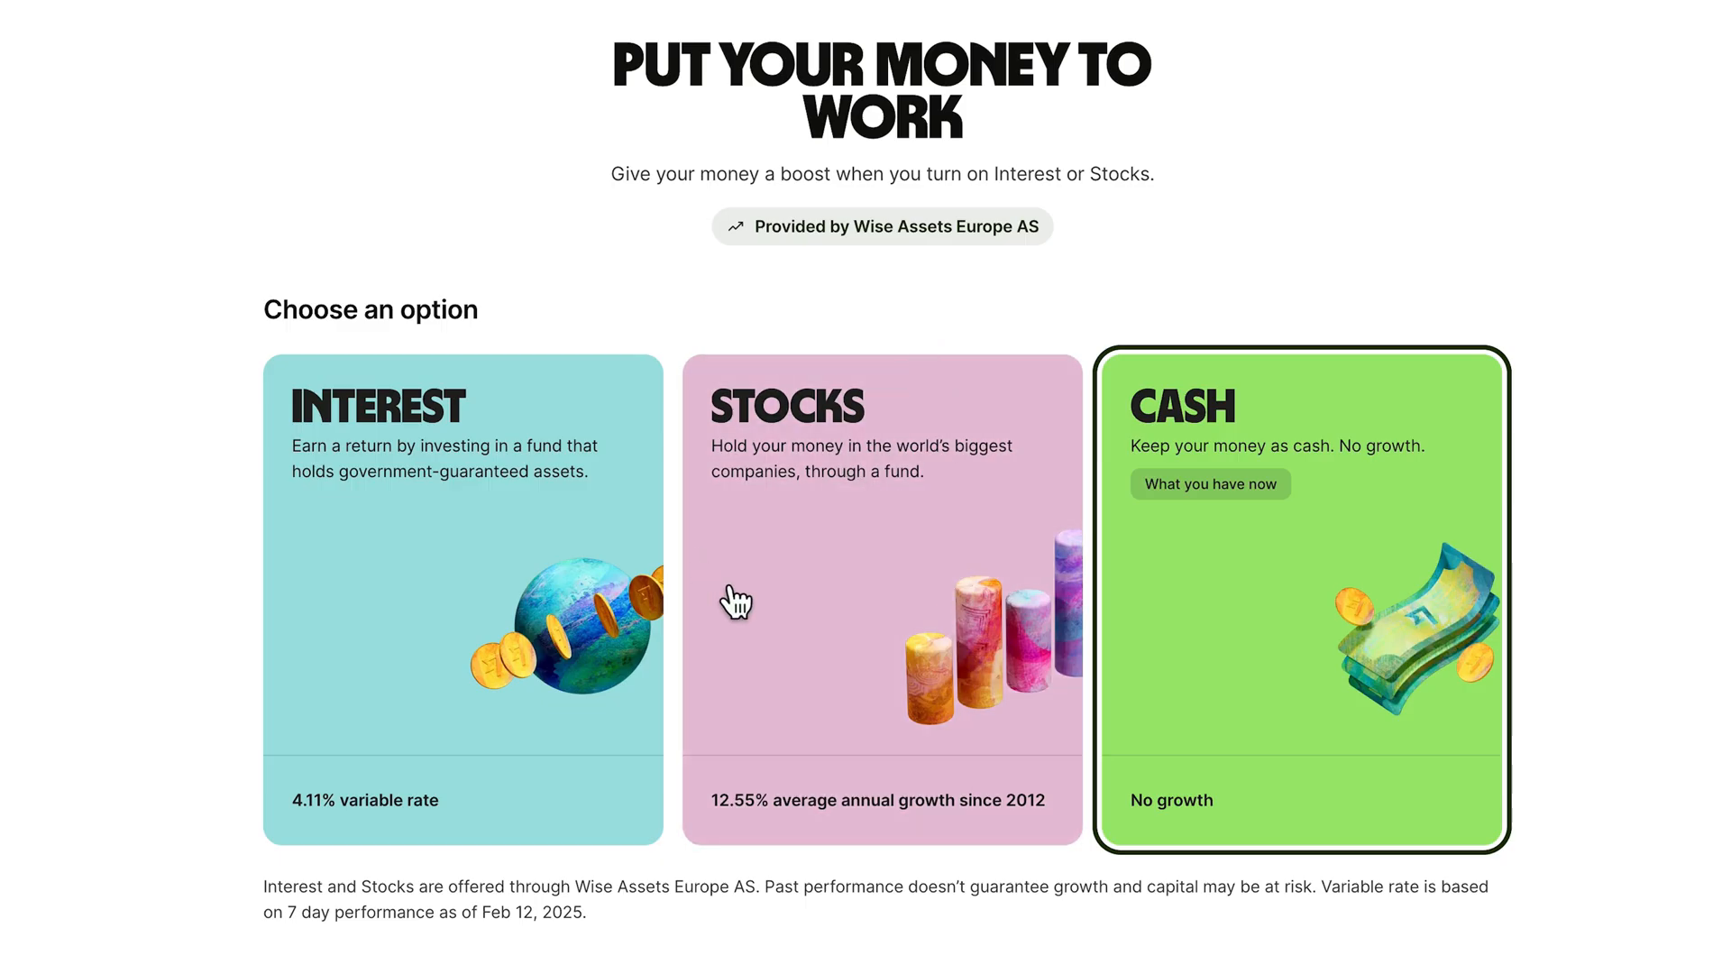
pyautogui.moveTo(852, 521)
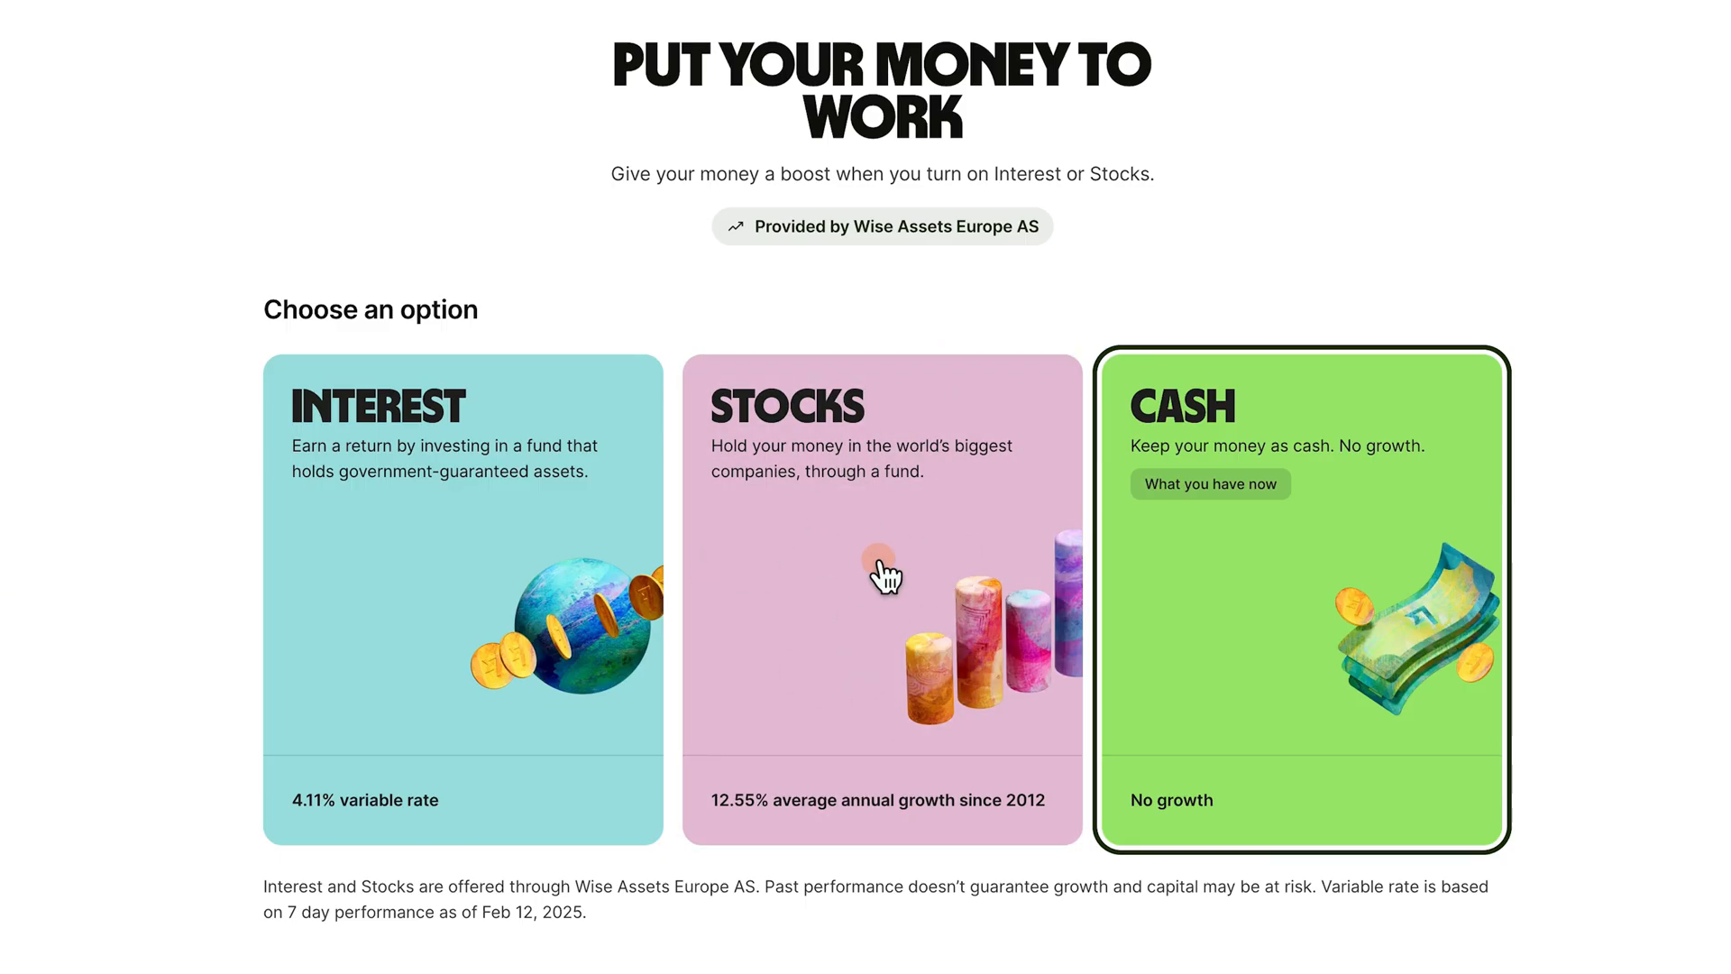
# Preview Stocks' 12.55% MSCI World fund growth, then go back to the Savings jar.
pyautogui.click(881, 596)
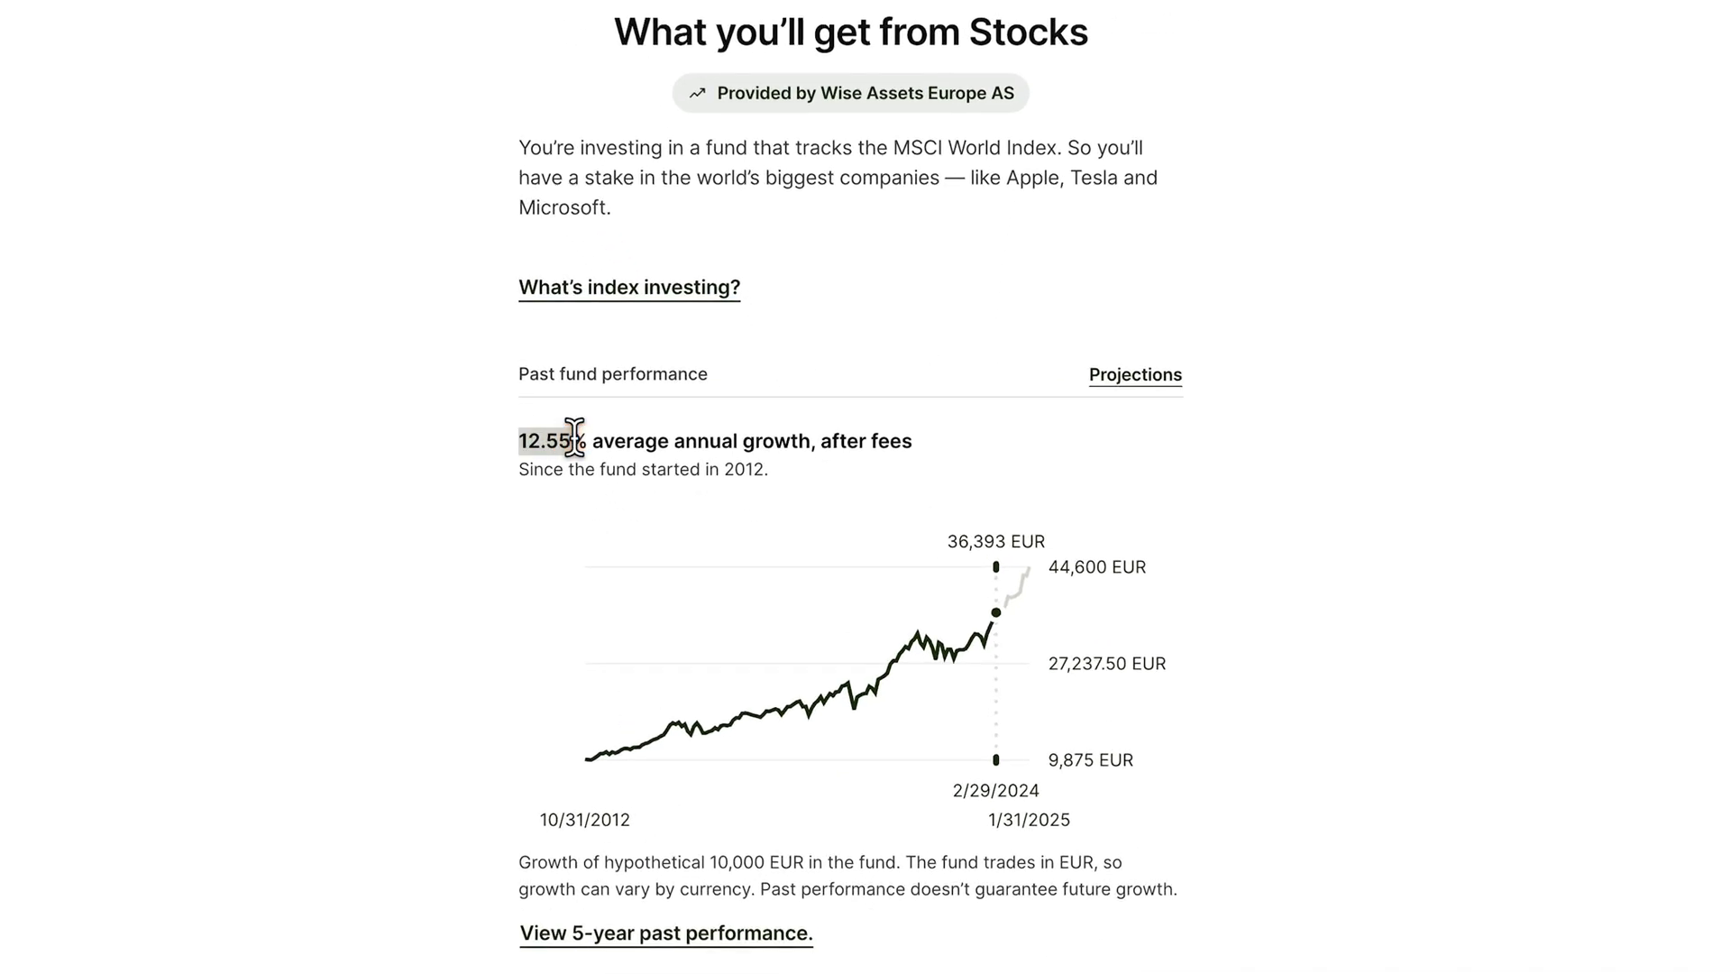
pyautogui.moveTo(751, 443)
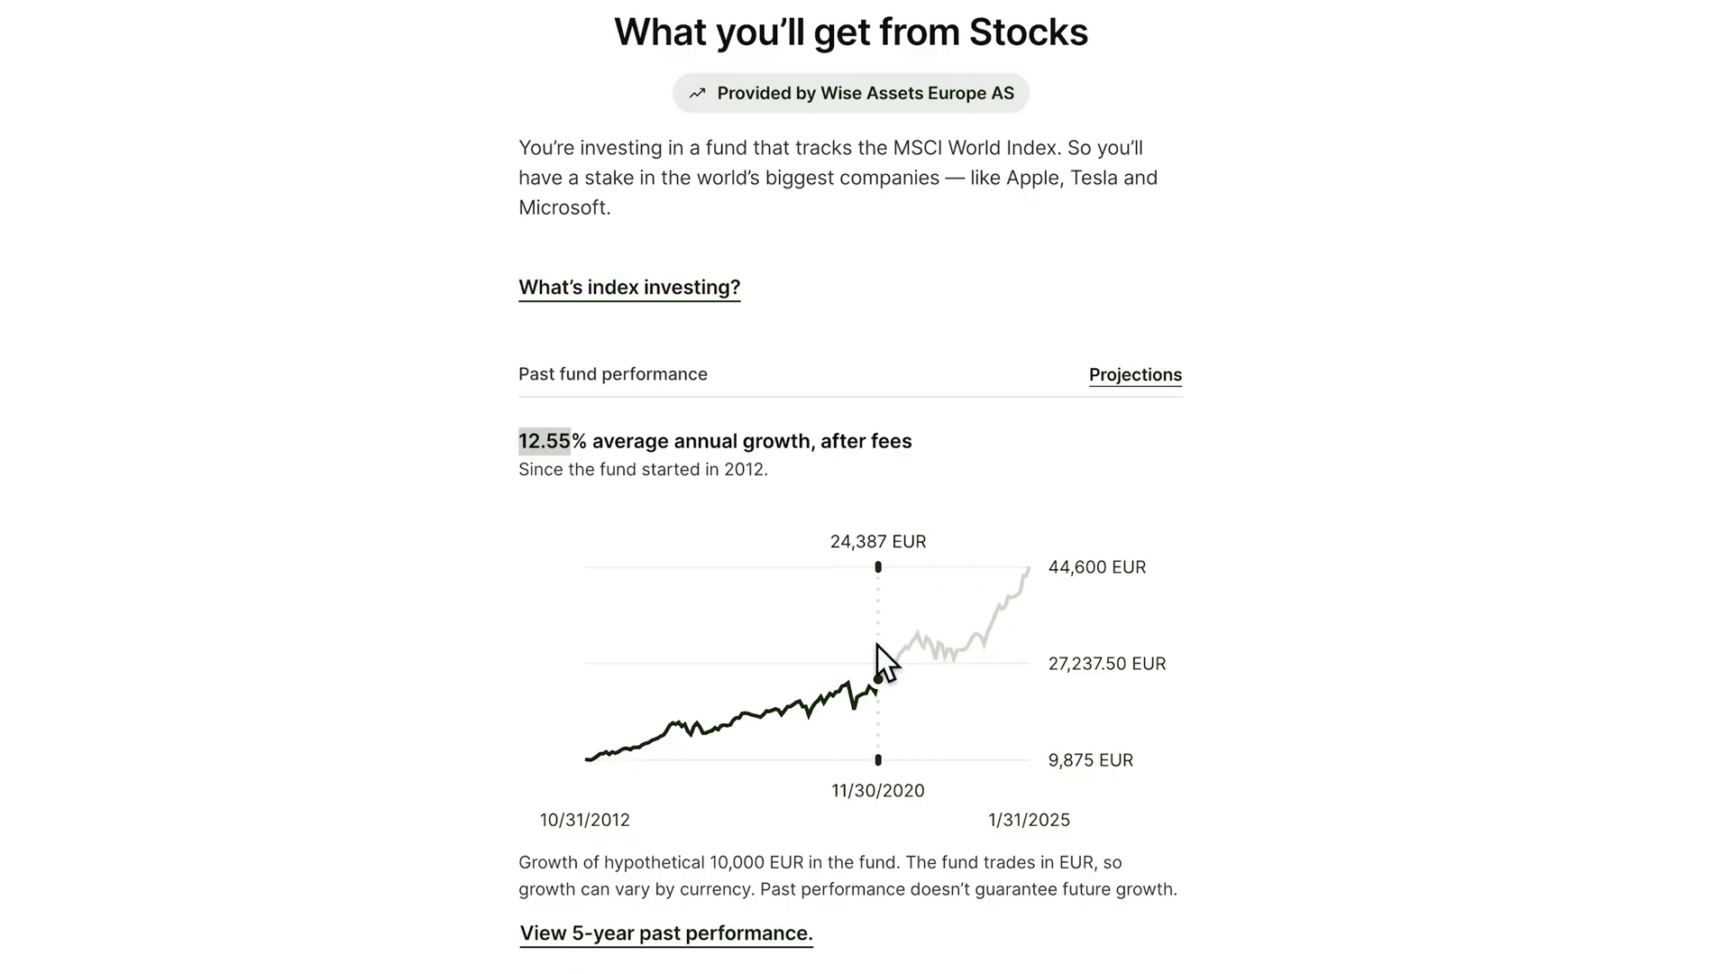
pyautogui.moveTo(1337, 188)
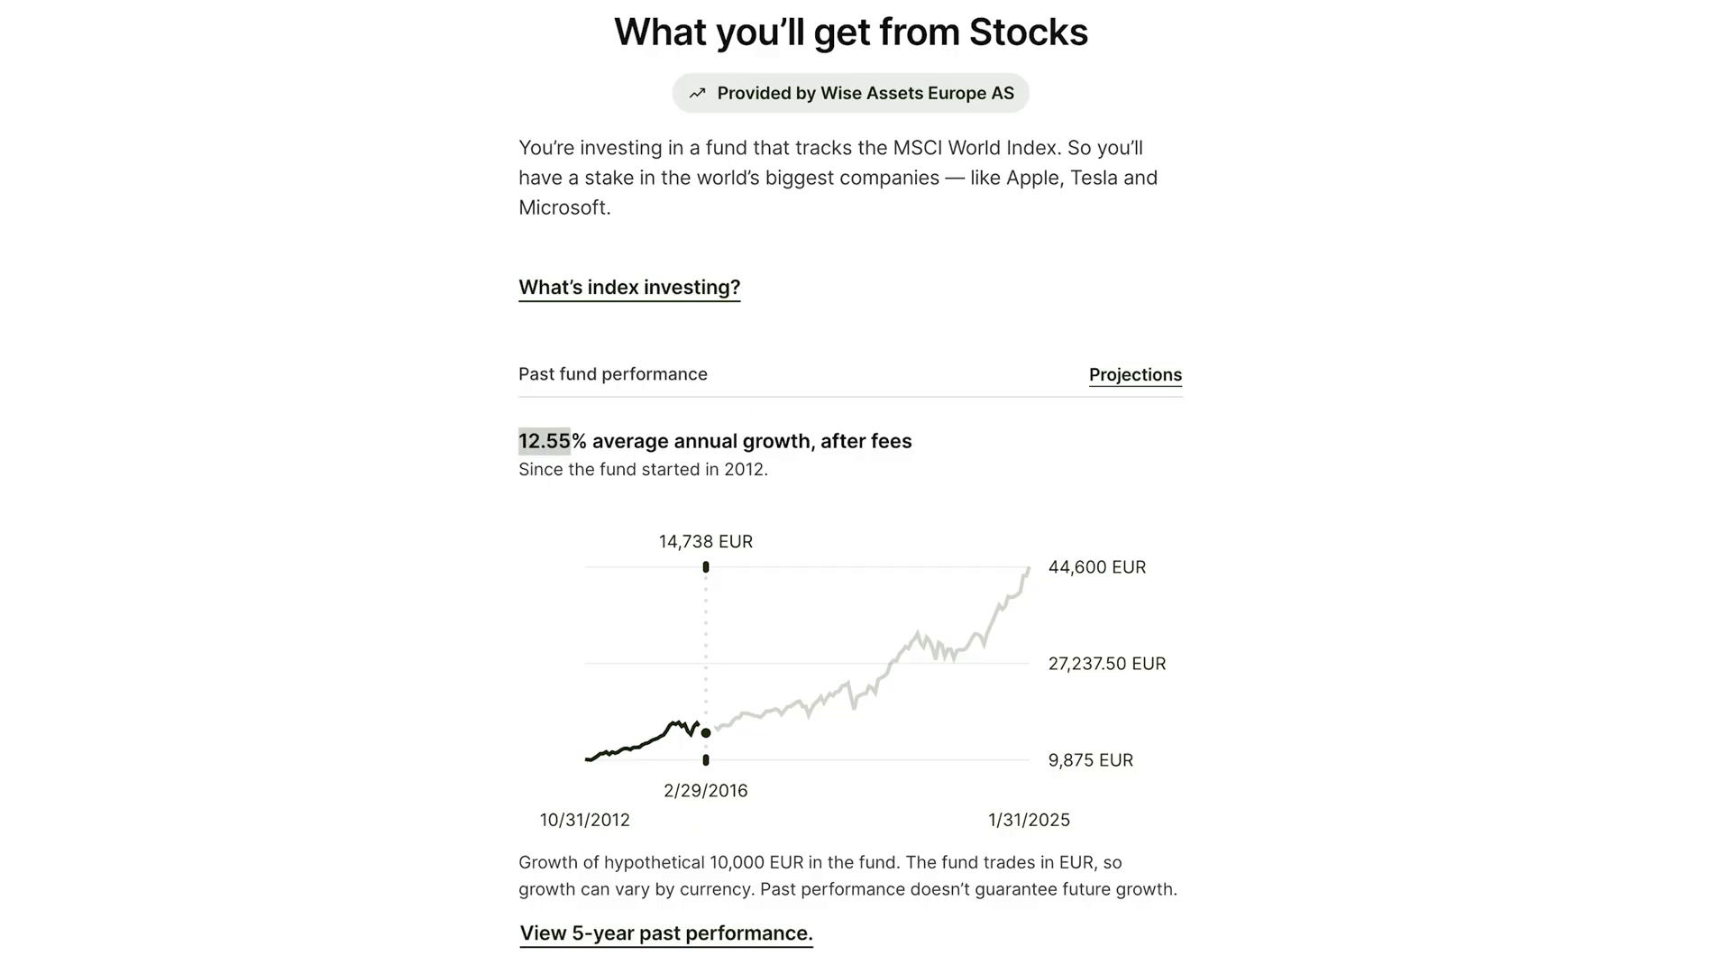
pyautogui.click(549, 59)
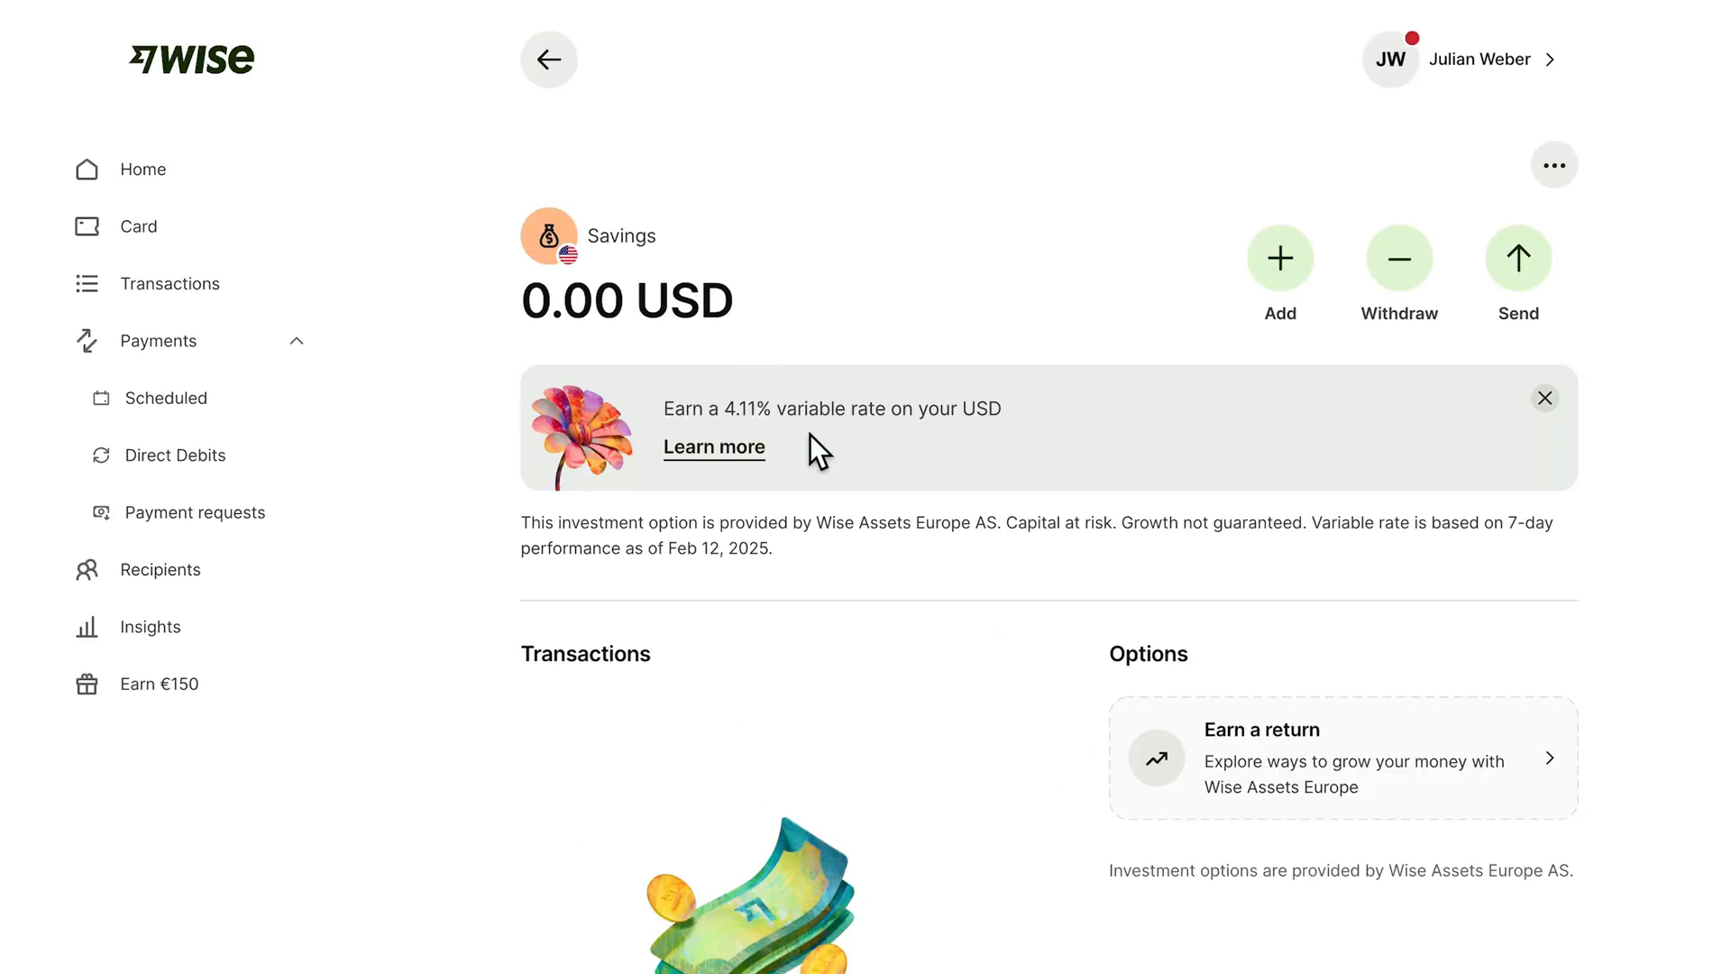
pyautogui.moveTo(797, 439)
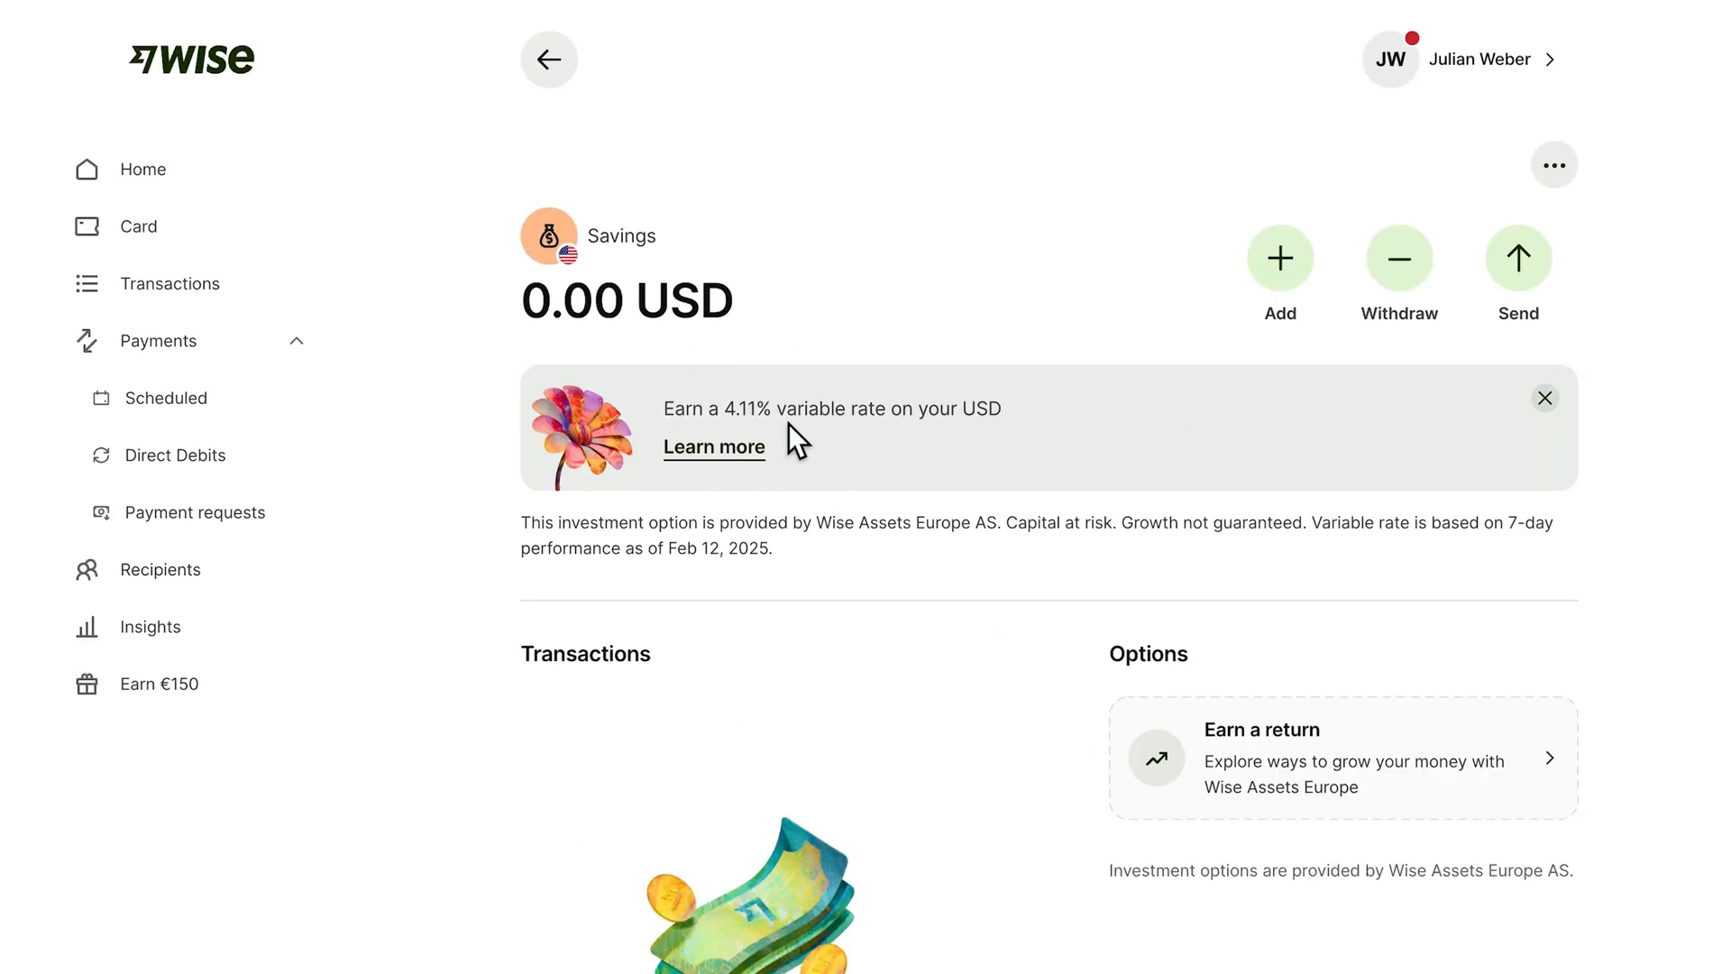
pyautogui.moveTo(423, 267)
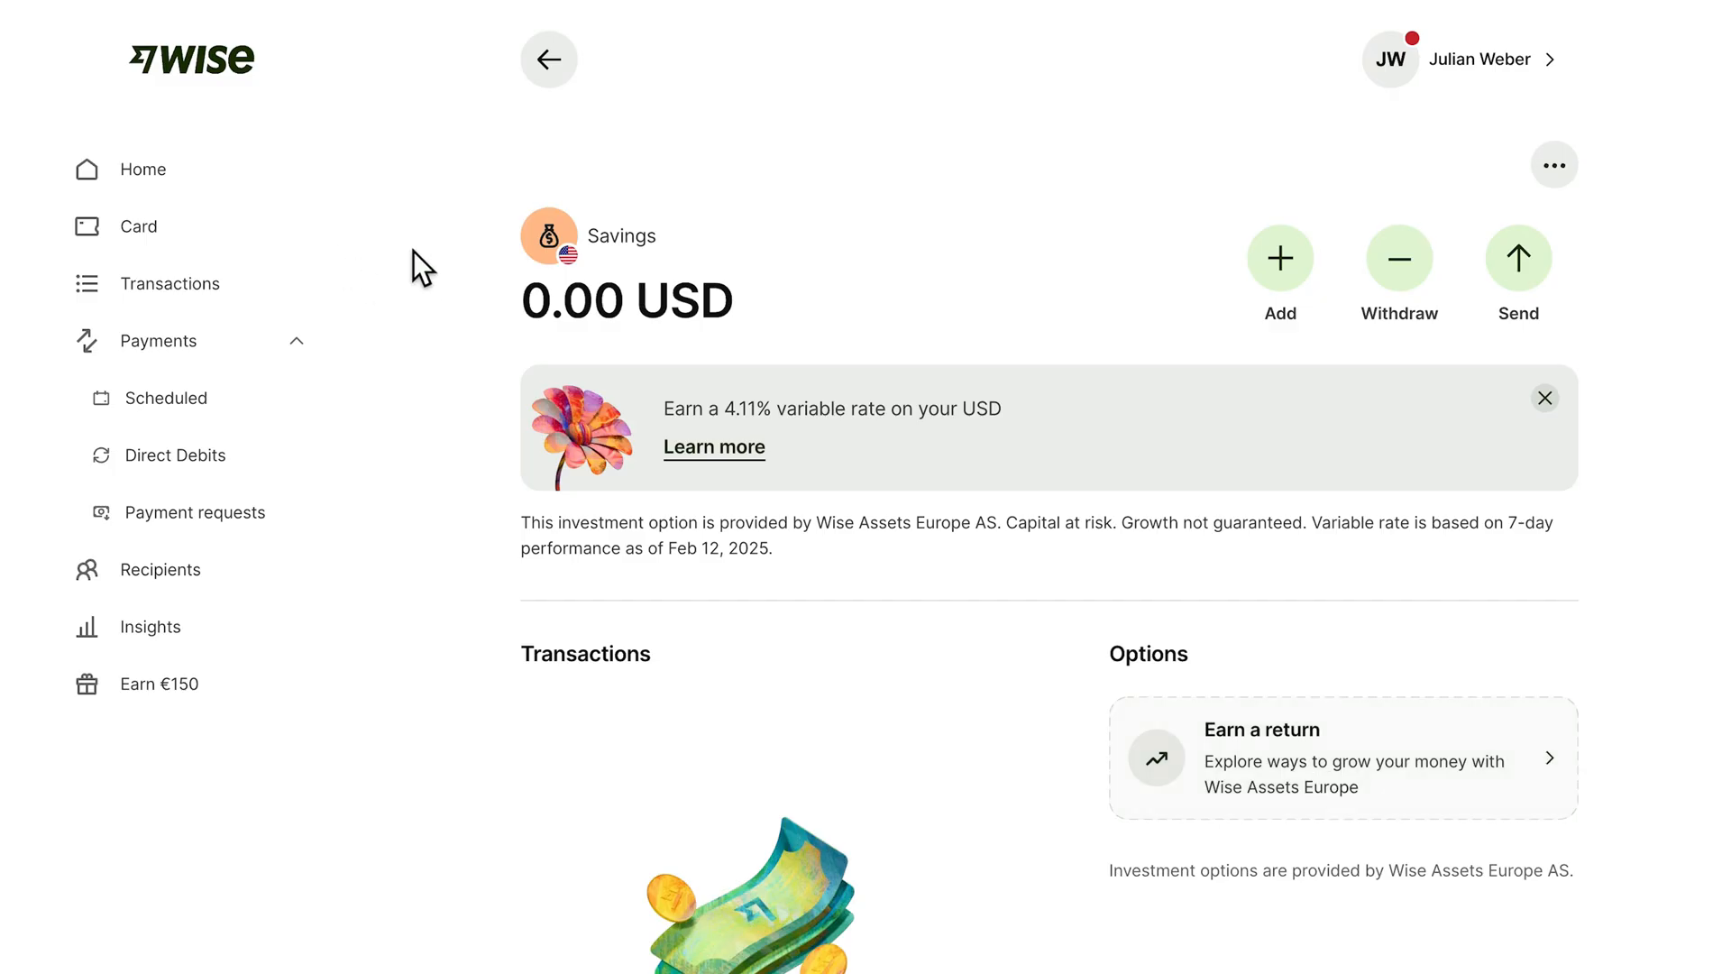
pyautogui.moveTo(154, 176)
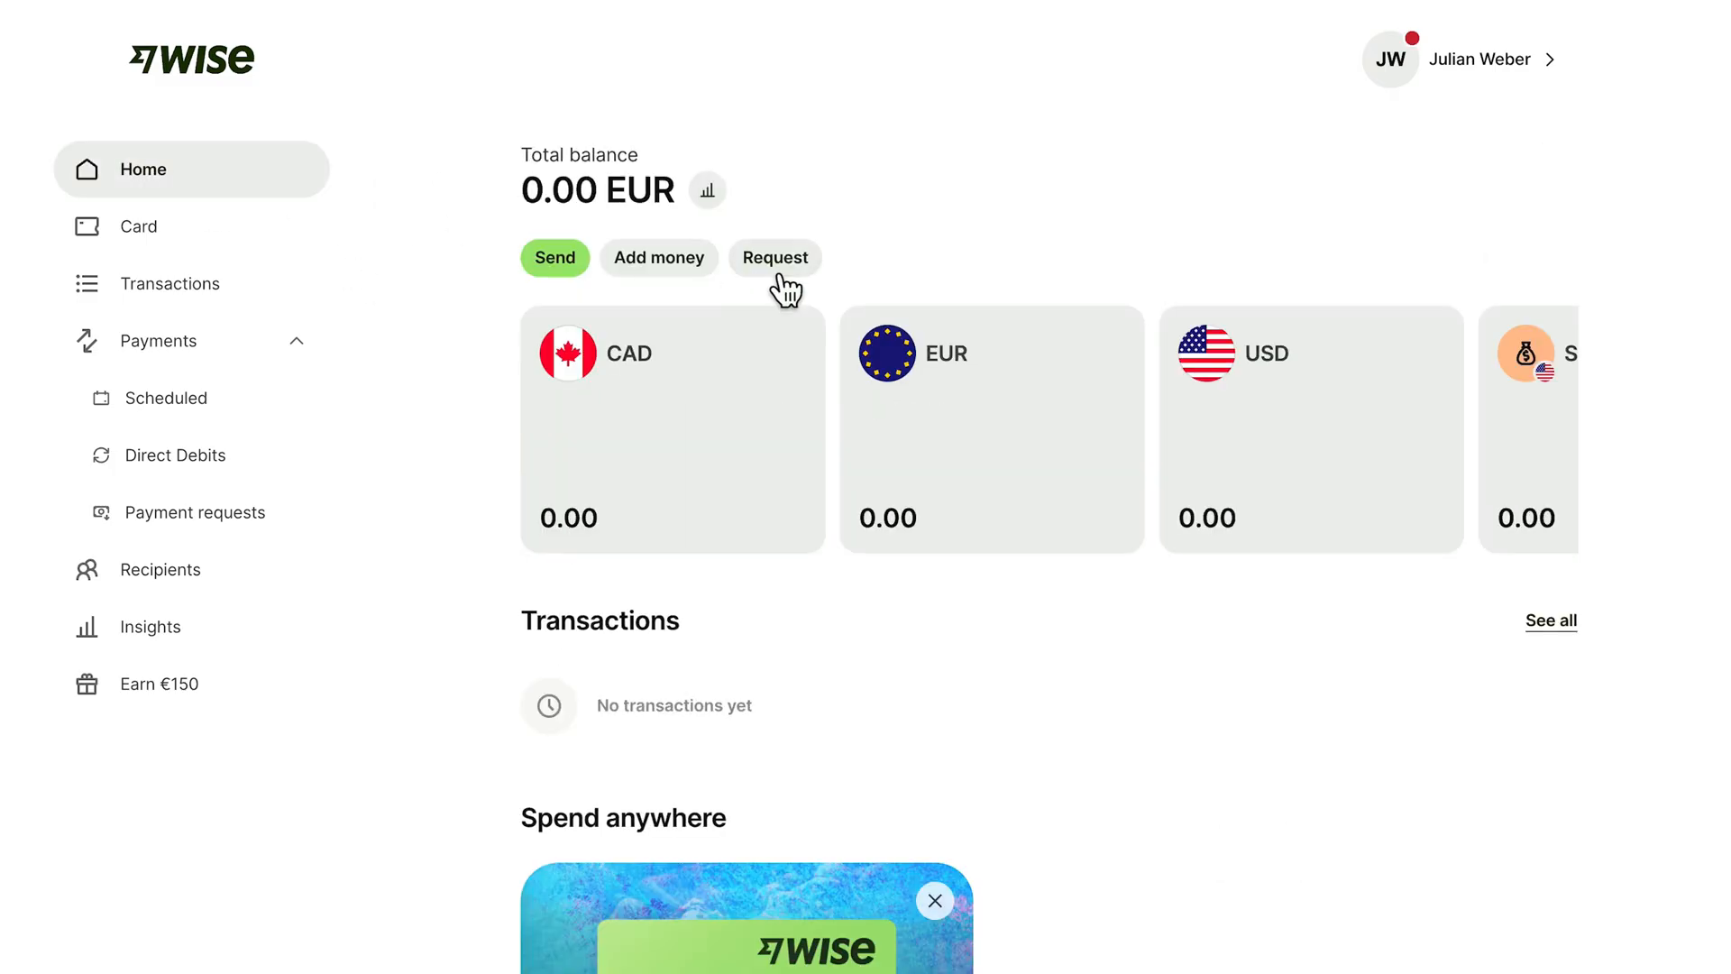
# Browse the home dashboard listing the Savings jar, then switch to the YouTube tutorial.
pyautogui.scroll(-3)
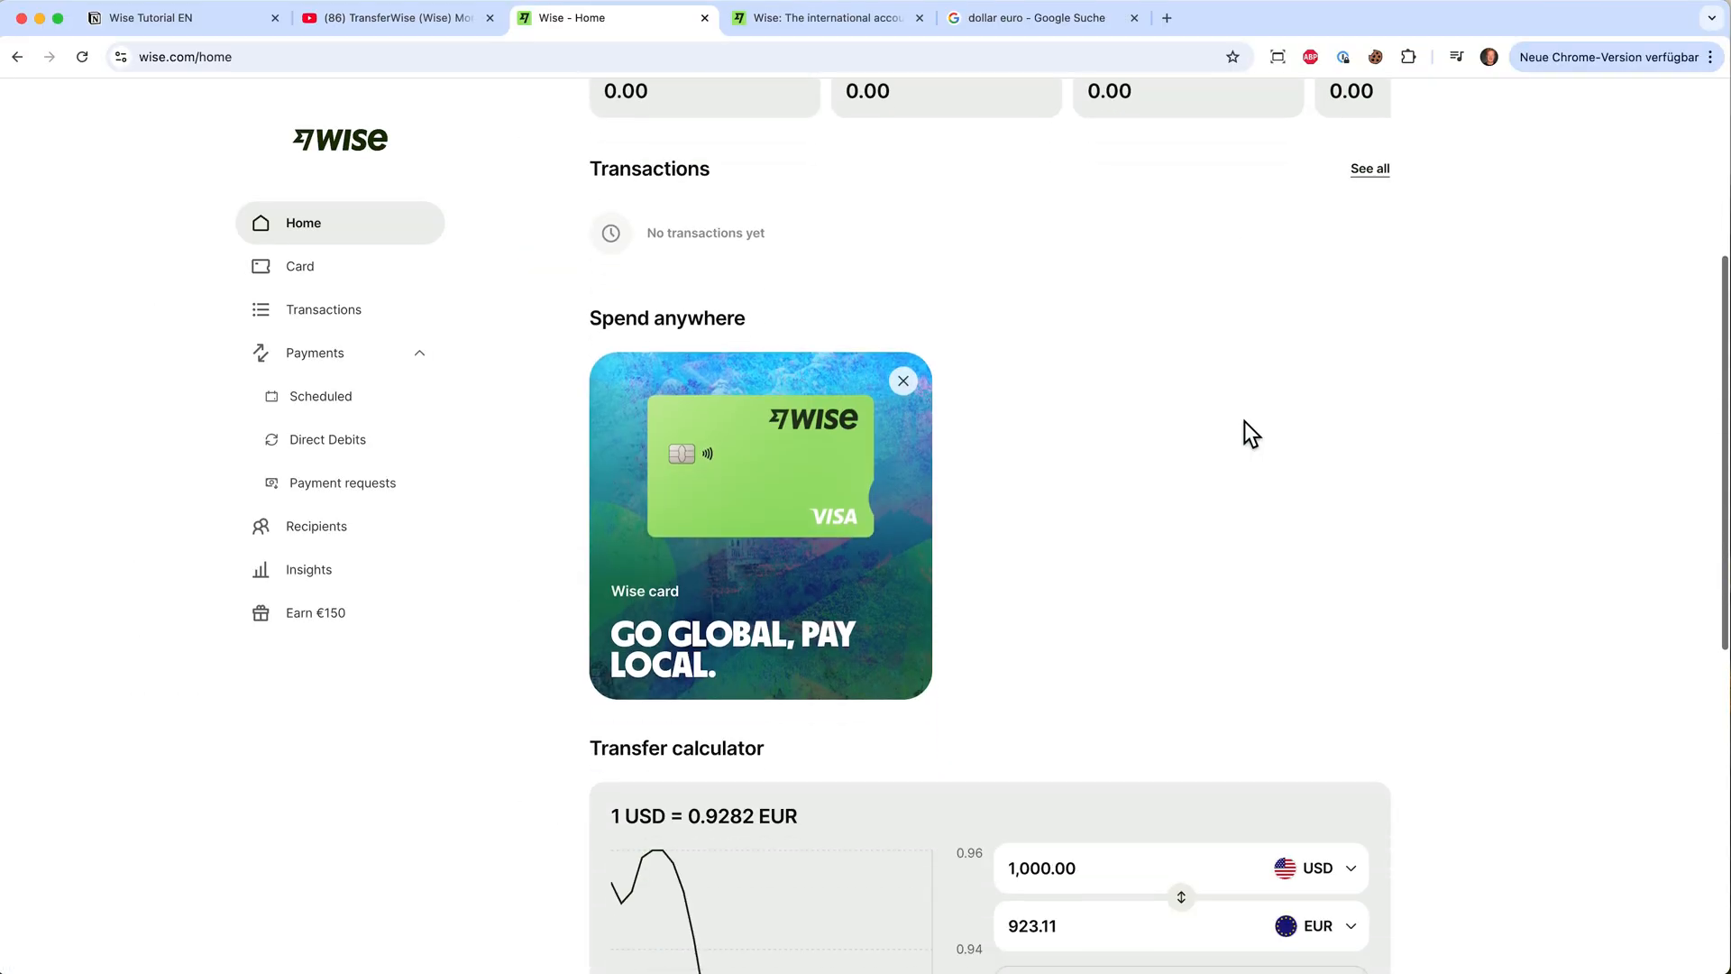
pyautogui.scroll(-3)
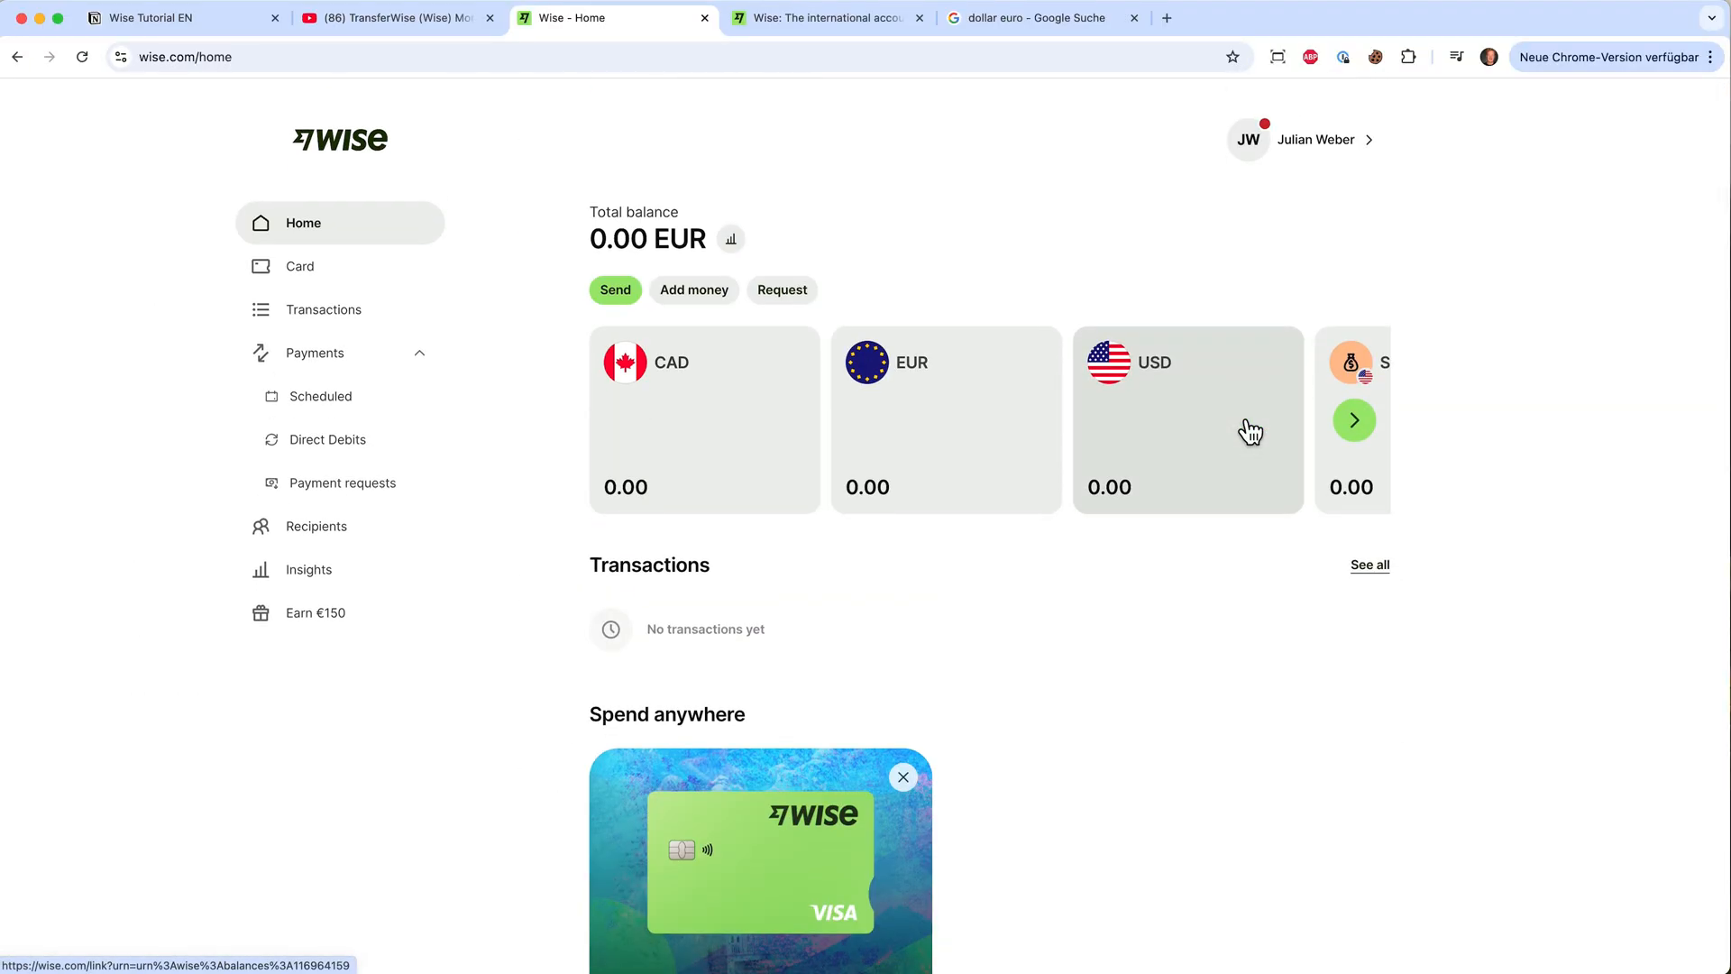
pyautogui.scroll(-3)
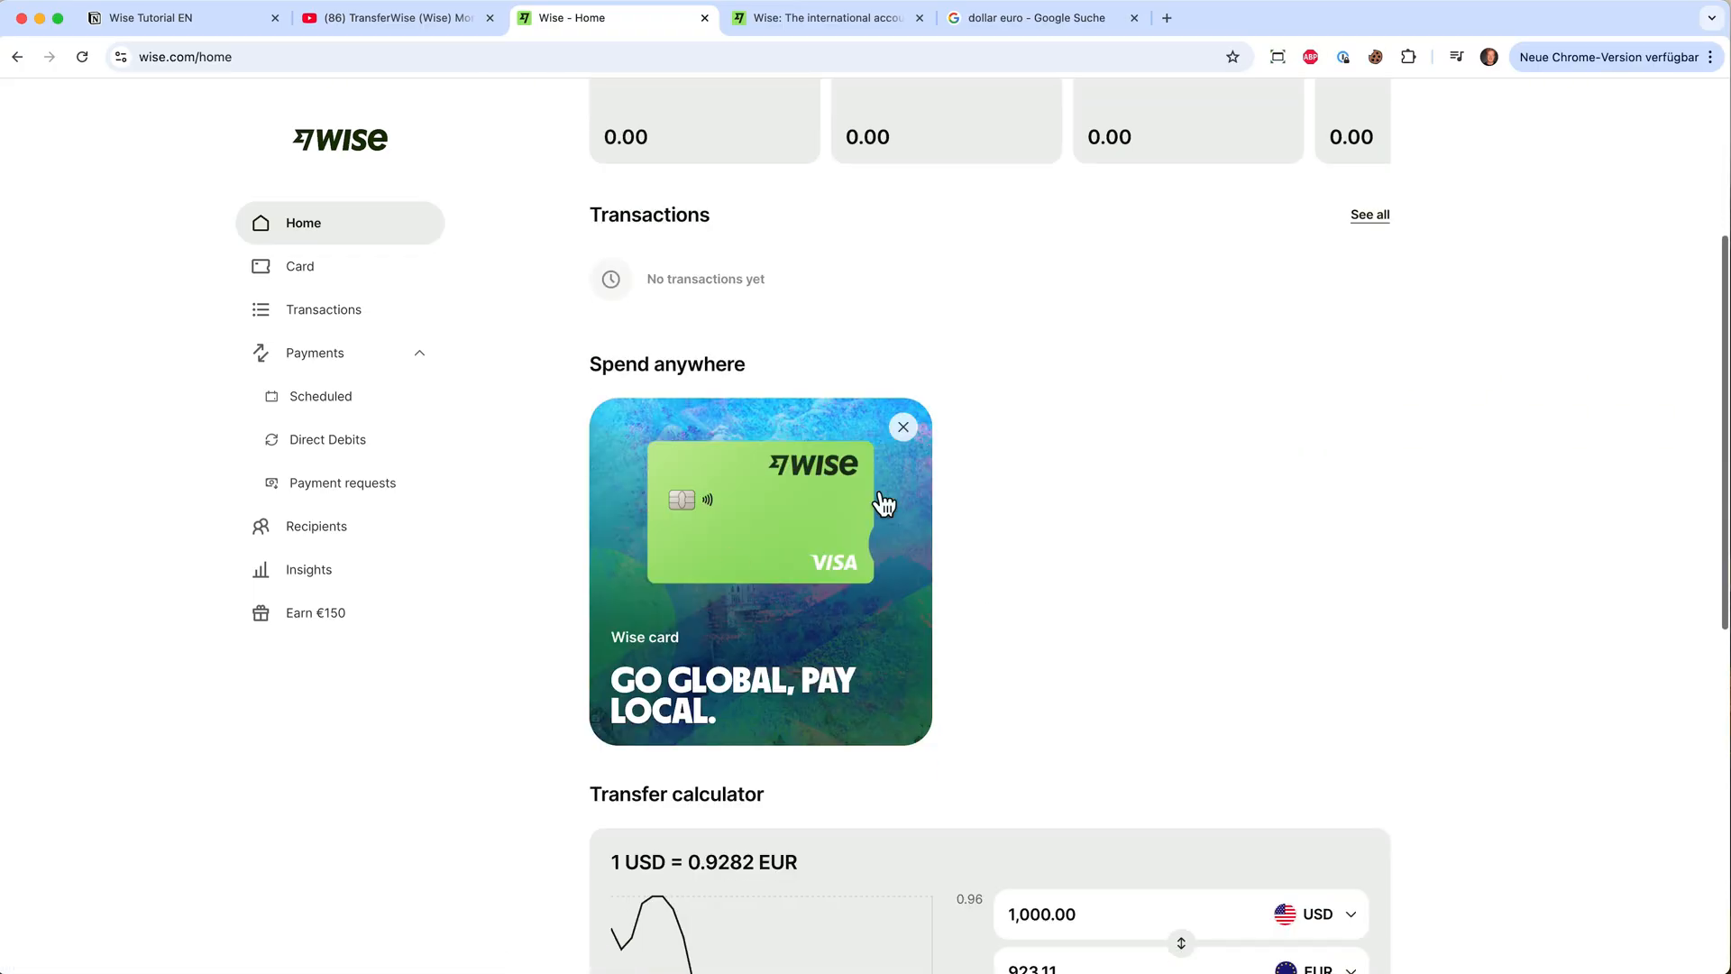
pyautogui.scroll(-3)
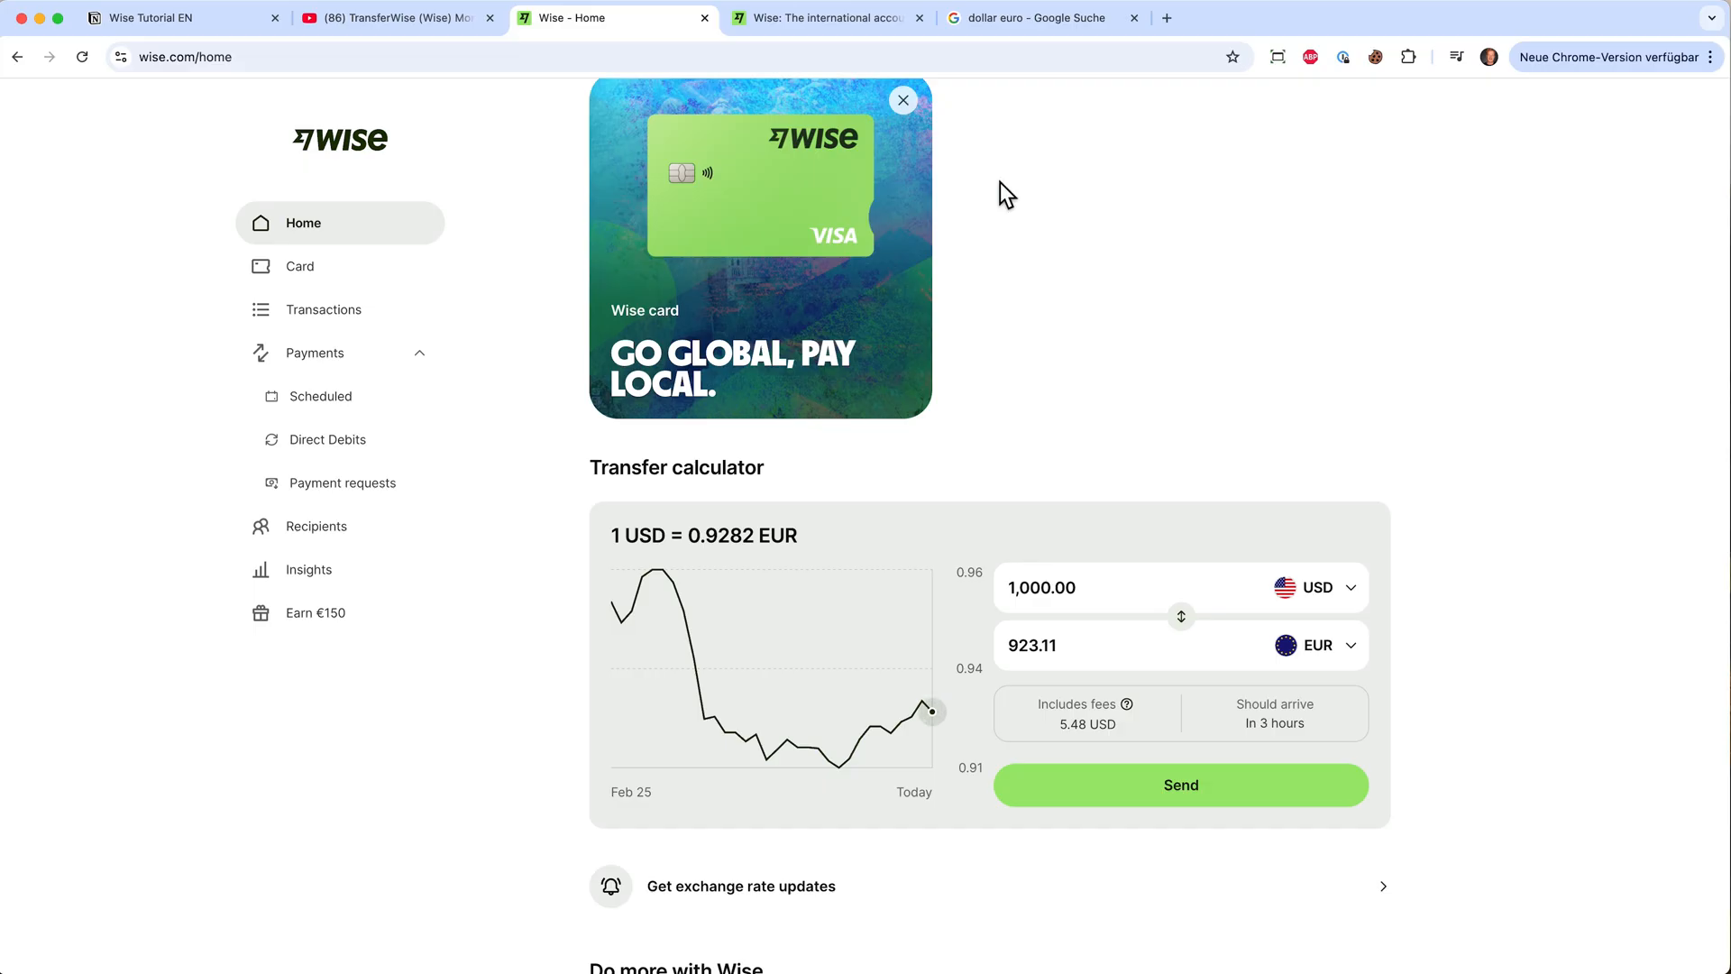
pyautogui.click(392, 18)
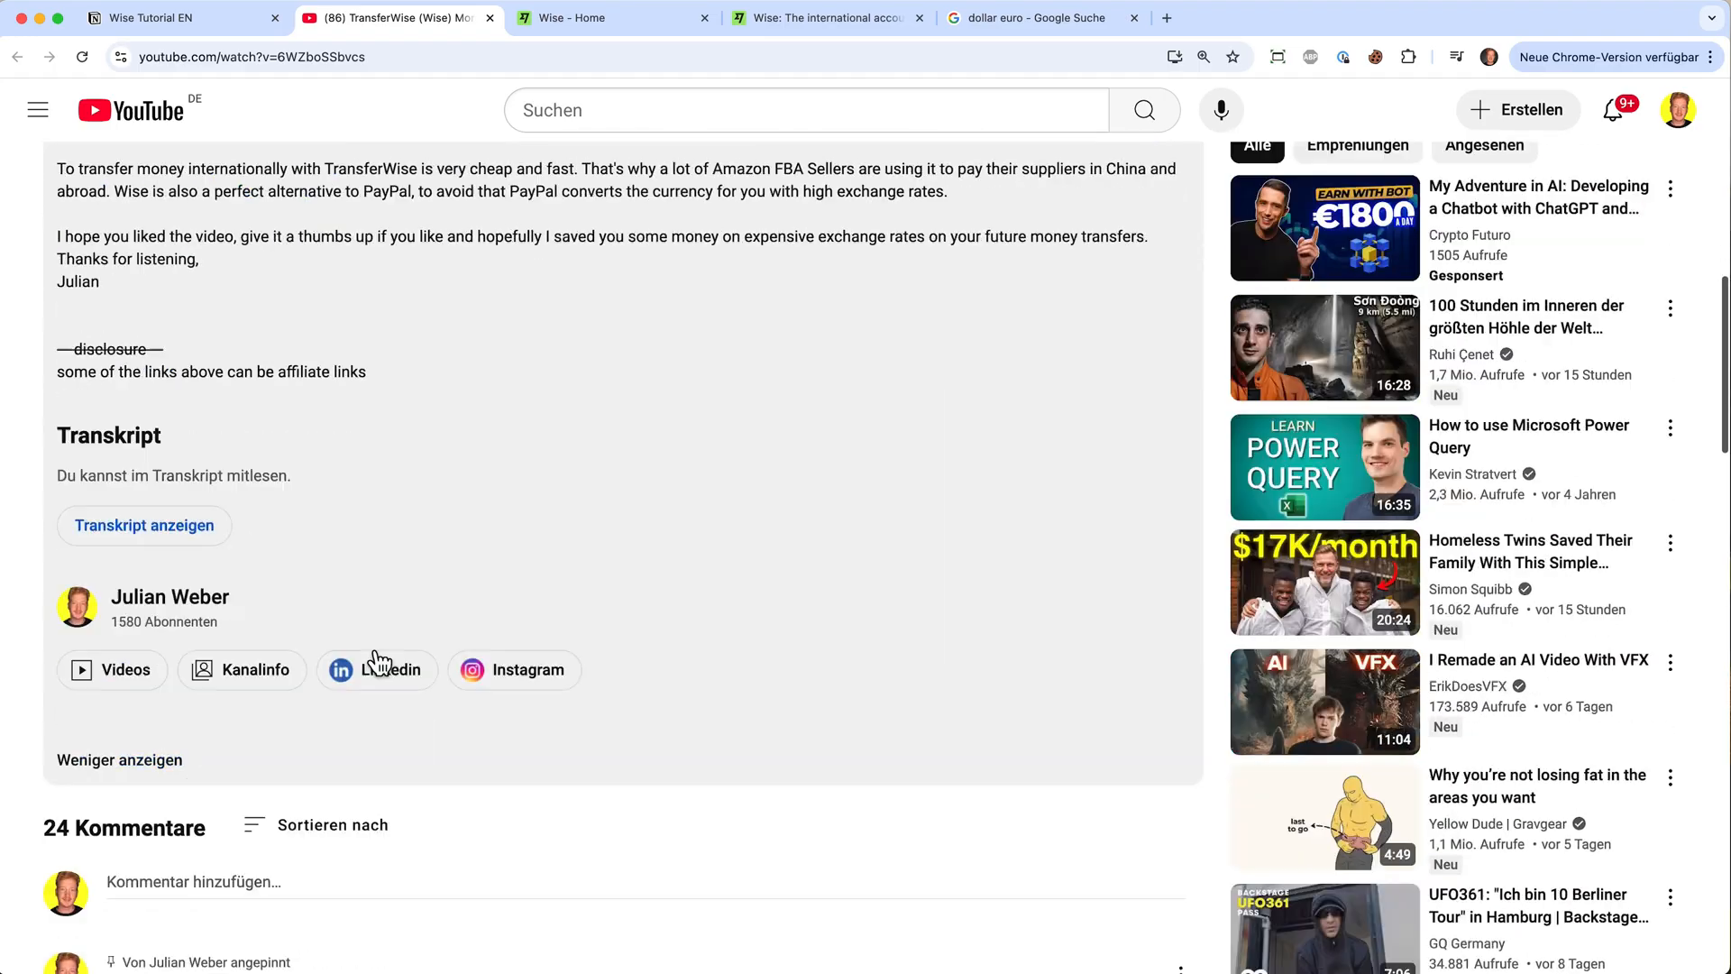
# Scroll the YouTube TransferWise tutorial page back to the top to show the video player.
pyautogui.scroll(-3)
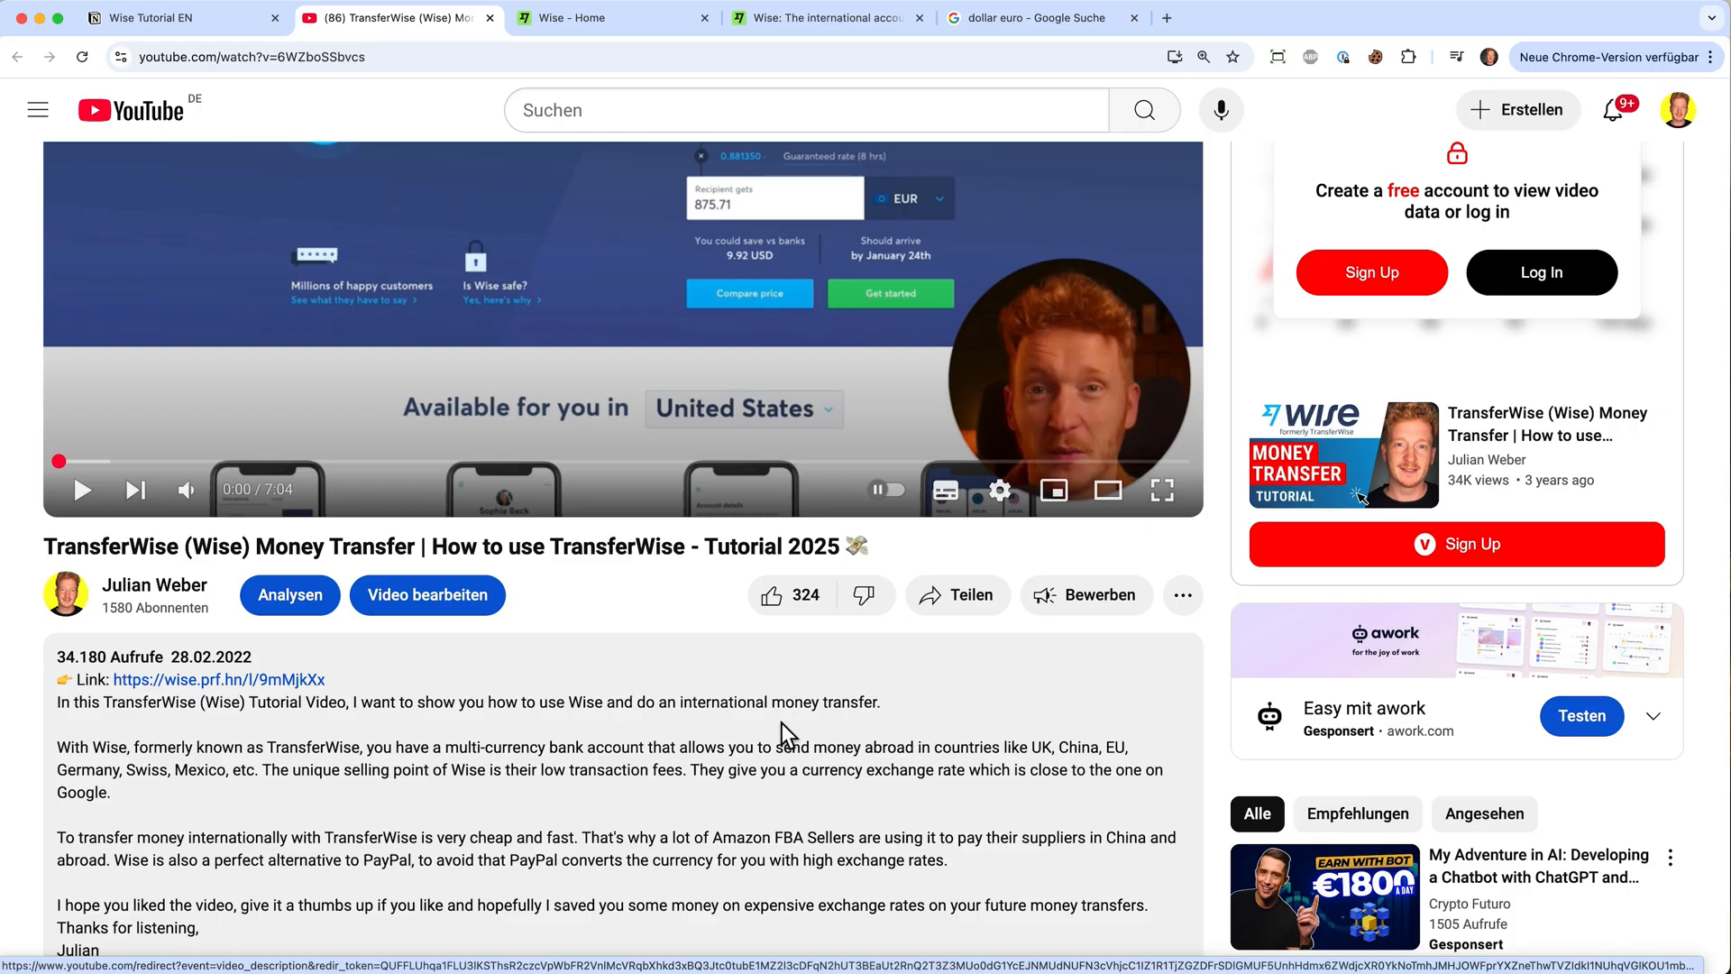
pyautogui.moveTo(783, 734)
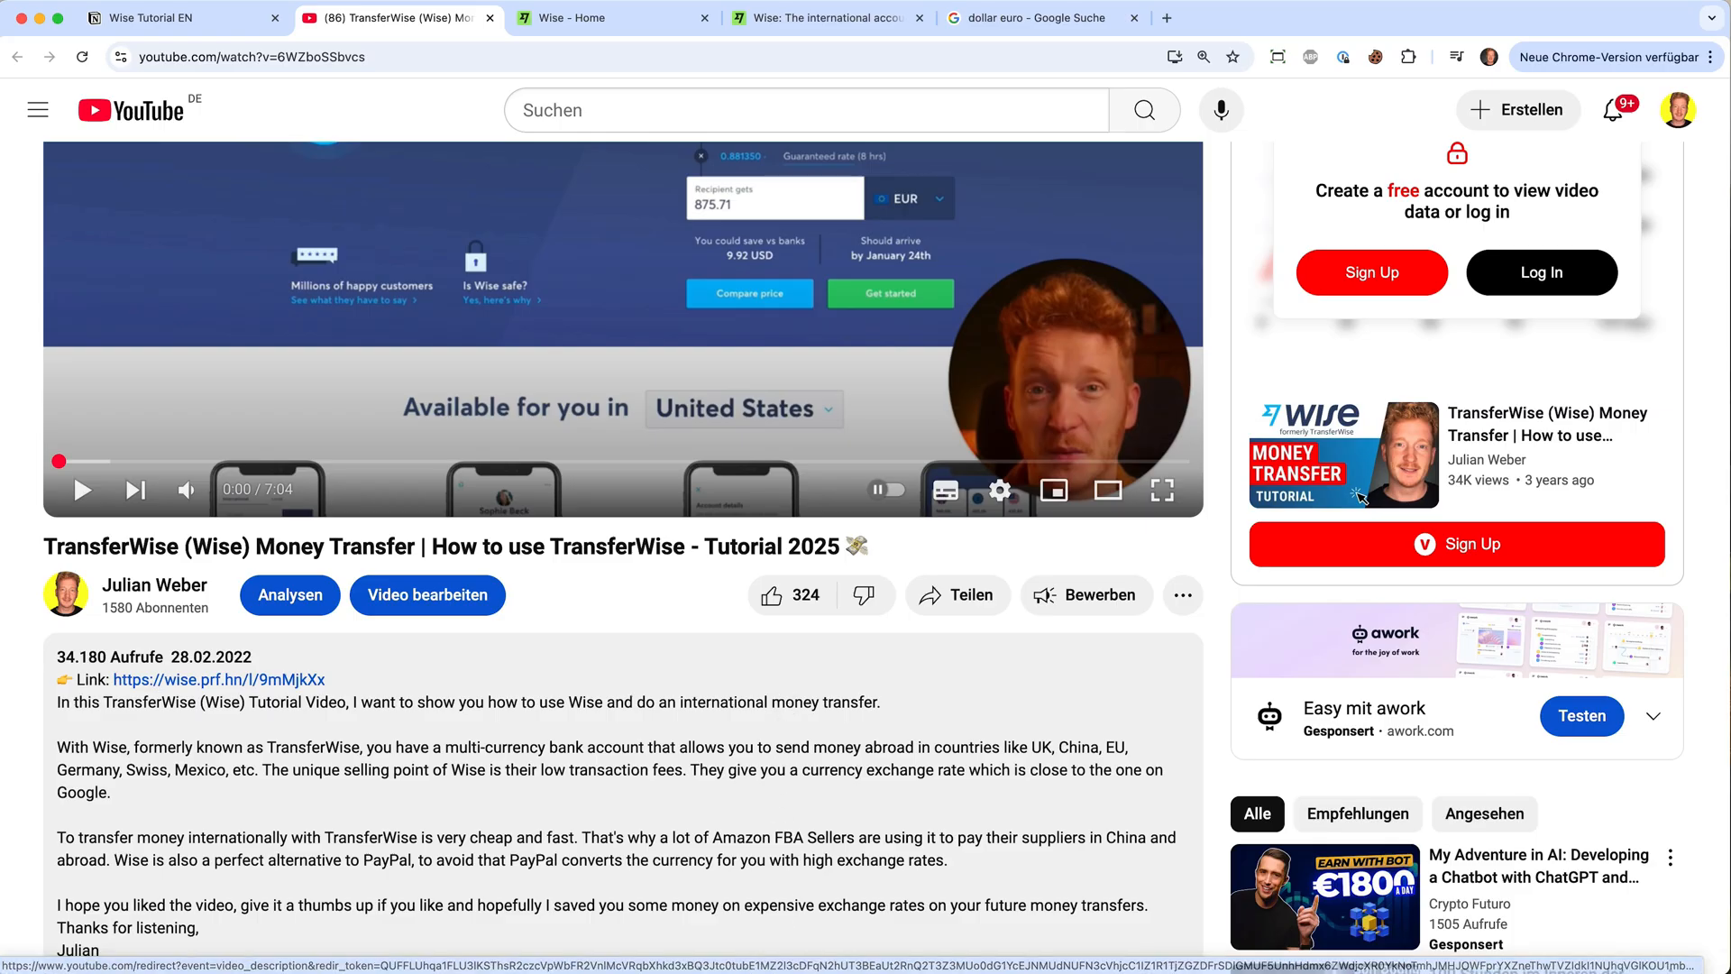